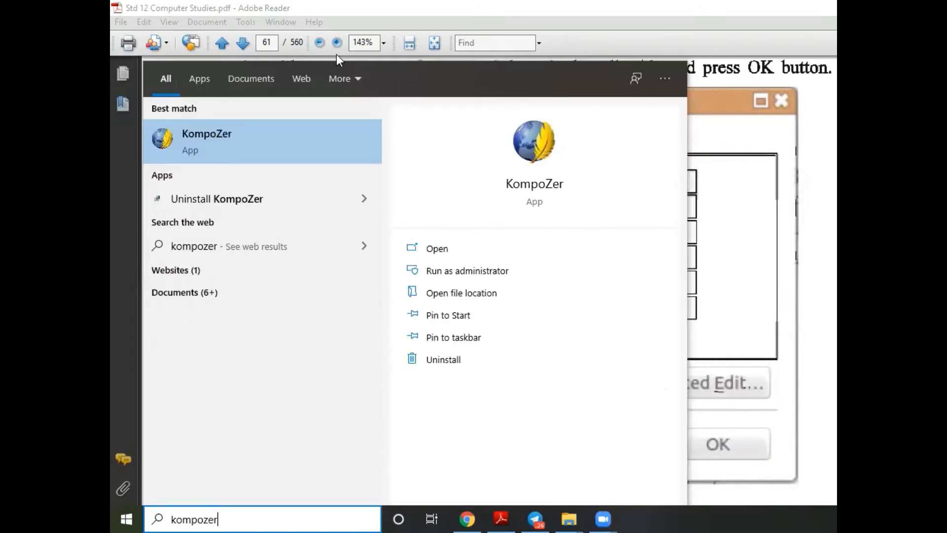
Launch KompoZer from the Start menu search results so a blank untitled page opens.
left_click(436, 248)
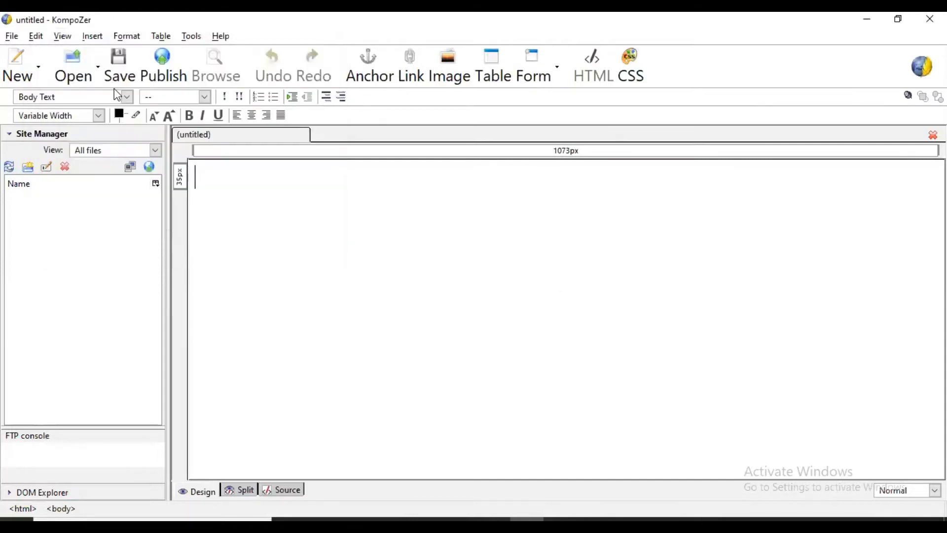
mouse_move(89, 39)
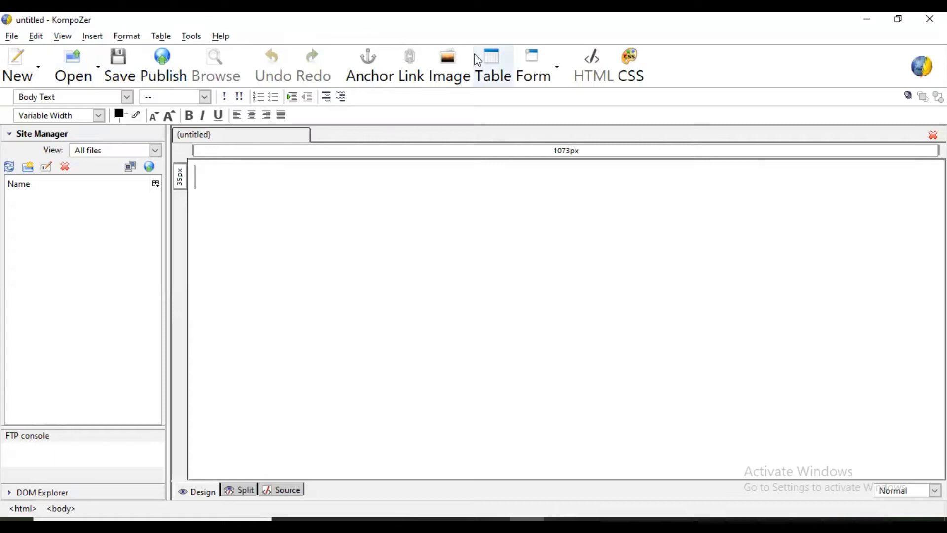
Insert a 1 x 1 quick table that fills the blank page.
left_click(490, 57)
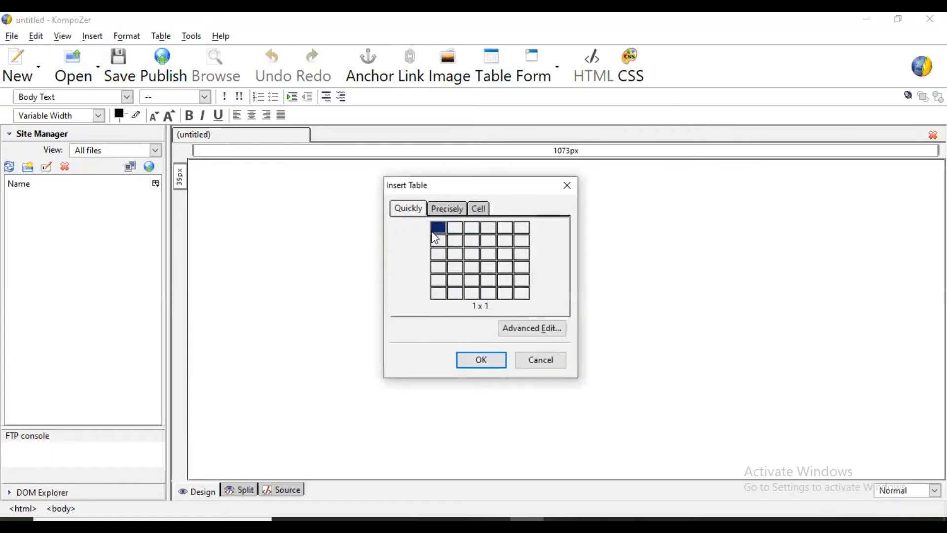
left_click(480, 359)
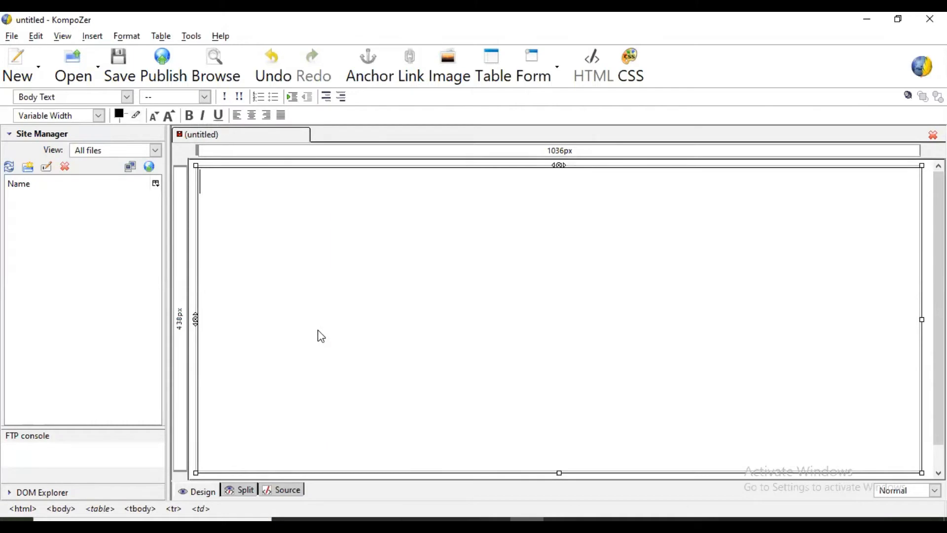
mouse_move(454, 494)
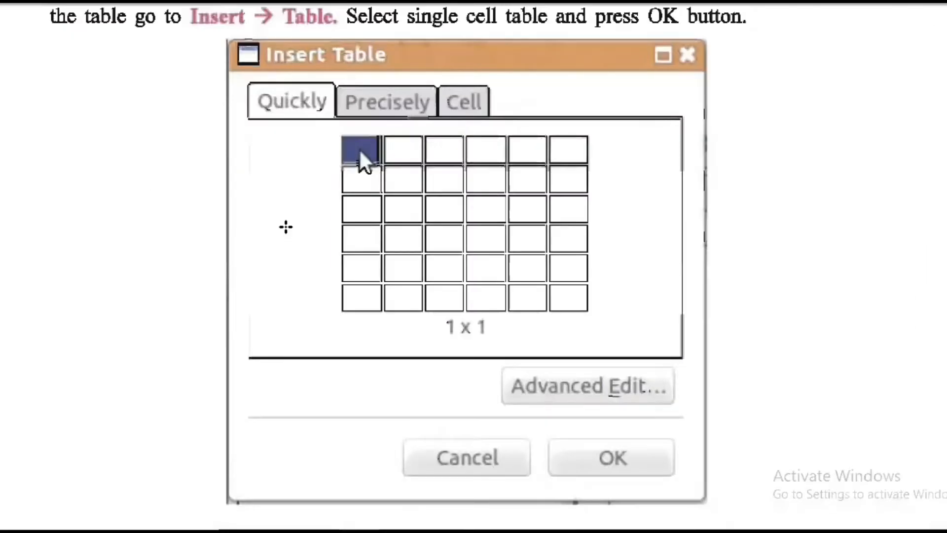
Scroll the textbook PDF to the Table Properties dialog explanation and read its options.
left_click(611, 456)
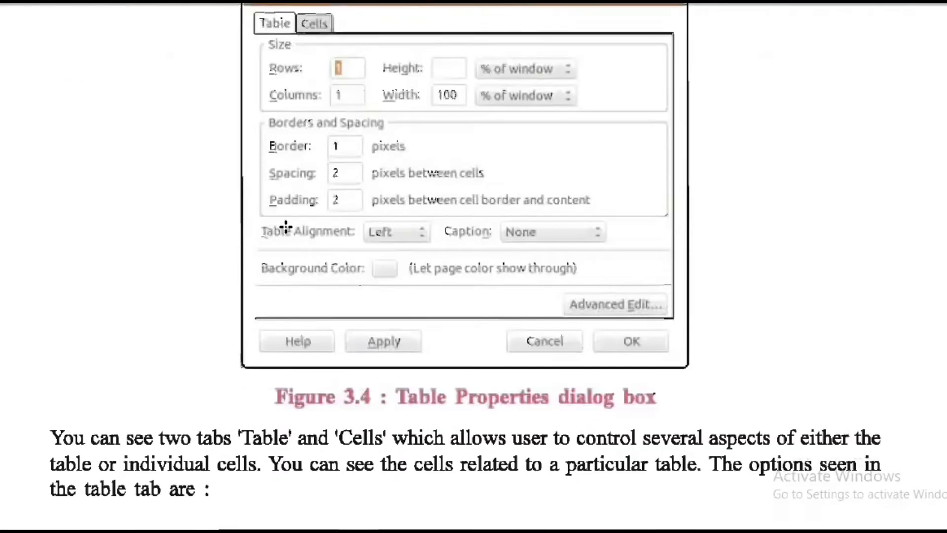
scroll("down", 3)
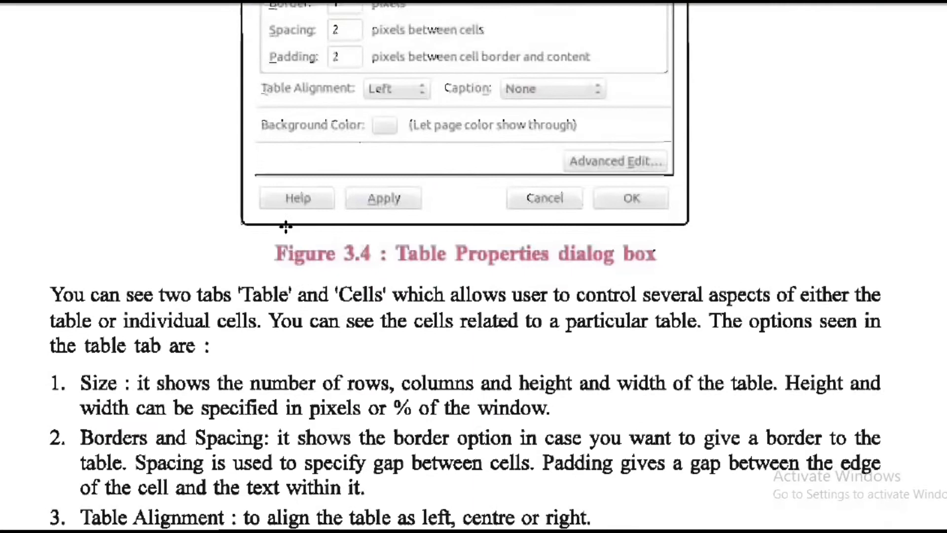
scroll("down", 3)
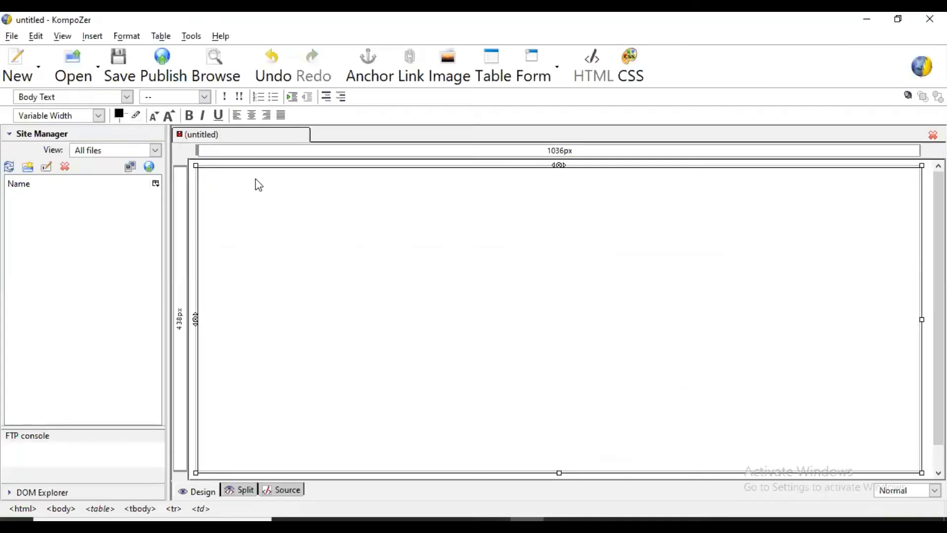
In Table Cell Properties keep Cell Style Normal and enable a background colour for the cell.
right_click(259, 185)
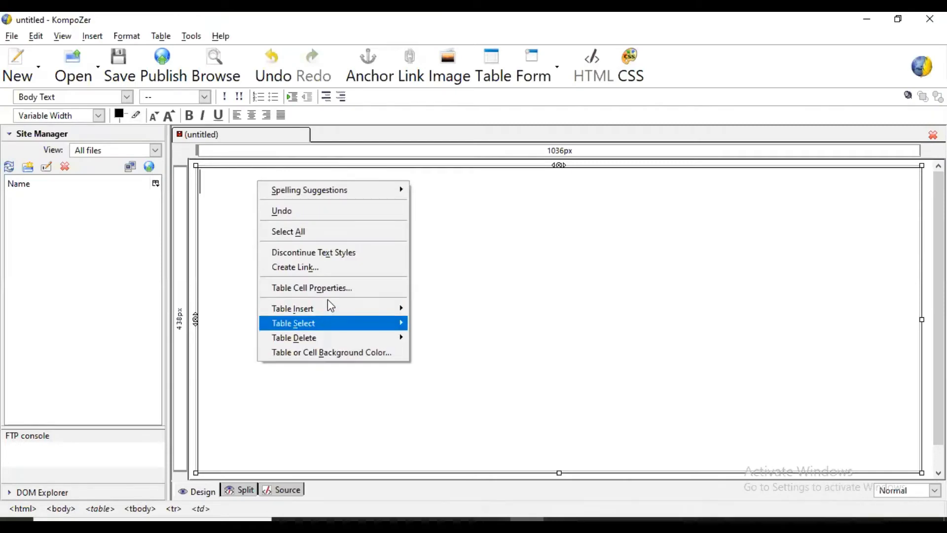
left_click(311, 287)
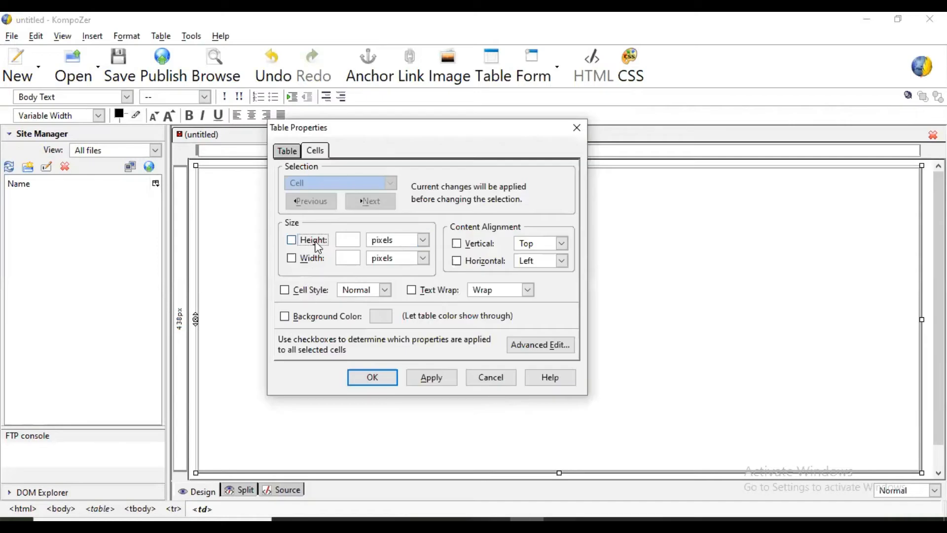
mouse_move(350, 242)
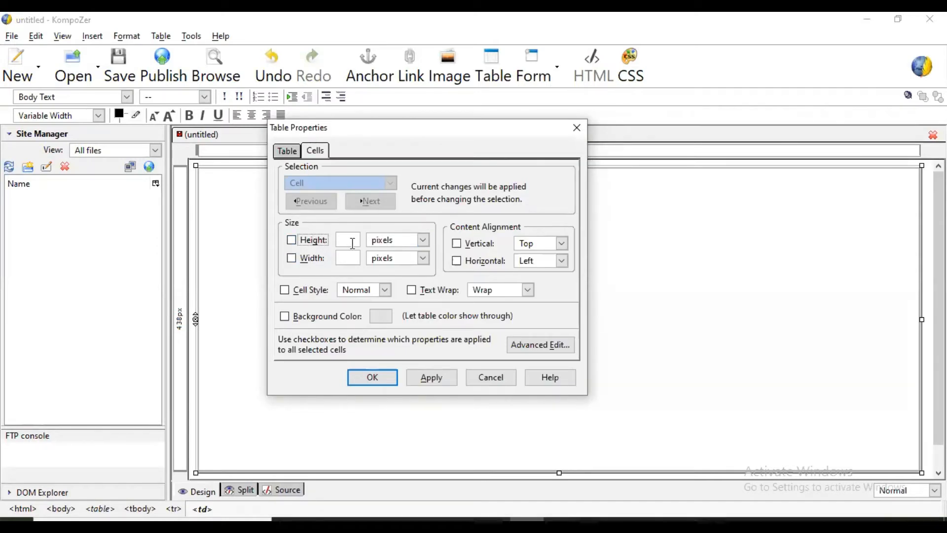
mouse_move(353, 257)
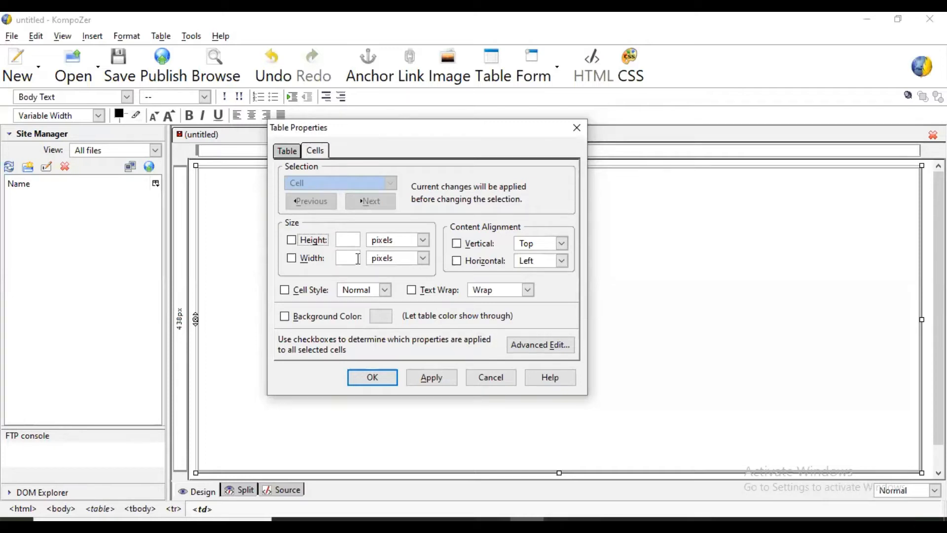
left_click(385, 289)
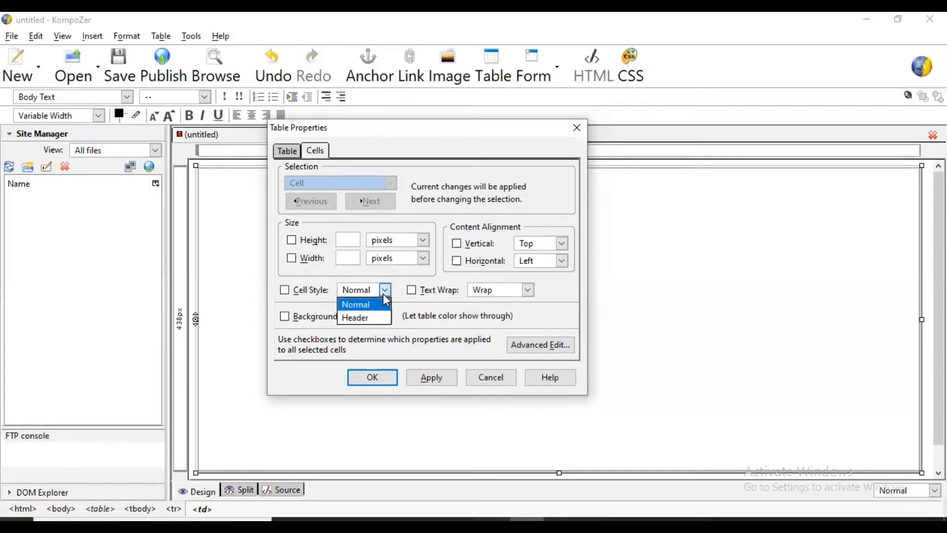
left_click(357, 303)
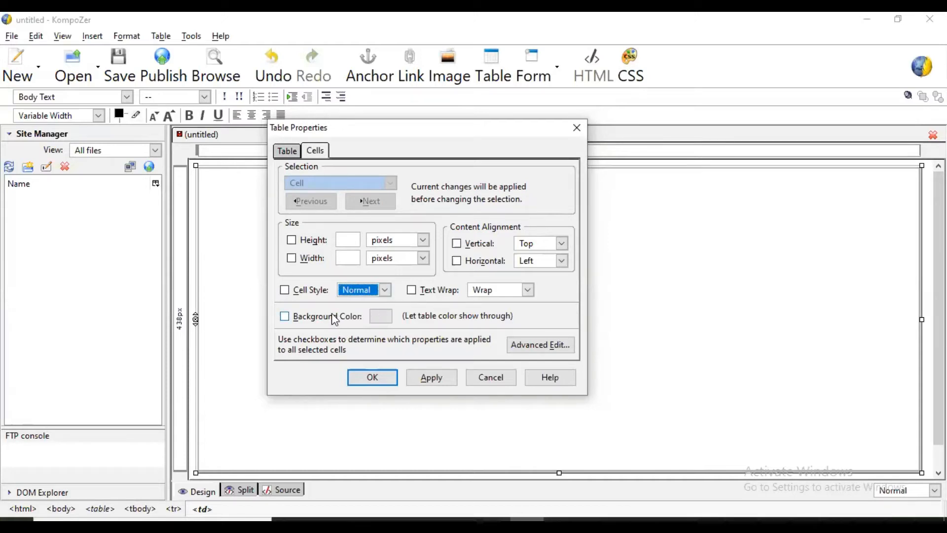
left_click(284, 316)
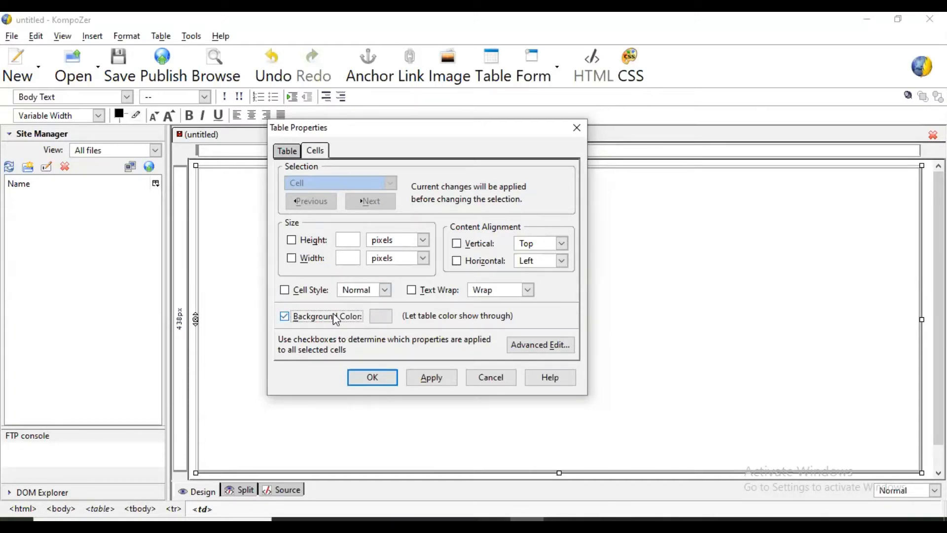
Pick a light pink cell background and enable Middle vertical and Center horizontal alignment.
left_click(381, 316)
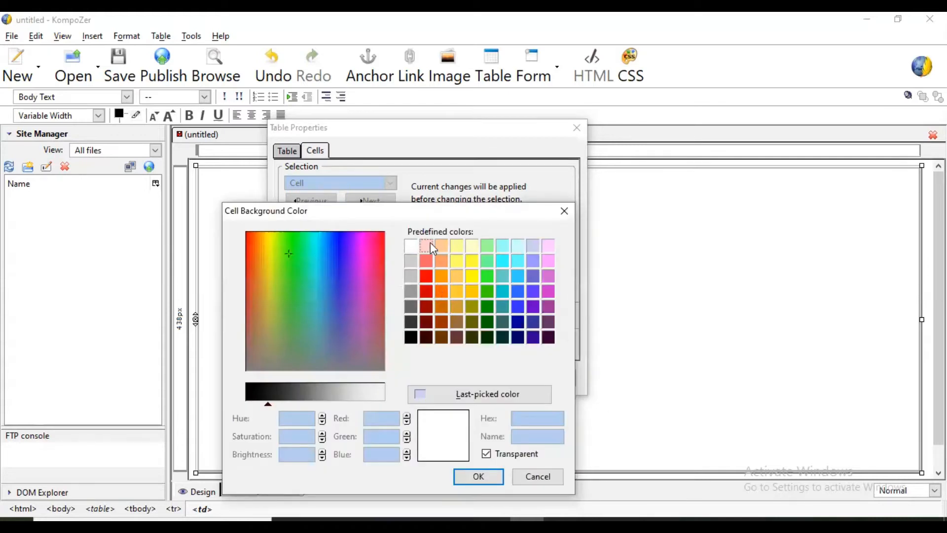
left_click(426, 245)
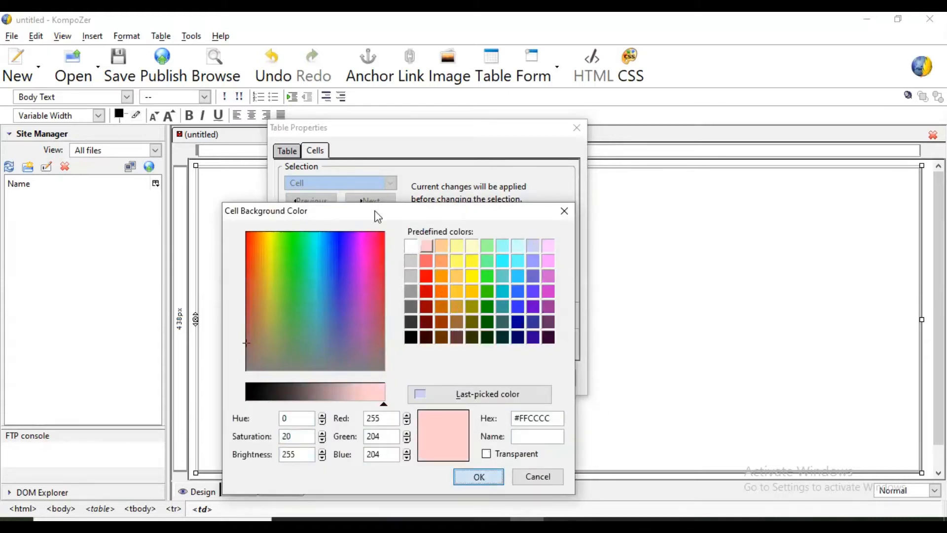
left_click(477, 477)
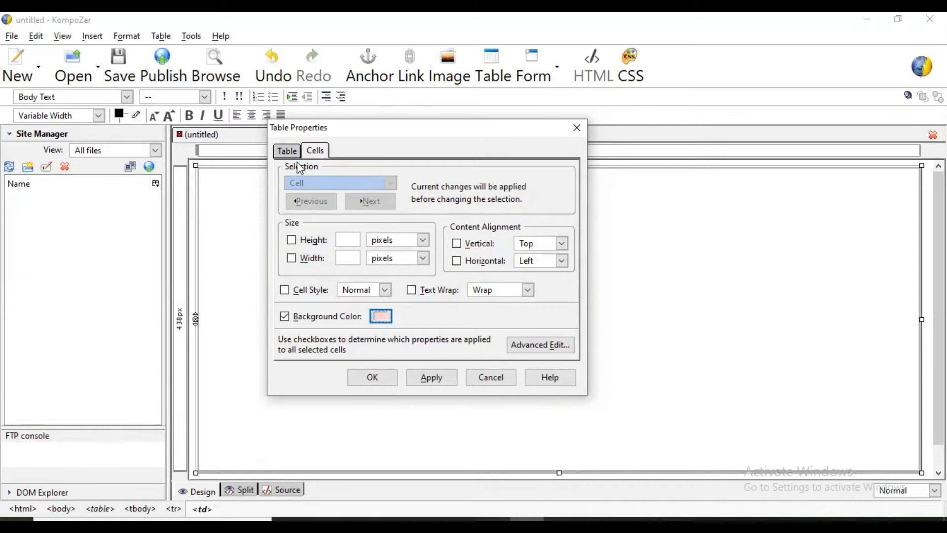
mouse_move(502, 235)
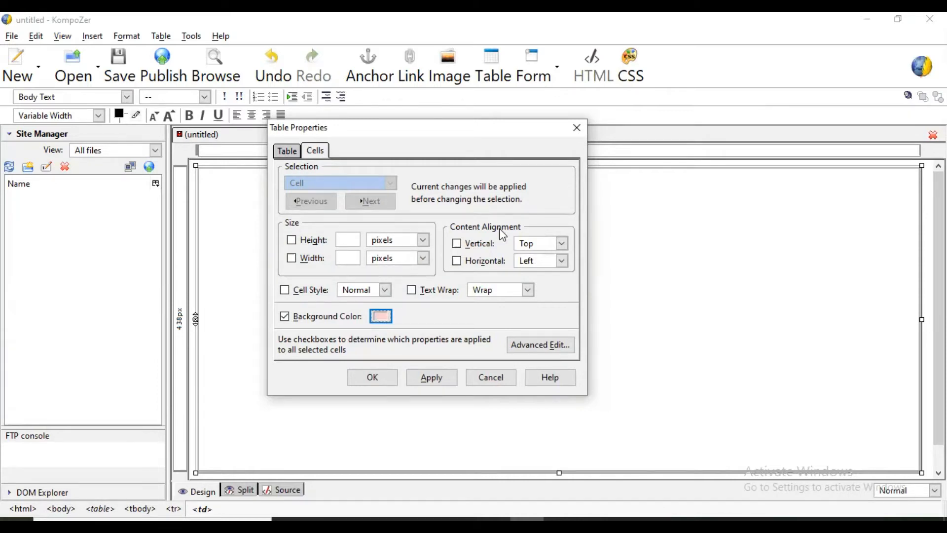
left_click(457, 243)
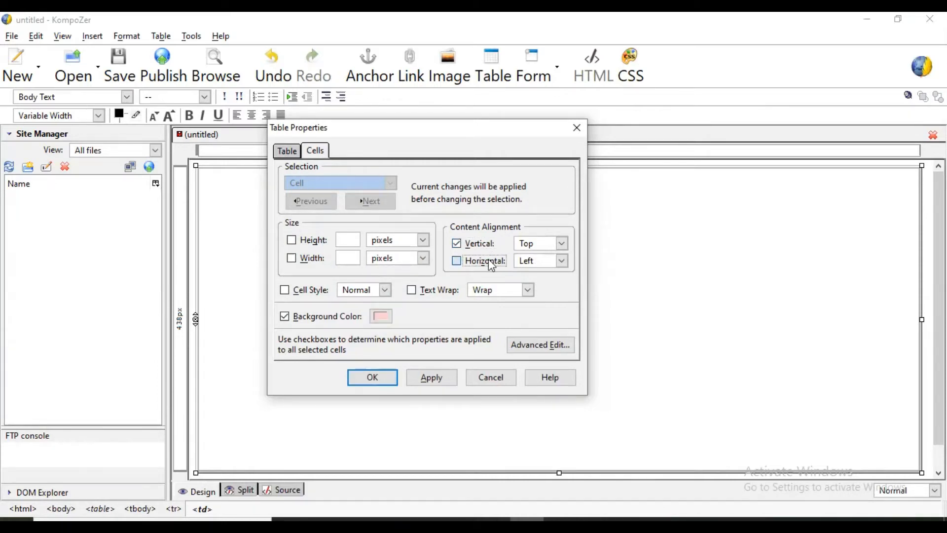
left_click(457, 260)
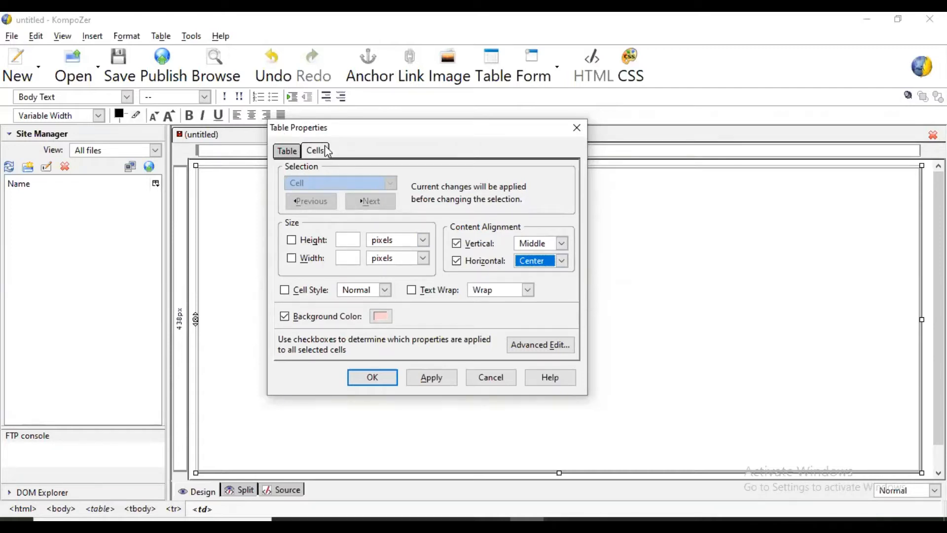
mouse_move(315, 162)
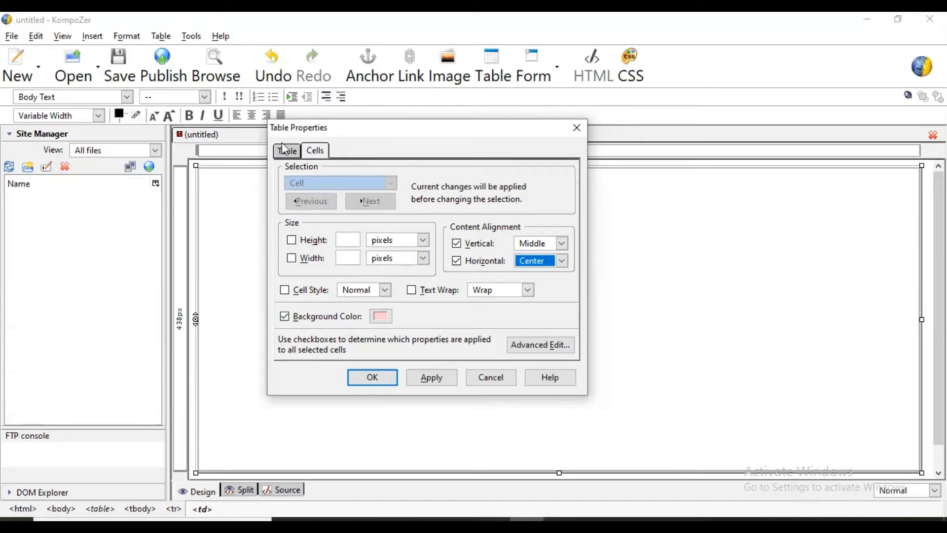
In the Table properties set Table Alignment to Center and leave Caption as None.
left_click(287, 150)
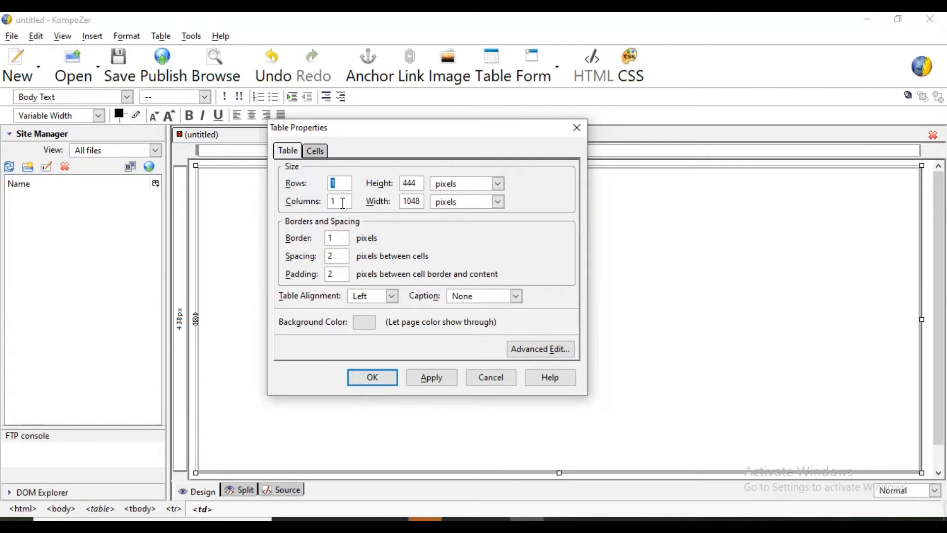
mouse_move(343, 237)
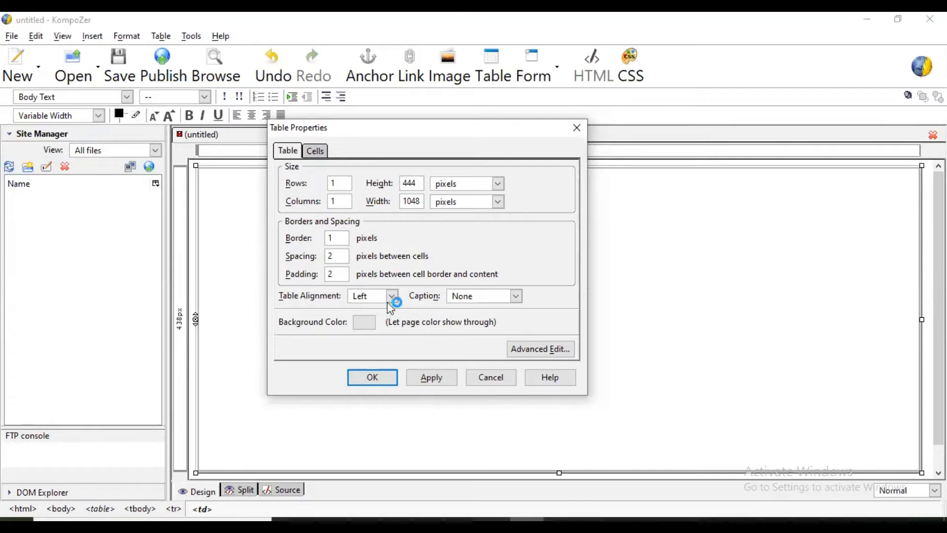
left_click(392, 295)
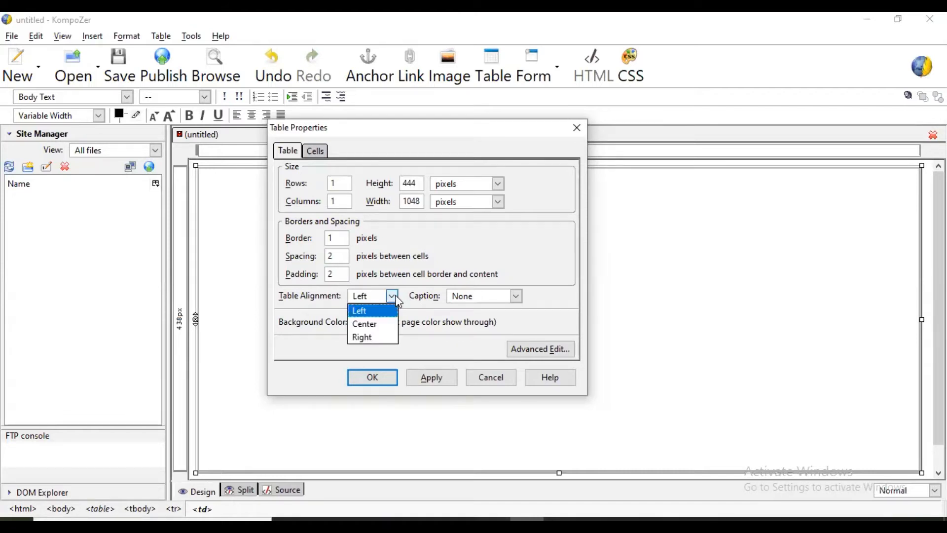
left_click(363, 323)
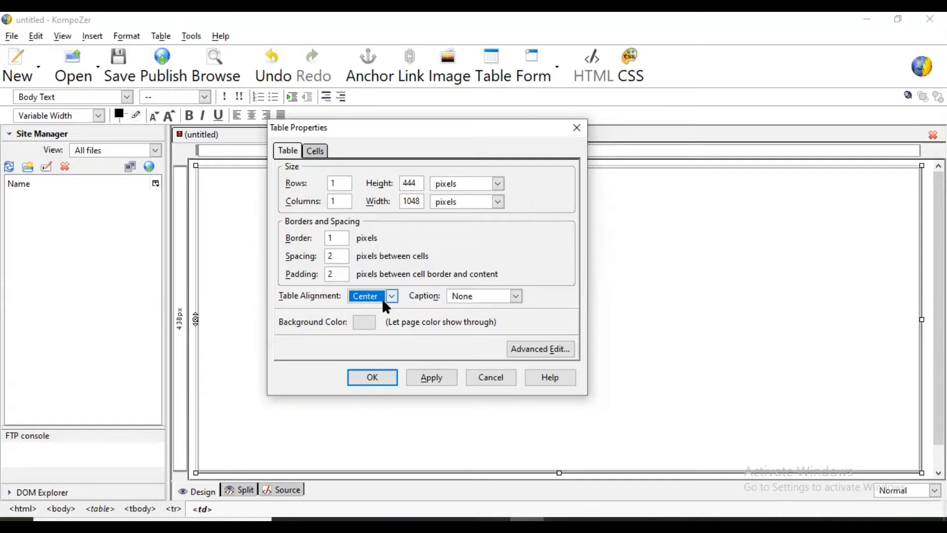
mouse_move(453, 300)
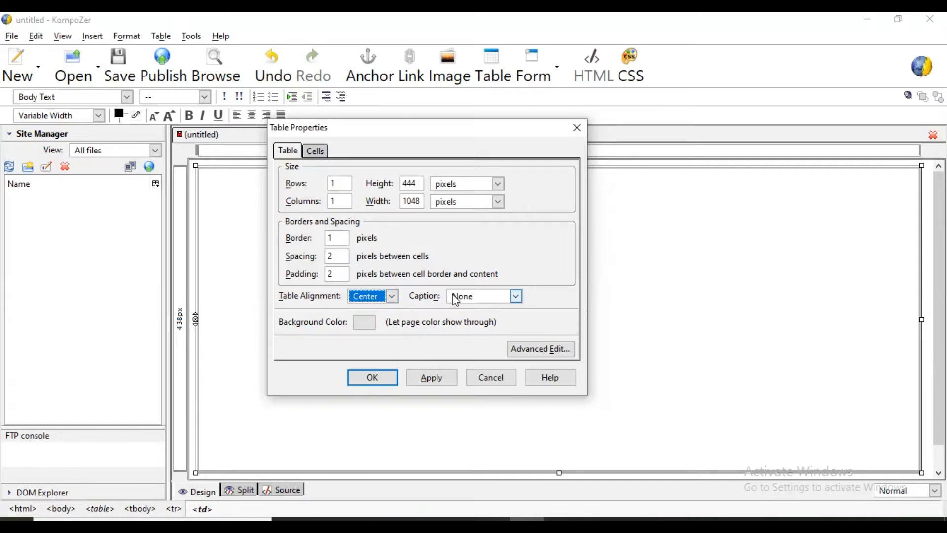
left_click(515, 296)
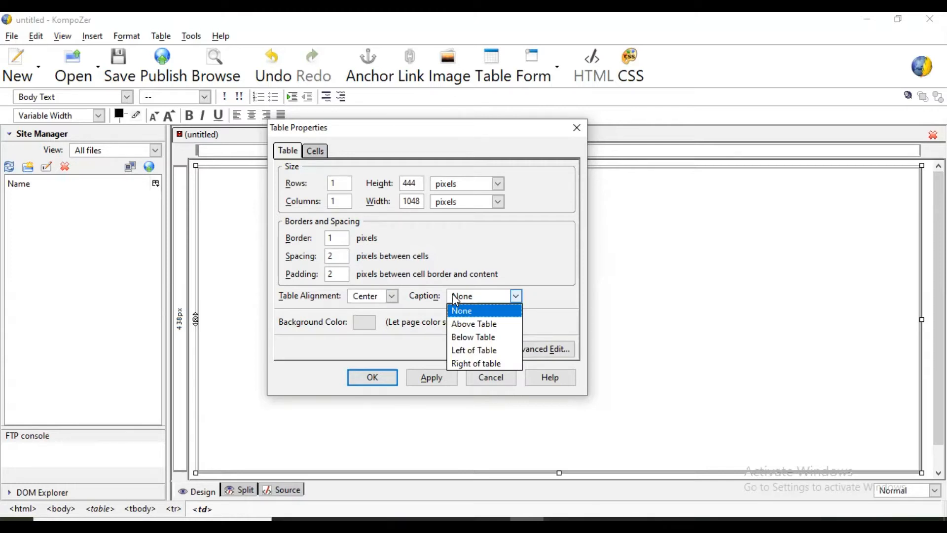
mouse_move(474, 350)
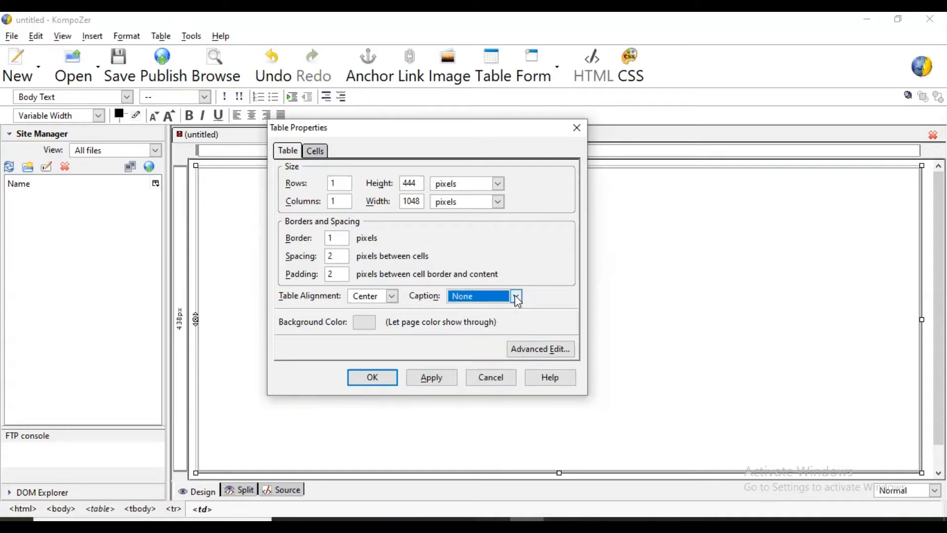
left_click(371, 377)
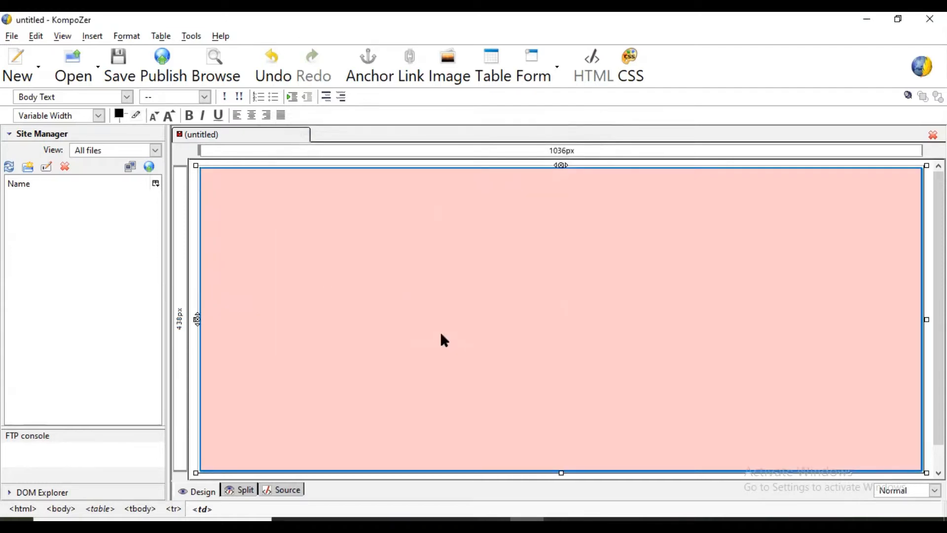
mouse_move(15, 14)
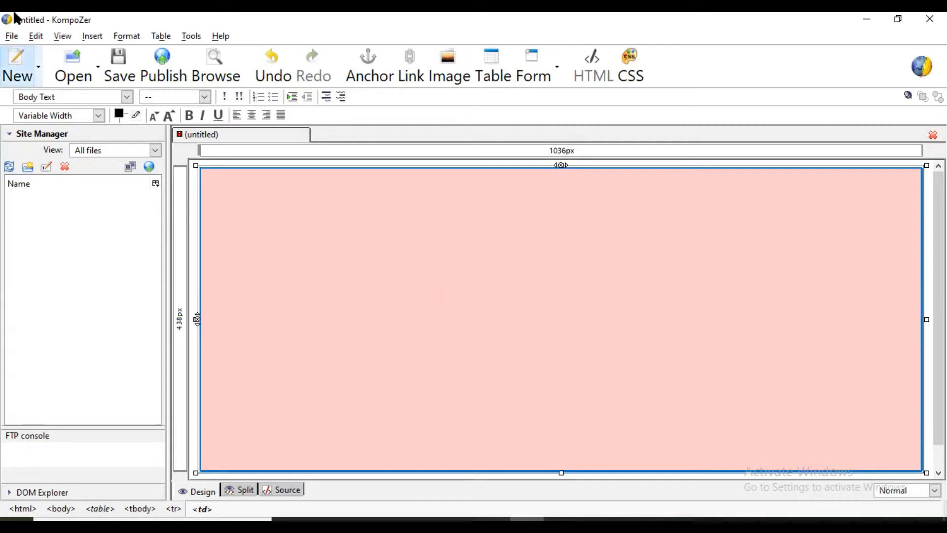
mouse_move(757, 363)
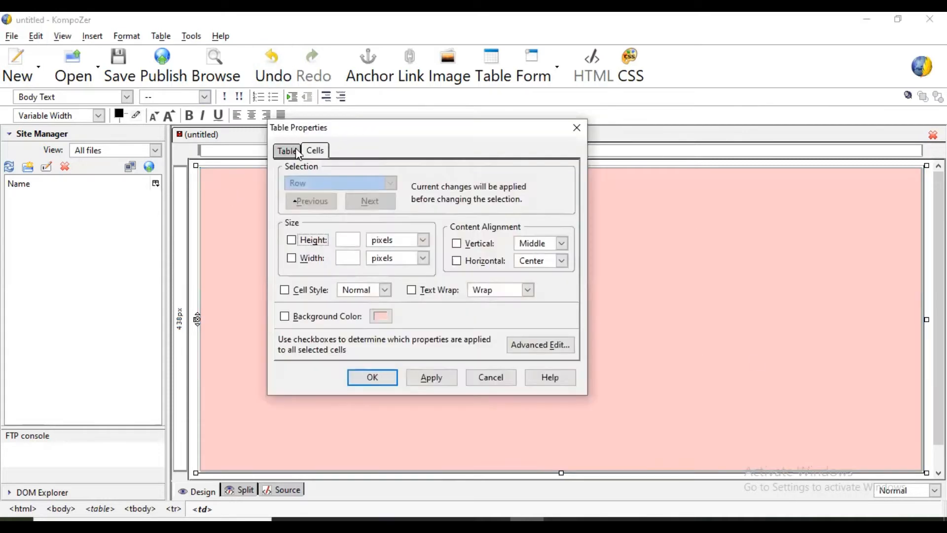
left_click(372, 376)
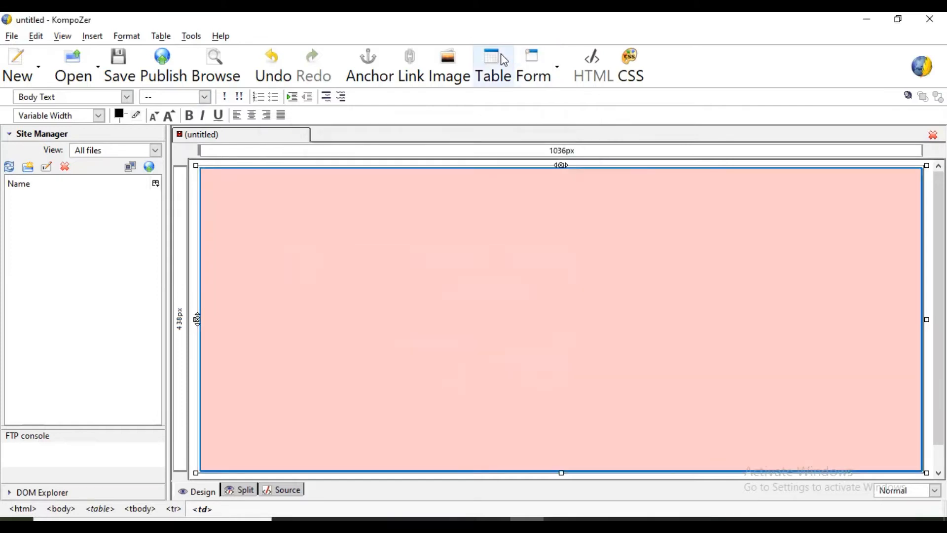
left_click(490, 57)
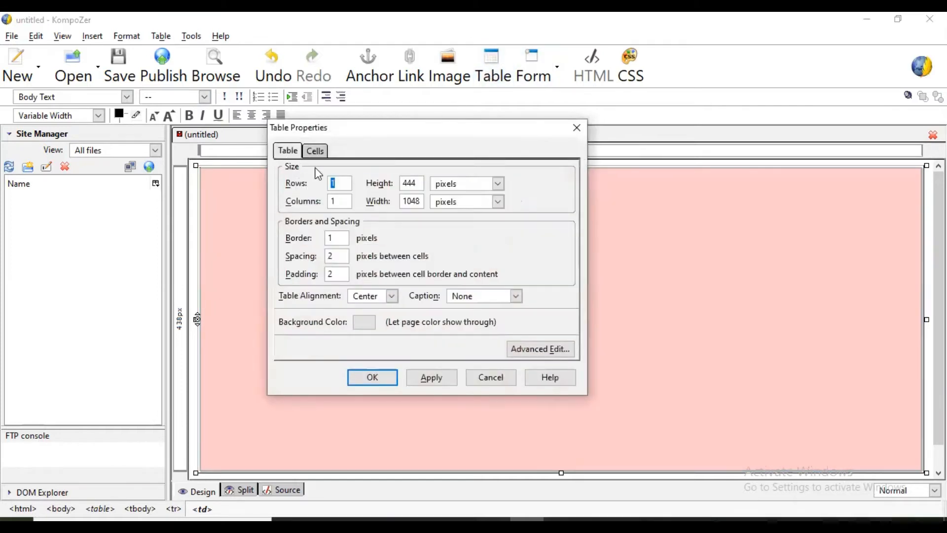
left_click(340, 201)
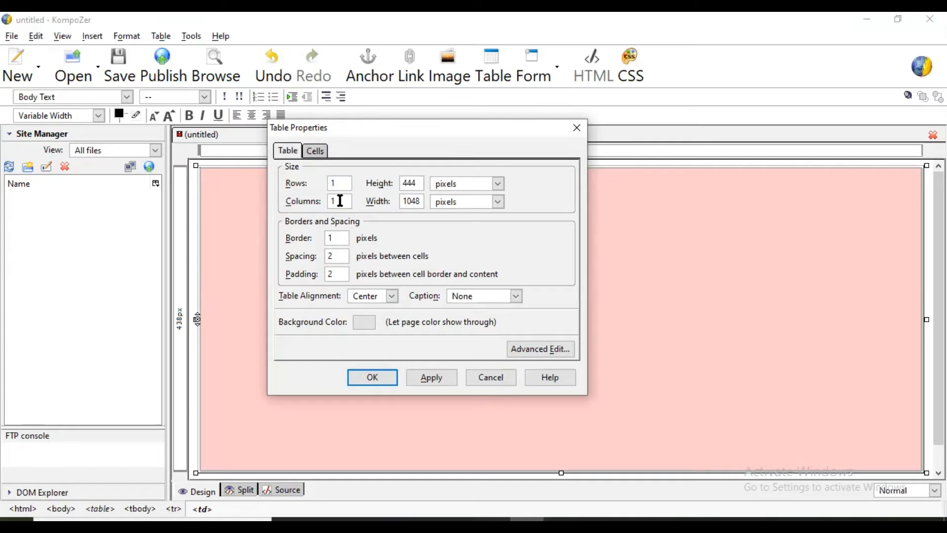
left_click(371, 377)
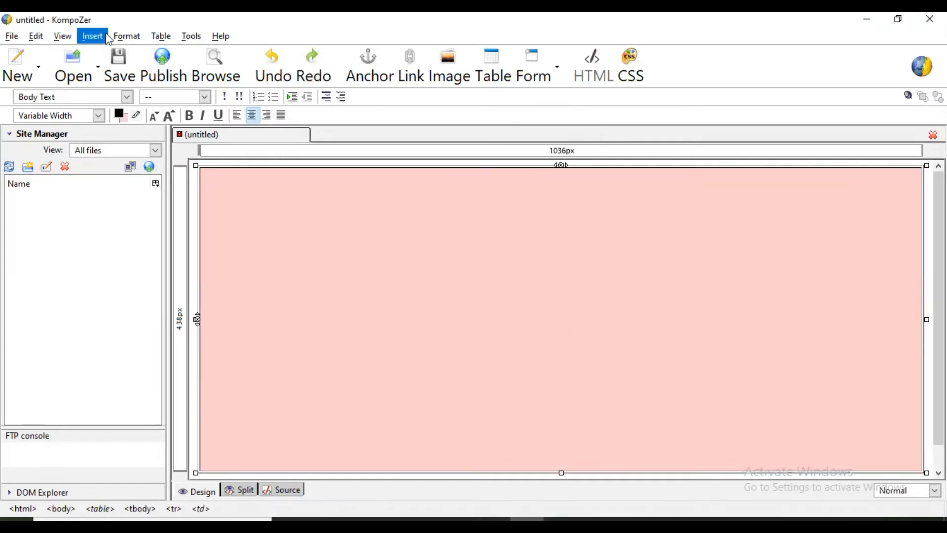
Insert a 1-row, 2-column table inside the pink cell and begin typing School in its left cell.
left_click(561, 319)
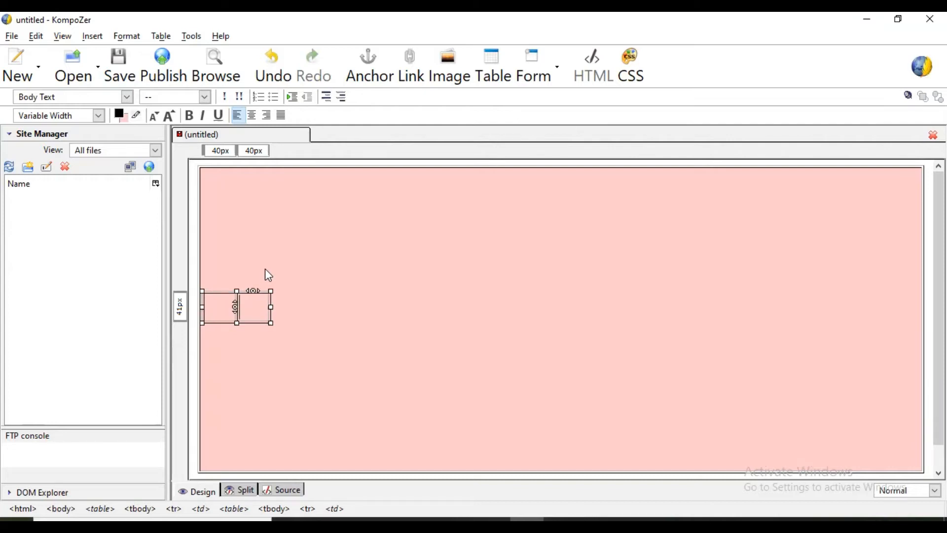
mouse_move(176, 291)
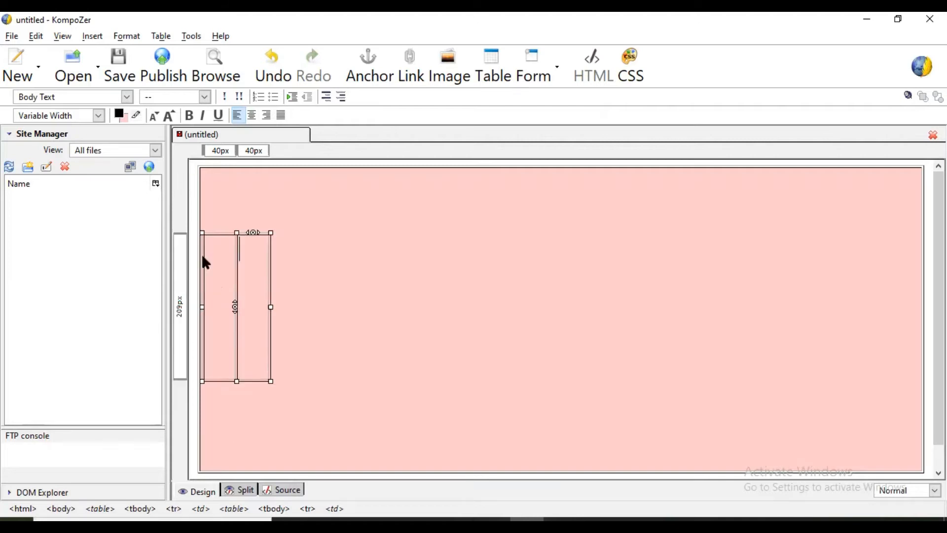
mouse_move(181, 379)
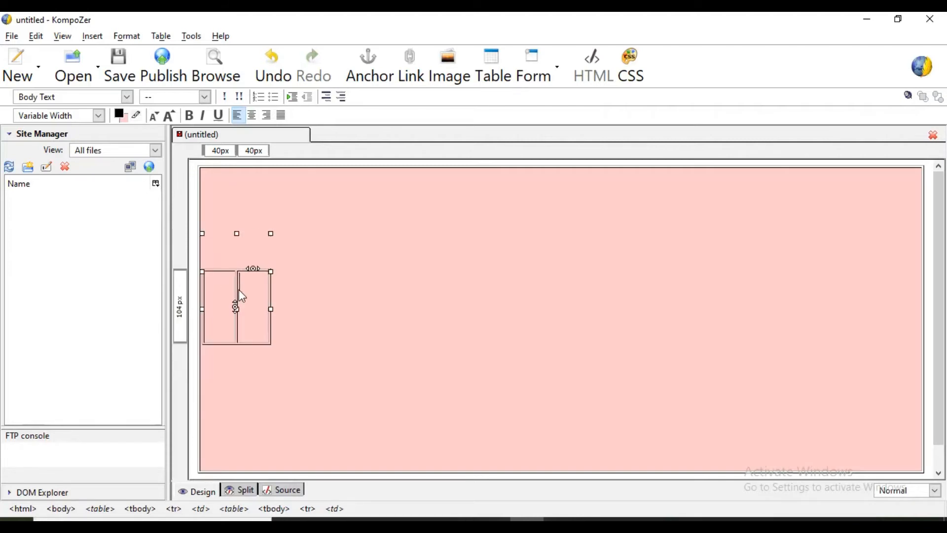
left_click(270, 307)
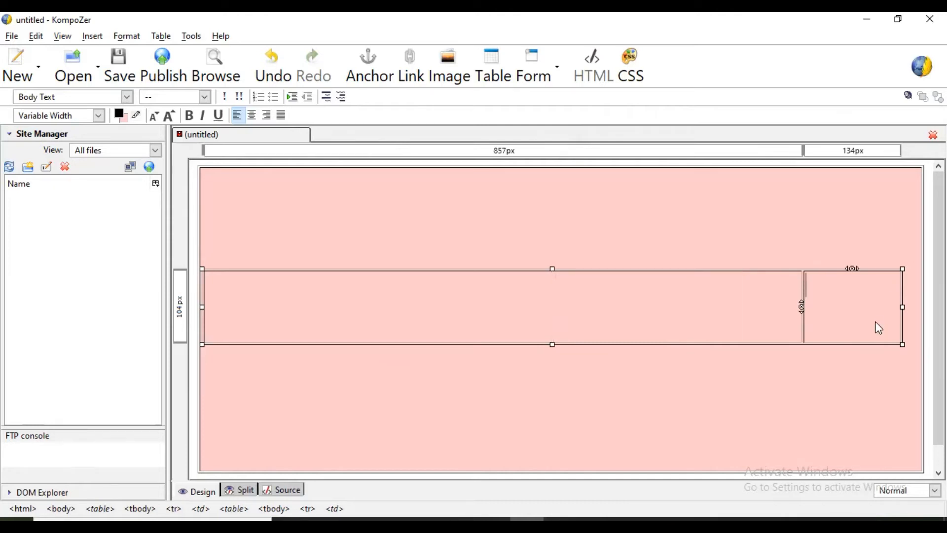
mouse_move(409, 304)
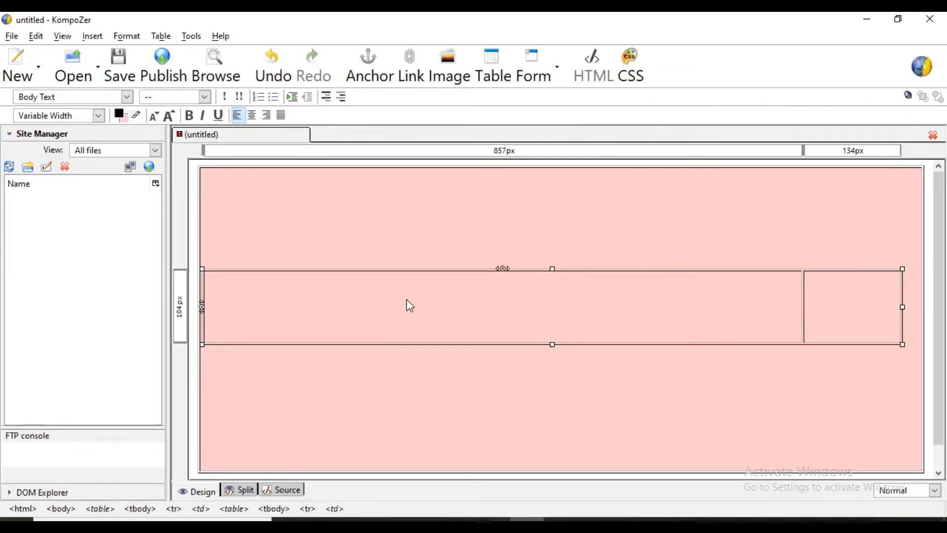
type("School Plaza")
type("\"")
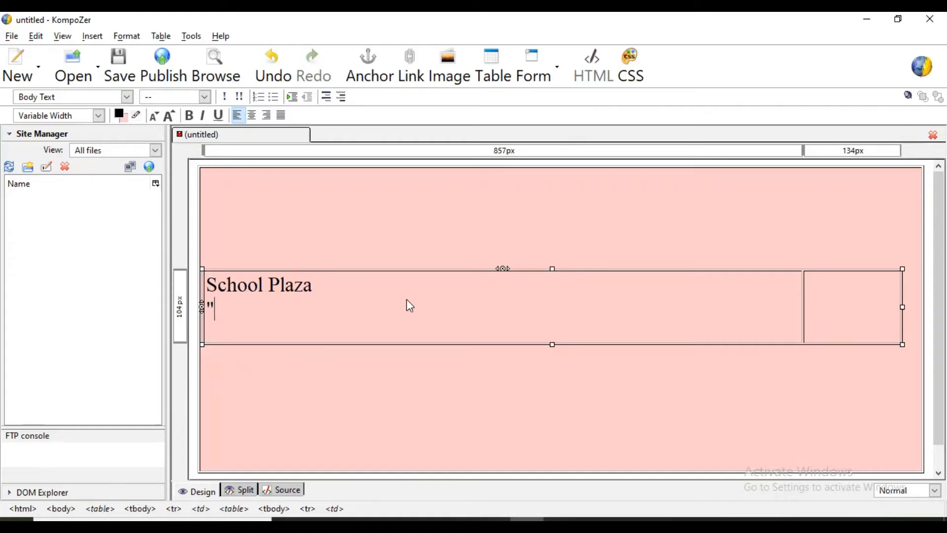
Type the tagline "One stop solution for school articles" beneath School Plaza in the left cell.
type("One s")
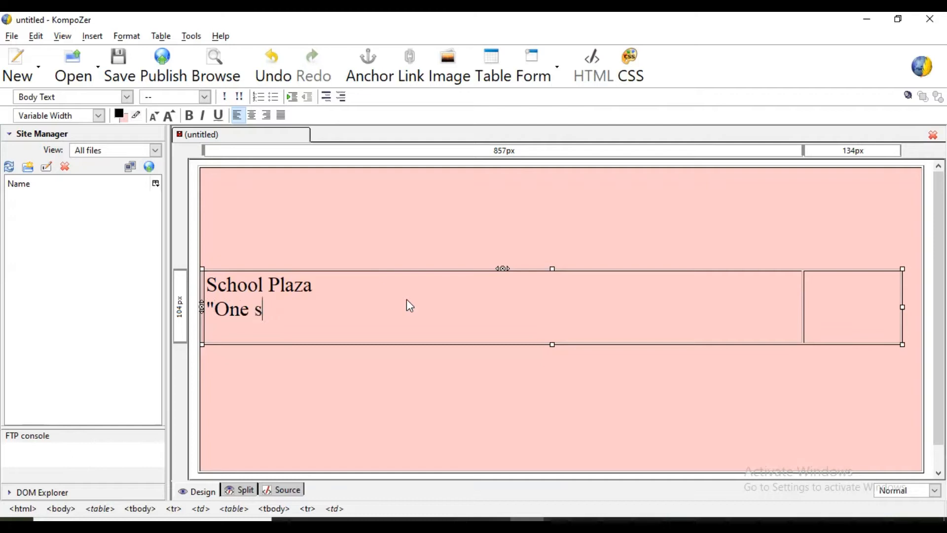
type("top solution")
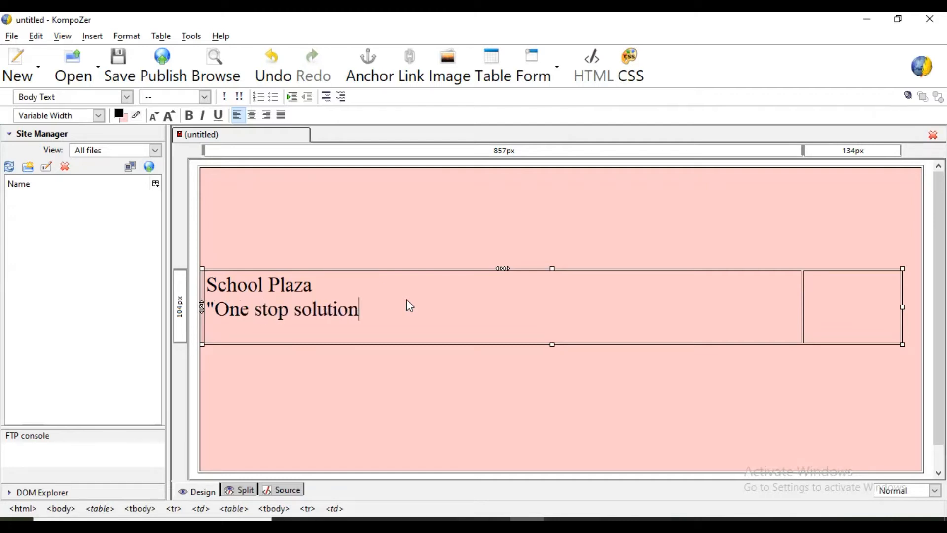
type("for")
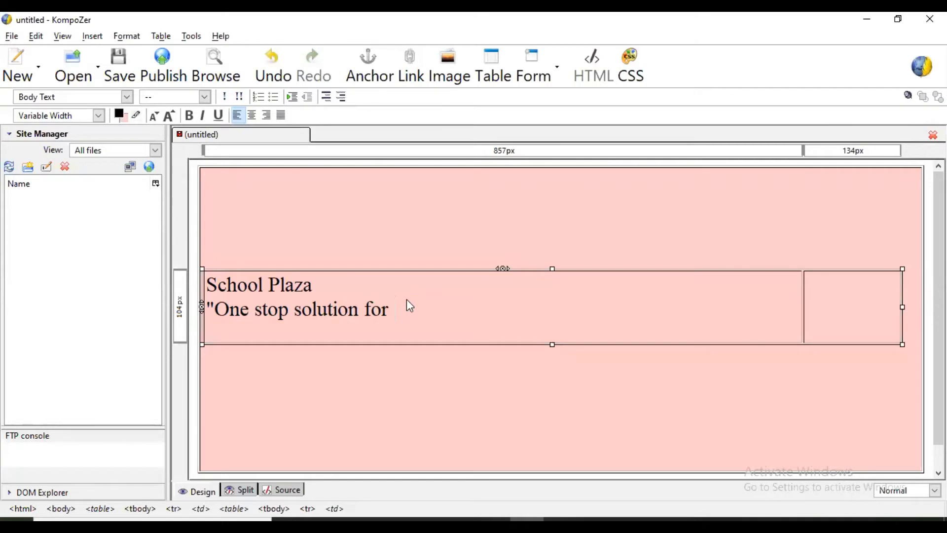
type("school")
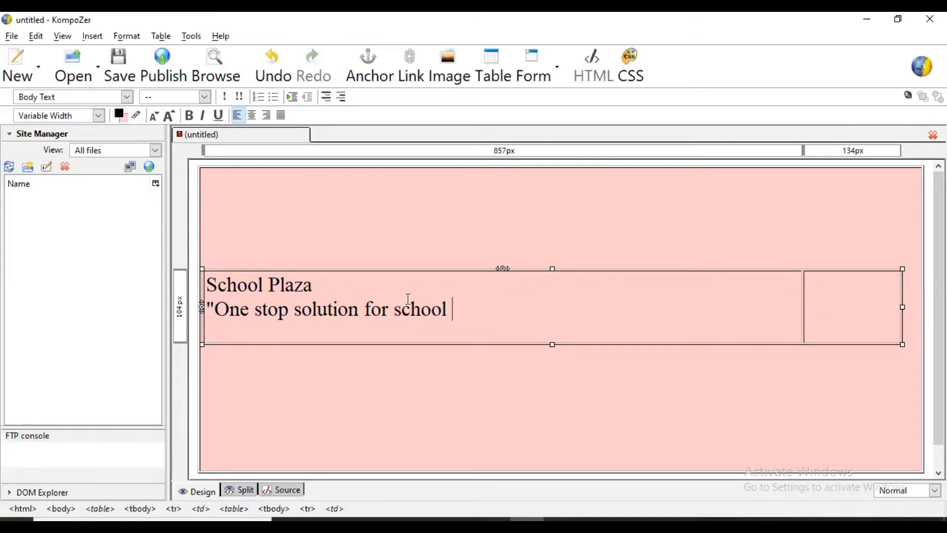
type("art")
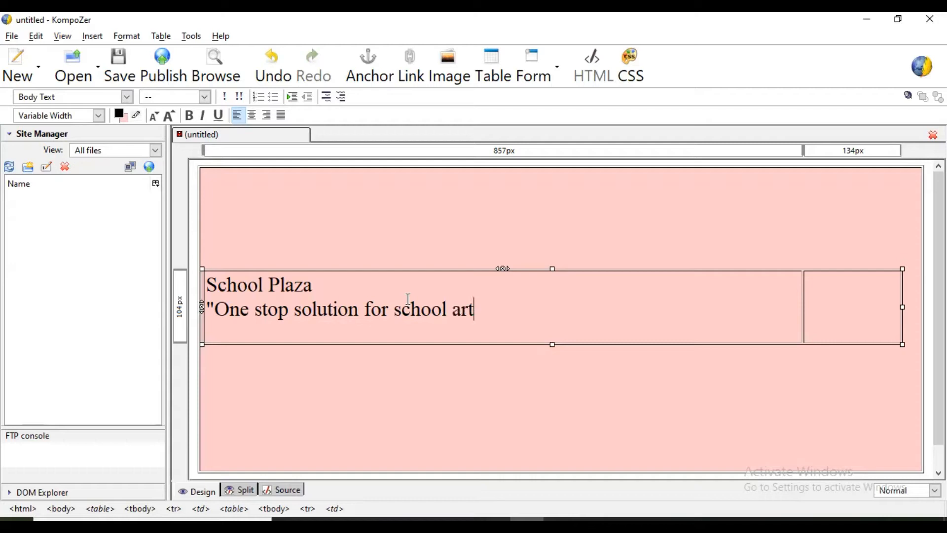
type("icles\"")
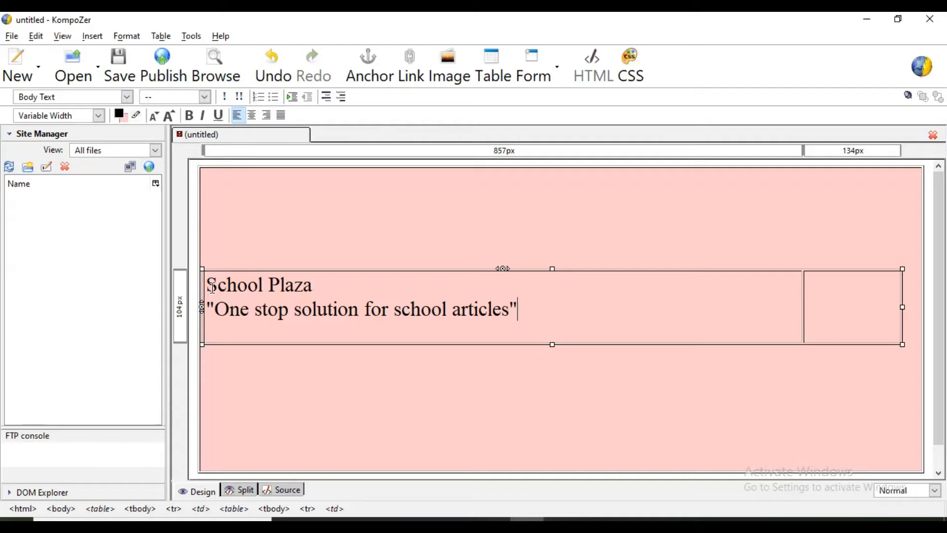
Make School Plaza two sizes larger and centre it in the cell.
double_click(258, 284)
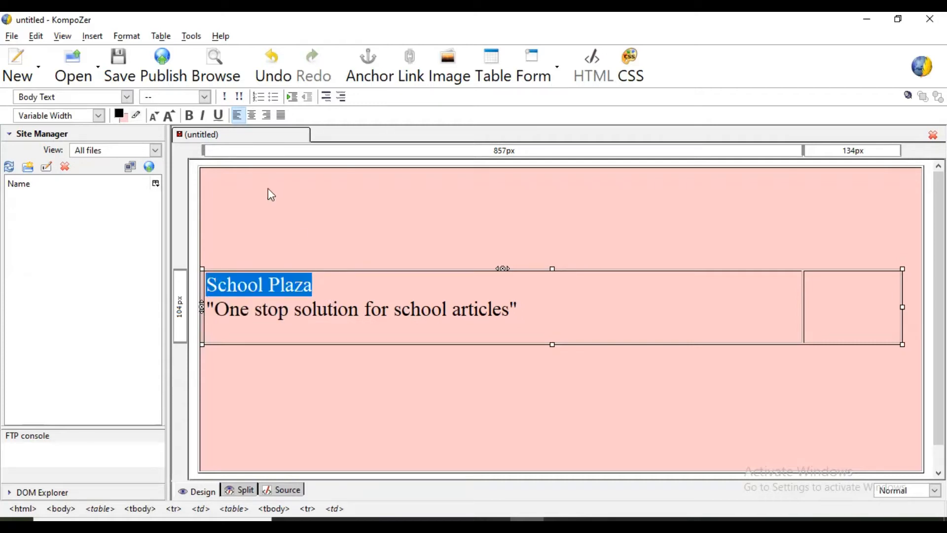
left_click(168, 115)
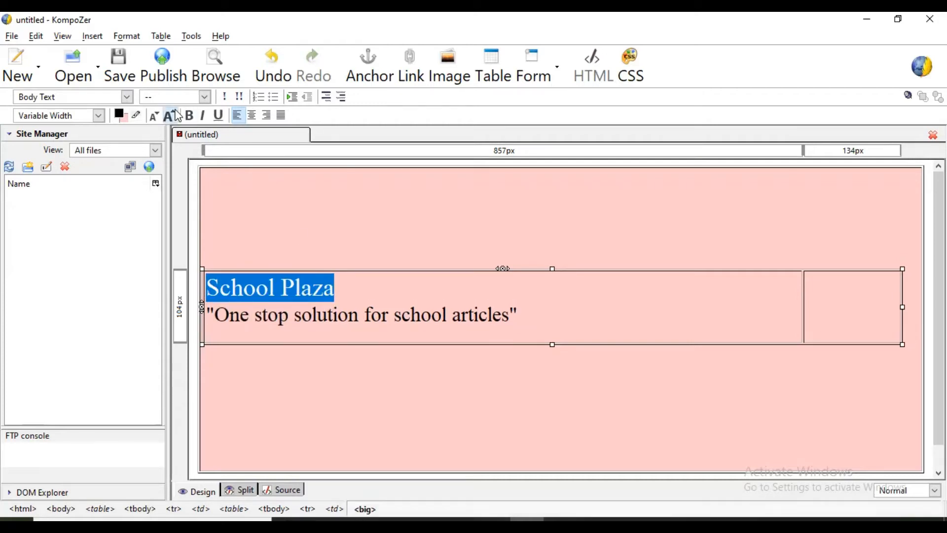
left_click(168, 115)
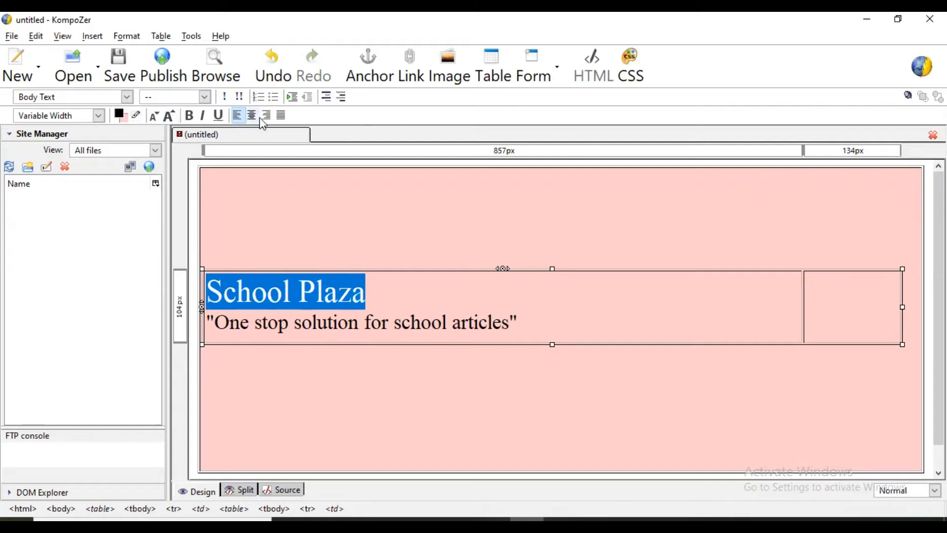
left_click(251, 115)
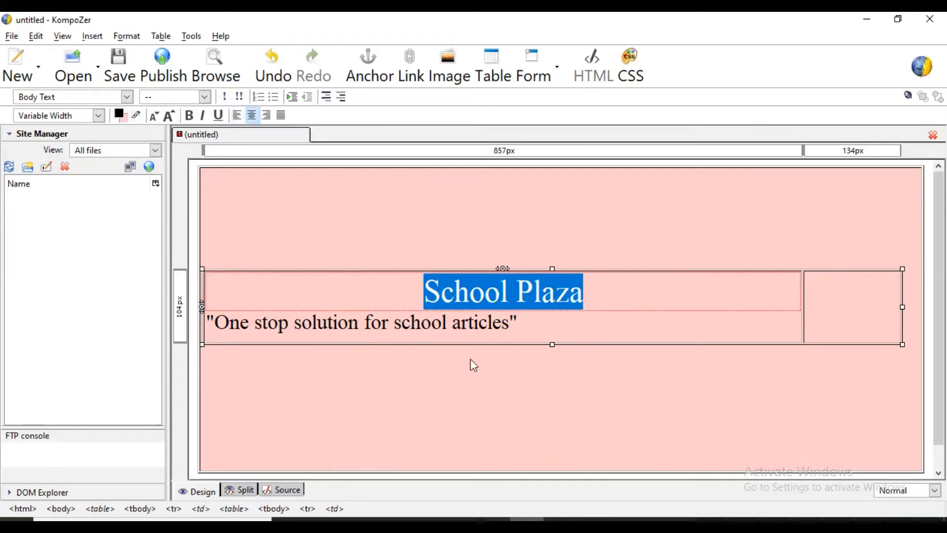
left_click(443, 323)
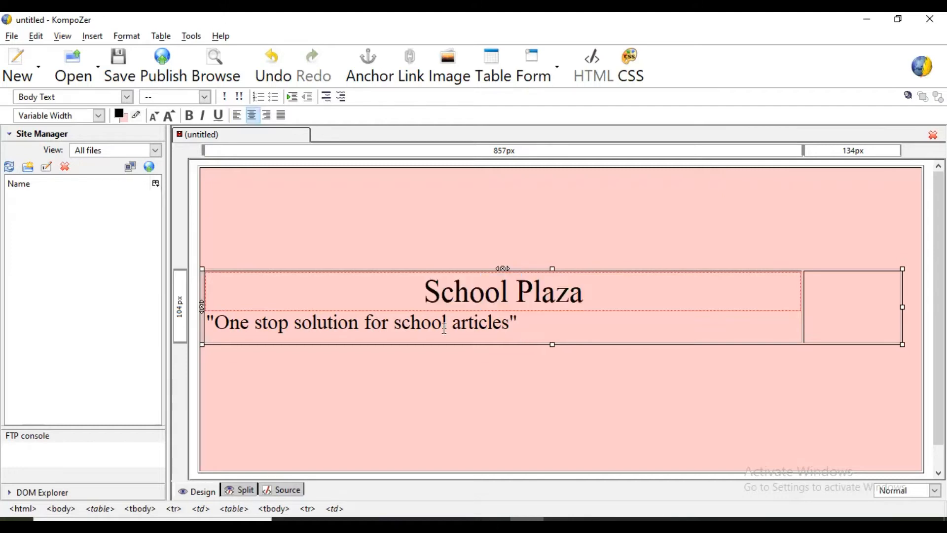
Make the tagline one size smaller and centred, then reselect the School Plaza heading.
triple_click(362, 322)
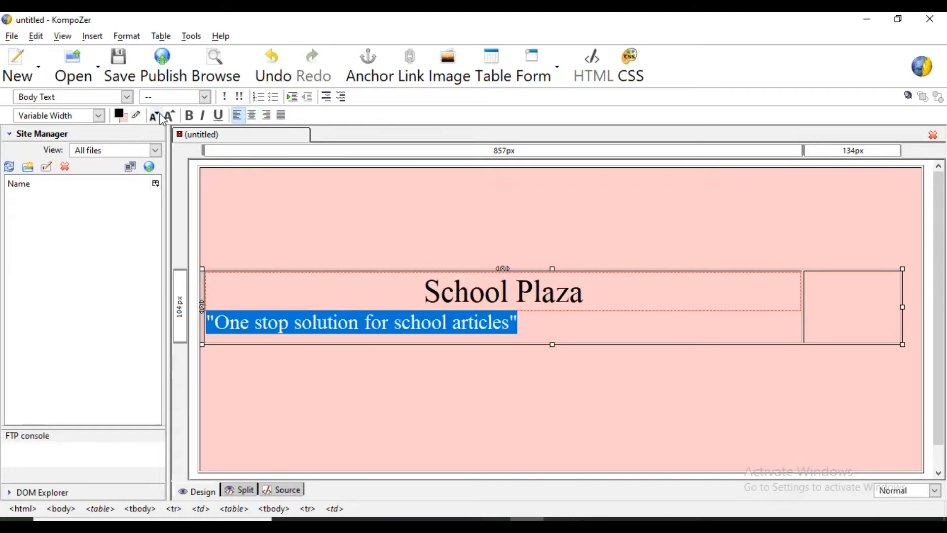
left_click(236, 114)
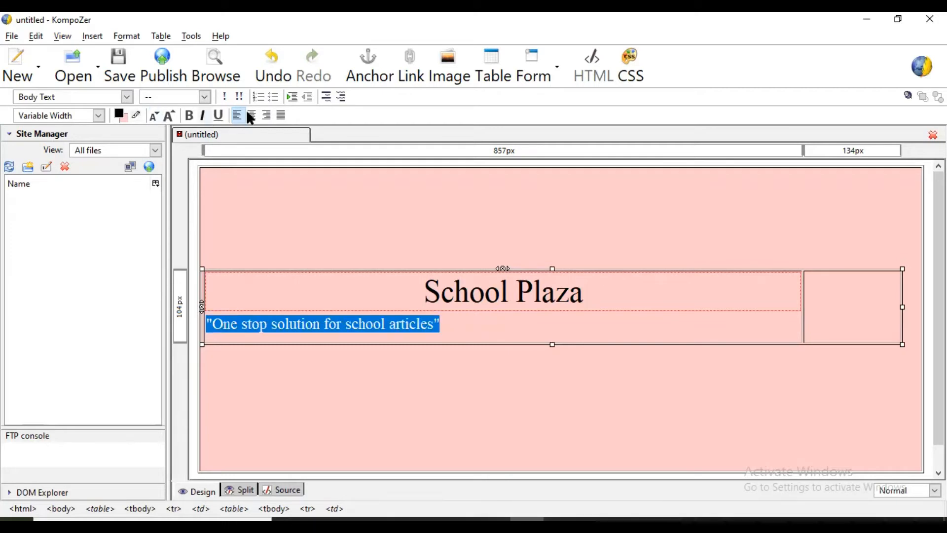
left_click(252, 115)
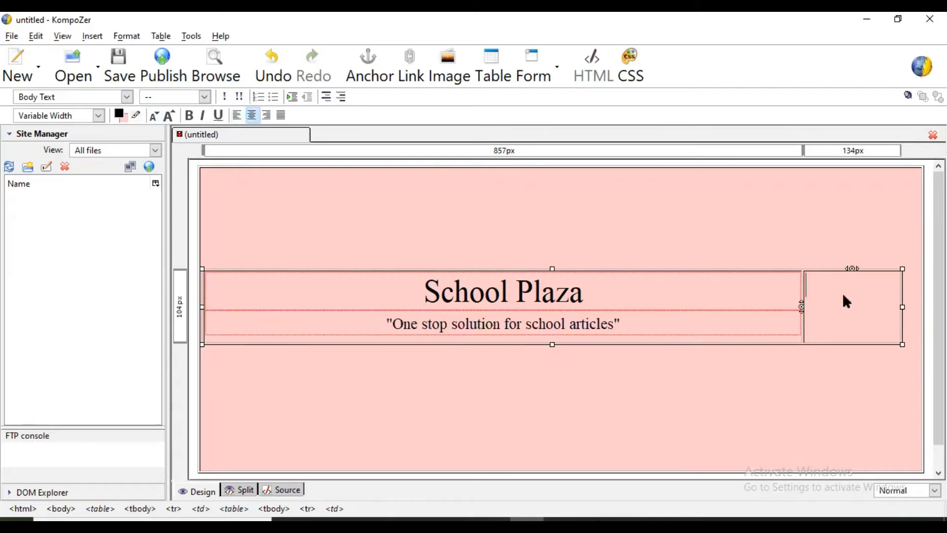
double_click(555, 292)
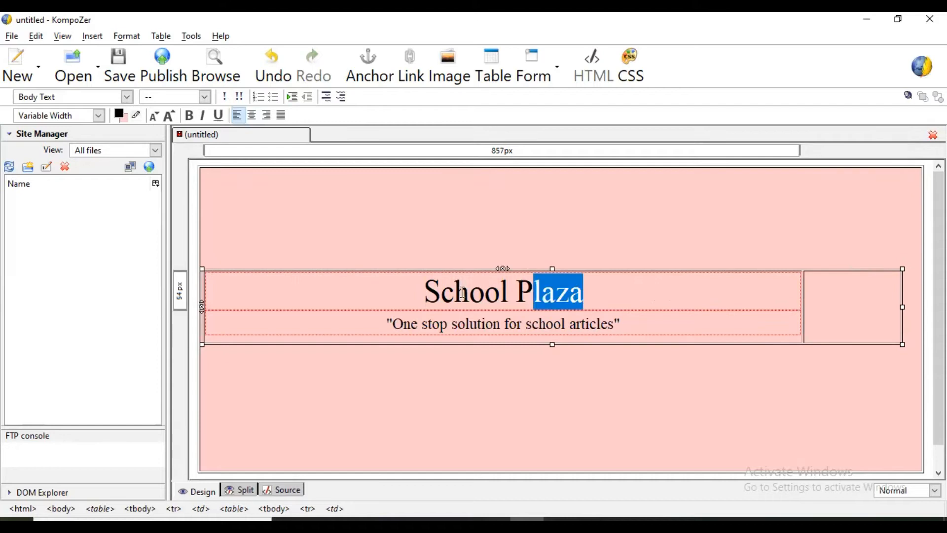
left_click(251, 96)
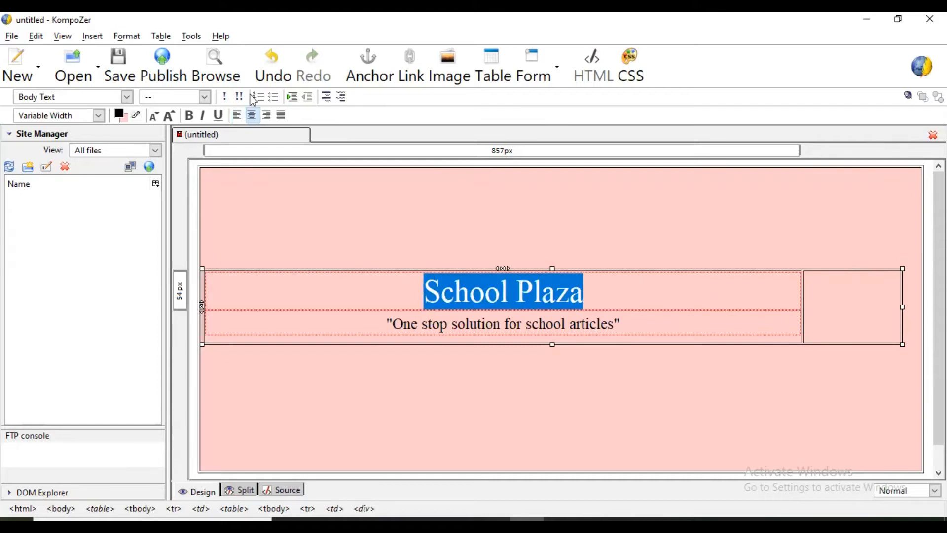
left_click(126, 35)
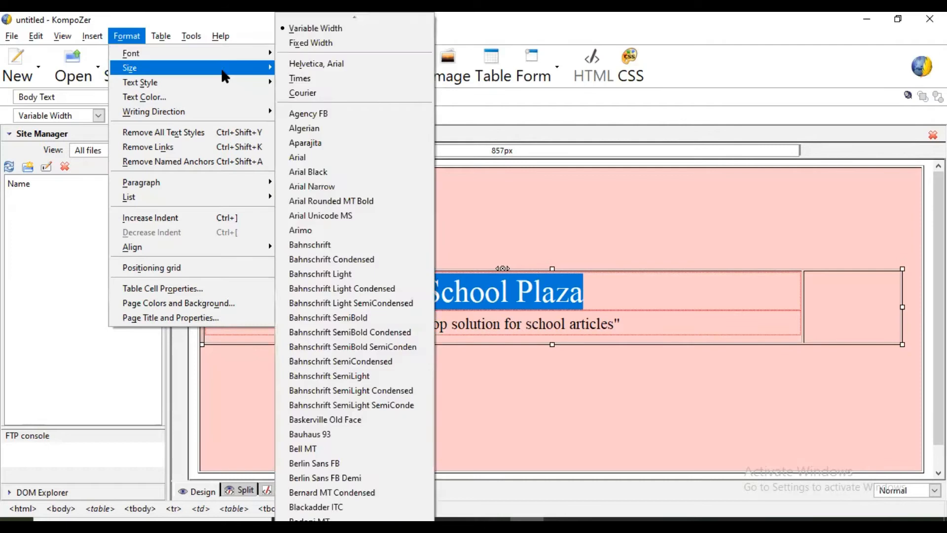
Colour the School Plaza title purple and tint the tagline beneath it.
left_click(144, 97)
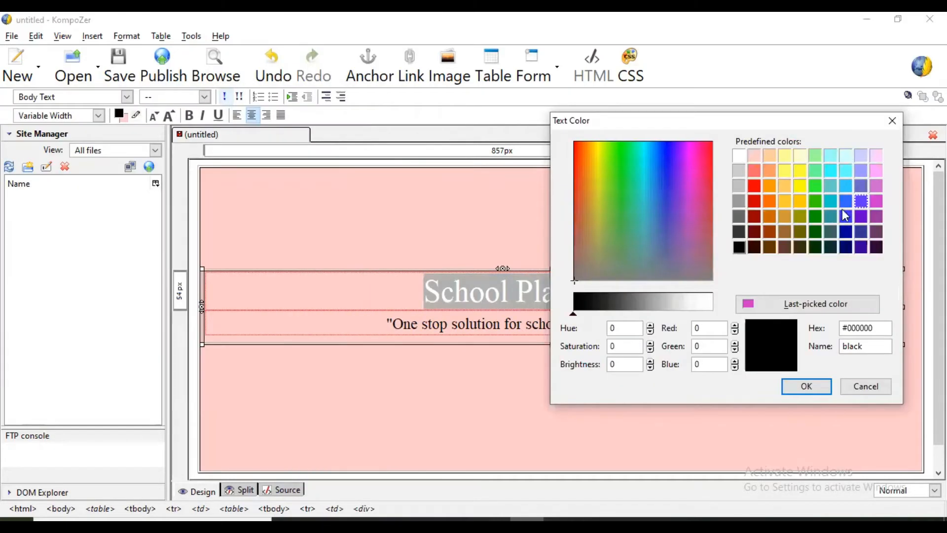
left_click(845, 231)
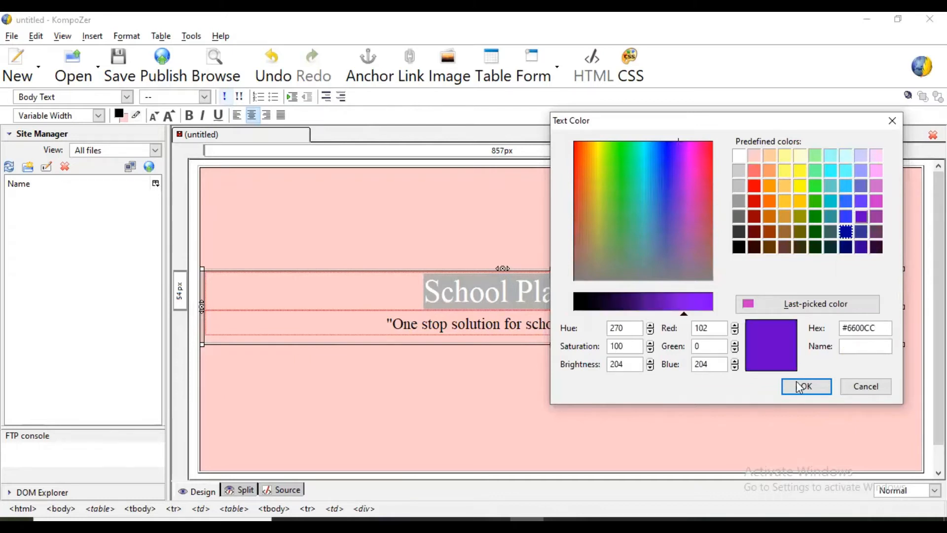
left_click(805, 385)
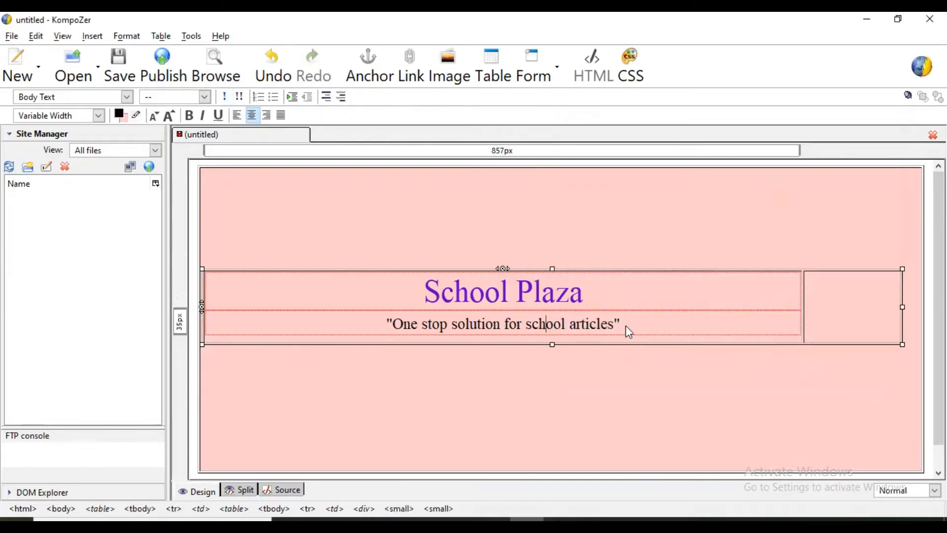
triple_click(503, 324)
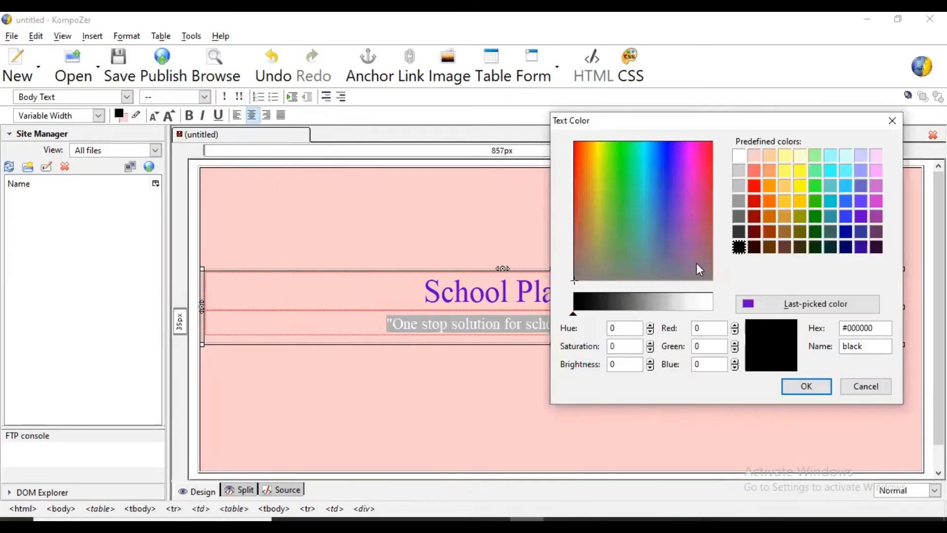
mouse_move(846, 216)
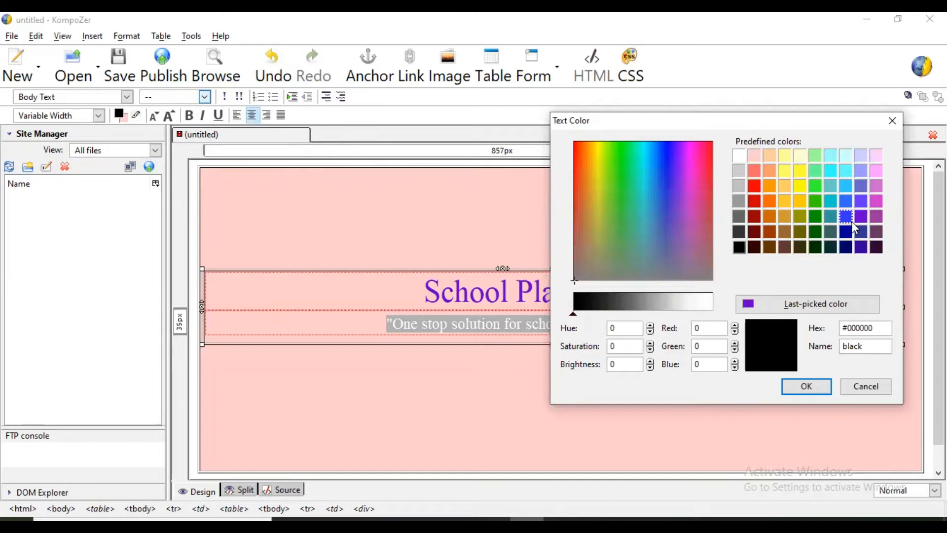
mouse_move(876, 217)
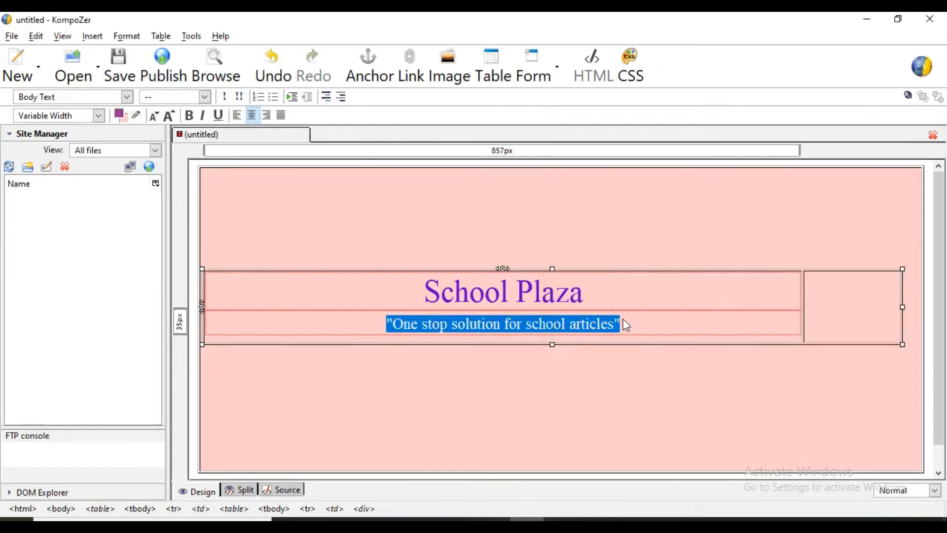
left_click(851, 305)
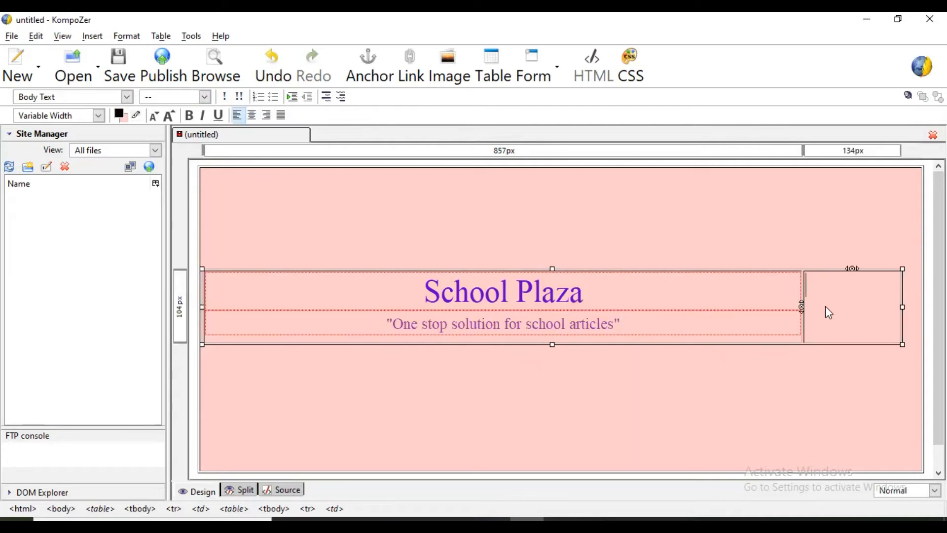
mouse_move(897, 329)
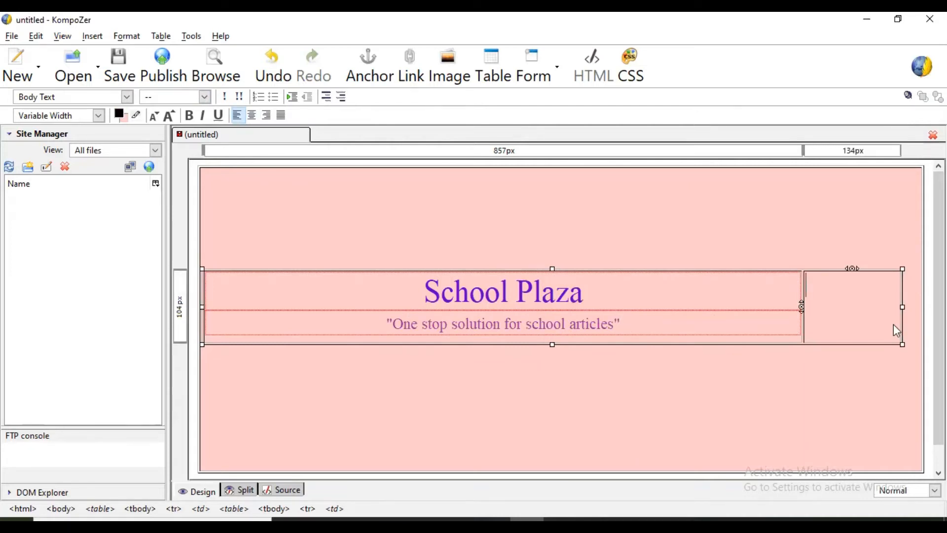
Start an image insert and browse the disk for the picture file.
left_click(92, 35)
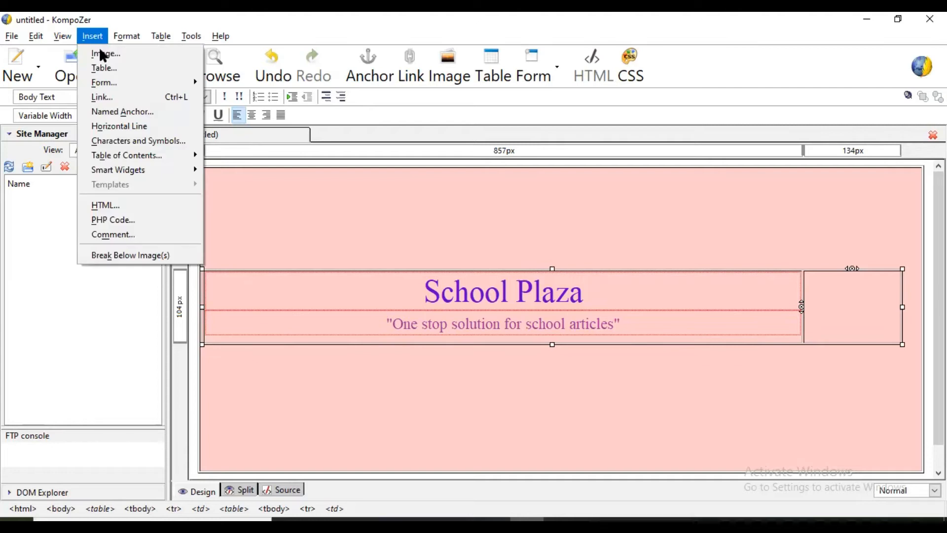
left_click(106, 53)
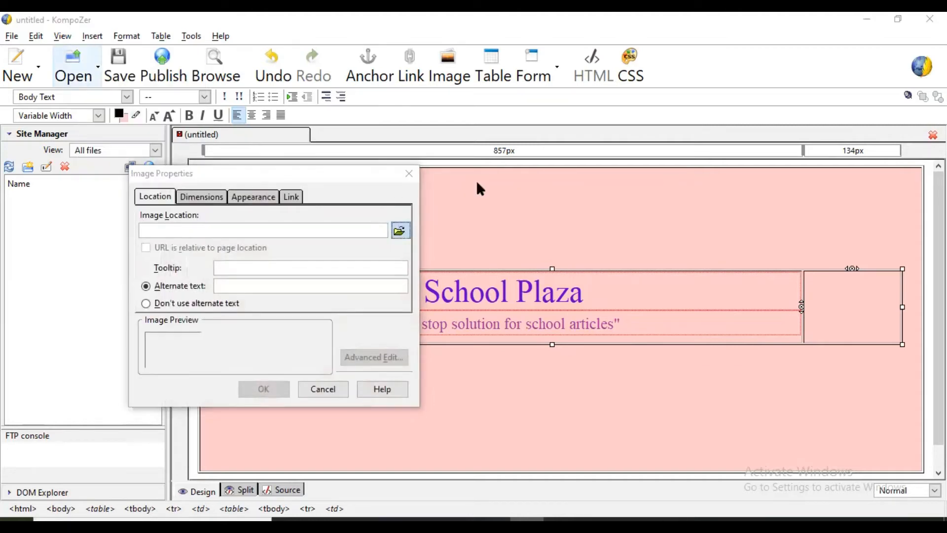
left_click(401, 230)
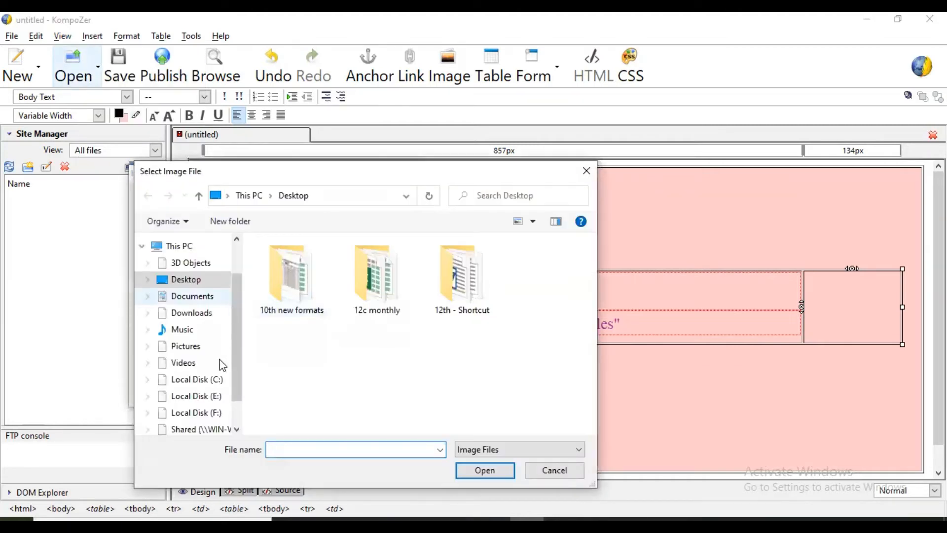
Select Jamnagar.jpg from Local Disk (F:) as the image source.
left_click(195, 413)
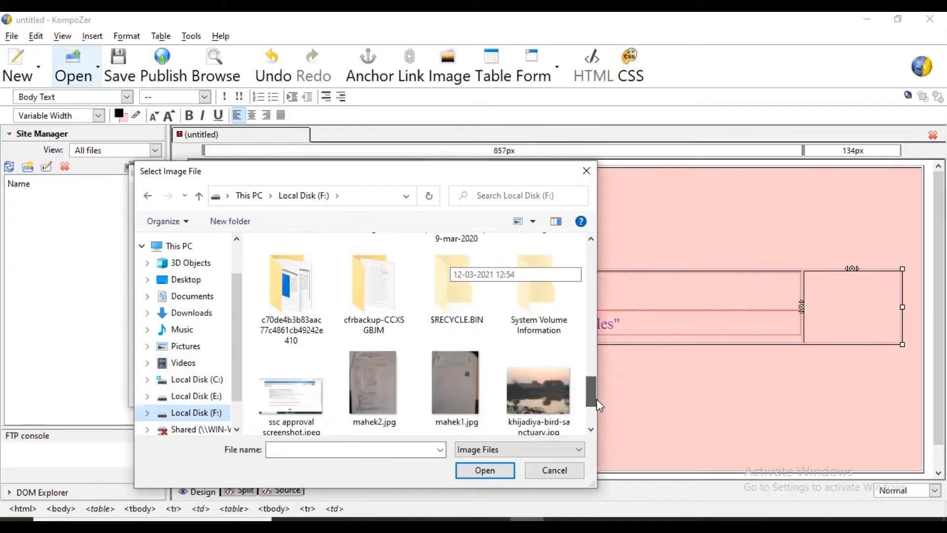
scroll("down", 3)
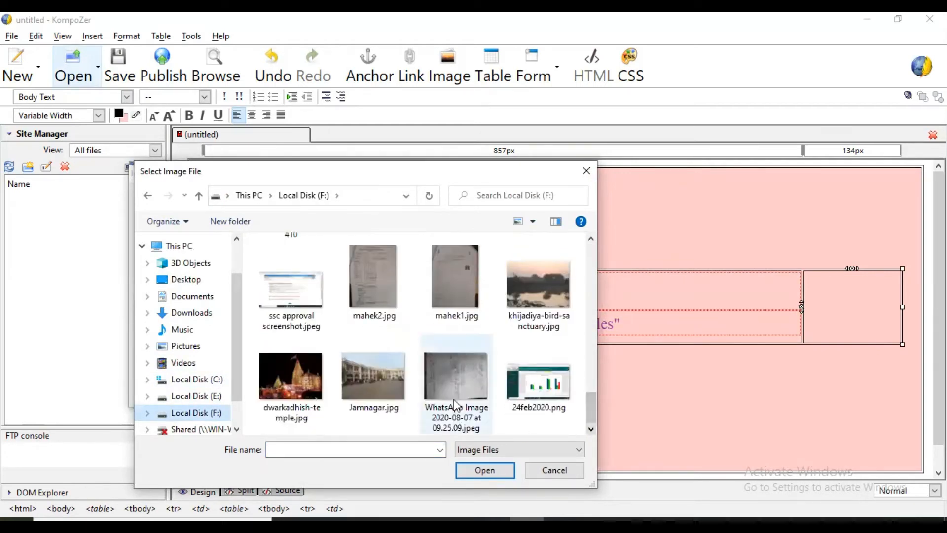
mouse_move(373, 375)
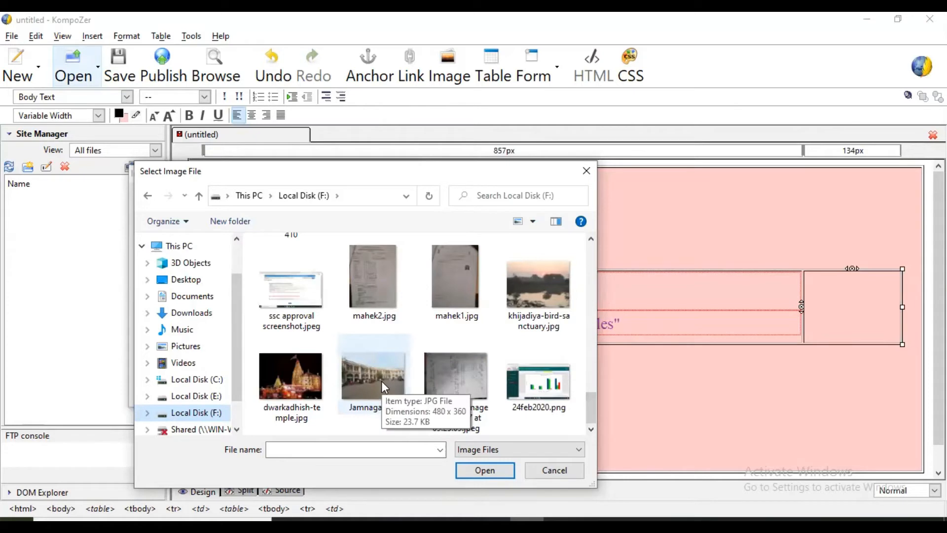
left_click(373, 375)
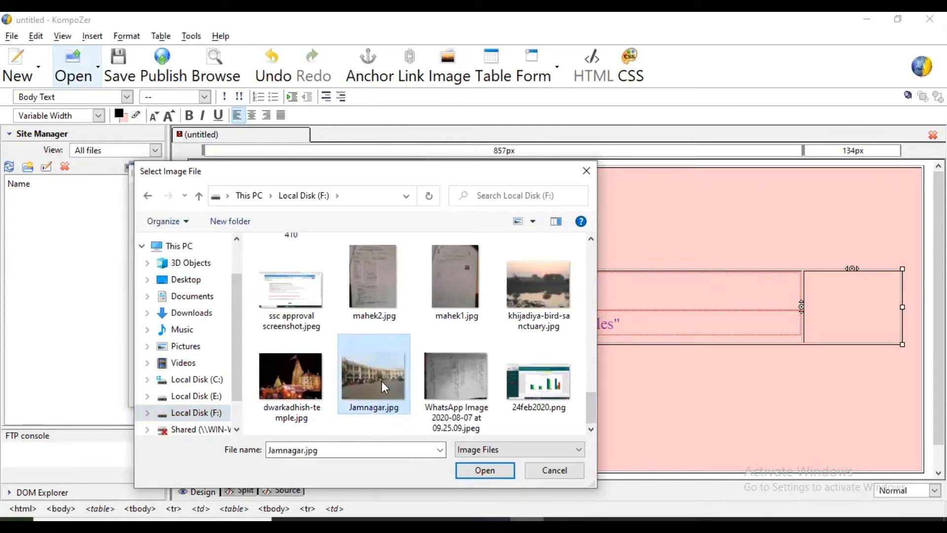
left_click(484, 470)
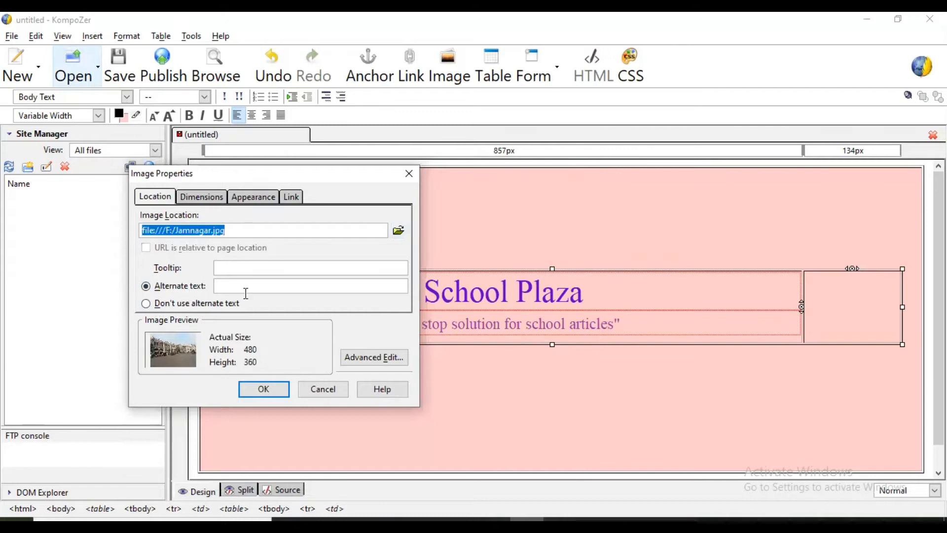
mouse_move(208, 301)
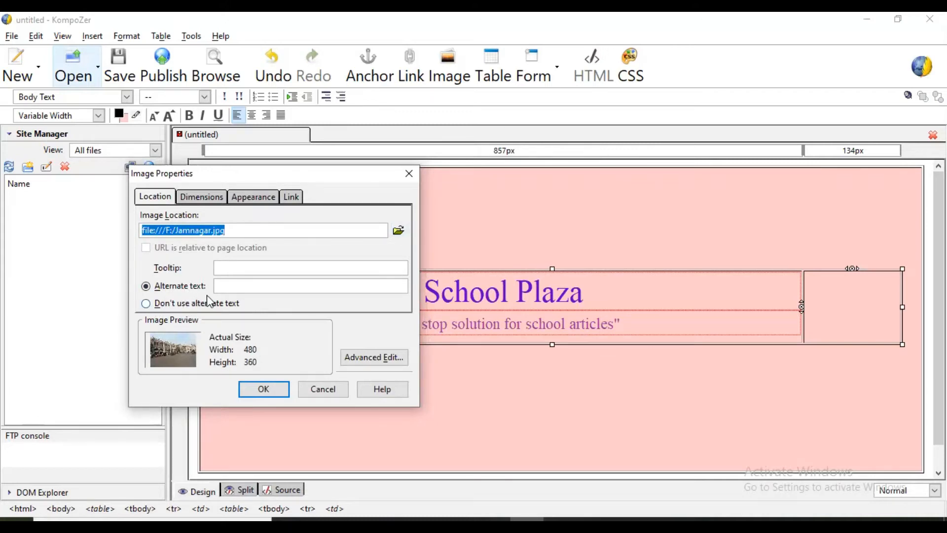
mouse_move(194, 289)
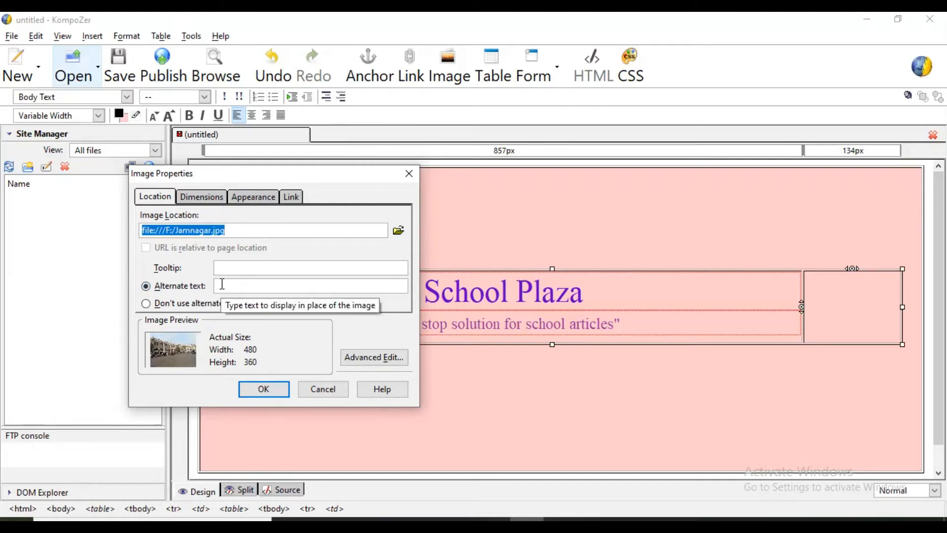
Insert the Jamnagar photo with no alternate text at a custom 100 by 75 pixel size.
left_click(146, 303)
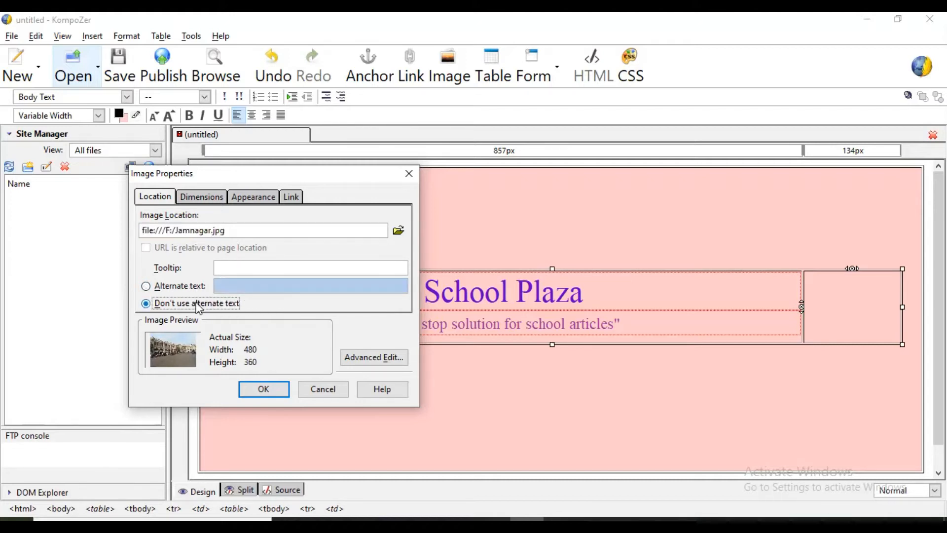
left_click(201, 197)
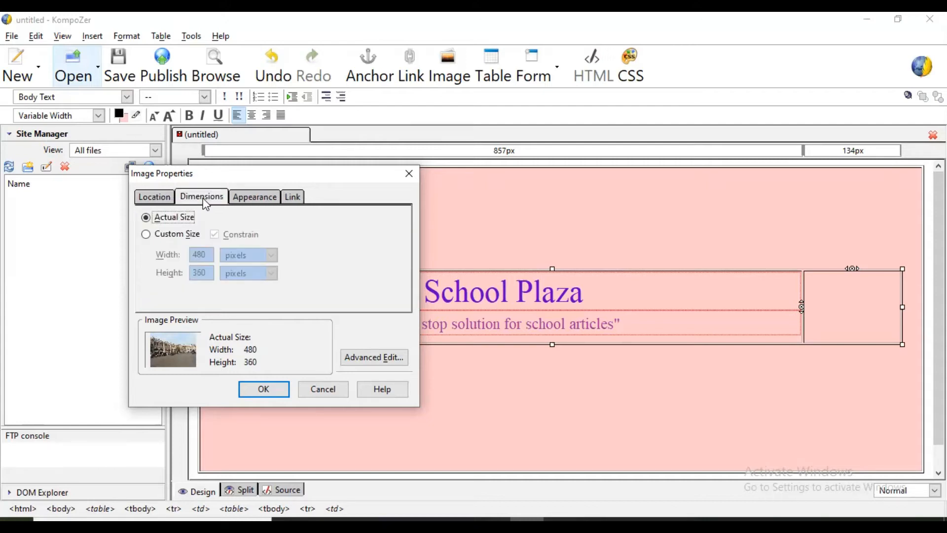
mouse_move(250, 353)
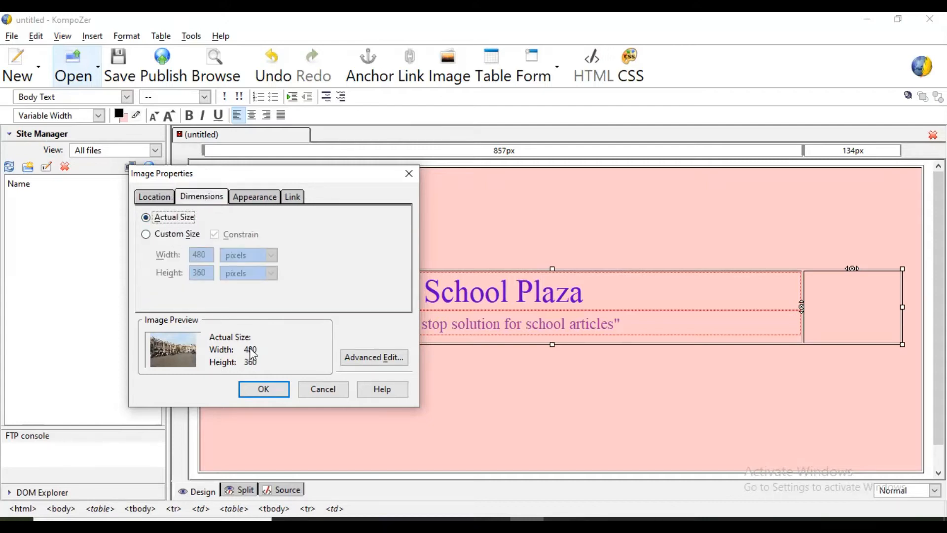
mouse_move(254, 372)
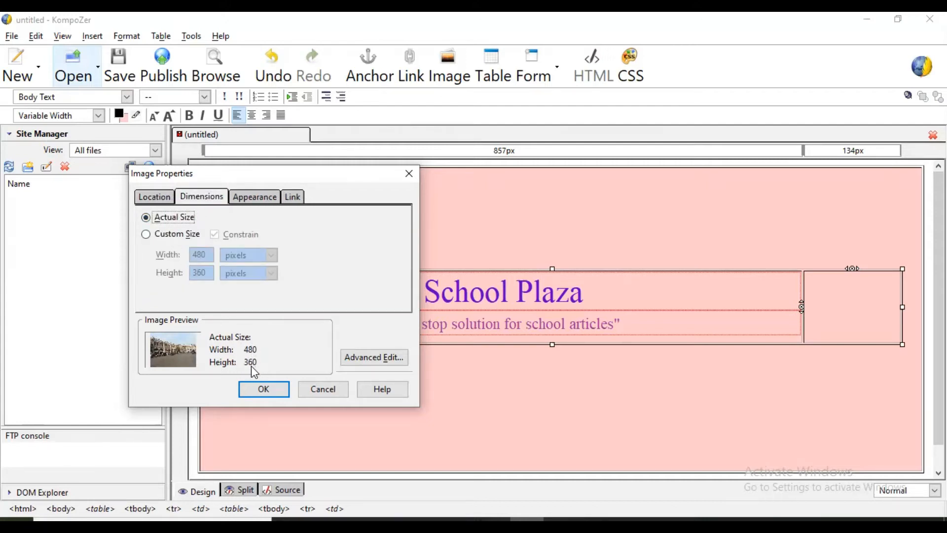
mouse_move(440, 284)
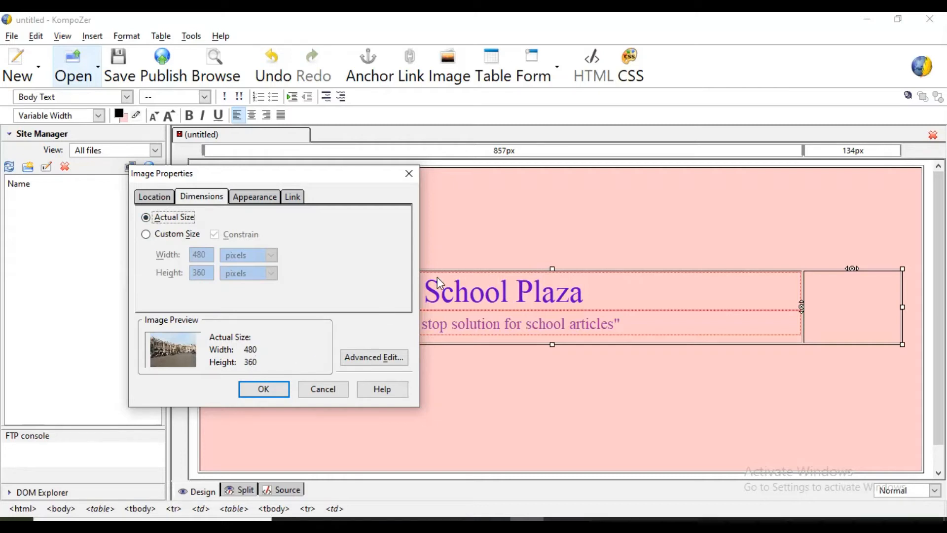
mouse_move(853, 272)
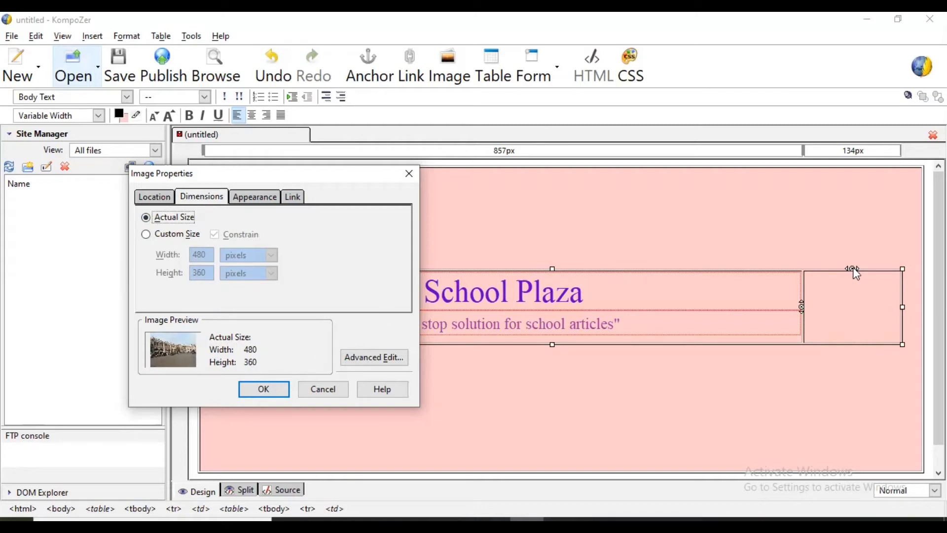
mouse_move(819, 302)
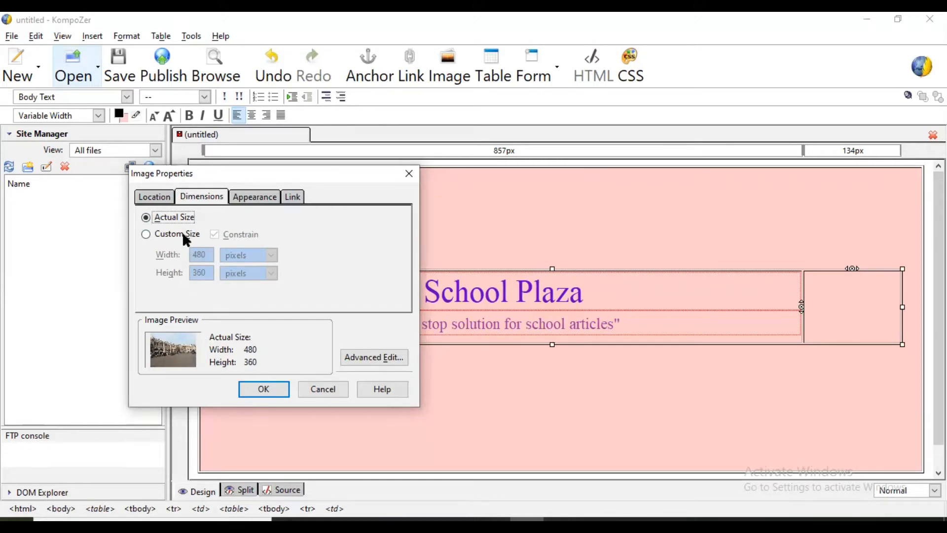
left_click(146, 233)
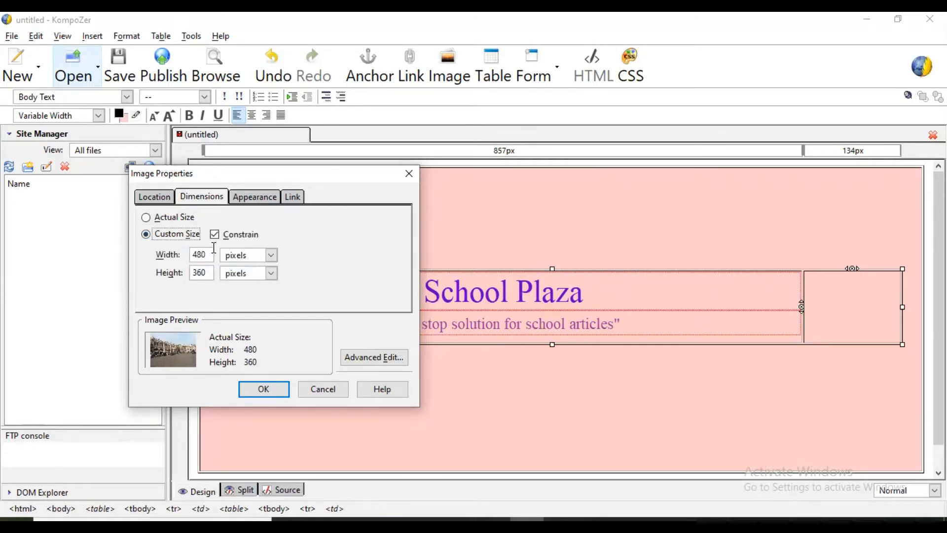
mouse_move(214, 234)
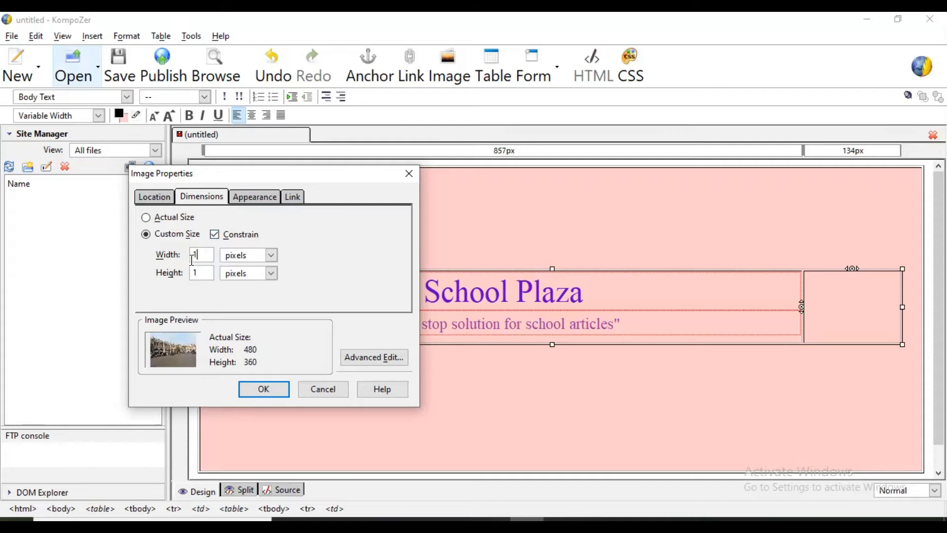
type("100")
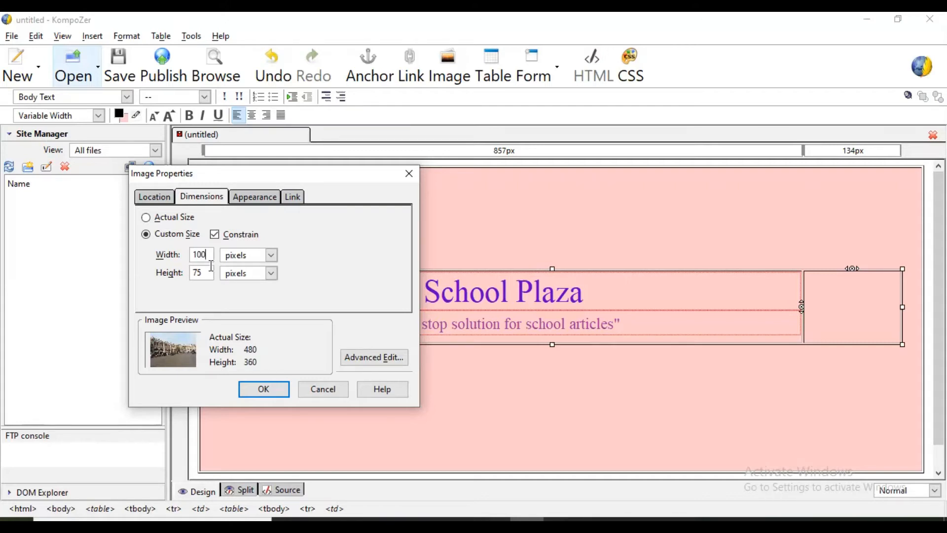
left_click(262, 389)
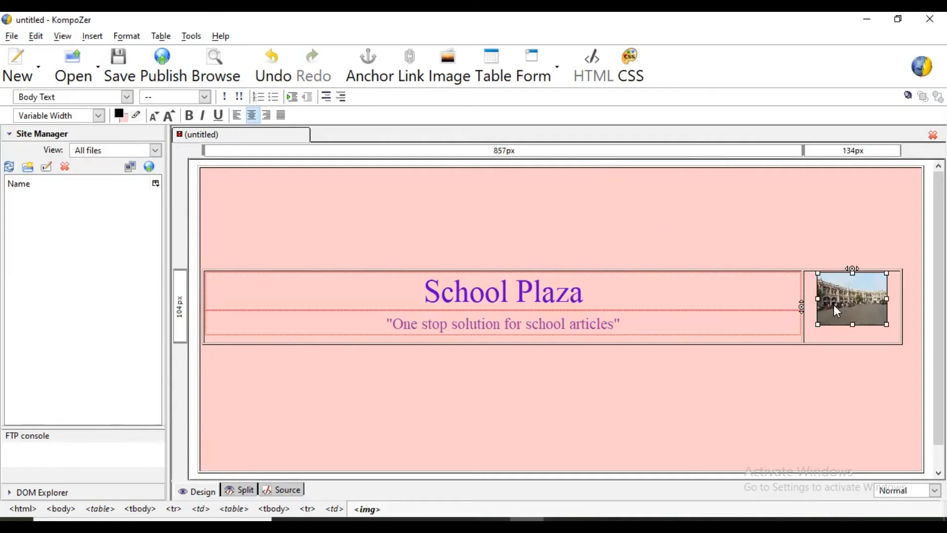
Insert a 1 x 2 table in the page area below the School Plaza banner.
left_click(634, 354)
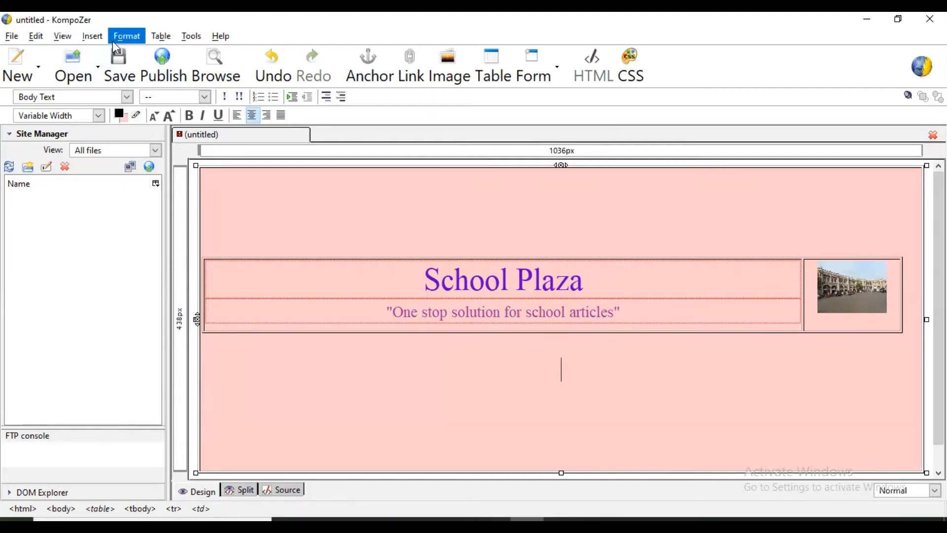
left_click(92, 36)
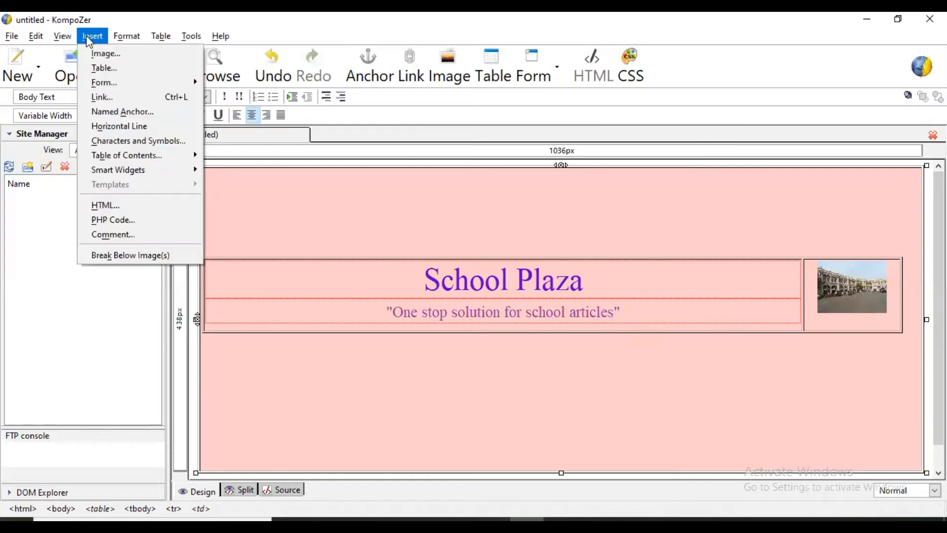
mouse_move(102, 69)
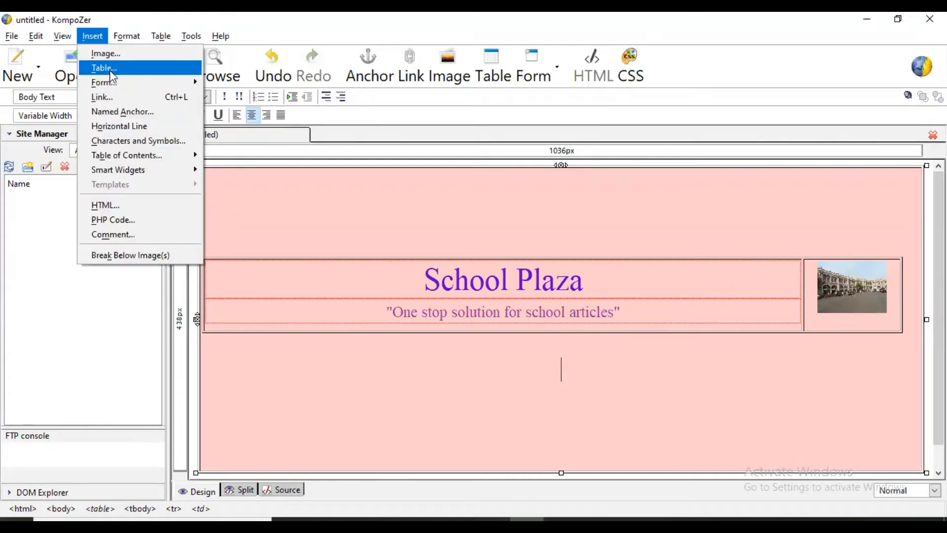
left_click(103, 67)
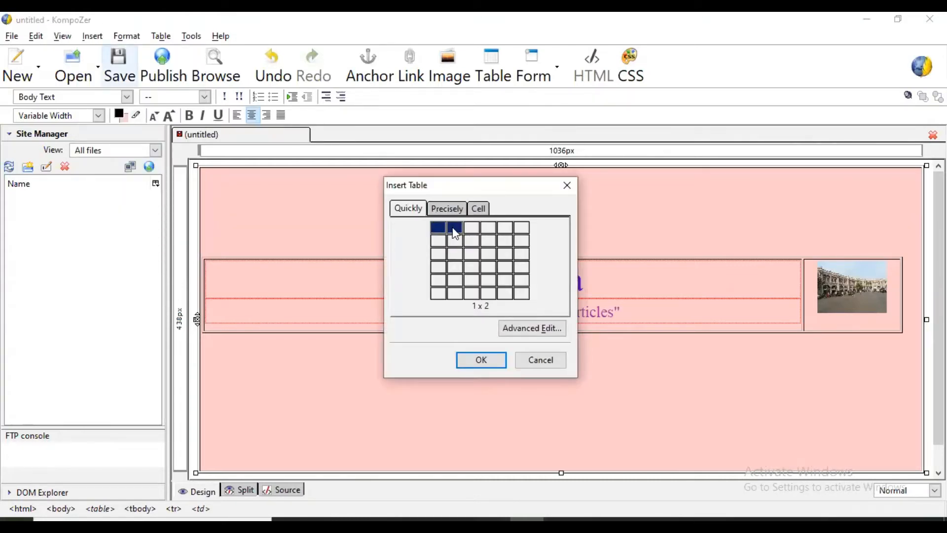
left_click(481, 359)
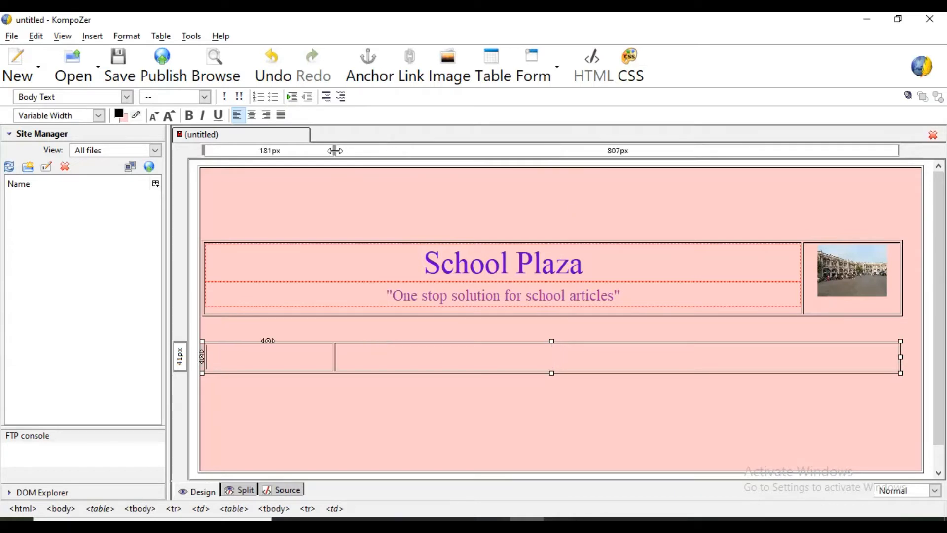
mouse_move(272, 359)
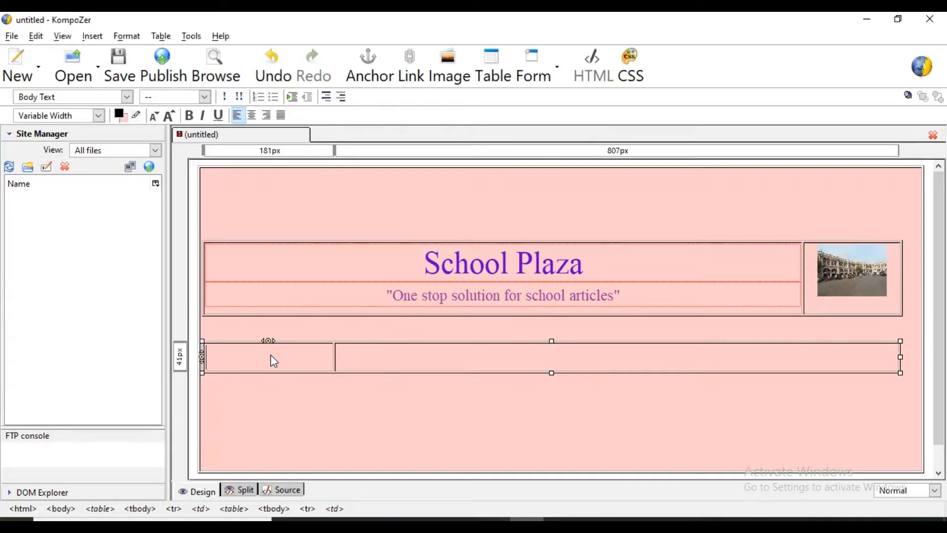
Type 'Categories' in the left cell and 'New Products' in the right cell.
type("Ca")
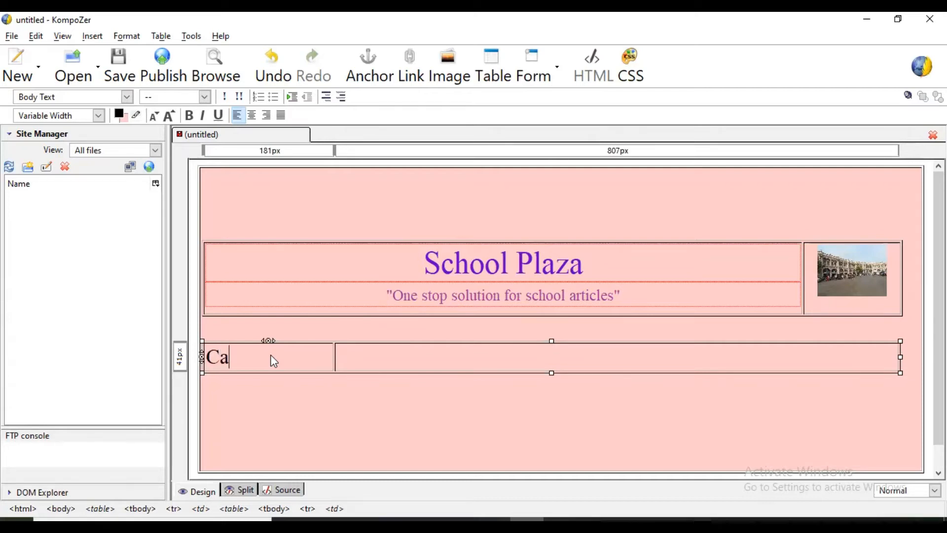
type("teg")
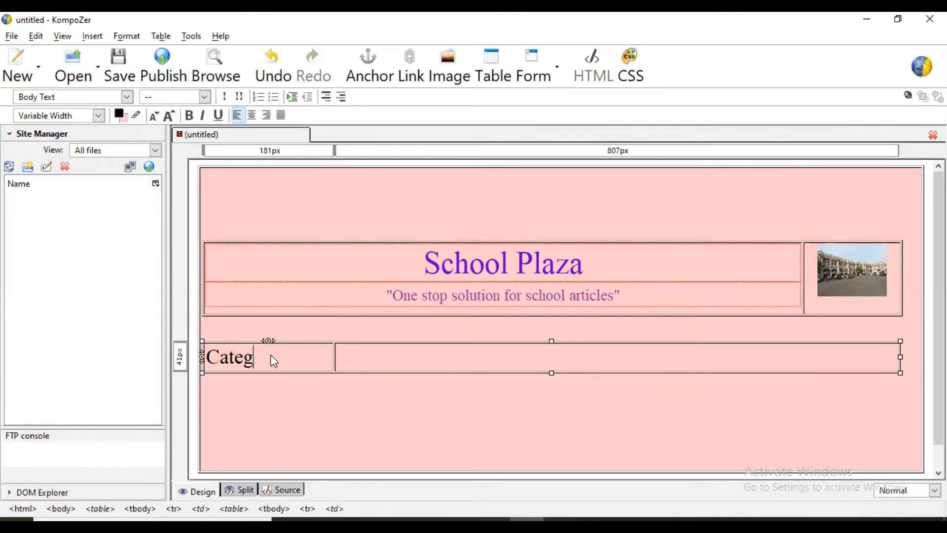
type("ories")
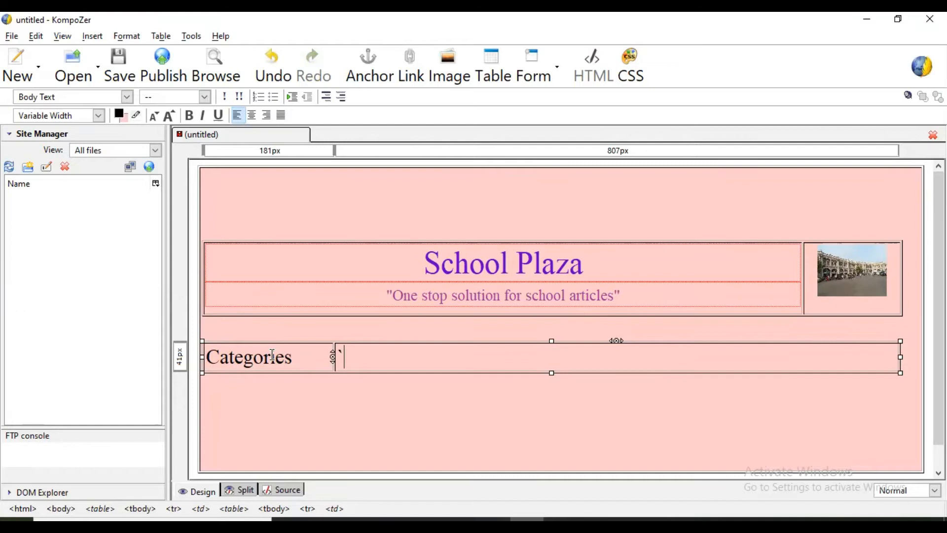
type("New")
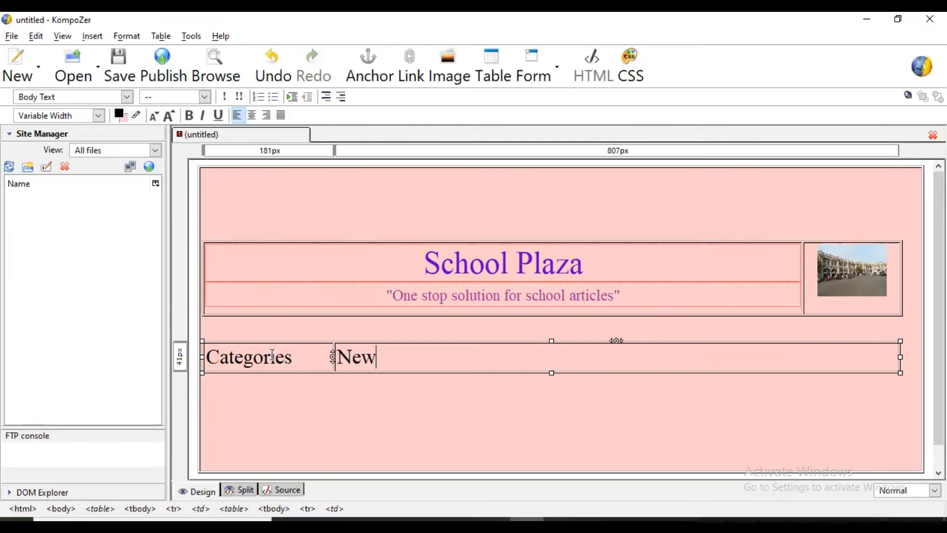
type("Produ")
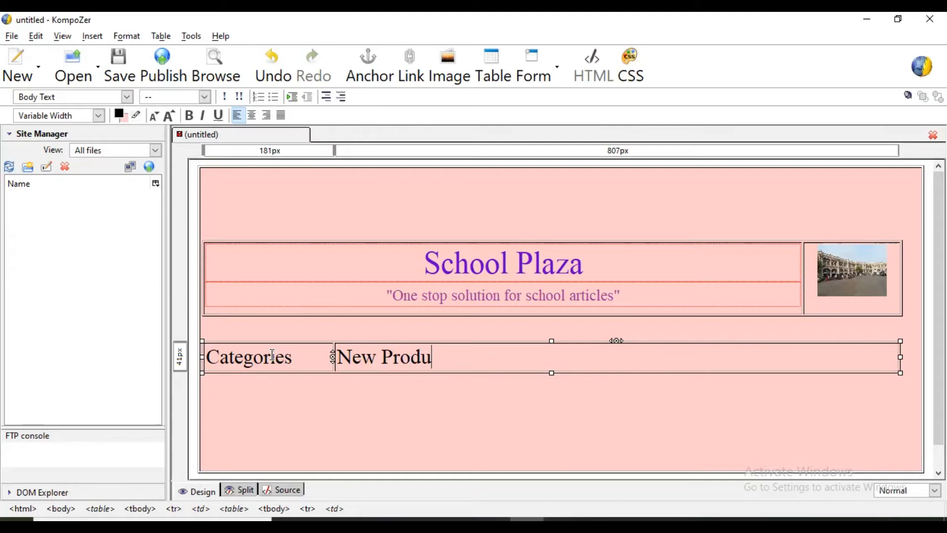
type("cts")
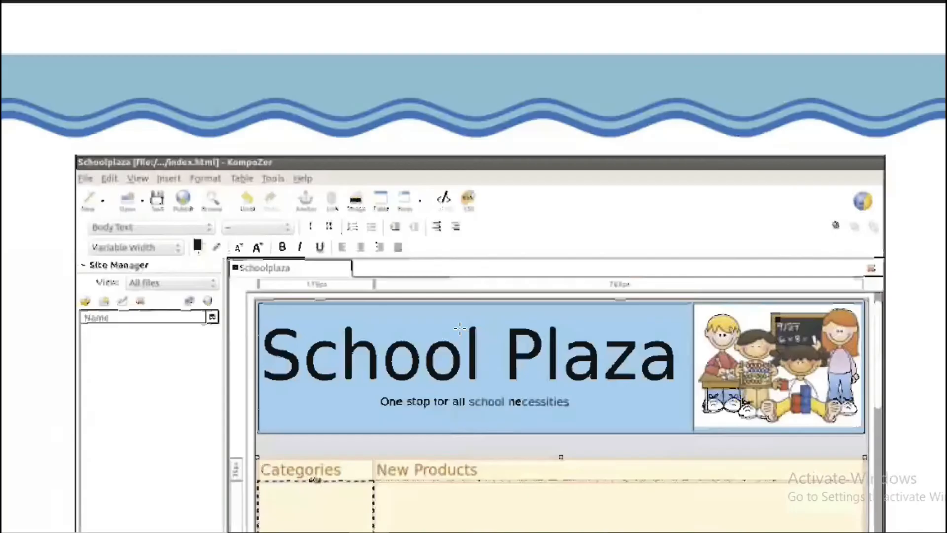
scroll("down", 3)
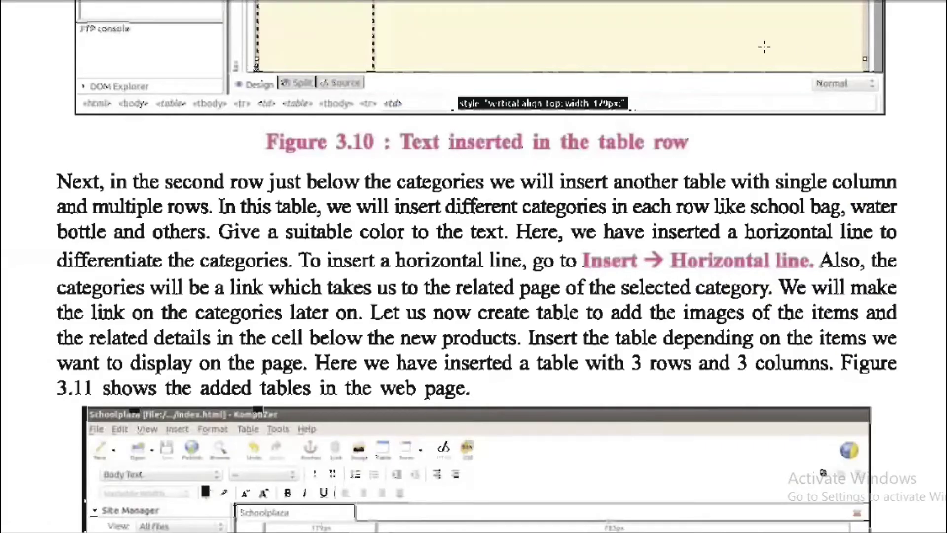
scroll("up", 3)
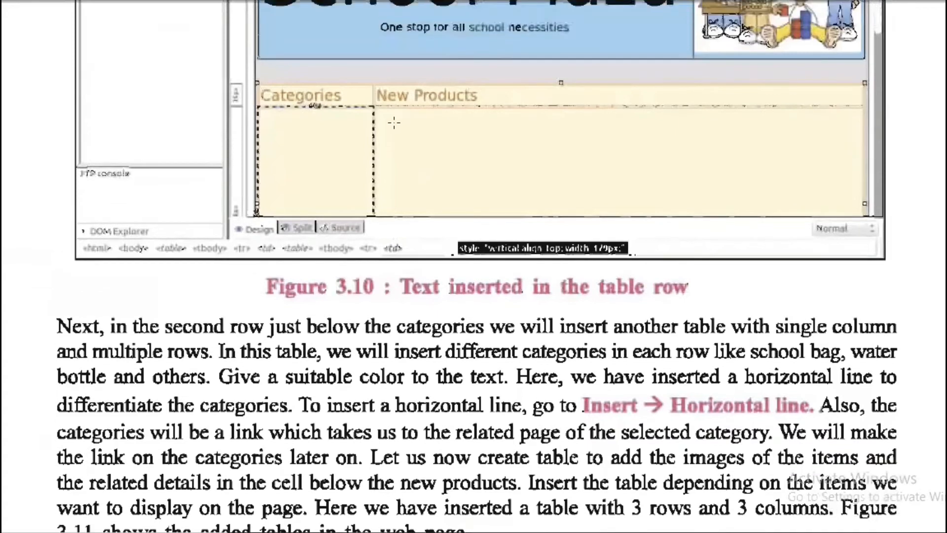
scroll("up", 3)
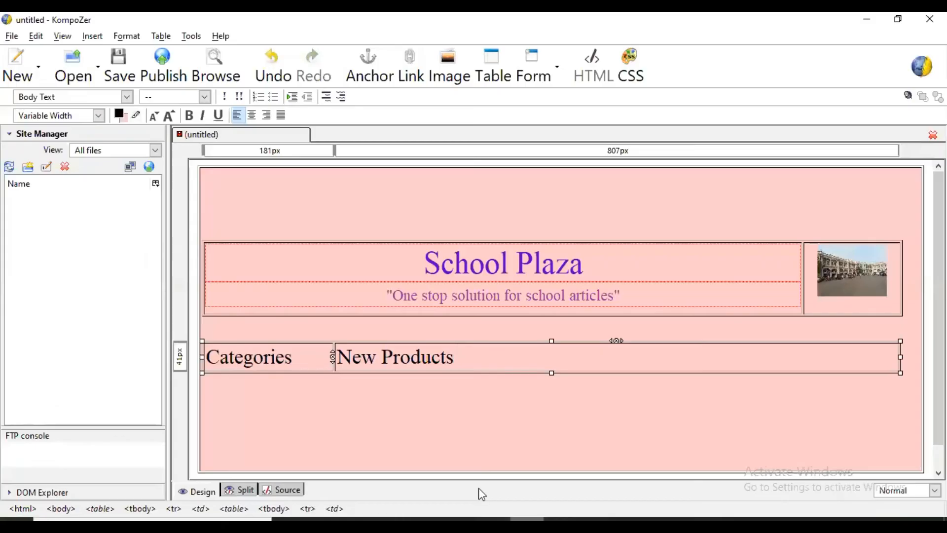
Insert a 4 x 1 table in the Categories cell, then move to the New Products cell.
left_click(296, 357)
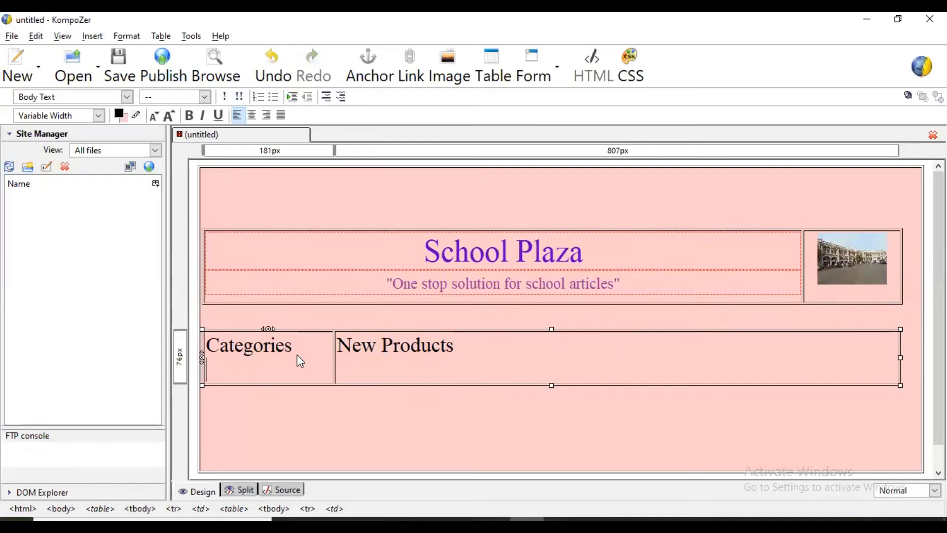
mouse_move(287, 368)
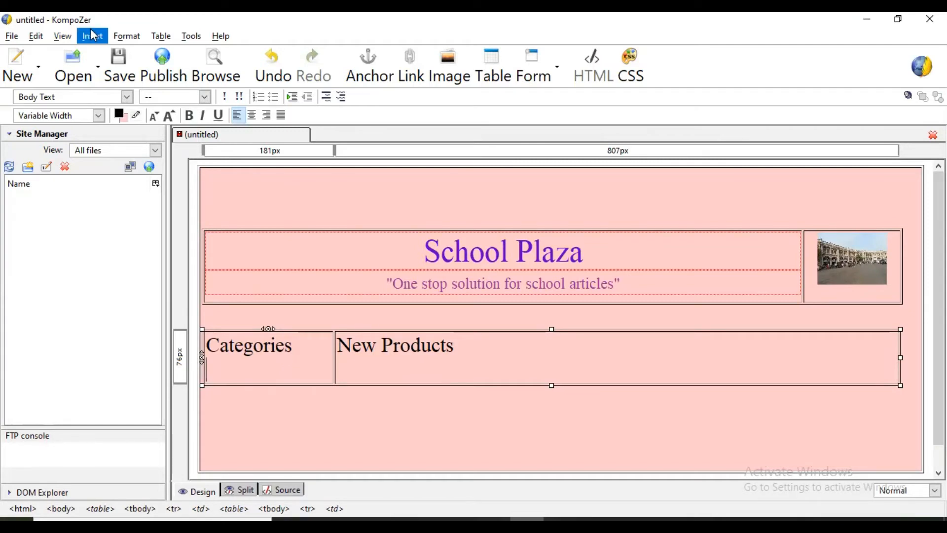
left_click(490, 56)
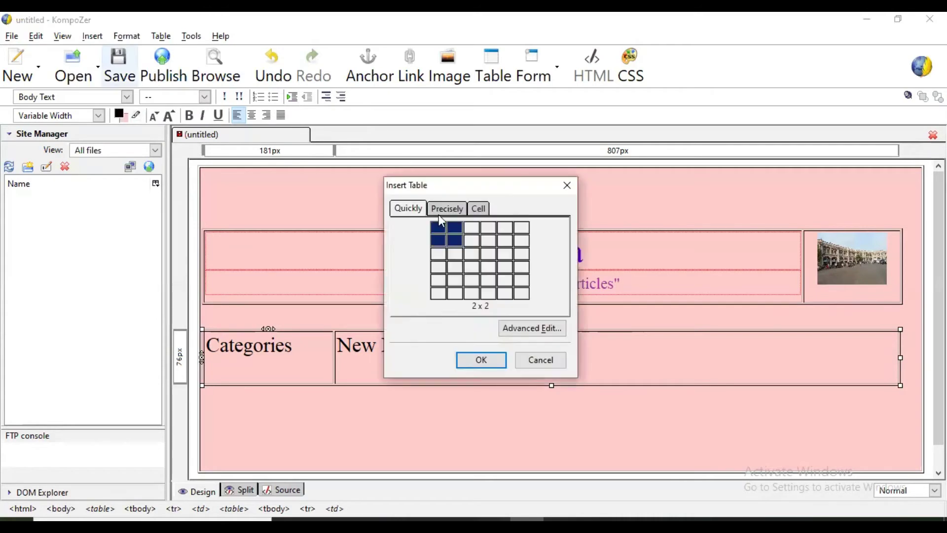
mouse_move(438, 272)
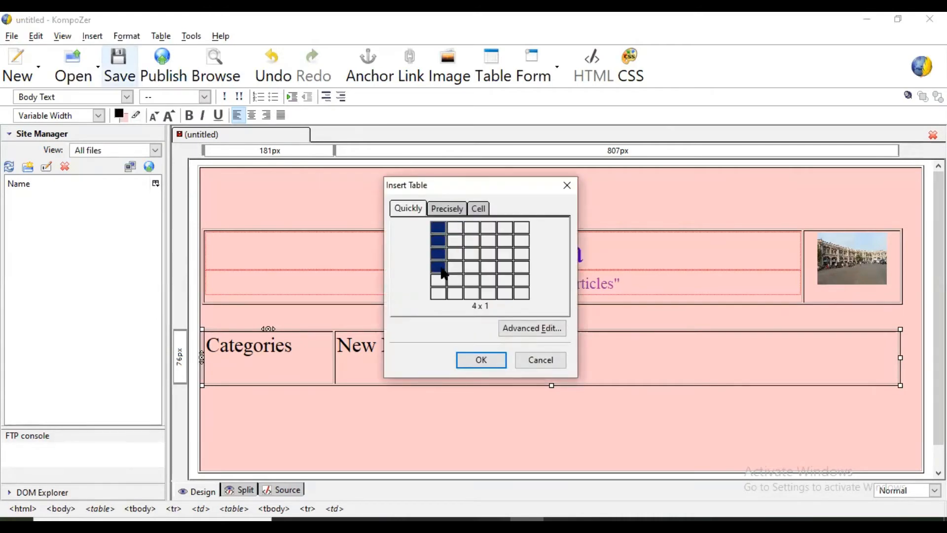
left_click(480, 359)
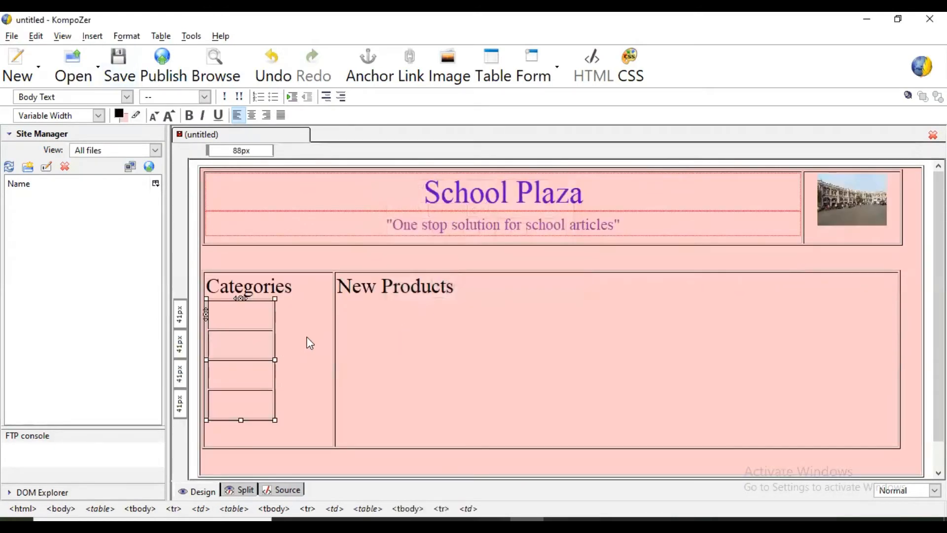
left_click(489, 300)
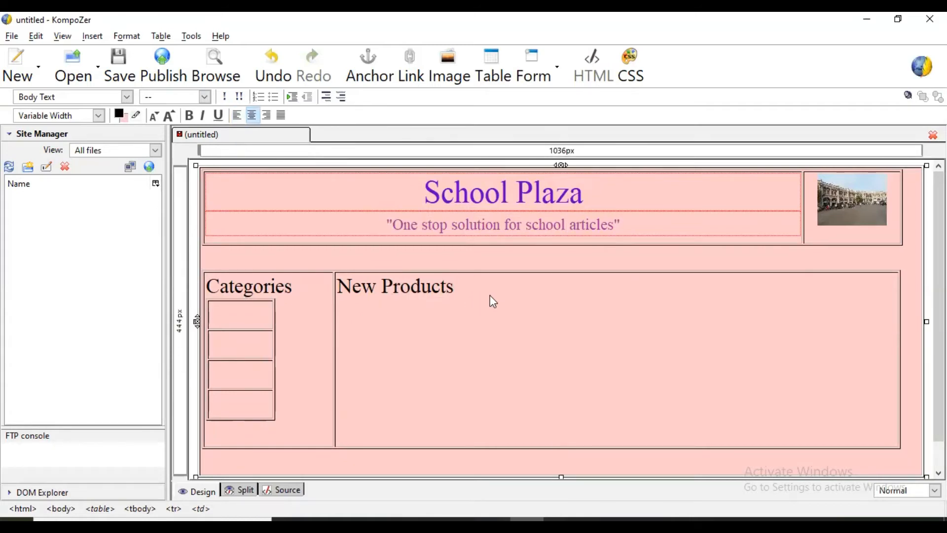
left_click(441, 321)
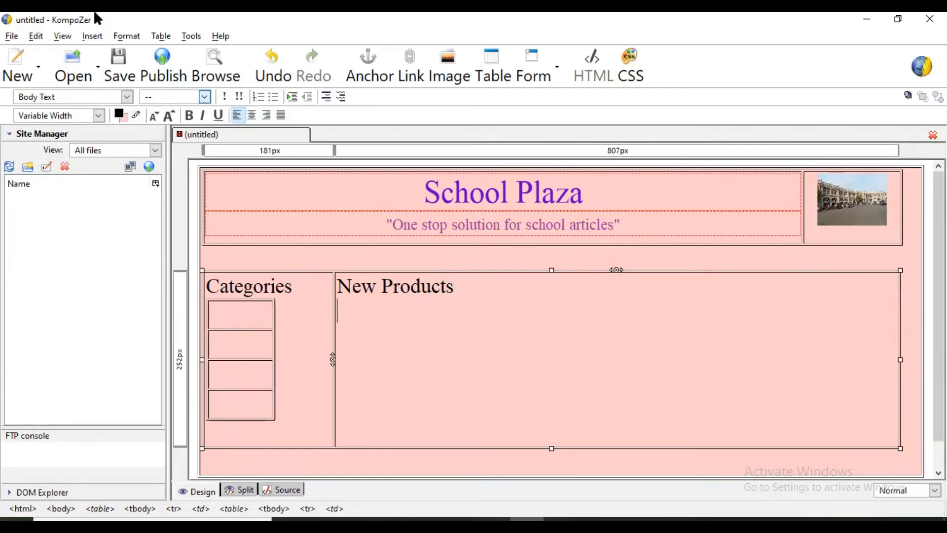
Insert a 3 x 3 table in the New Products cell and return to the first category row.
left_click(92, 35)
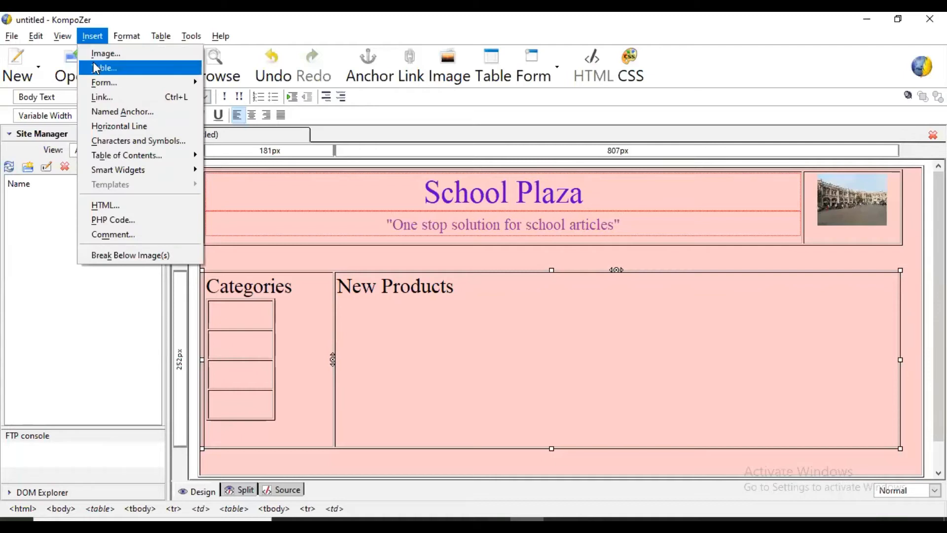
mouse_move(106, 53)
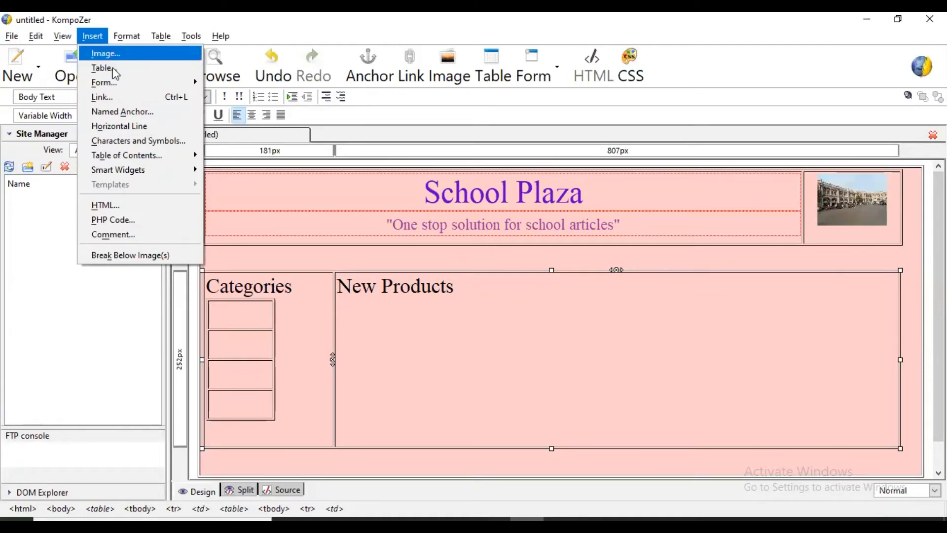
left_click(102, 68)
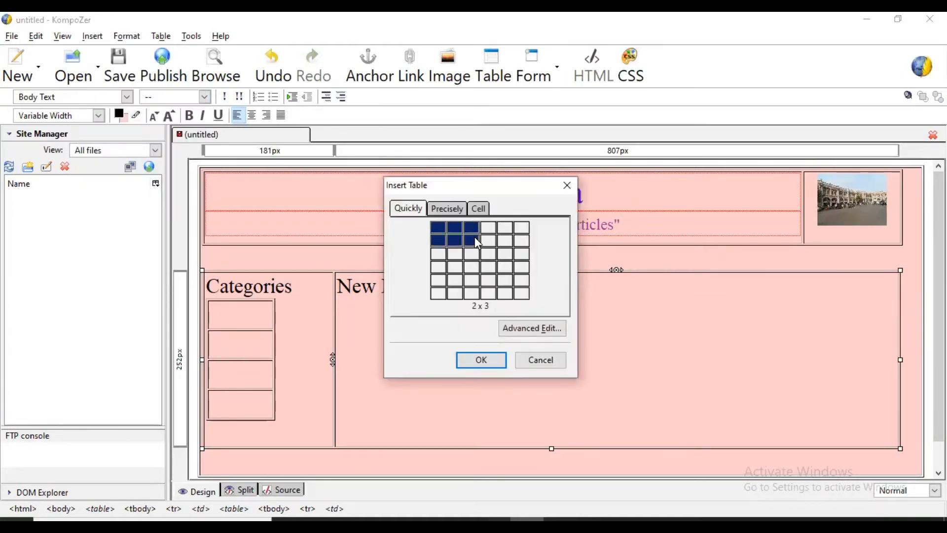
left_click(480, 359)
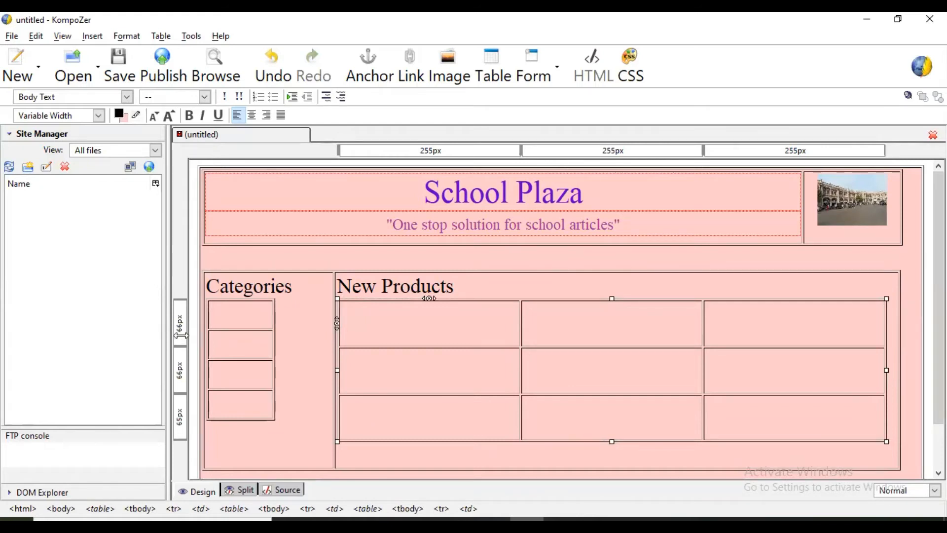
left_click(240, 320)
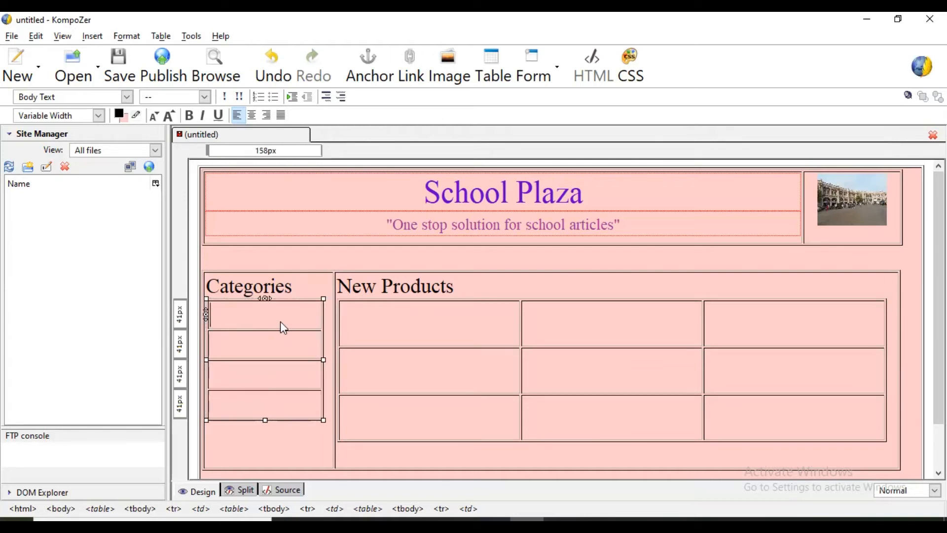
Type 'School Bag' and 'Water Bottle' as the first two categories, then scroll the textbook instructions.
type("School")
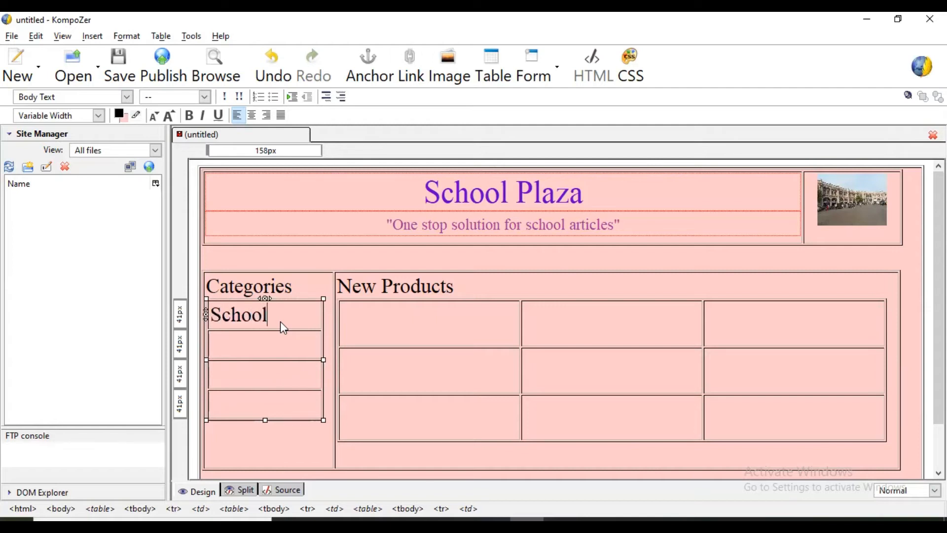
type("Bag")
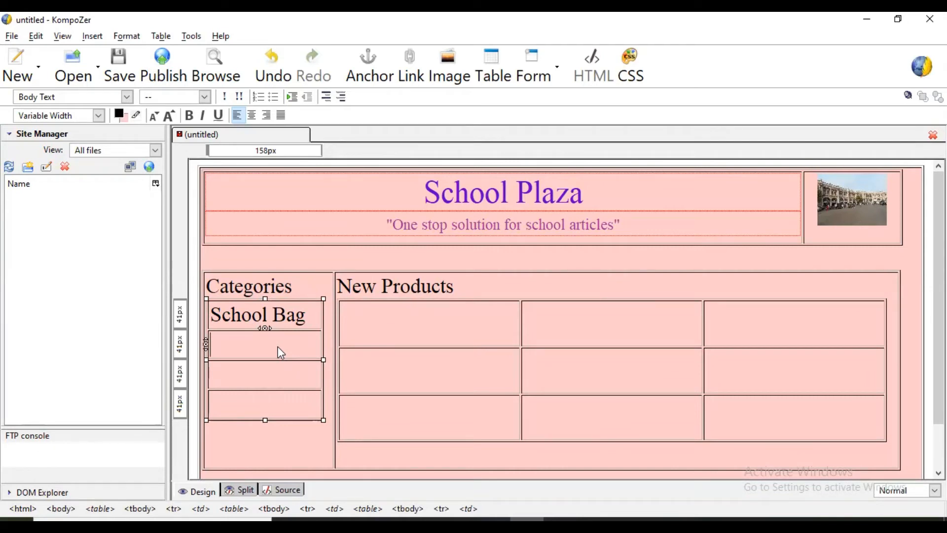
type("Wa")
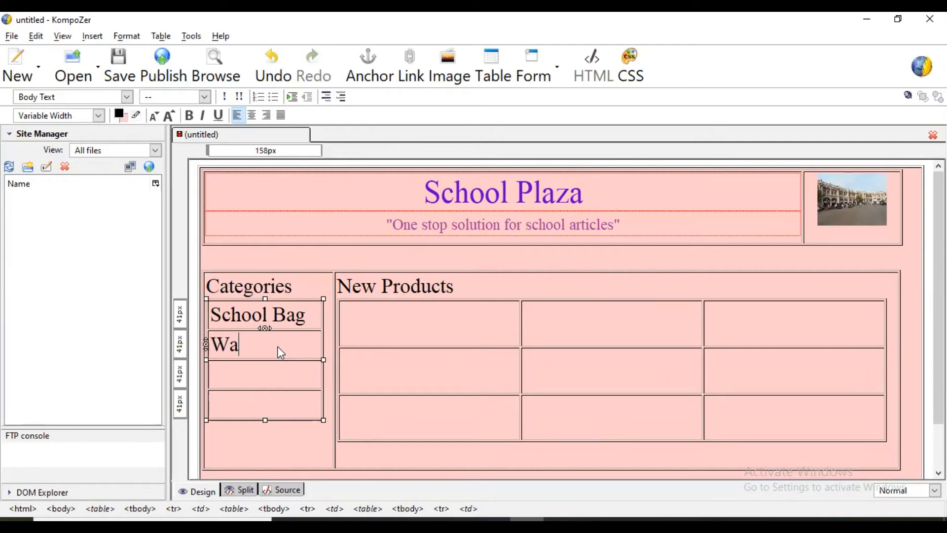
type("ter")
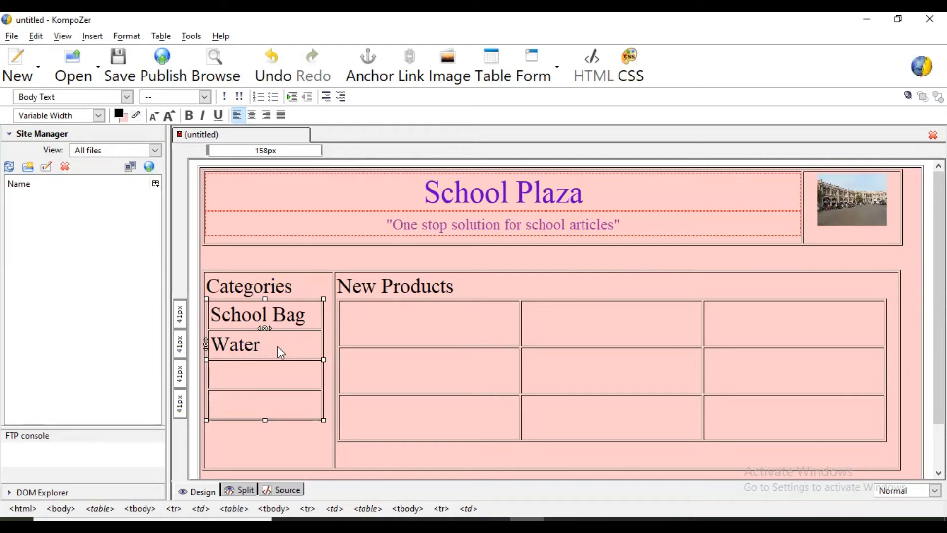
type("Bo")
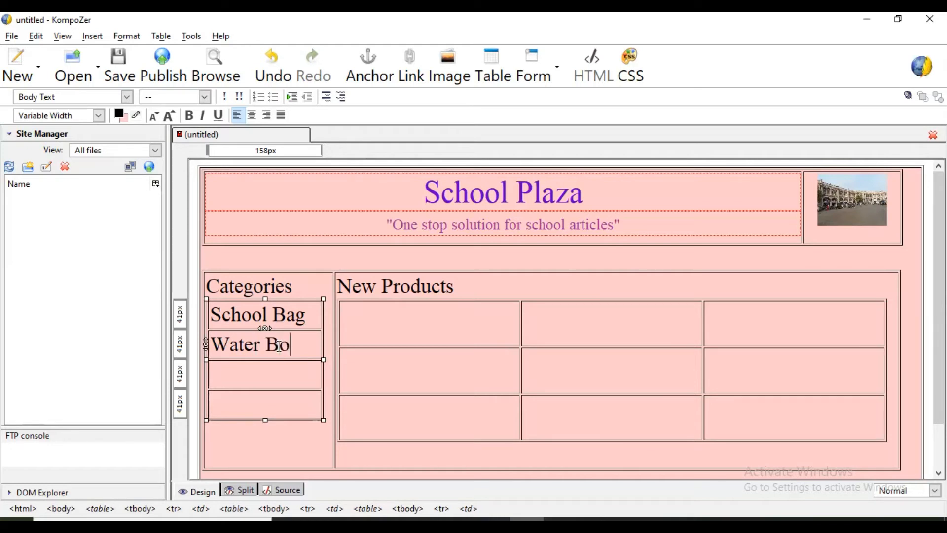
type("ttle")
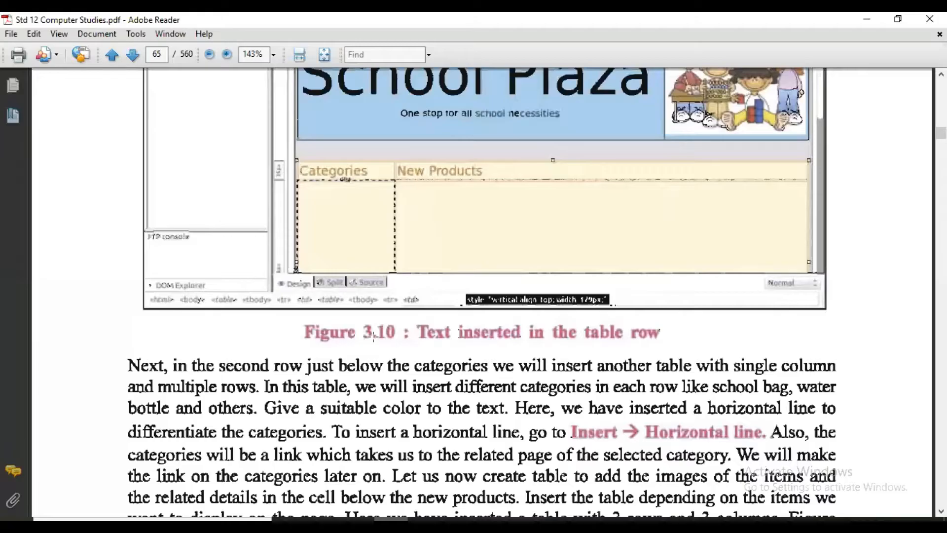
scroll("down", 3)
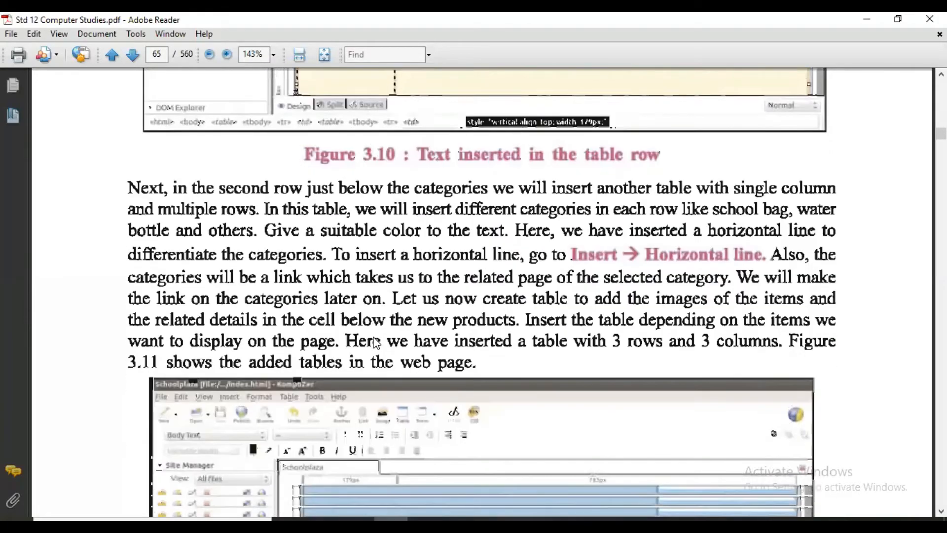
scroll("down", 3)
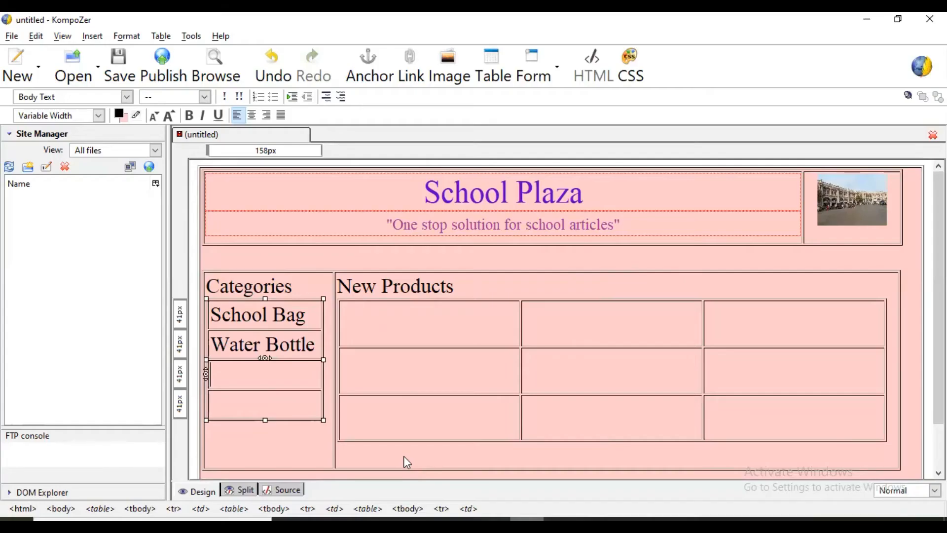
Type 'Lunch Box' as the third category and start 'Compass' in the fourth row.
type("Lunch")
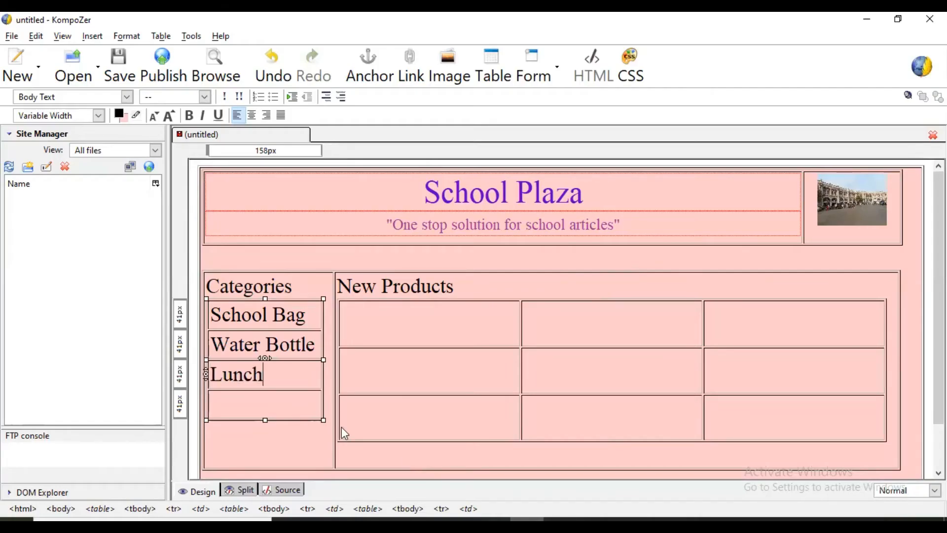
type("Box")
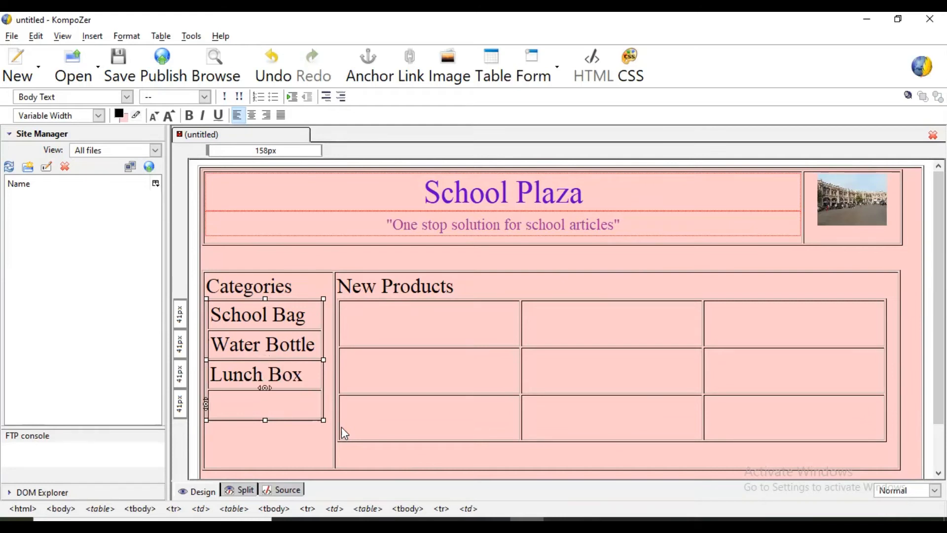
type("Compass Box")
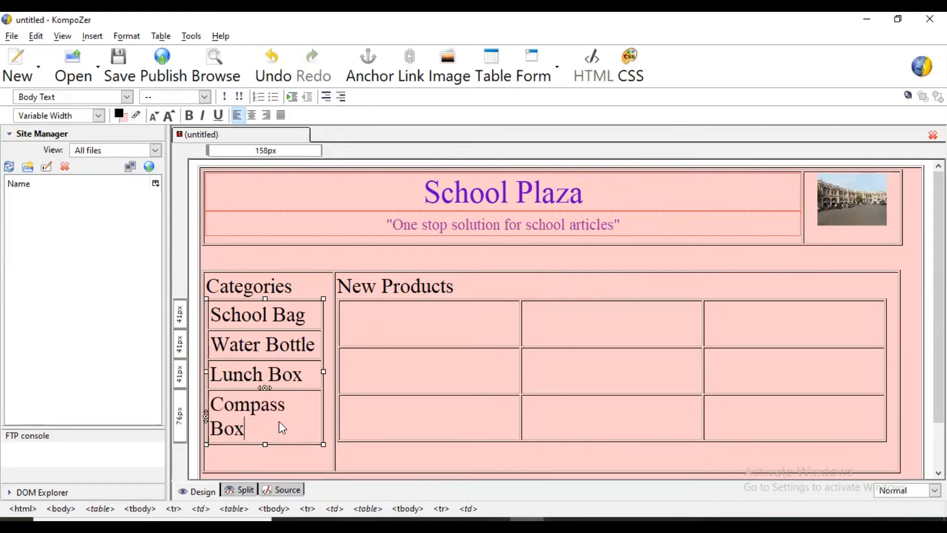
mouse_move(236, 403)
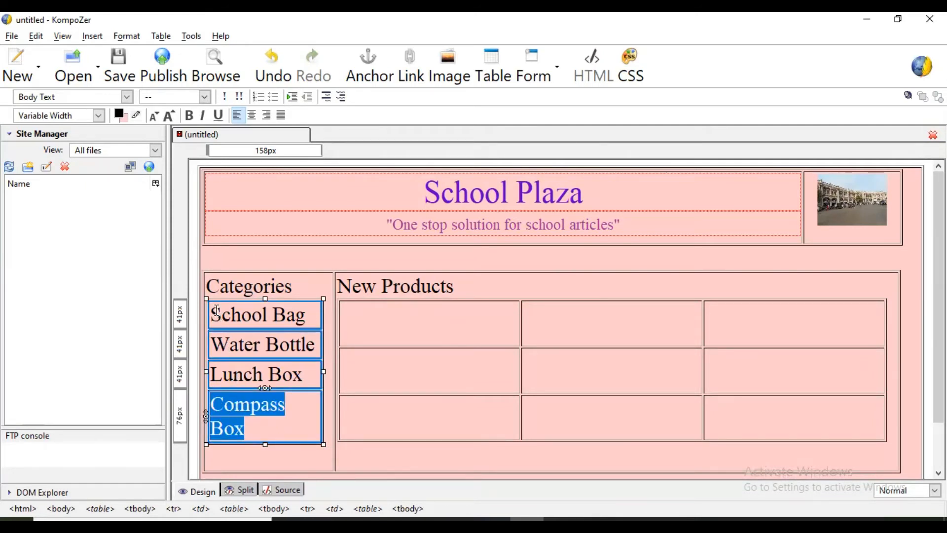
Select the category names from School Bag to Compass Box and shrink their font size.
double_click(290, 315)
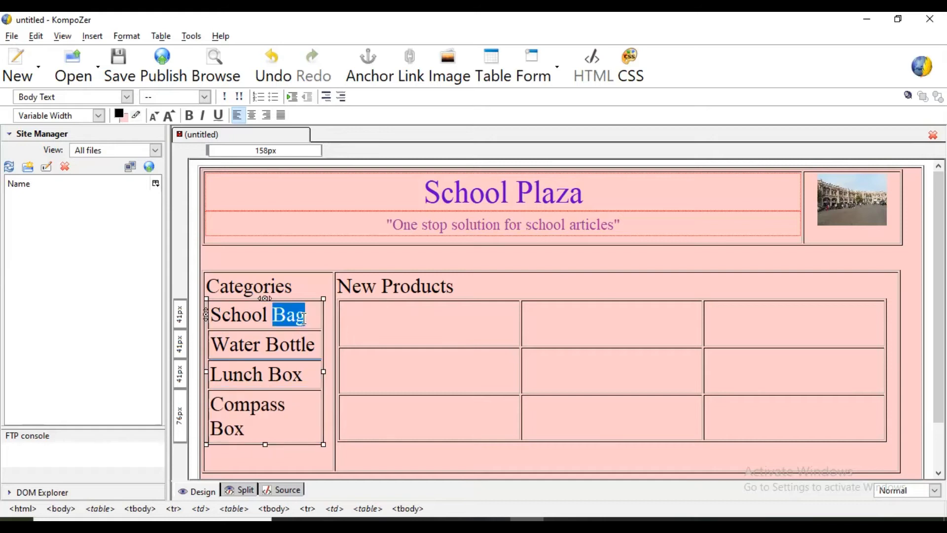
left_click(305, 314)
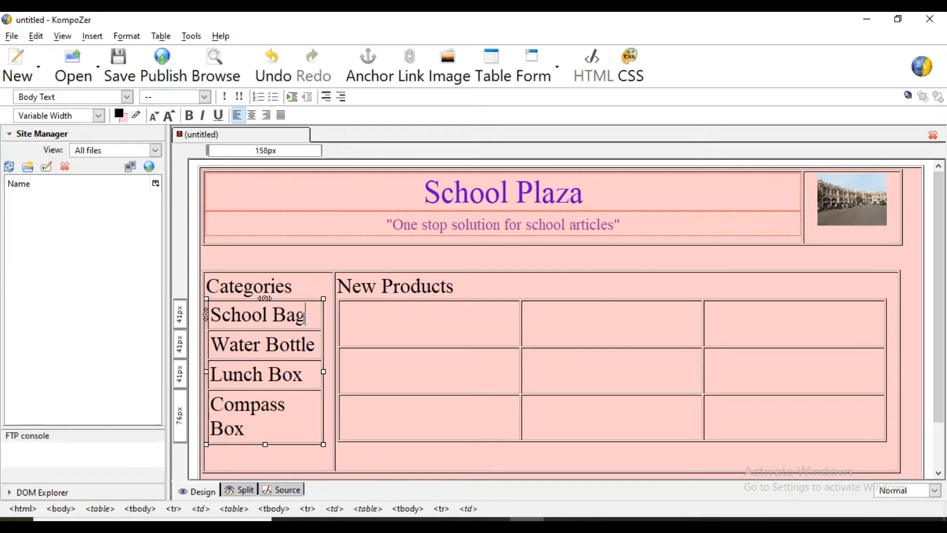
double_click(257, 313)
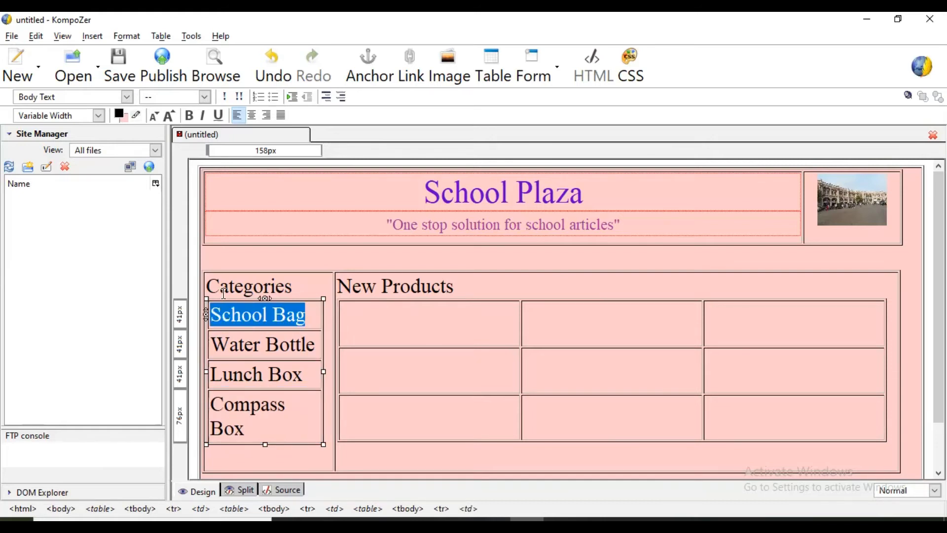
mouse_move(235, 332)
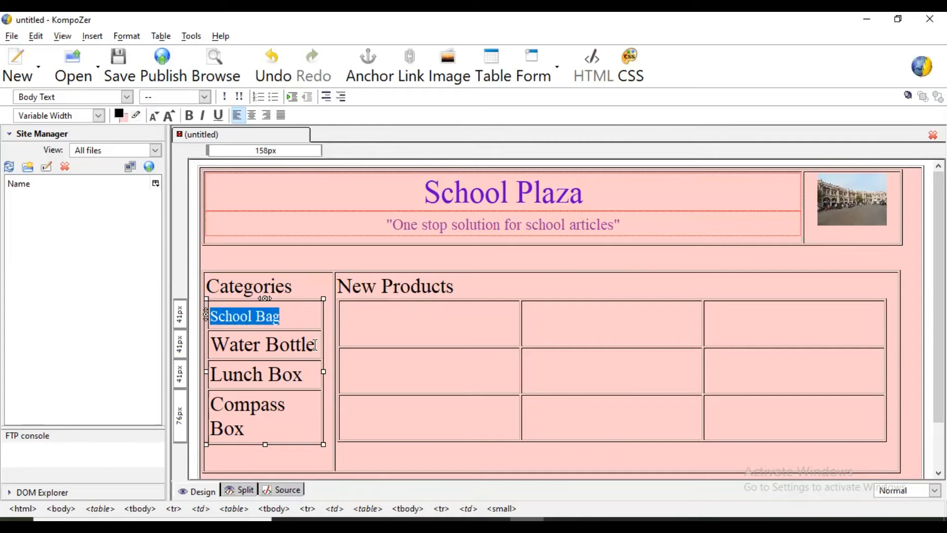
left_click(302, 381)
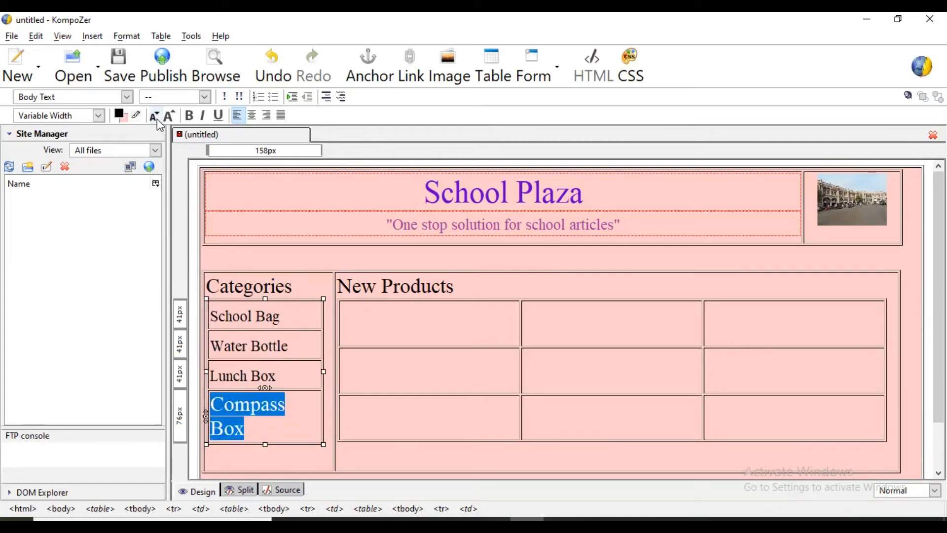
left_click(483, 320)
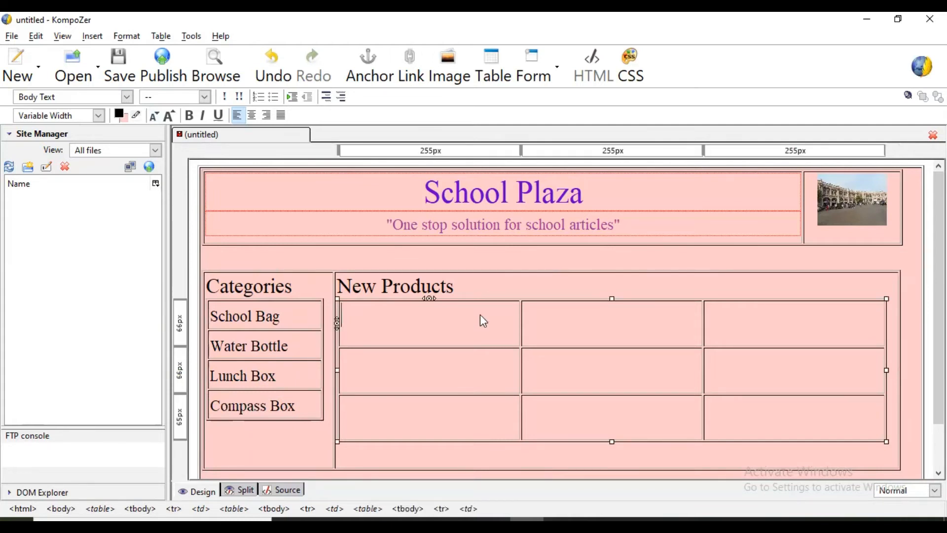
scroll("down", 3)
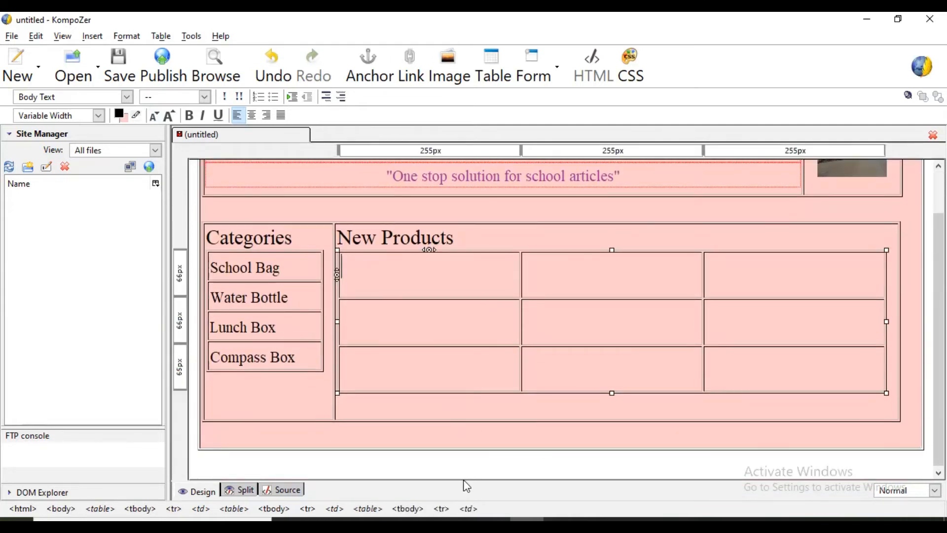
mouse_move(473, 445)
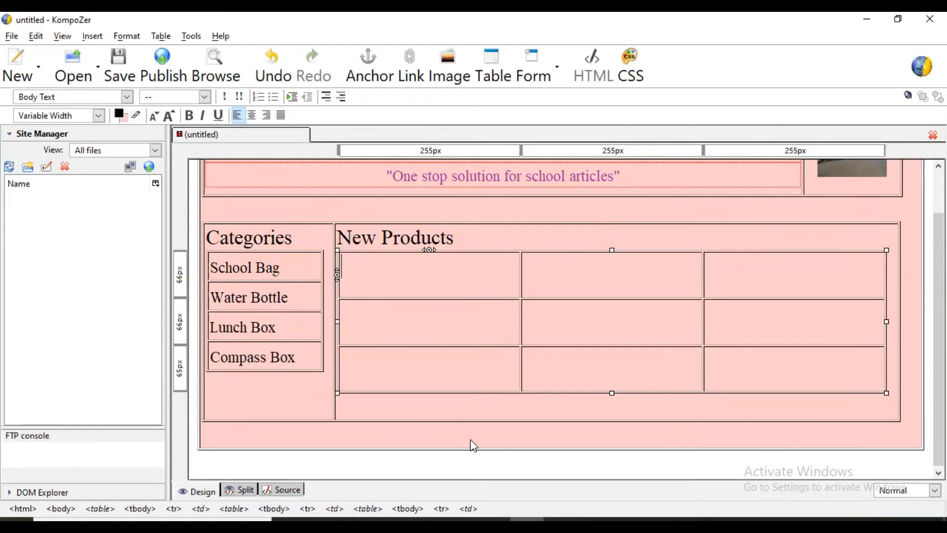
mouse_move(437, 258)
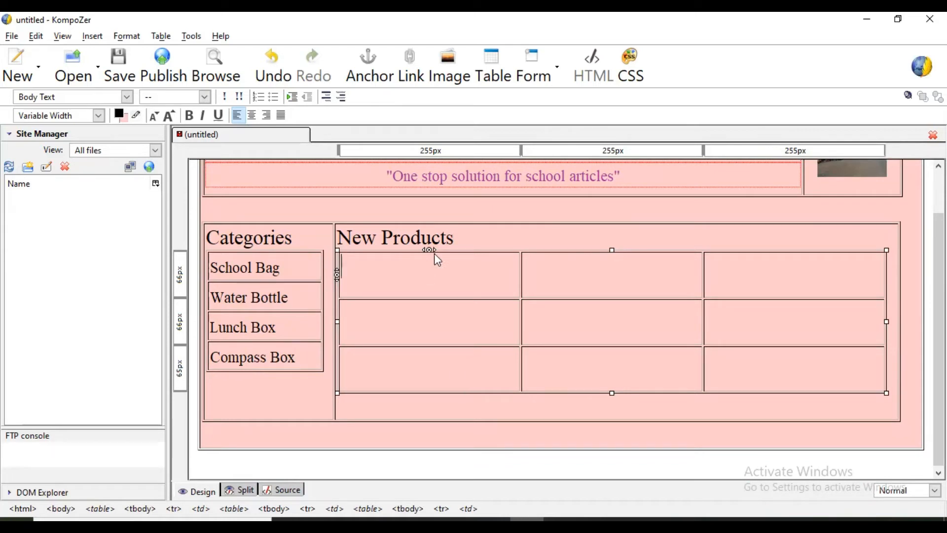
mouse_move(235, 260)
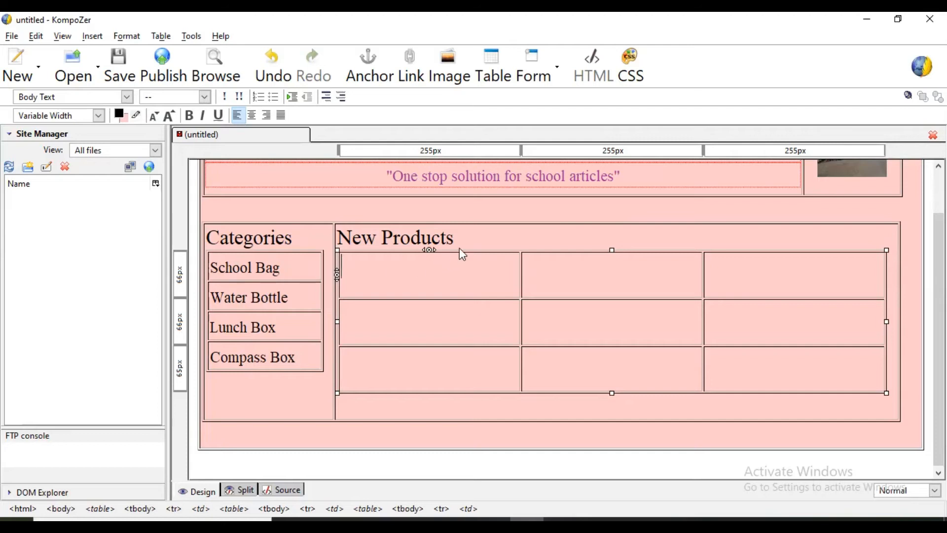
mouse_move(262, 287)
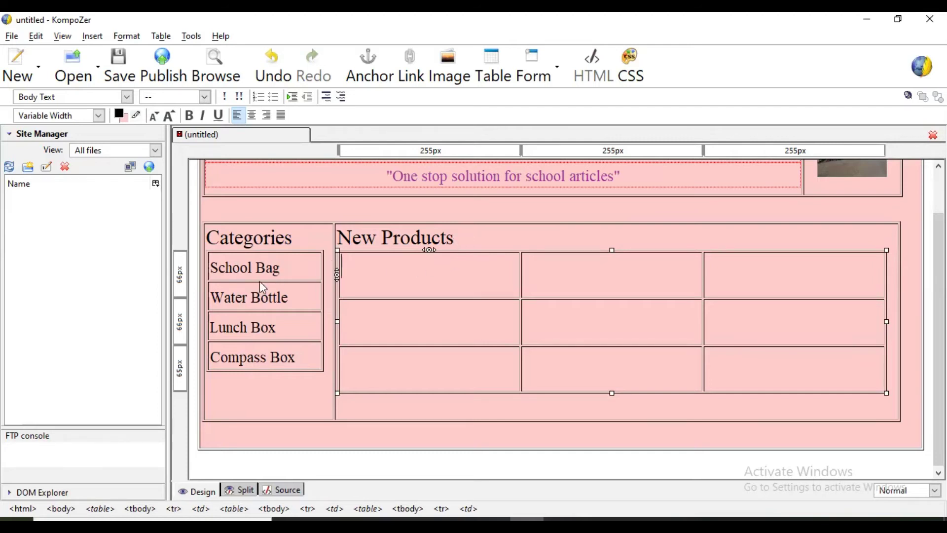
left_click(254, 239)
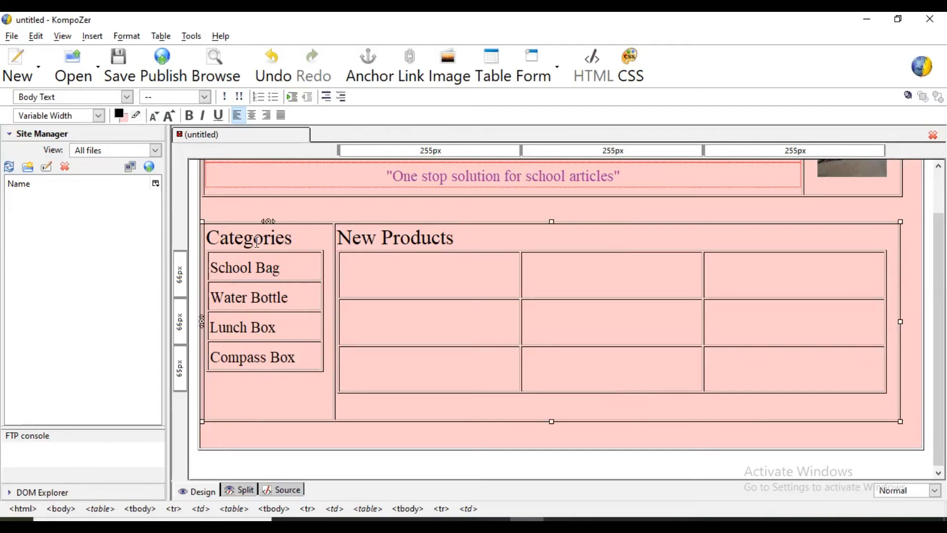
Colour the Categories heading text pink via Format > Text Color.
double_click(248, 237)
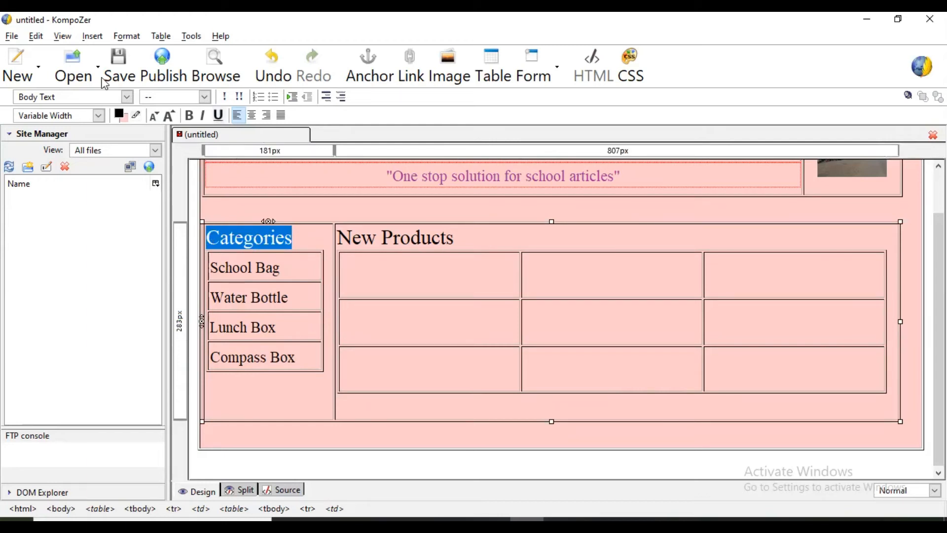
left_click(126, 35)
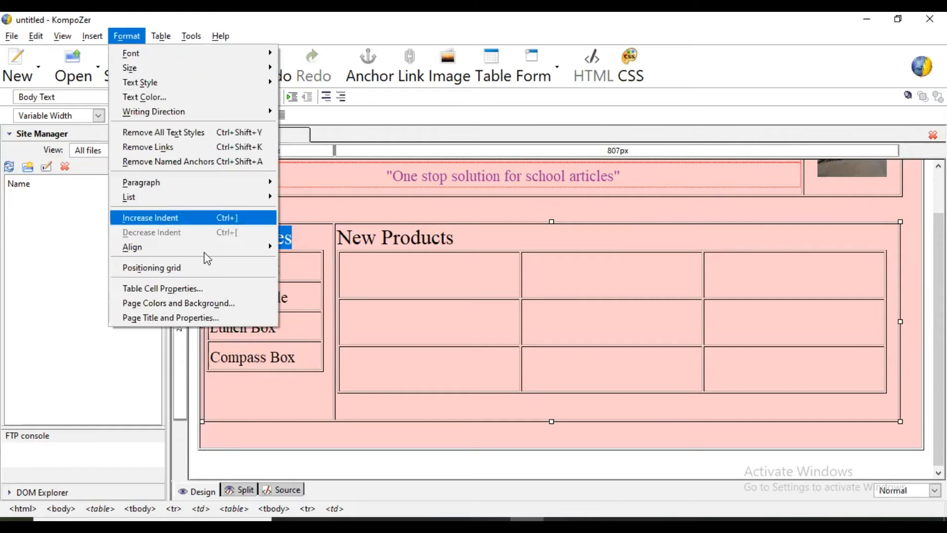
mouse_move(206, 303)
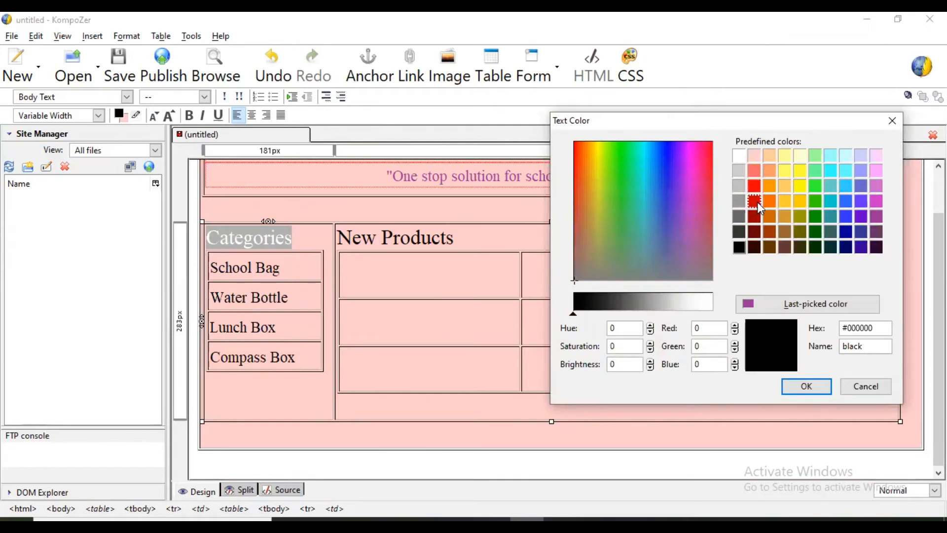
mouse_move(876, 202)
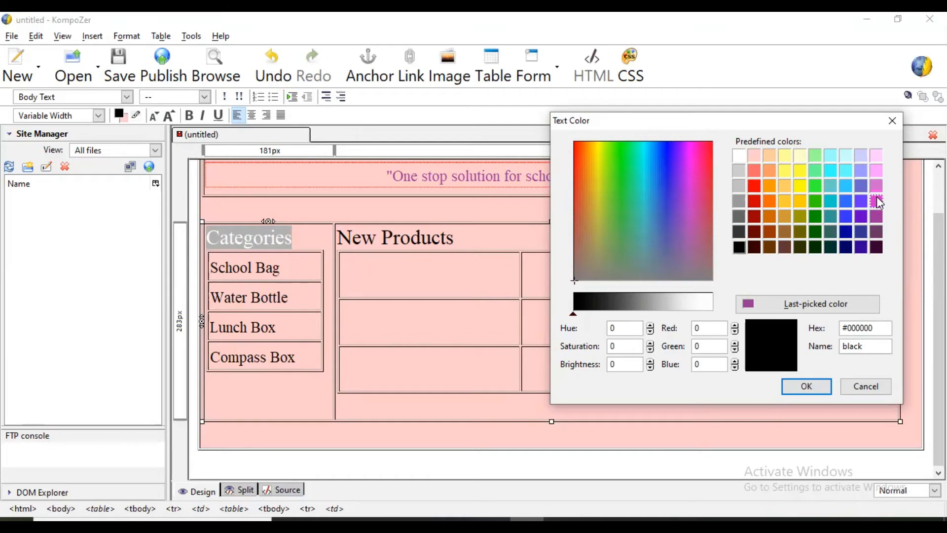
left_click(806, 386)
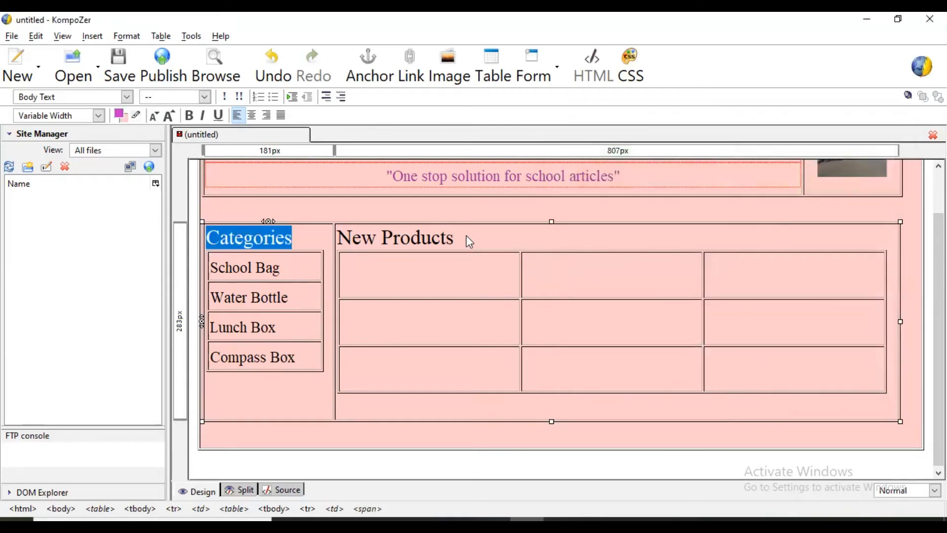
Colour the New Products heading text pink as well.
left_click(395, 236)
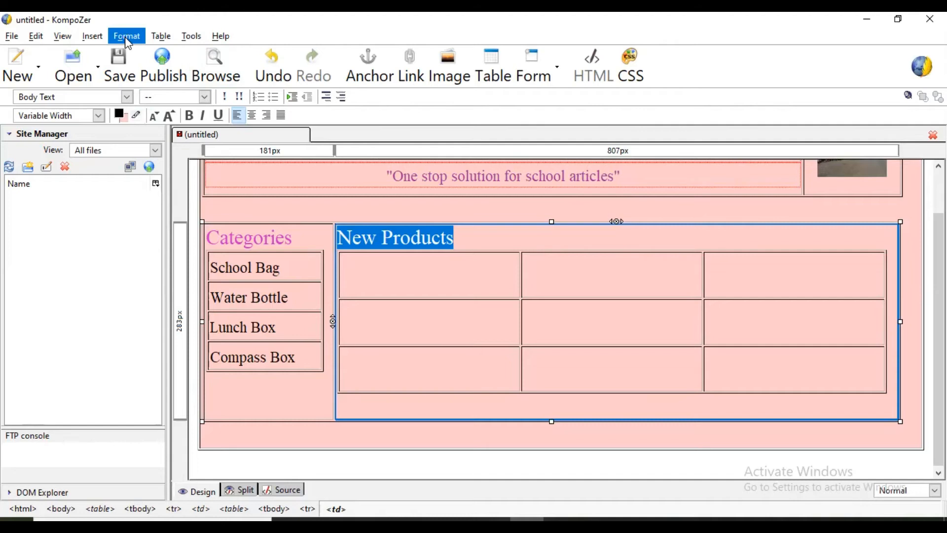
left_click(119, 116)
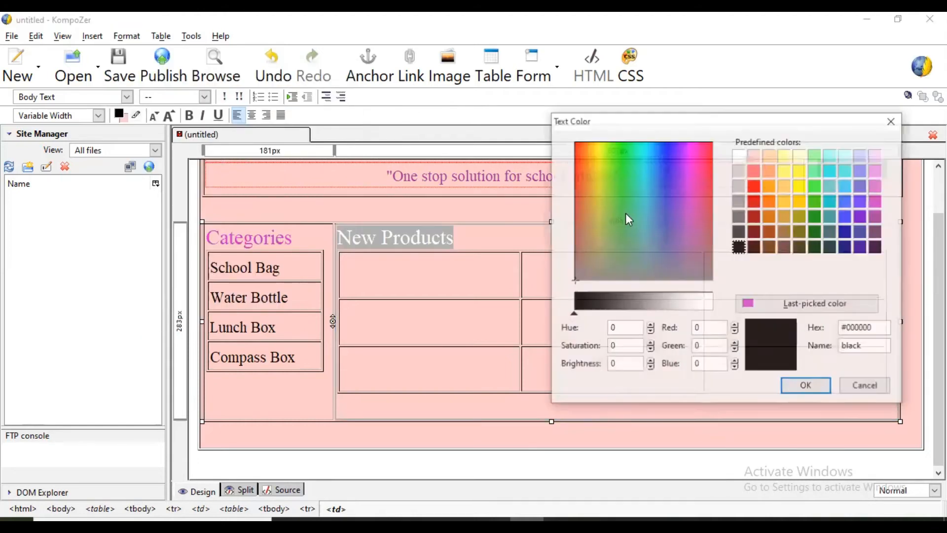
left_click(863, 384)
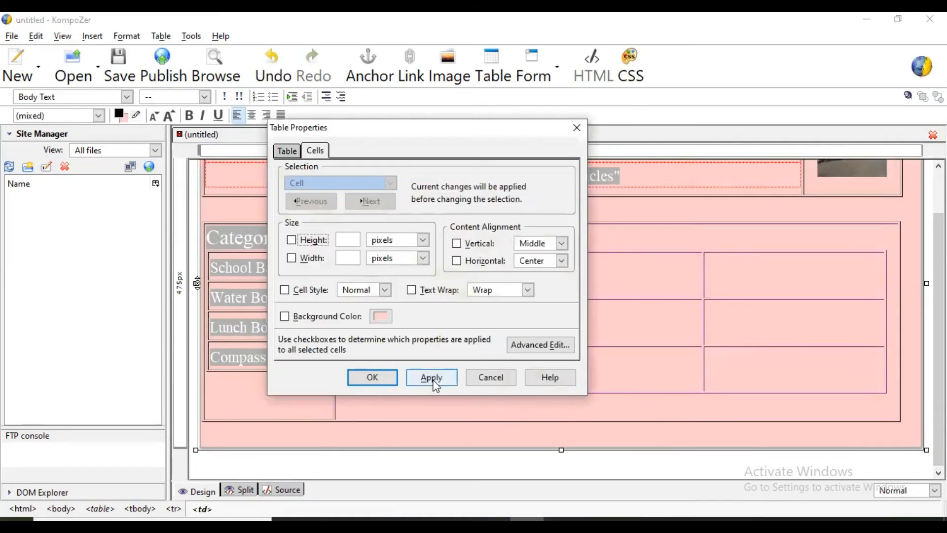
Apply the cell property changes and place the cursor in the empty bottom row.
left_click(372, 377)
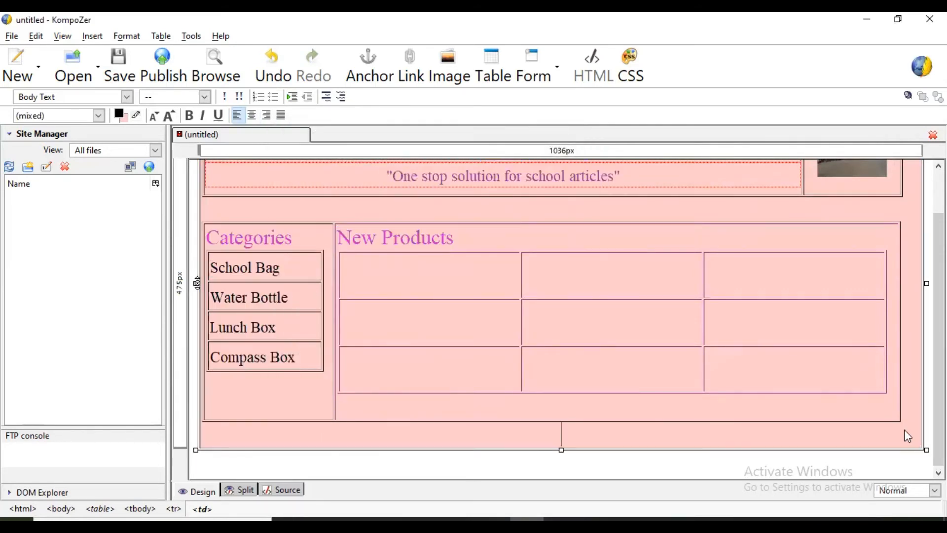
left_click(161, 36)
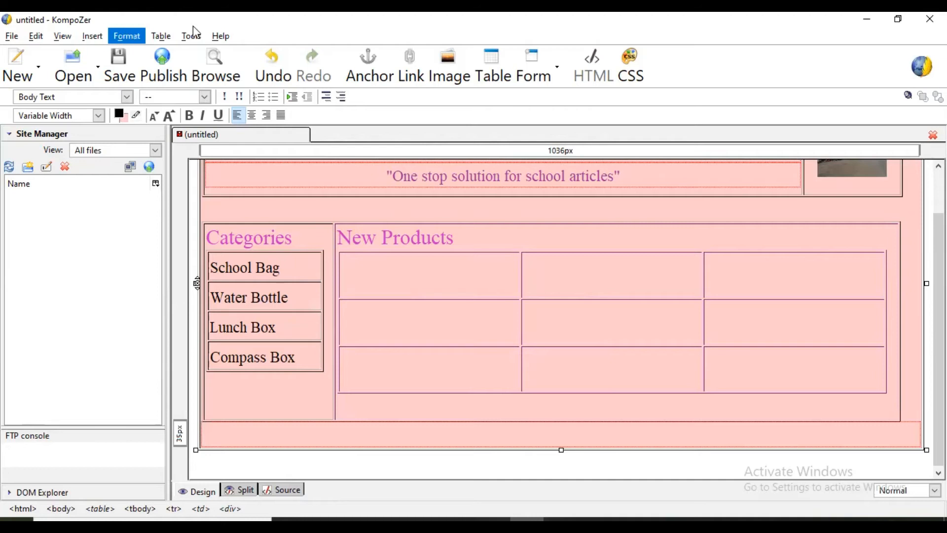
mouse_move(560, 77)
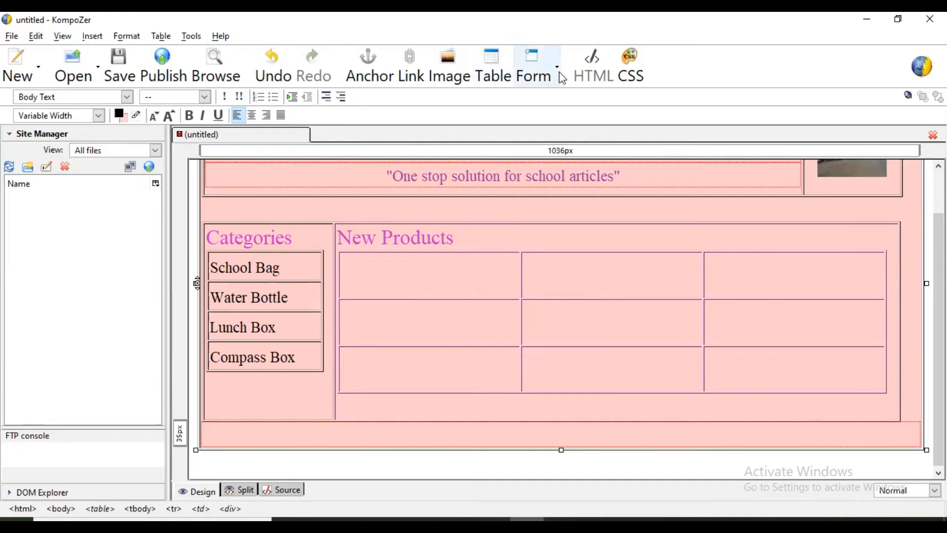
Start a new form field and choose Submit Button as its type.
left_click(530, 65)
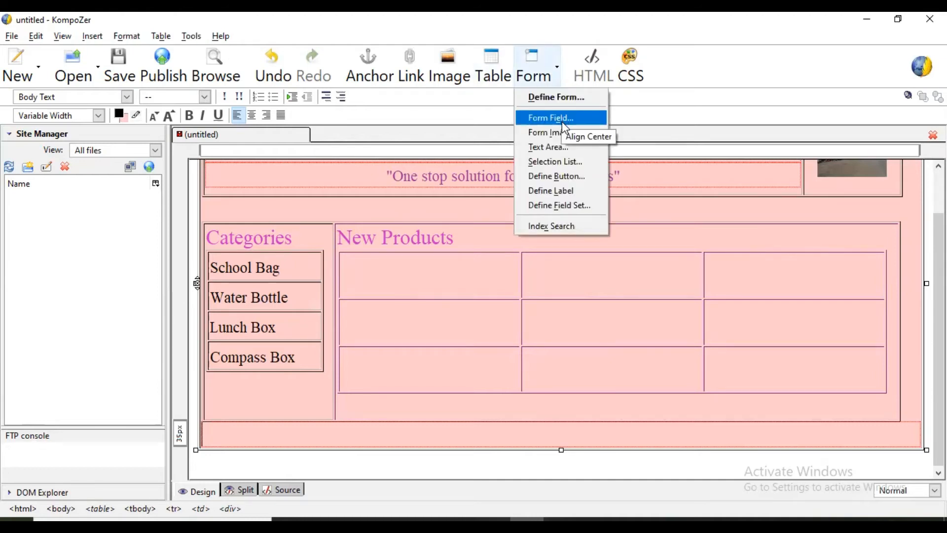
left_click(550, 117)
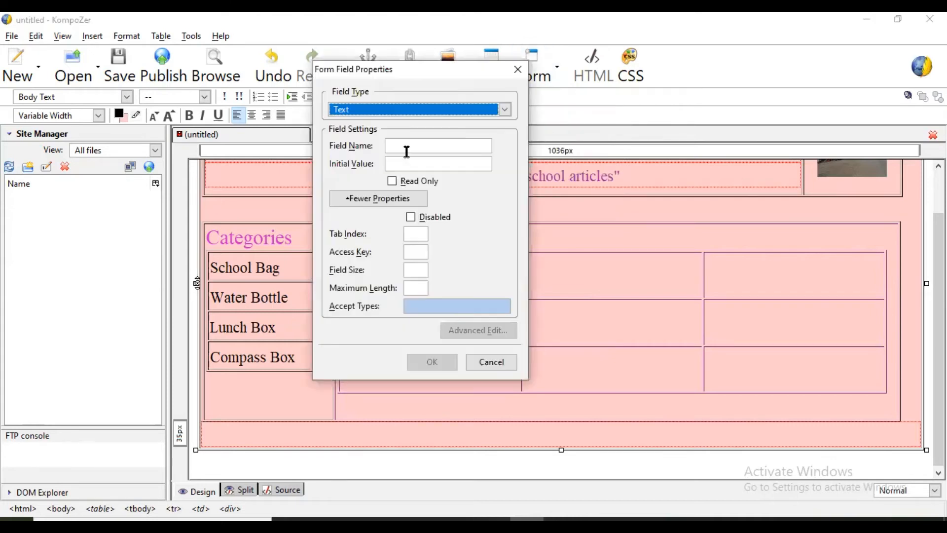
left_click(503, 110)
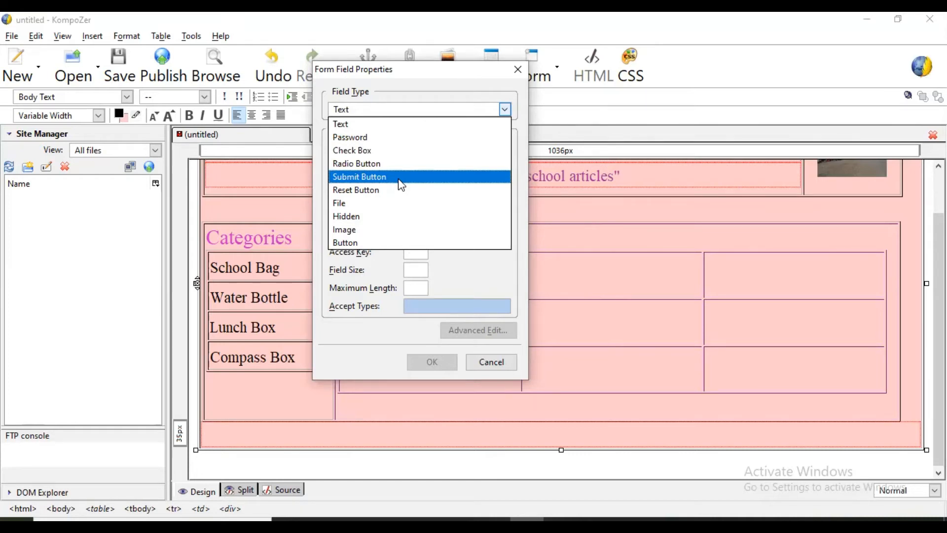
left_click(359, 176)
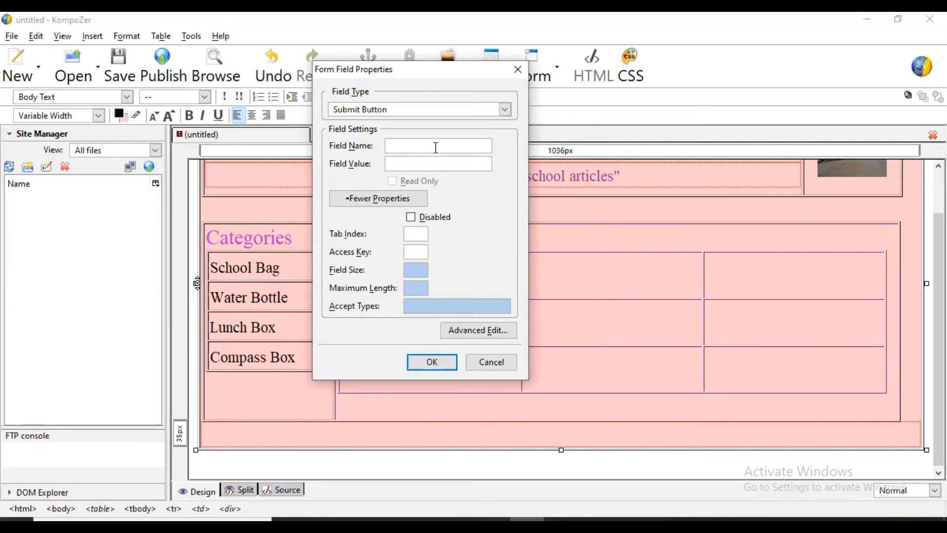
Name the button placeorder with value Place Order and insert it.
type("p")
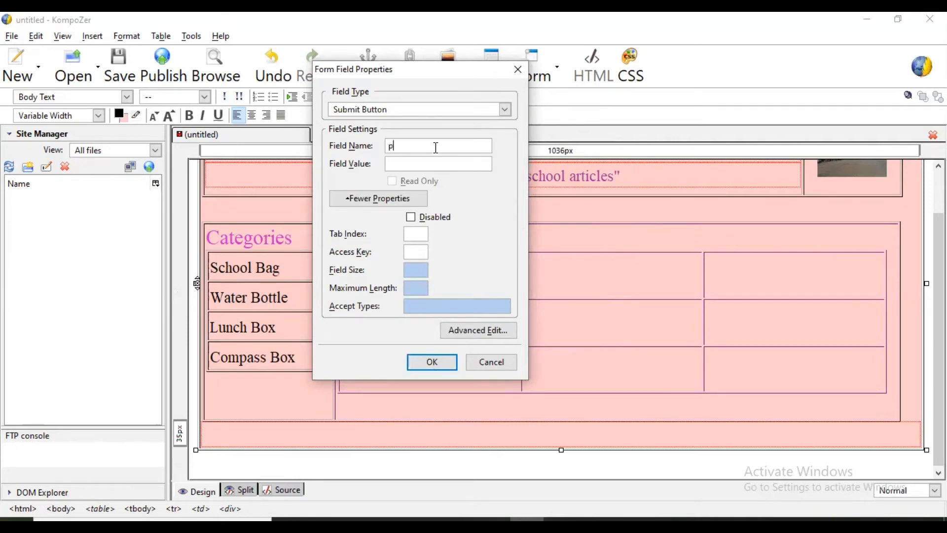
type("laceorder")
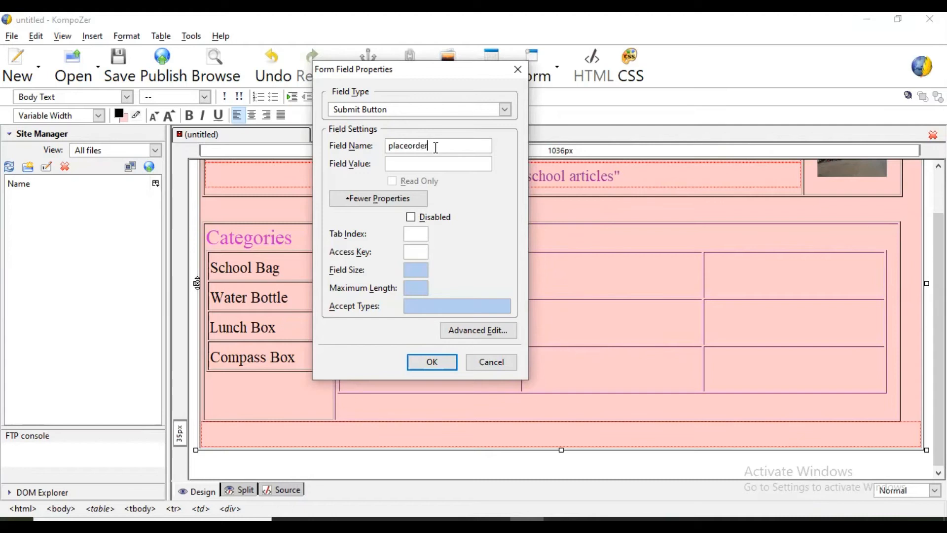
type("Place Or")
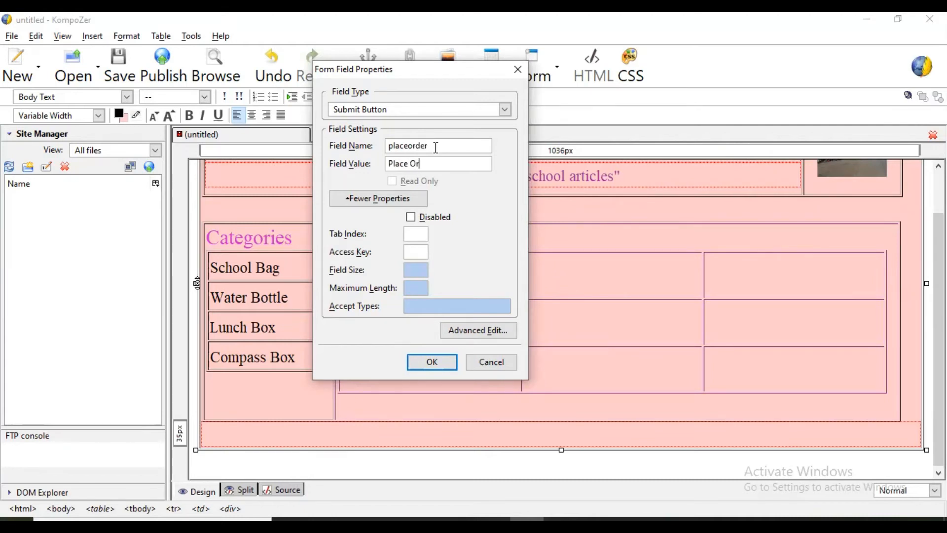
type("der")
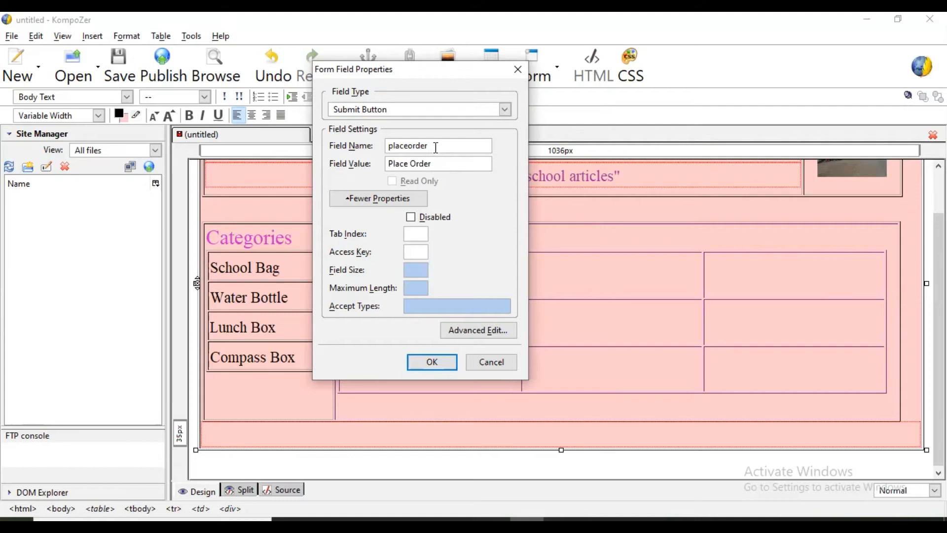
left_click(438, 162)
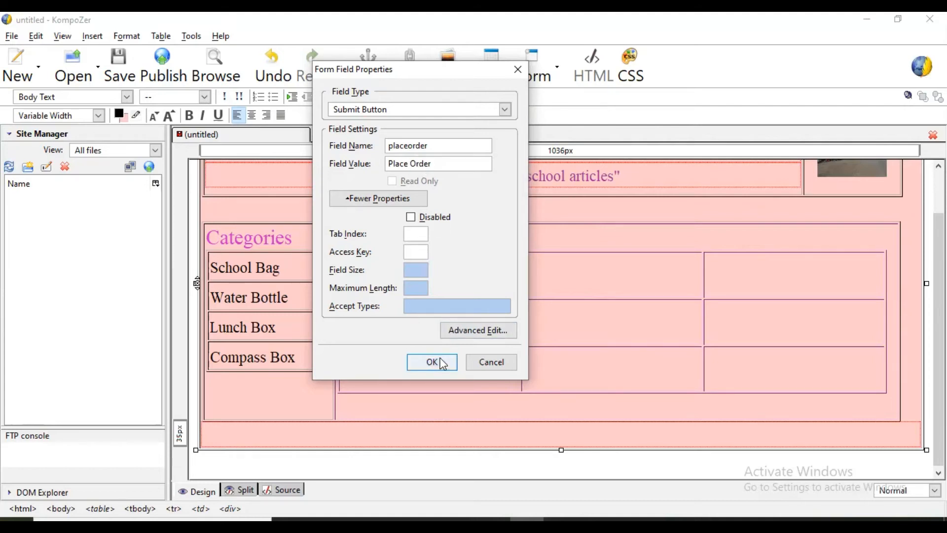
left_click(431, 362)
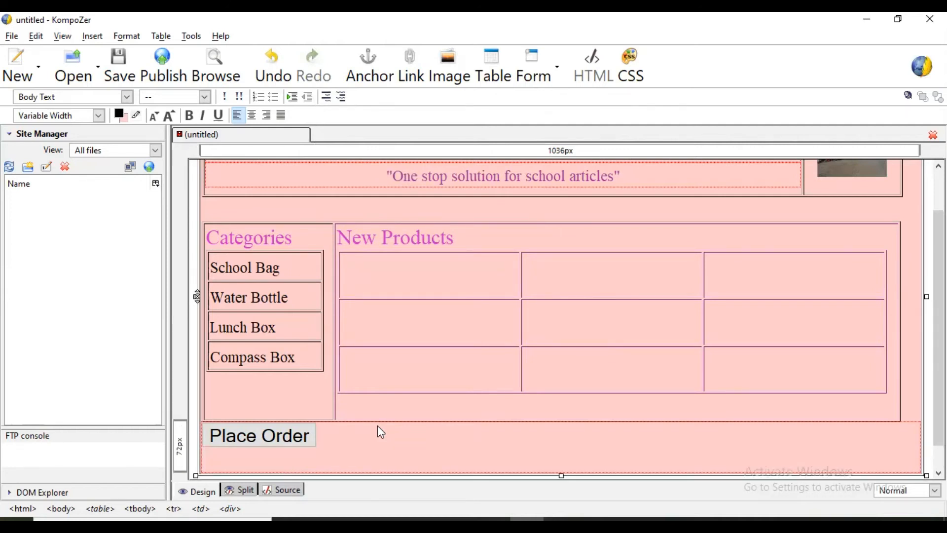
scroll("down", 3)
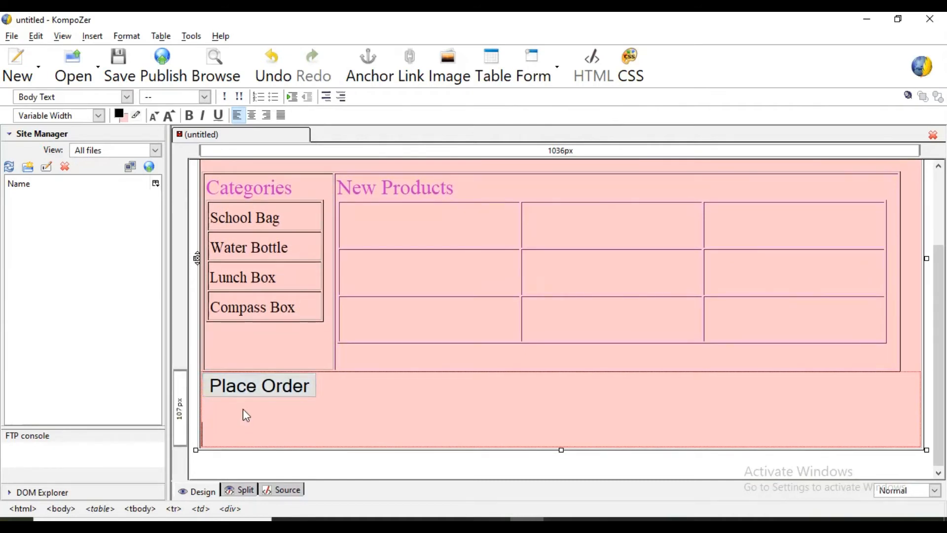
mouse_move(230, 439)
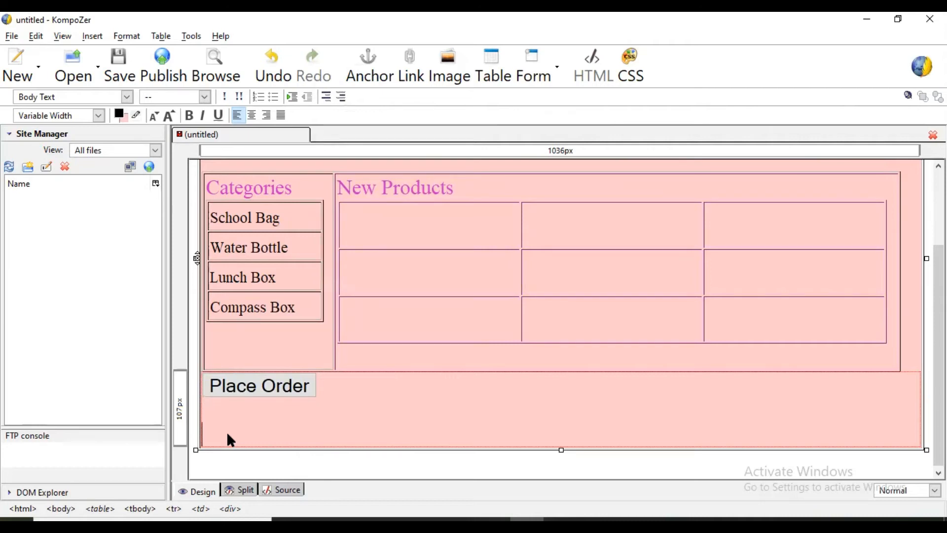
mouse_move(91, 36)
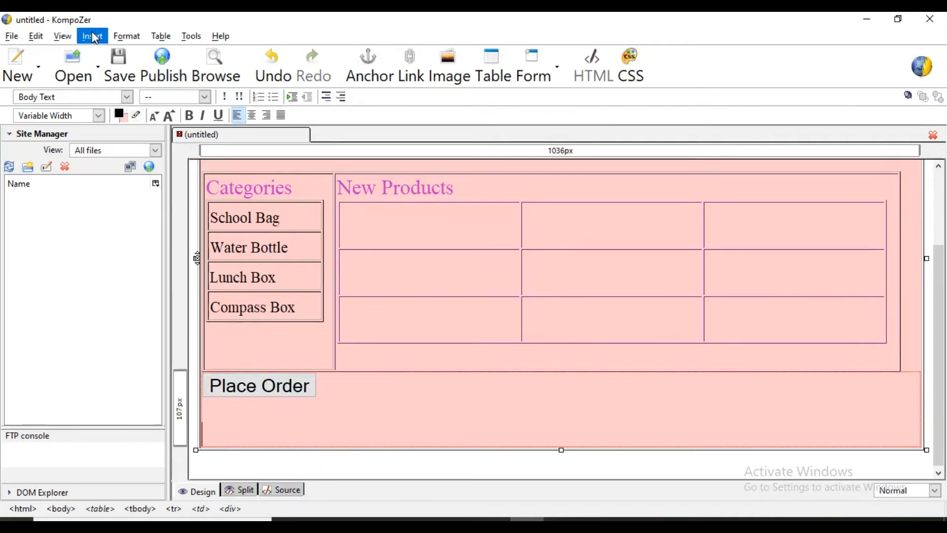
mouse_move(247, 60)
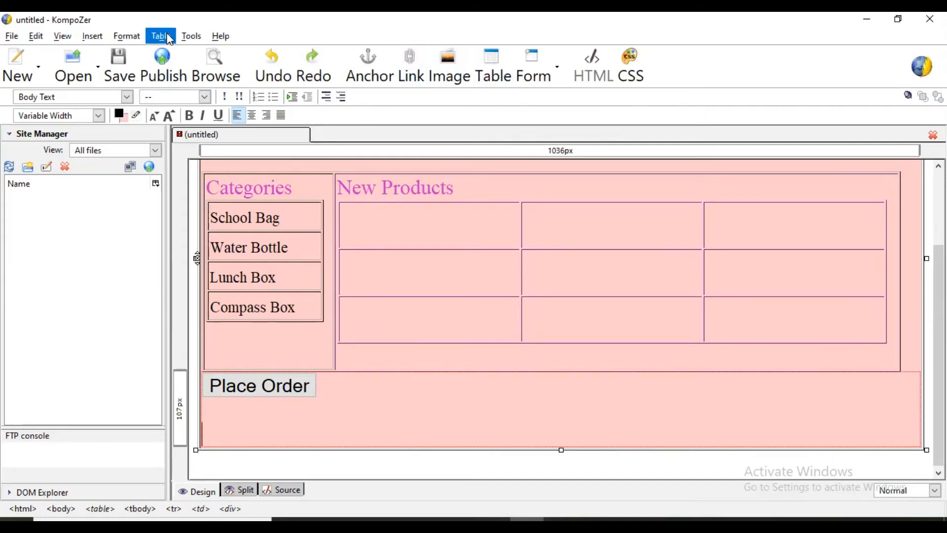
mouse_move(366, 65)
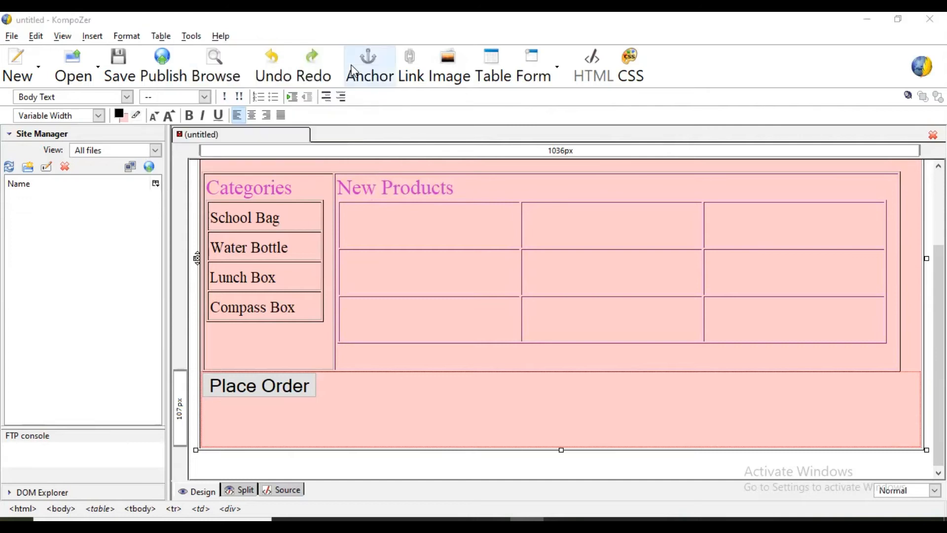
Insert a one-row, four-column table below the Place Order button.
left_click(492, 65)
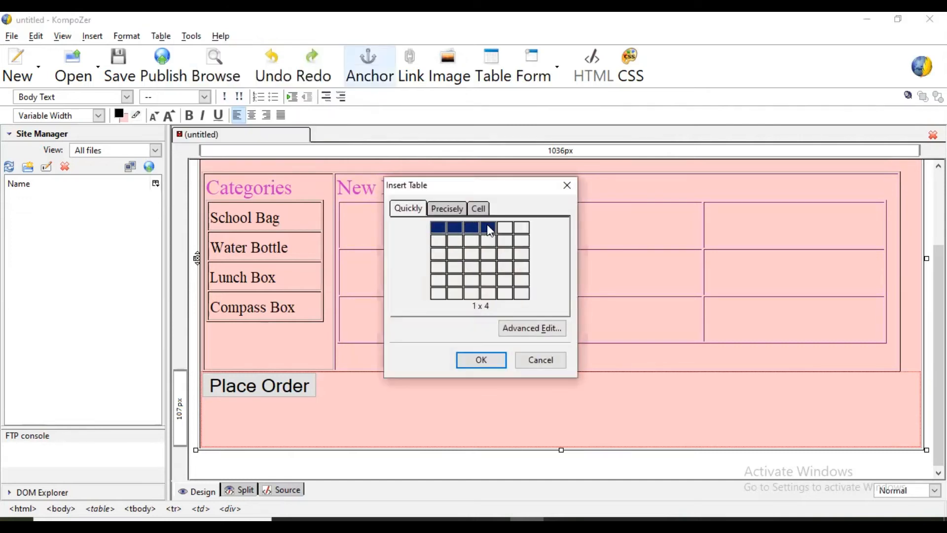
left_click(480, 359)
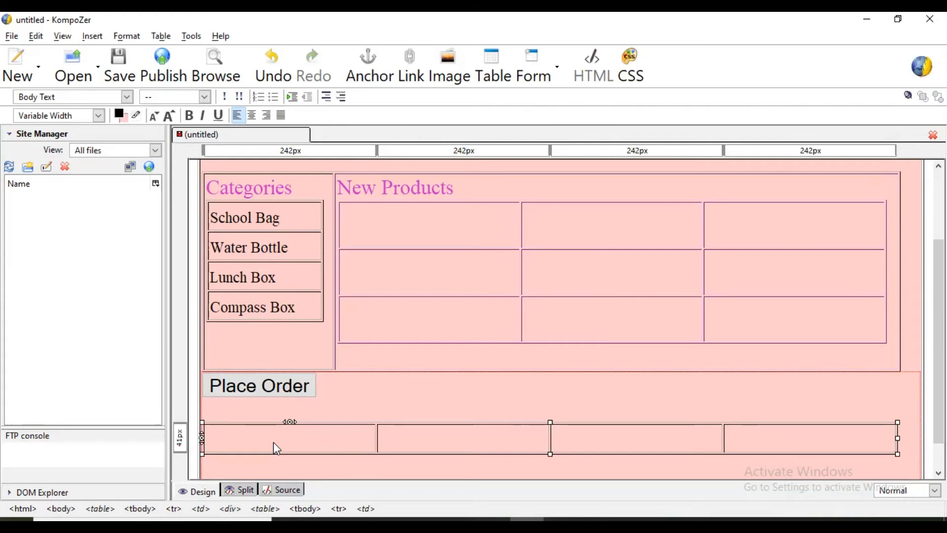
Fill the first cells with Feedback and Contact Us, then bring up options for the empty cell.
type("Feedba")
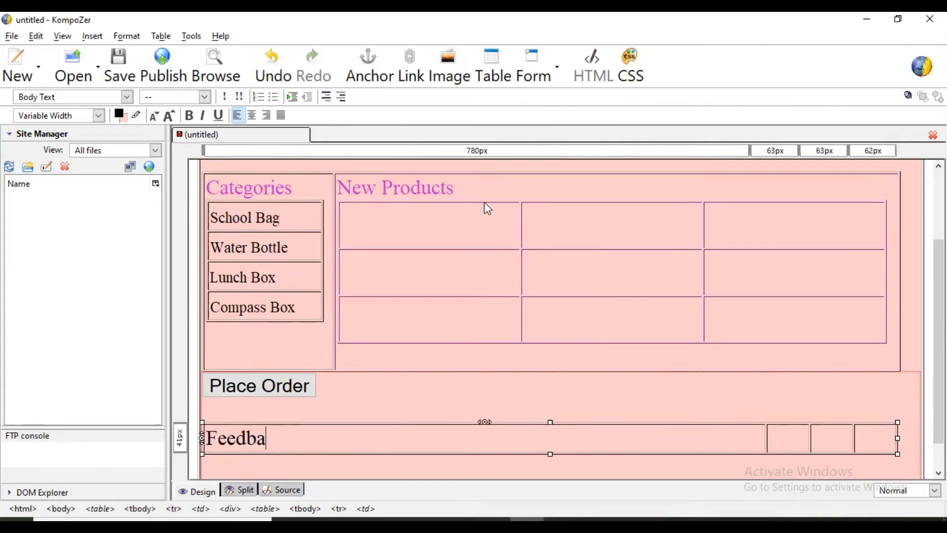
type("ck")
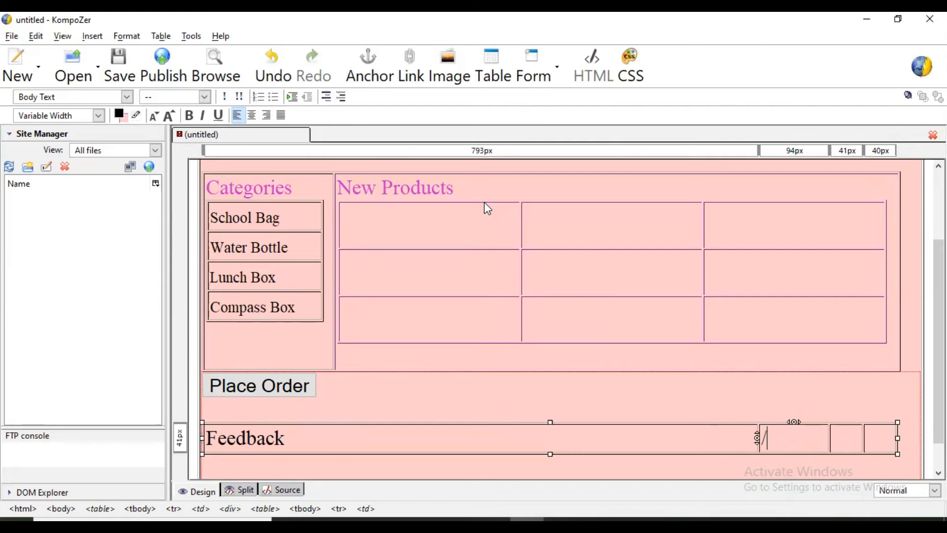
type("Conta")
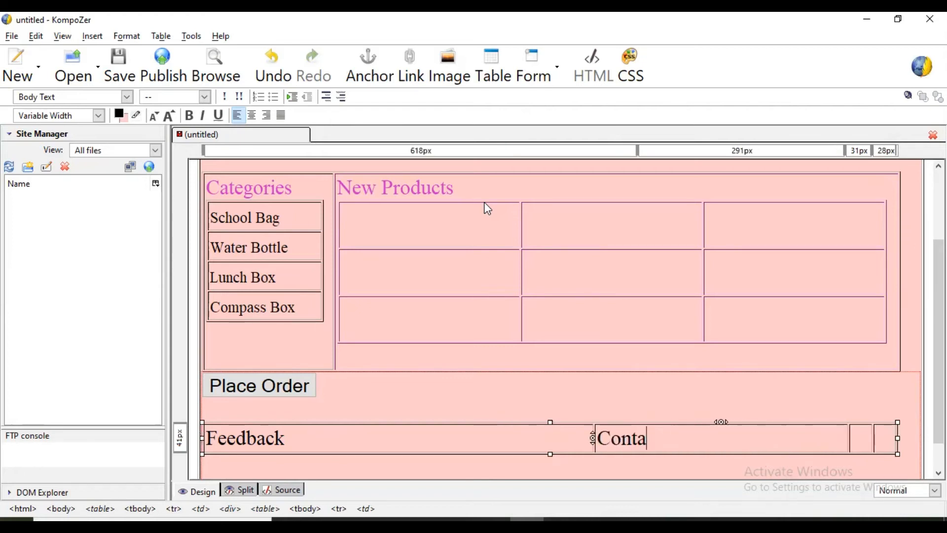
type("ct Us")
left_click(861, 438)
type("Sitemap")
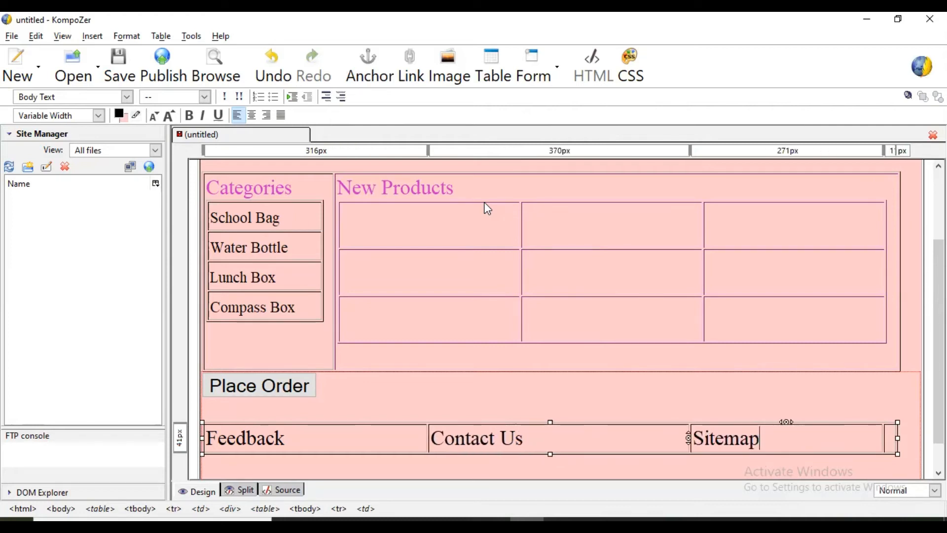
mouse_move(893, 440)
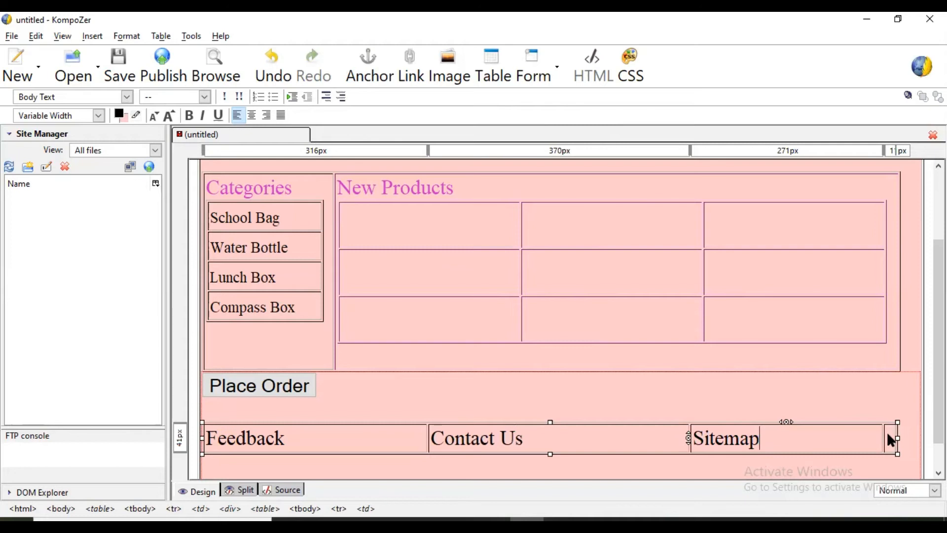
right_click(887, 438)
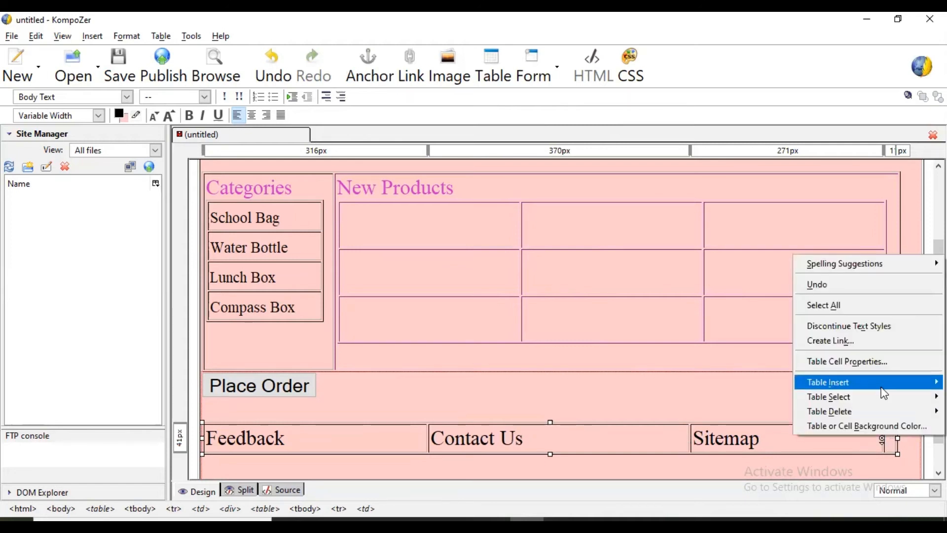
mouse_move(868, 397)
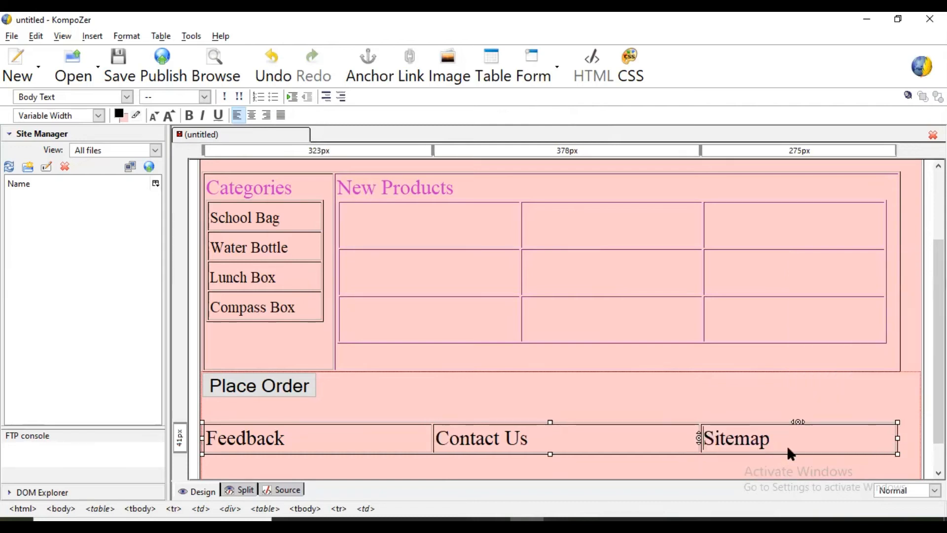
mouse_move(608, 408)
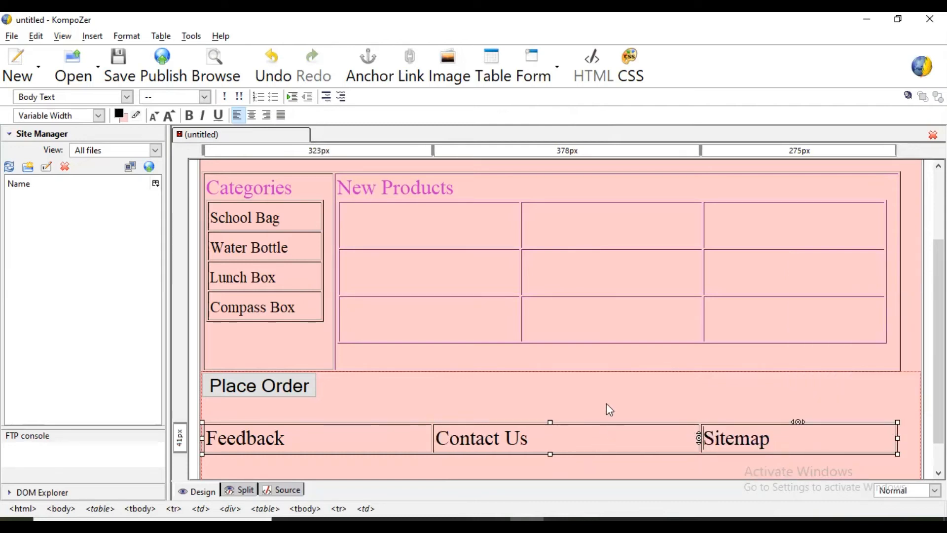
mouse_move(606, 446)
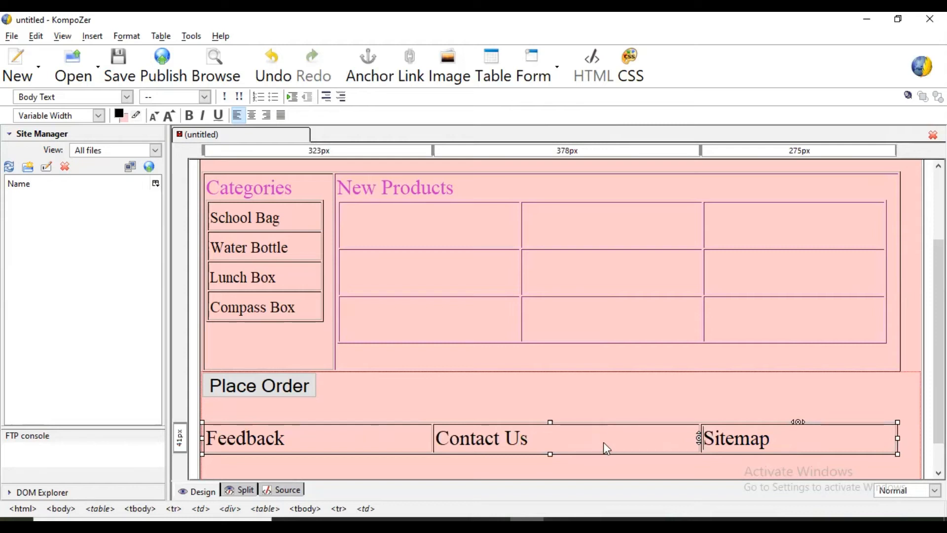
mouse_move(446, 463)
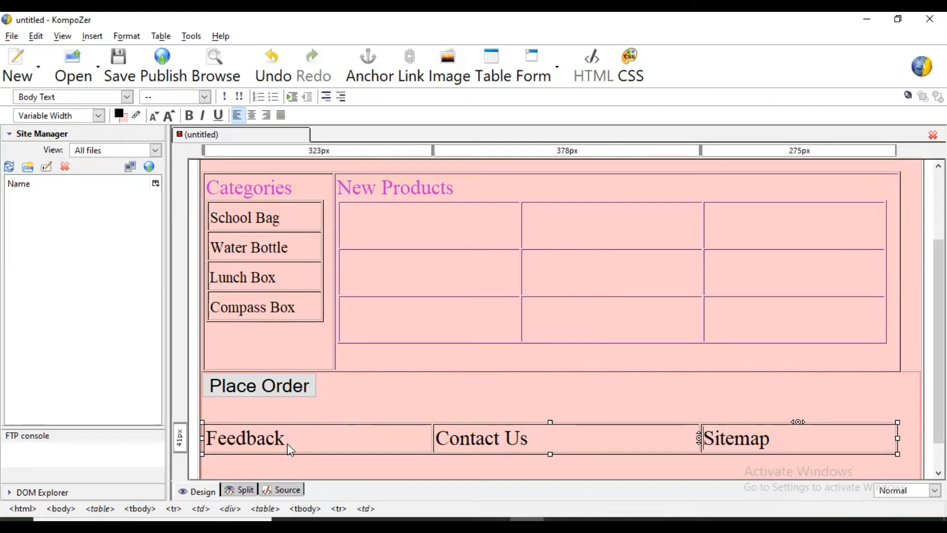
mouse_move(301, 447)
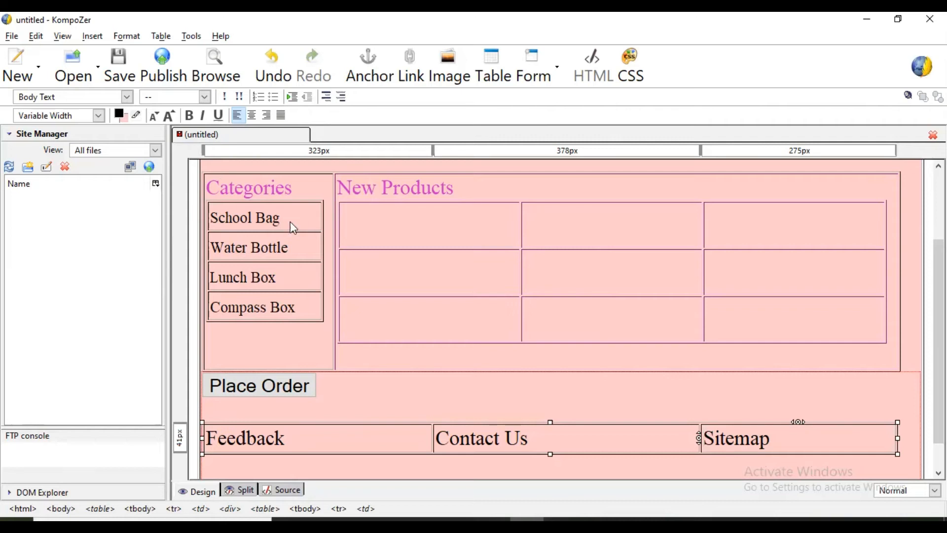
mouse_move(295, 446)
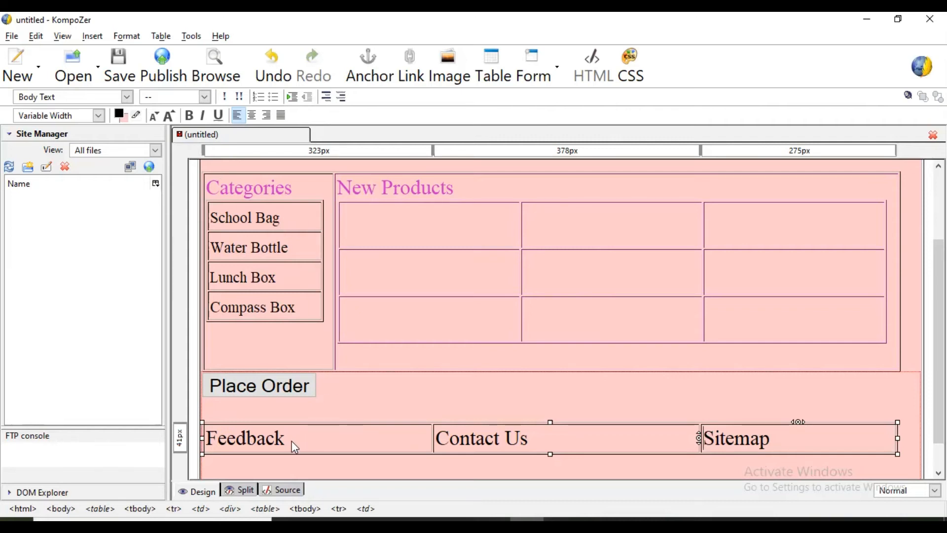
Select the word Feedback in the footer table.
double_click(244, 437)
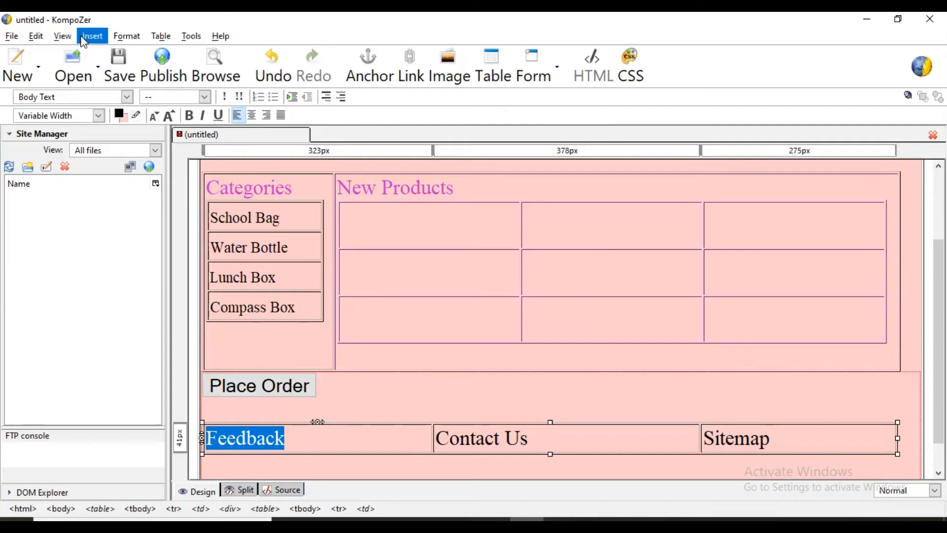
Link the Feedback text to feedbackform.html in the content\12th folder.
left_click(91, 36)
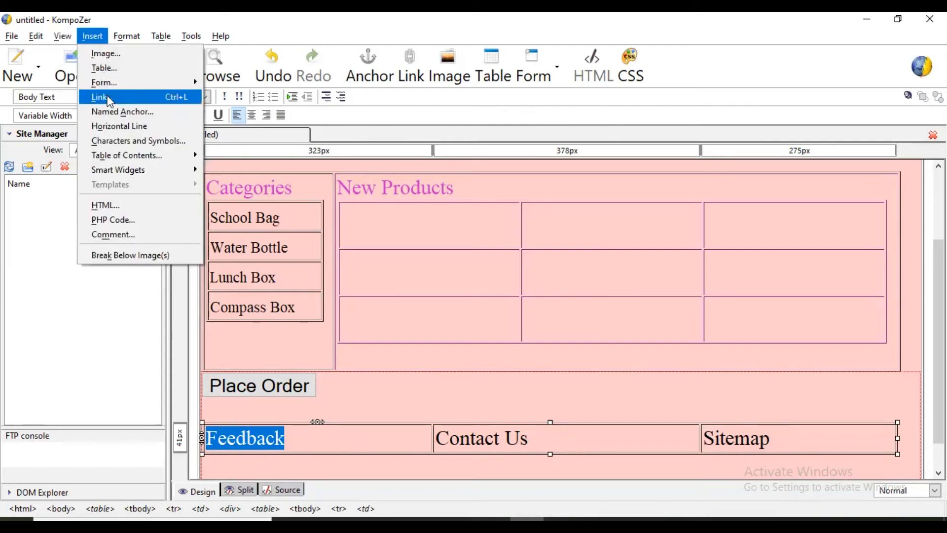
left_click(99, 97)
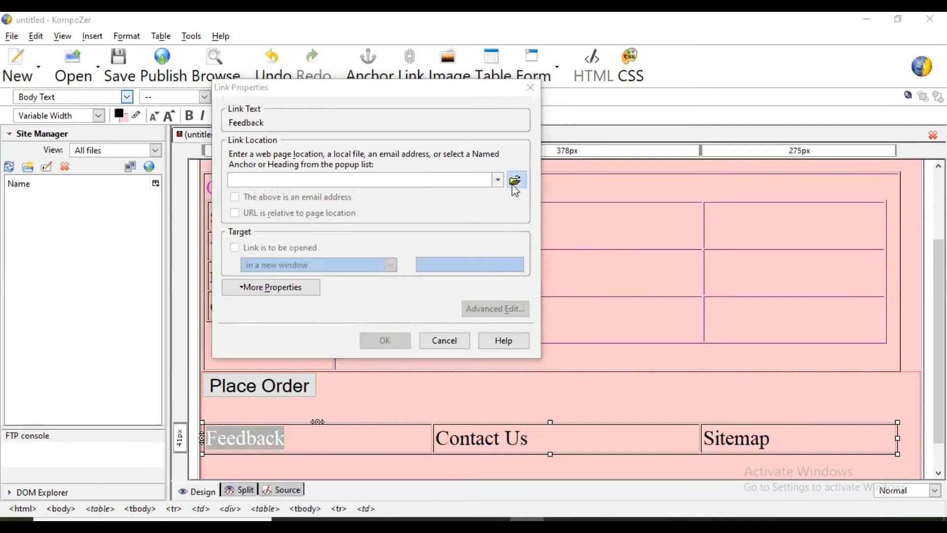
left_click(514, 179)
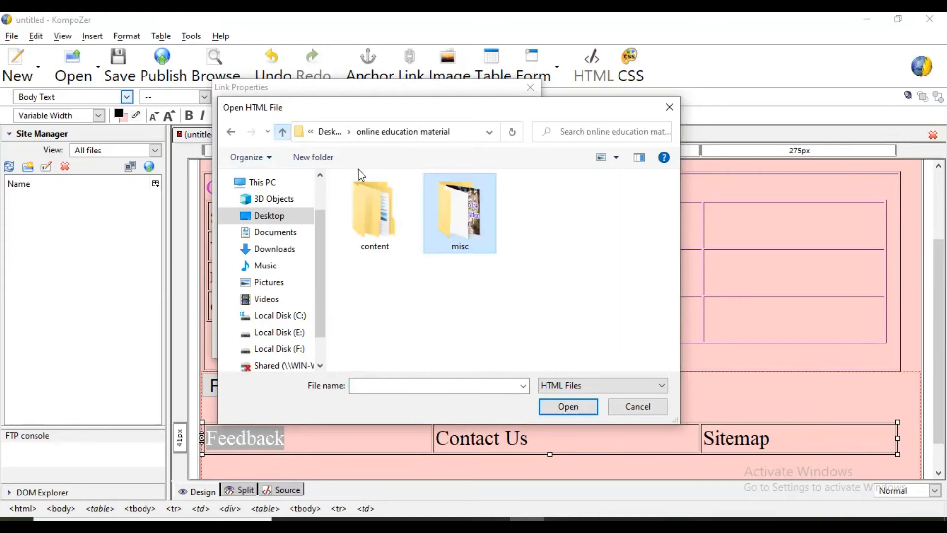
double_click(375, 211)
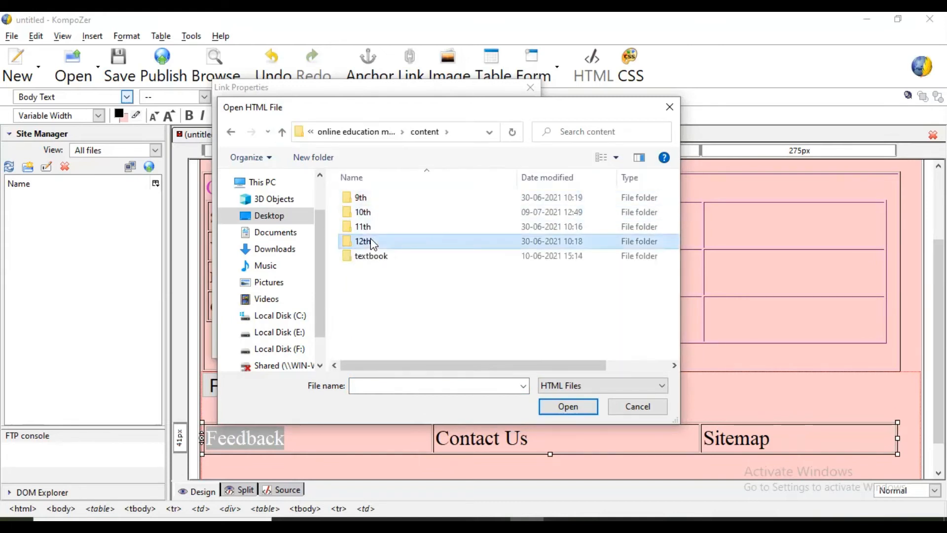
double_click(363, 240)
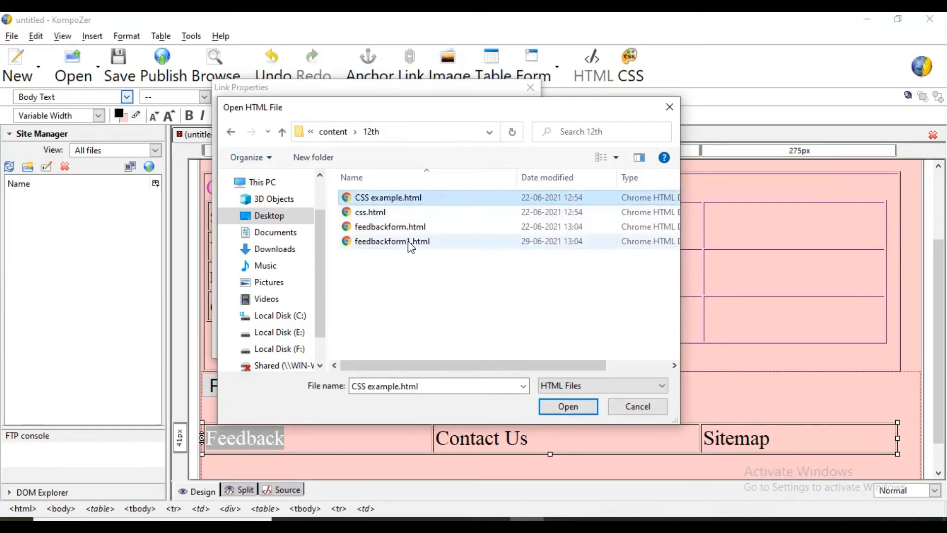
left_click(390, 227)
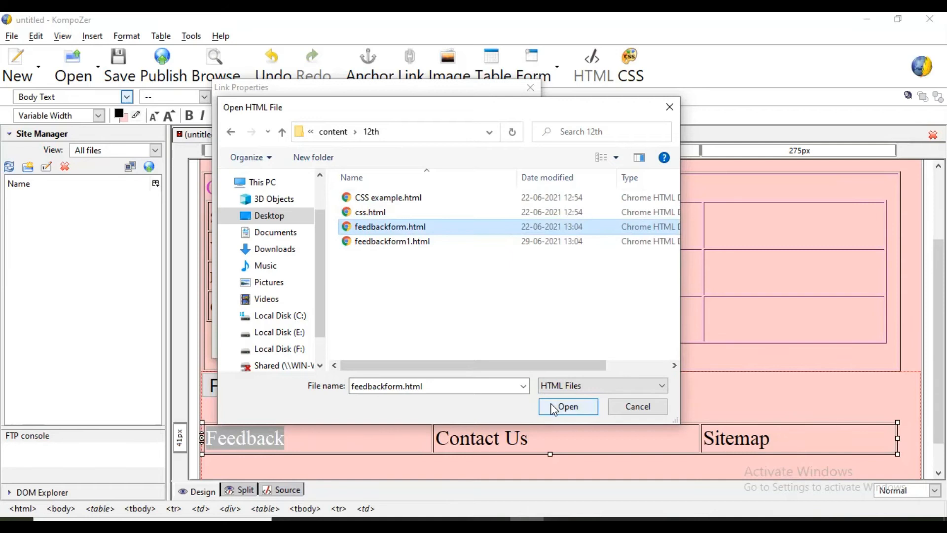
left_click(566, 406)
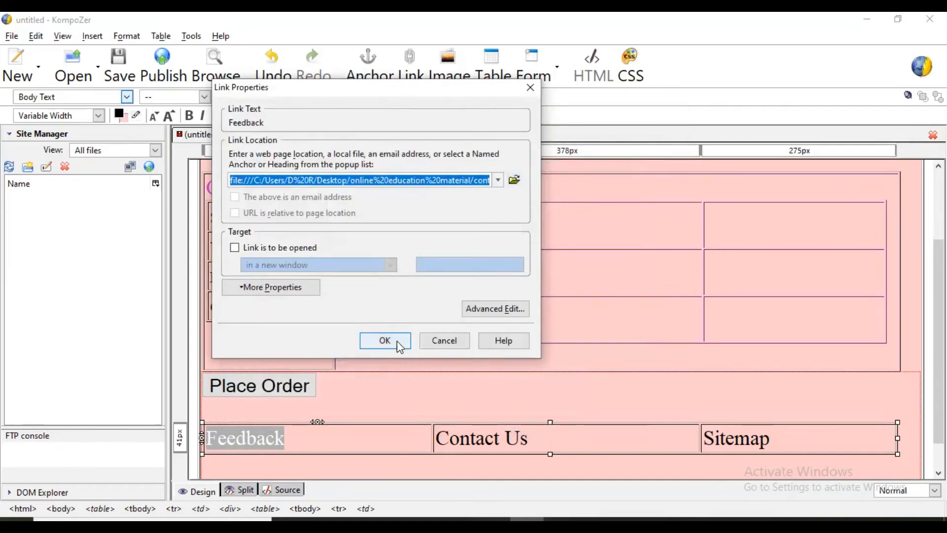
left_click(384, 340)
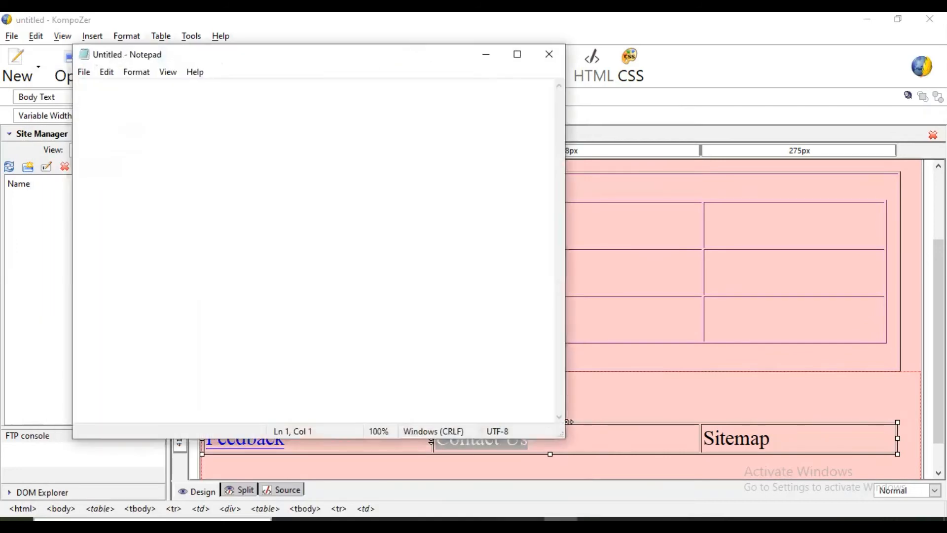
type("<>")
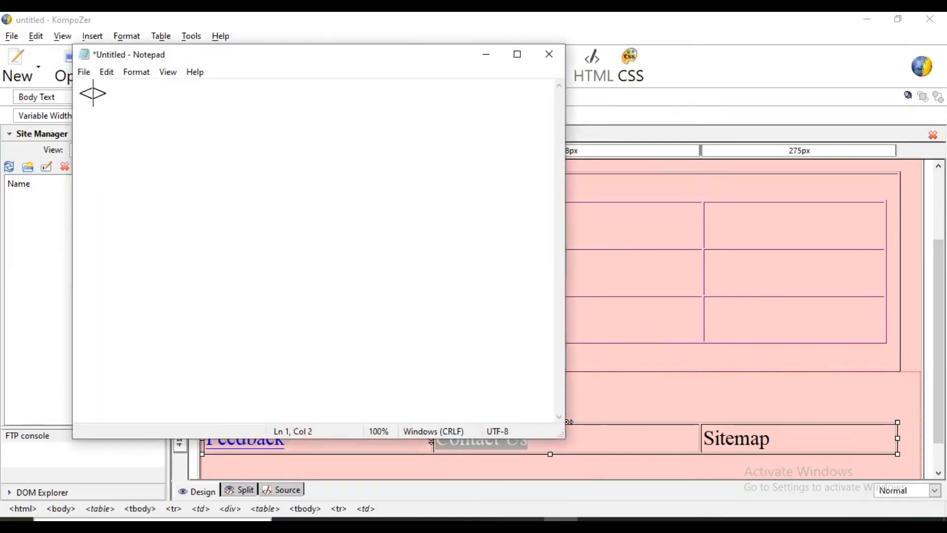
type("<html>")
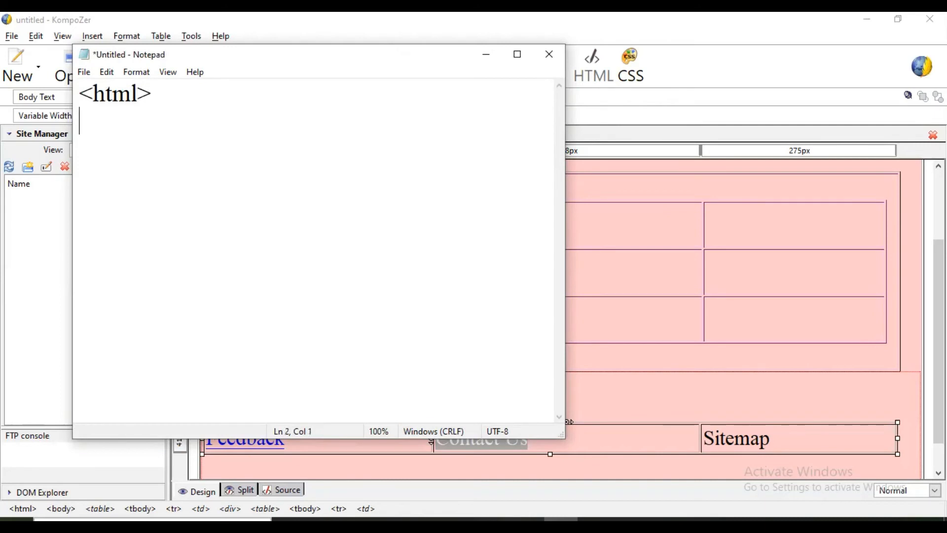
type("<head>")
type("<title>")
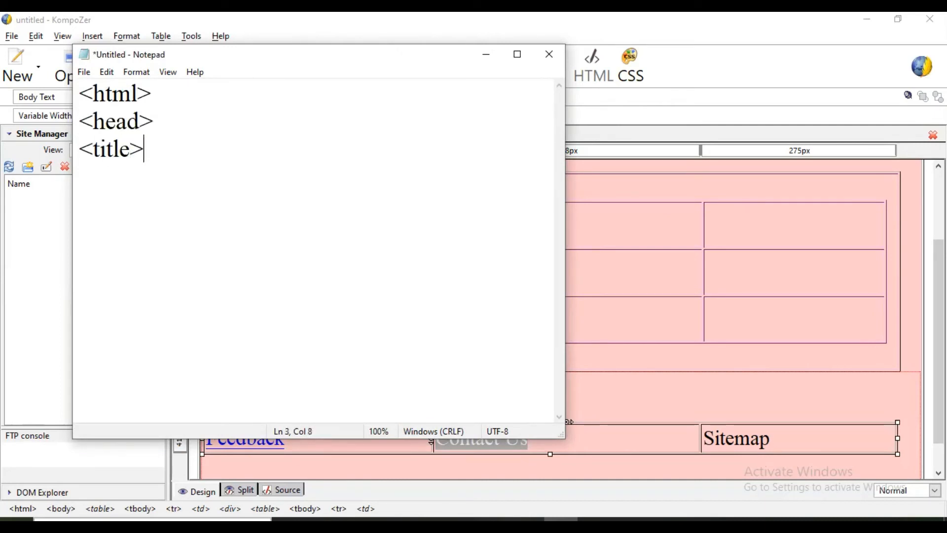
type("Contact</title>")
type("<body>")
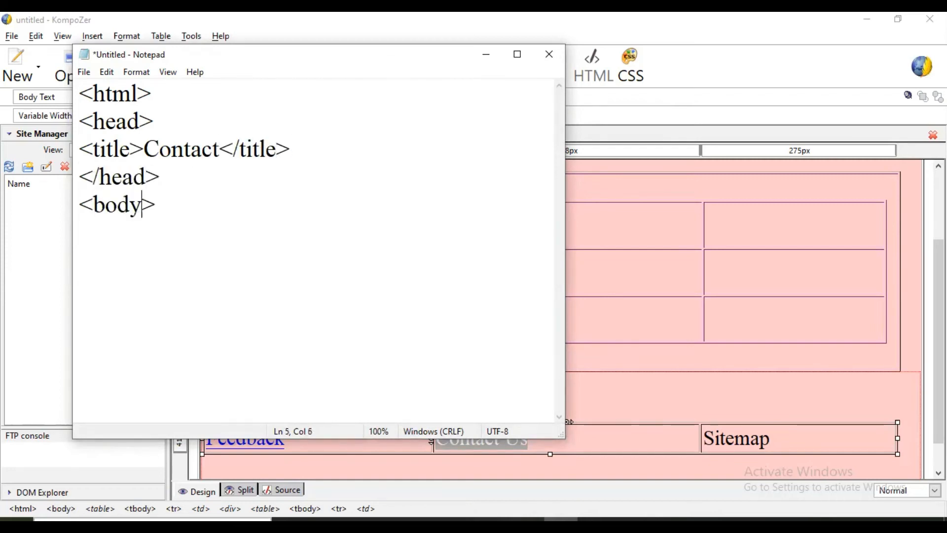
type("School Plaza,")
type("M")
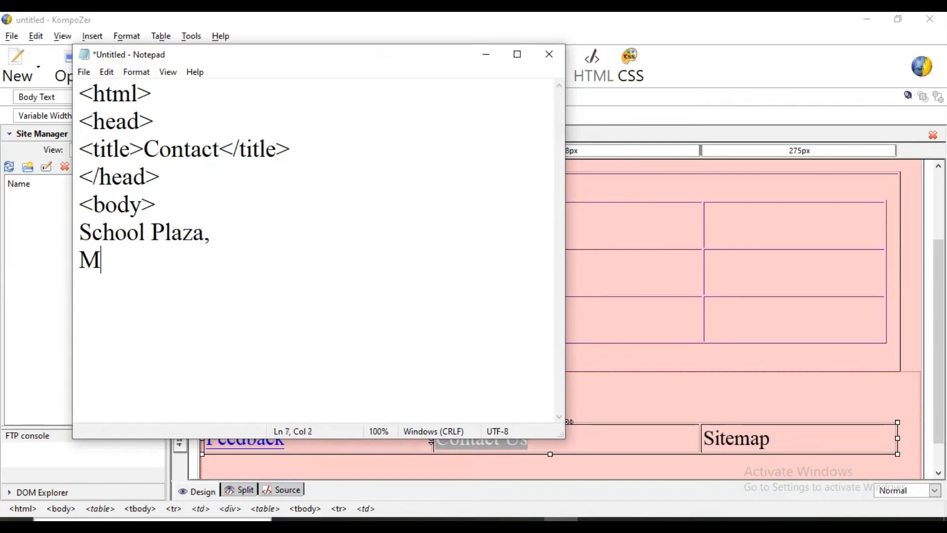
type("aninagar, Ahmedabad-380008")
type("Phone No.")
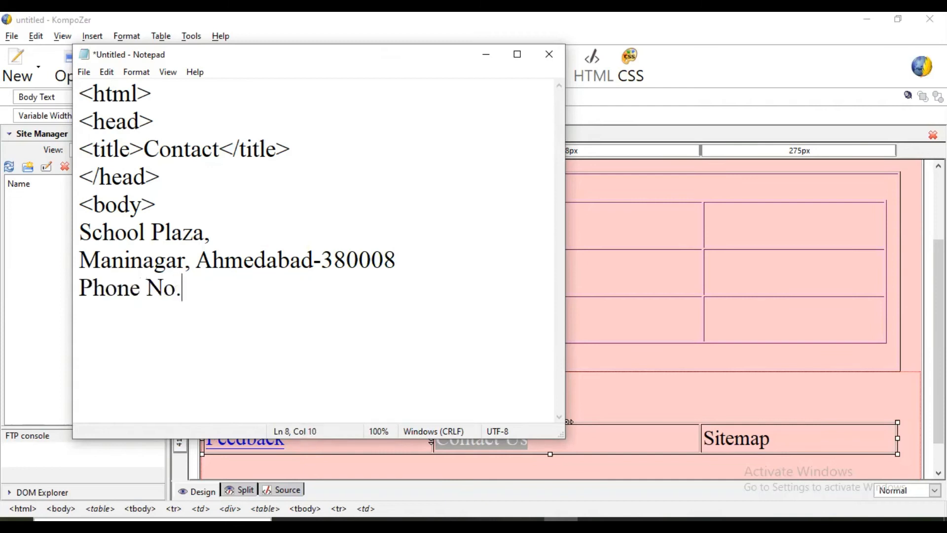
type(": 22334455")
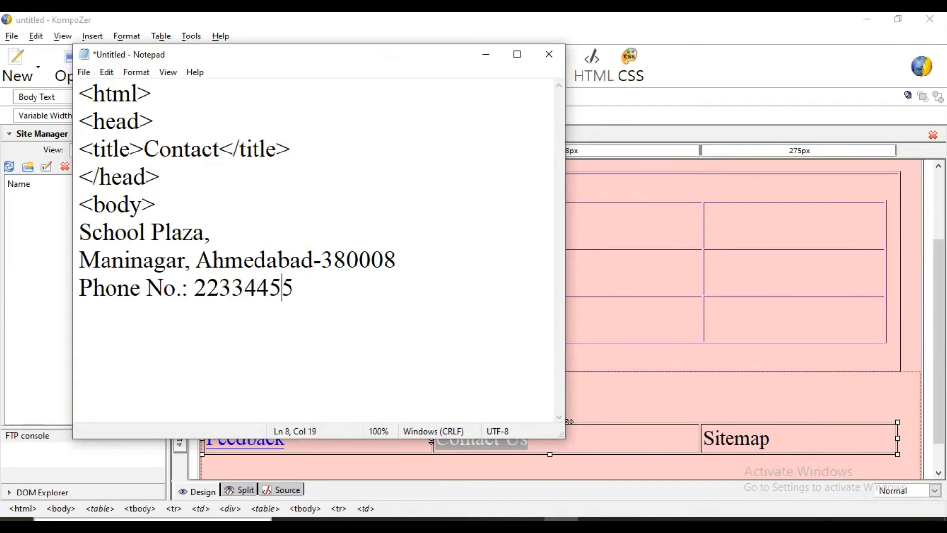
type("079-")
type("<>")
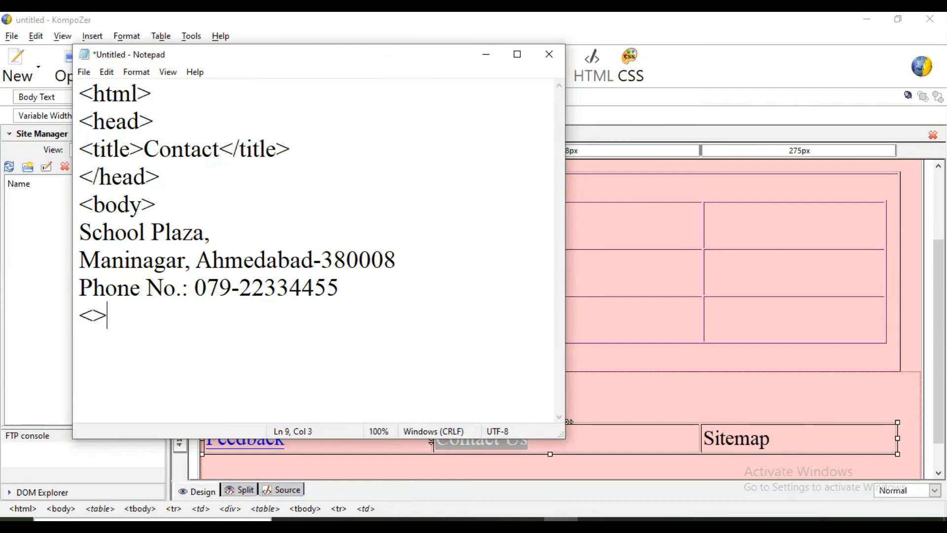
type("/body")
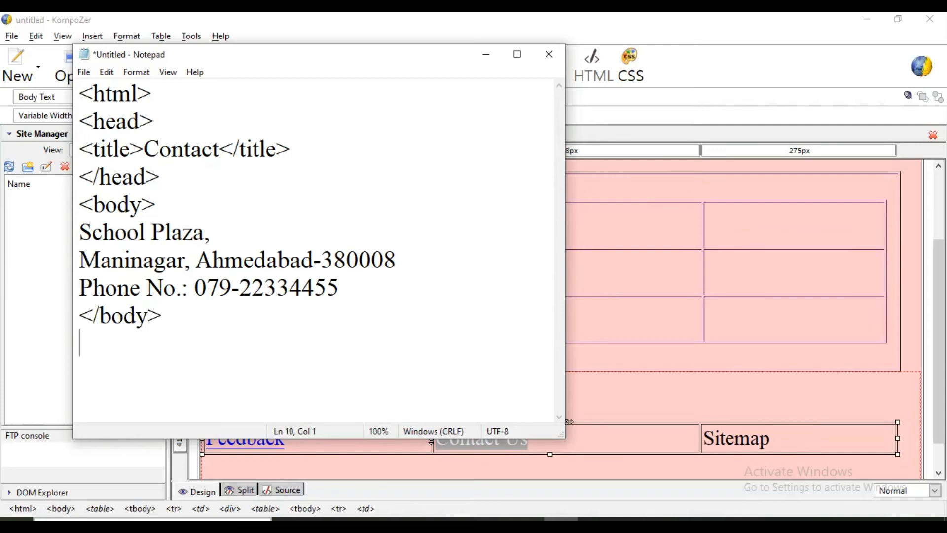
type("</h>")
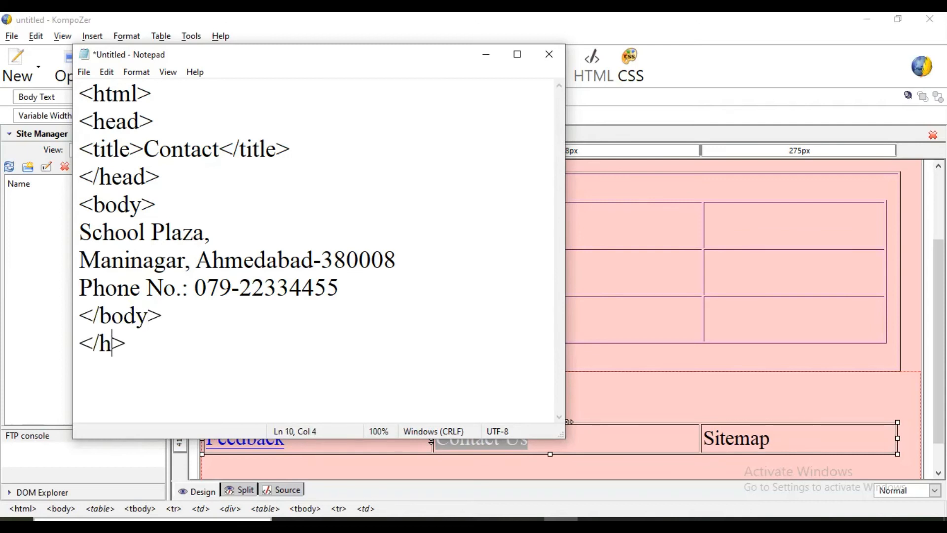
type("tml")
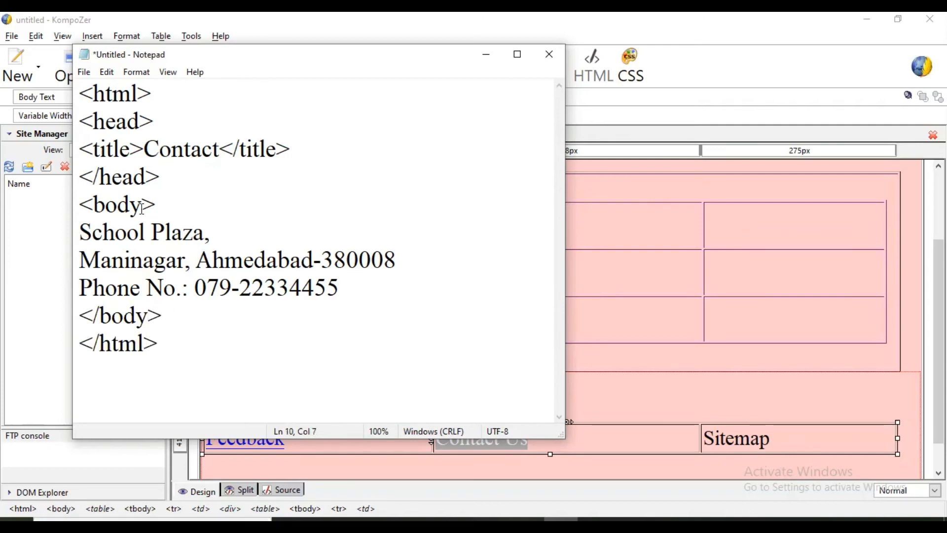
Give the body tag bgcolor=aqua.
type("back")
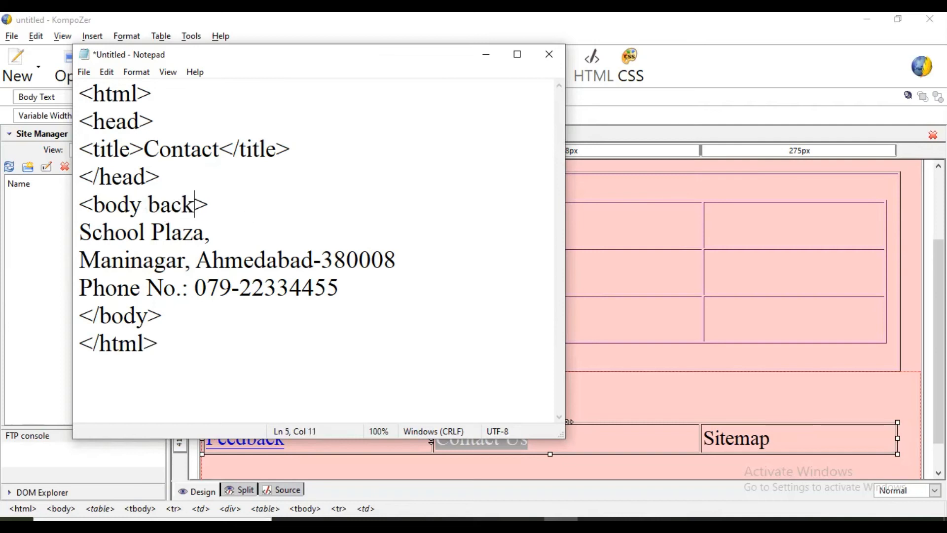
type("gcolor")
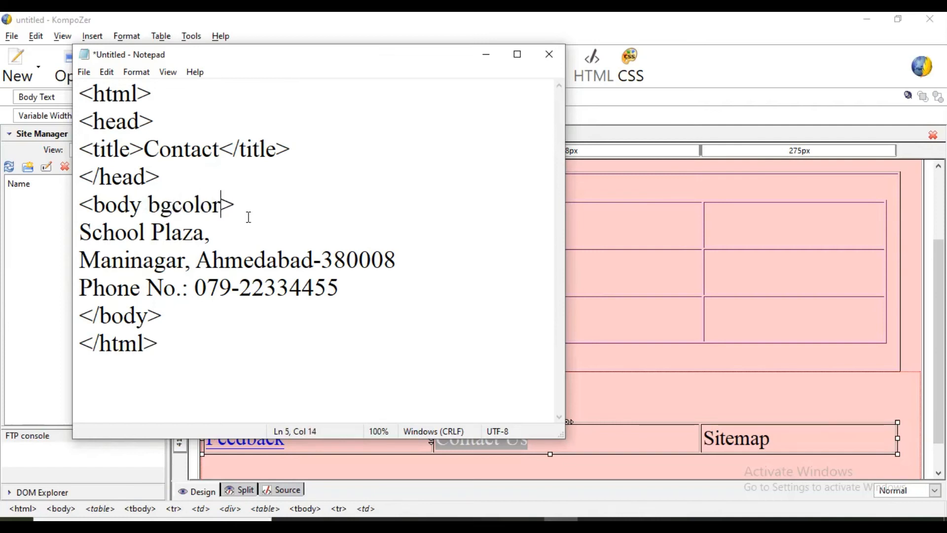
type("=a")
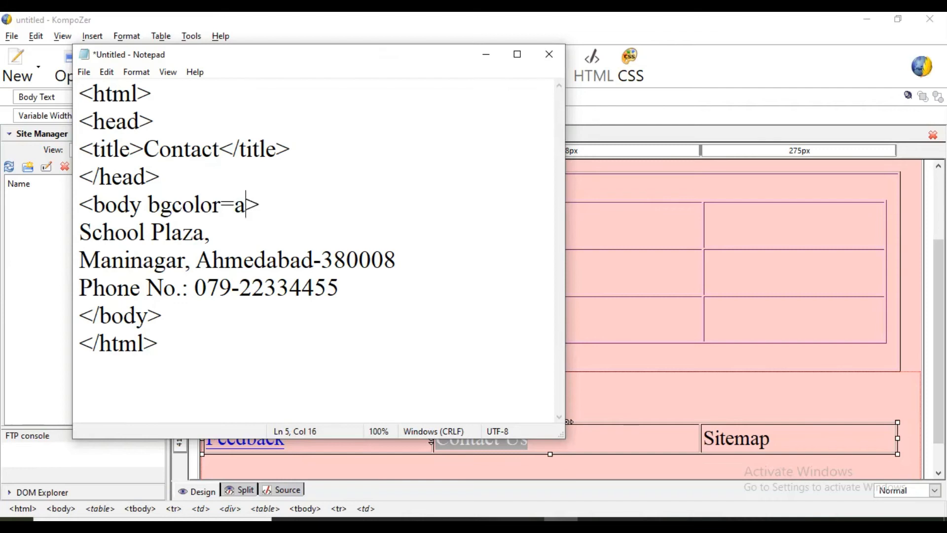
type("qua")
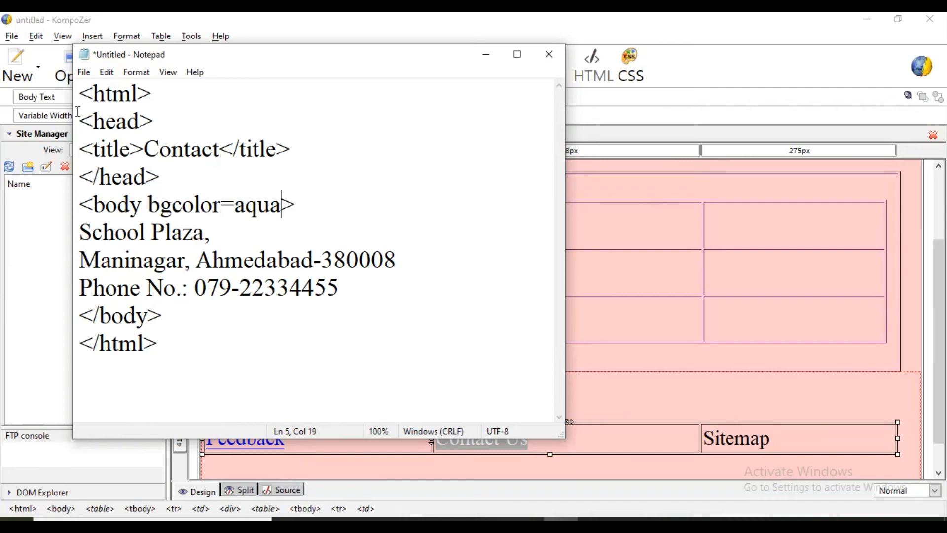
Save the Notepad page as contact.html and close the window.
left_click(84, 71)
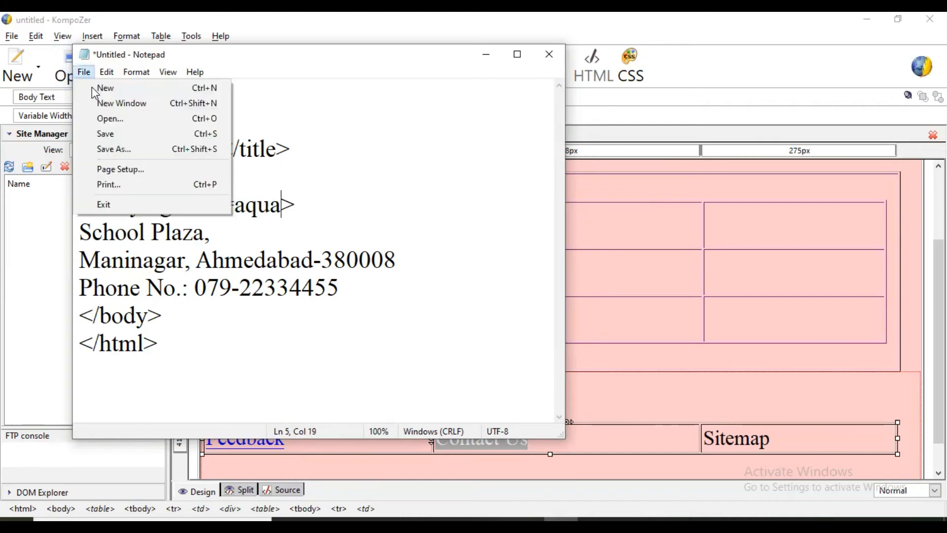
left_click(113, 149)
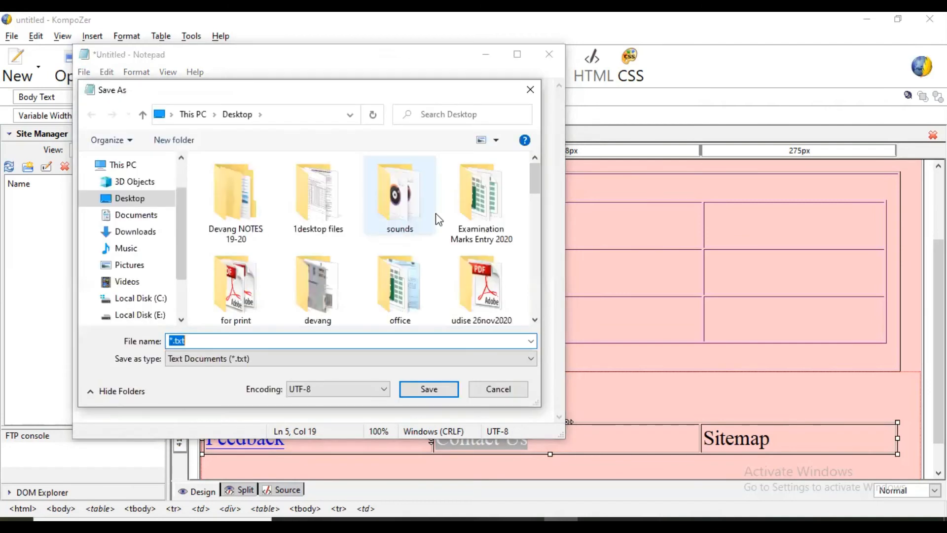
type("contact.")
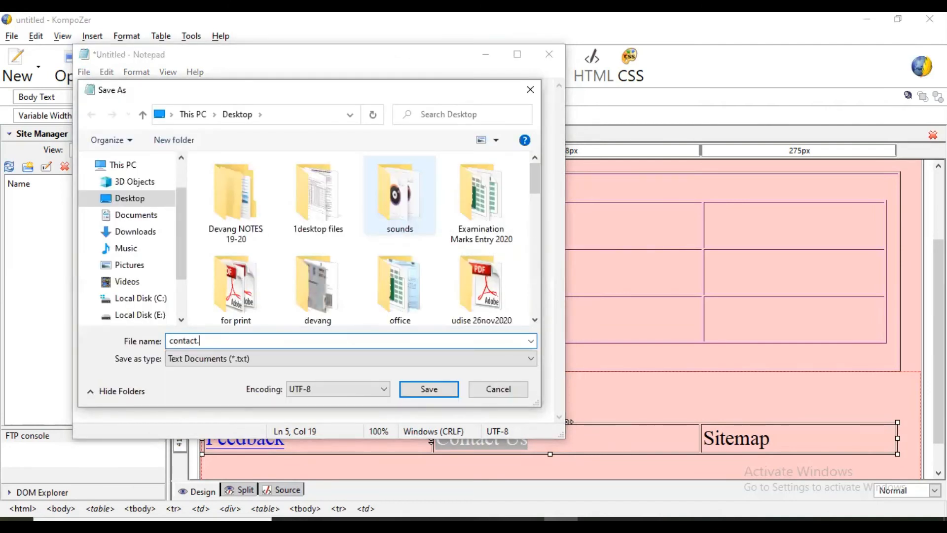
type("html")
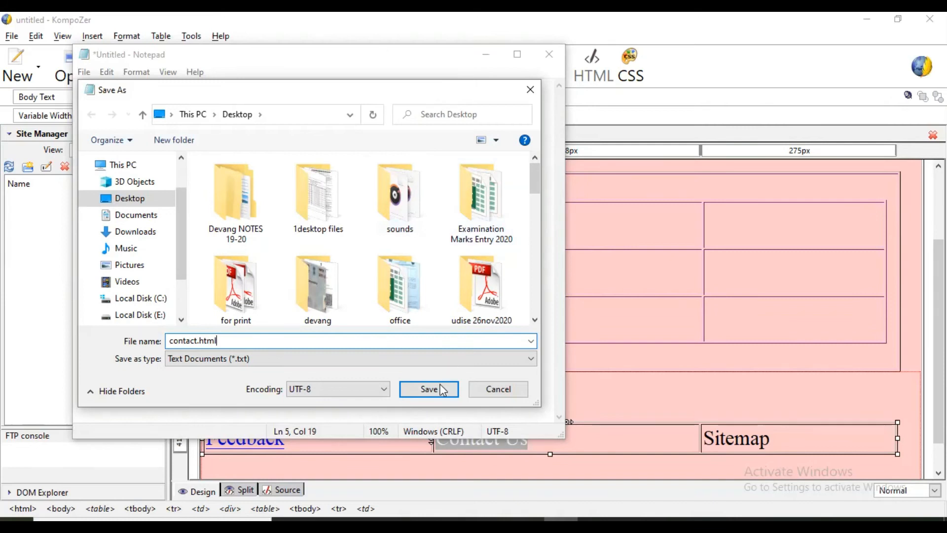
left_click(428, 389)
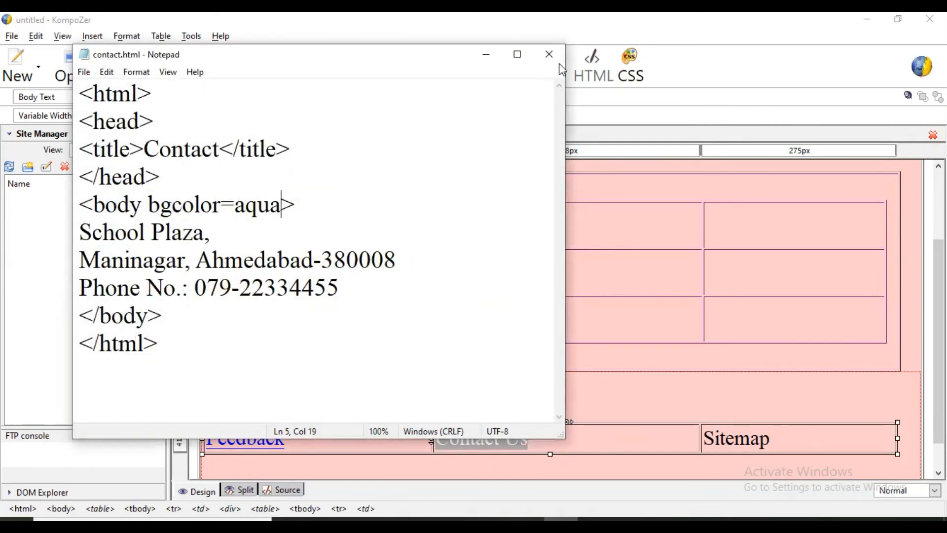
left_click(548, 54)
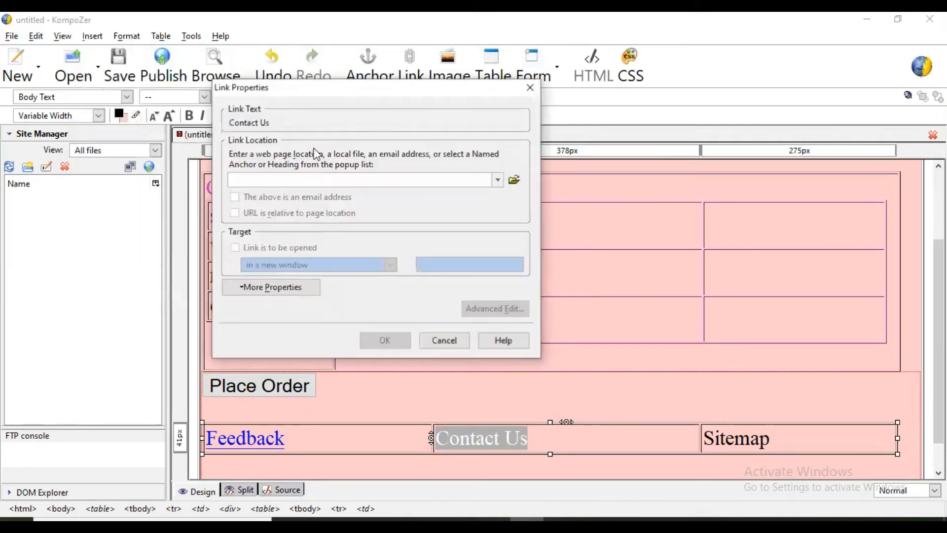
Link the Contact Us text to contact.html on the Desktop.
left_click(514, 179)
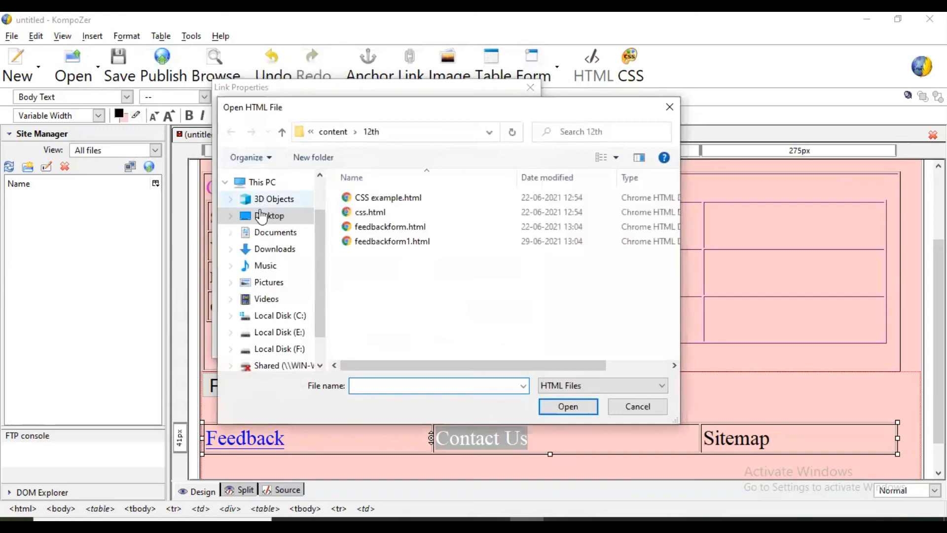
left_click(269, 215)
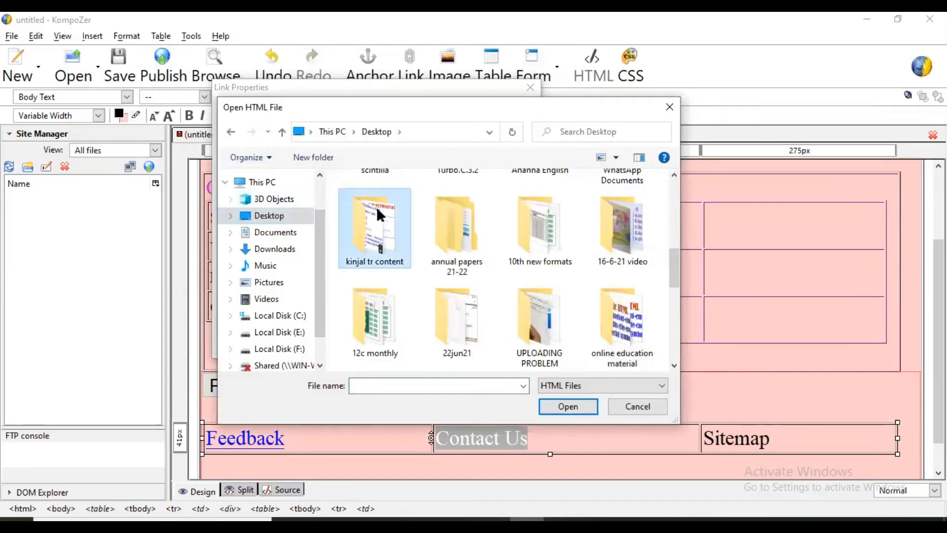
left_click(539, 330)
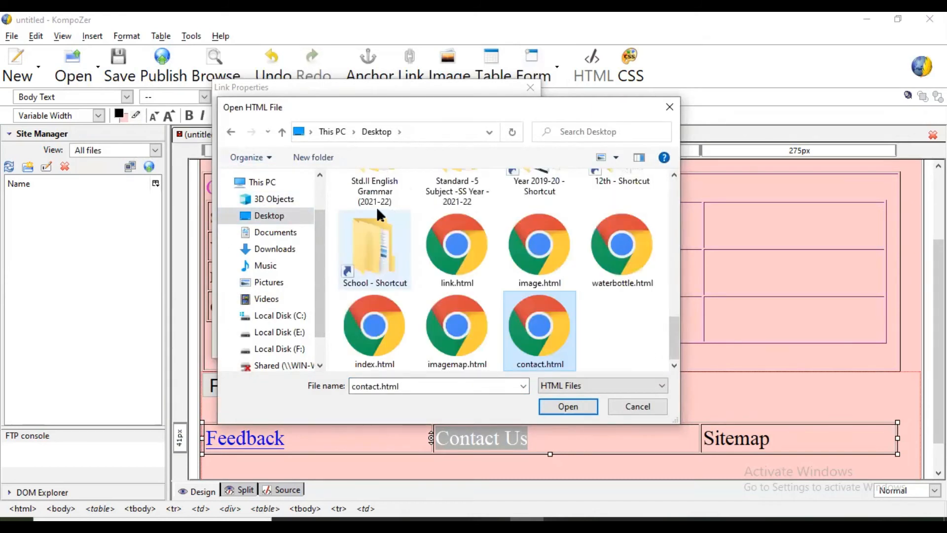
left_click(567, 406)
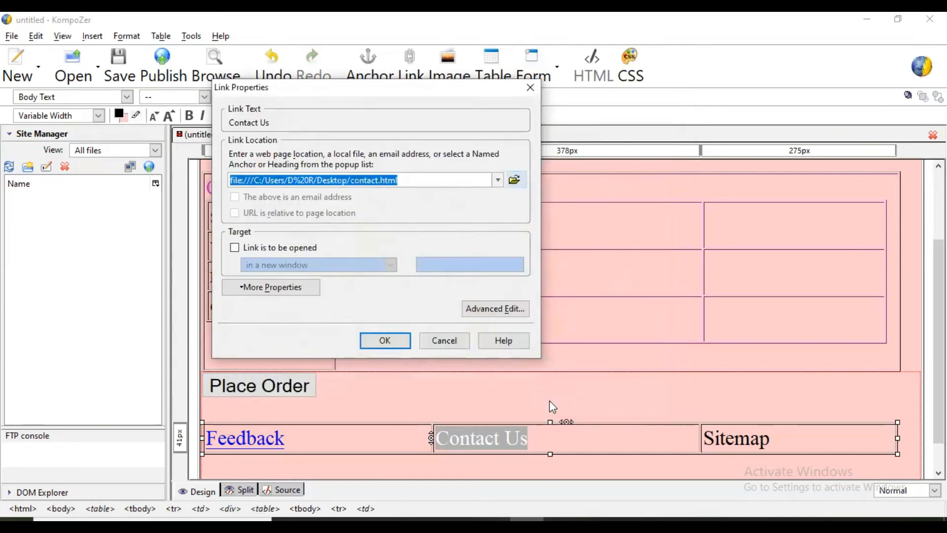
left_click(384, 341)
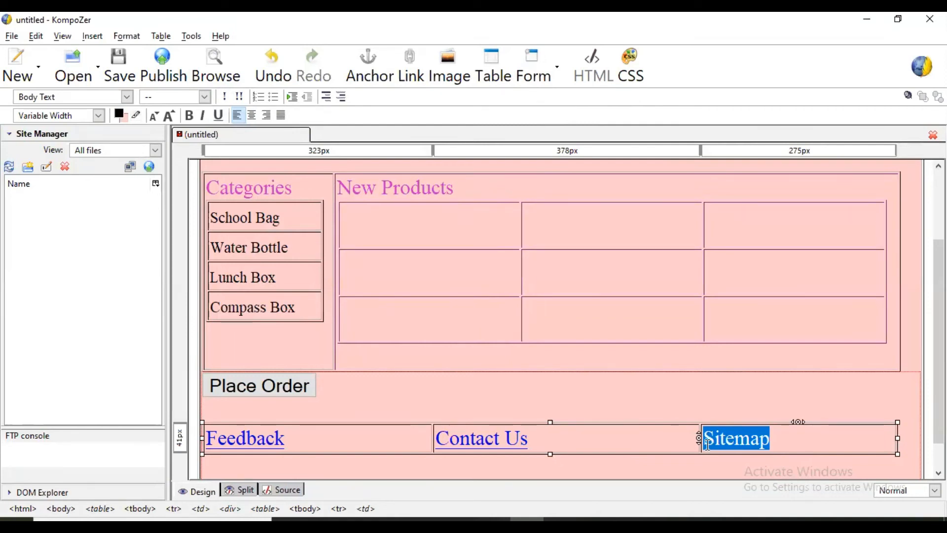
mouse_move(523, 265)
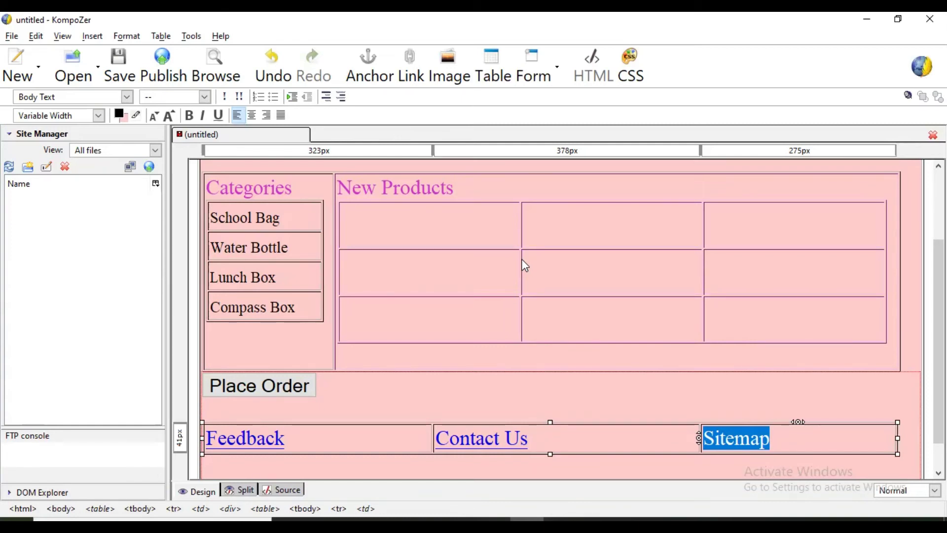
mouse_move(509, 399)
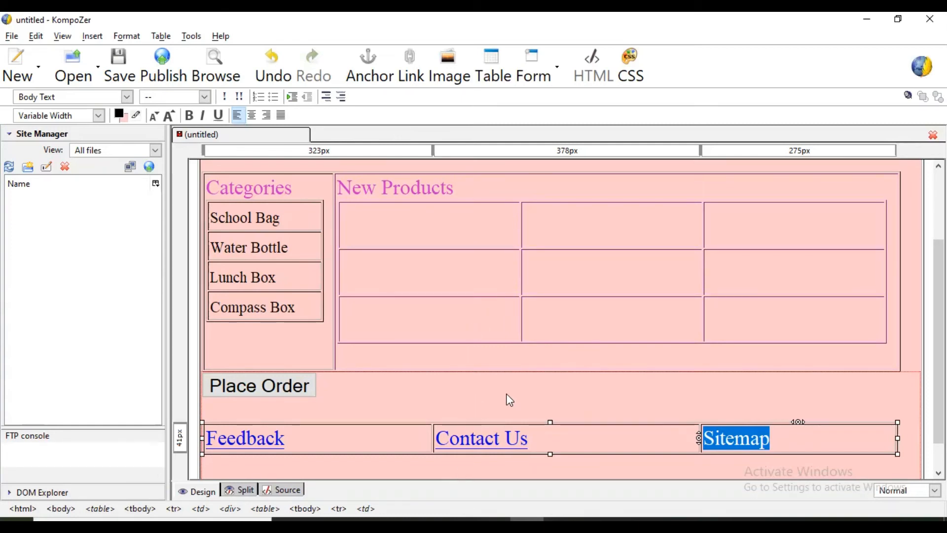
mouse_move(483, 415)
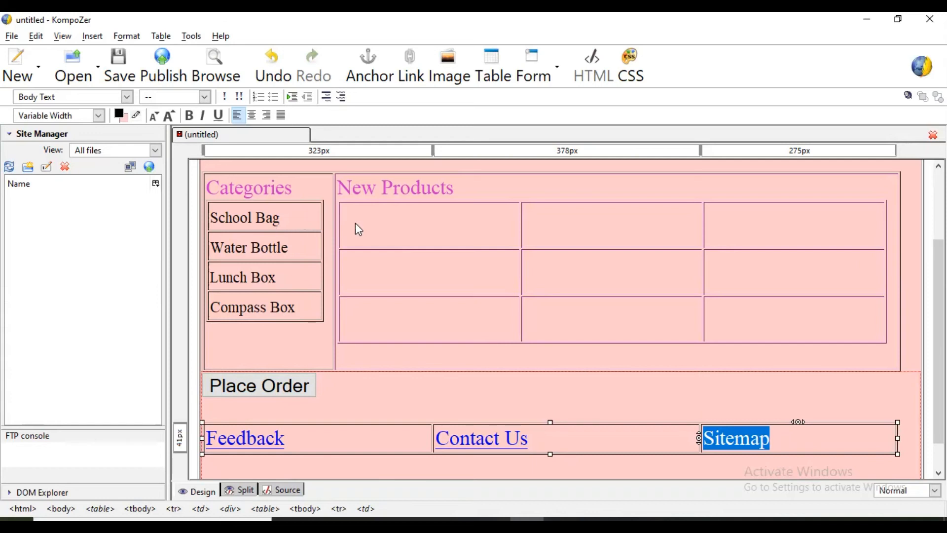
mouse_move(601, 212)
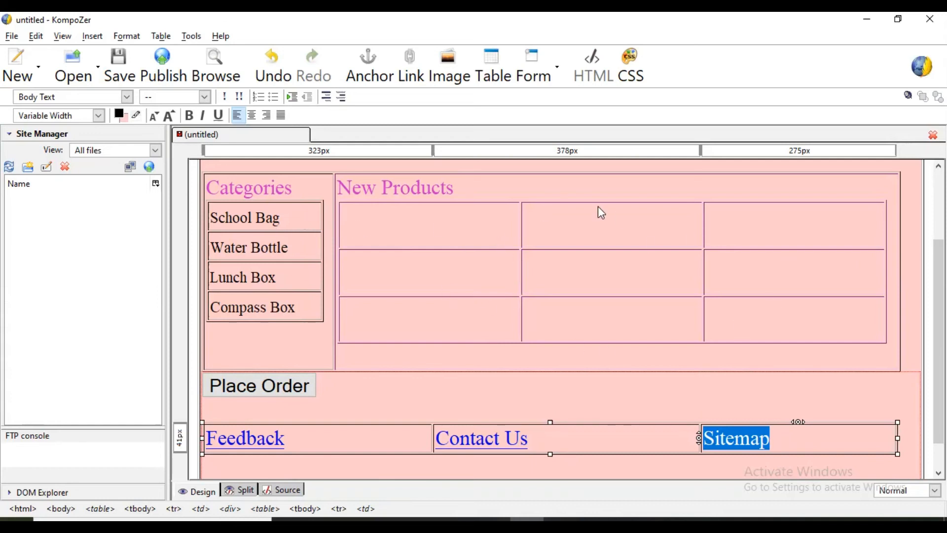
mouse_move(437, 305)
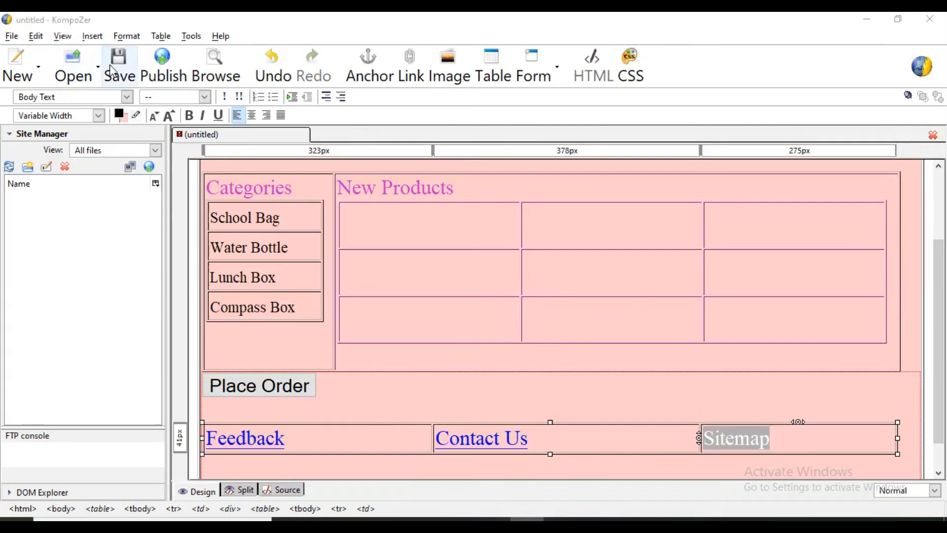
Save the page, giving it the page title index.
left_click(118, 65)
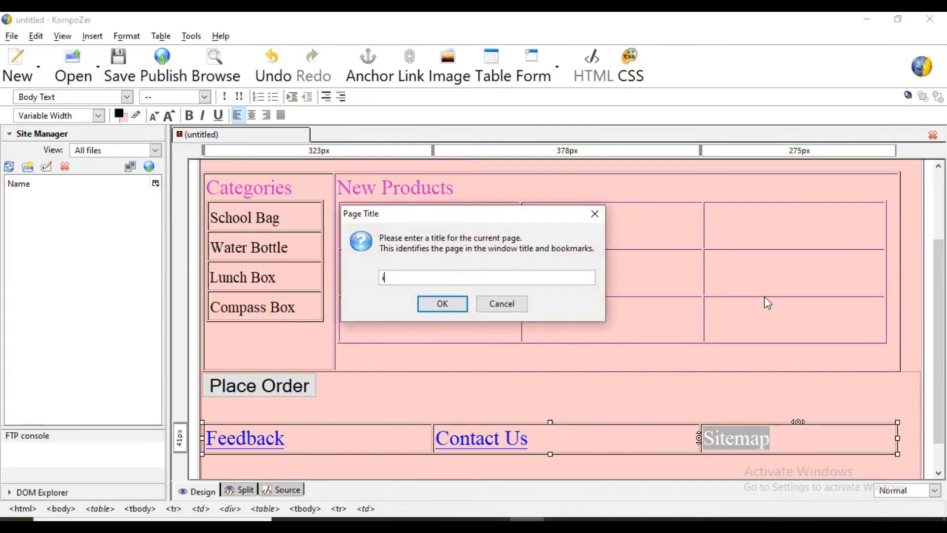
type("ndex.")
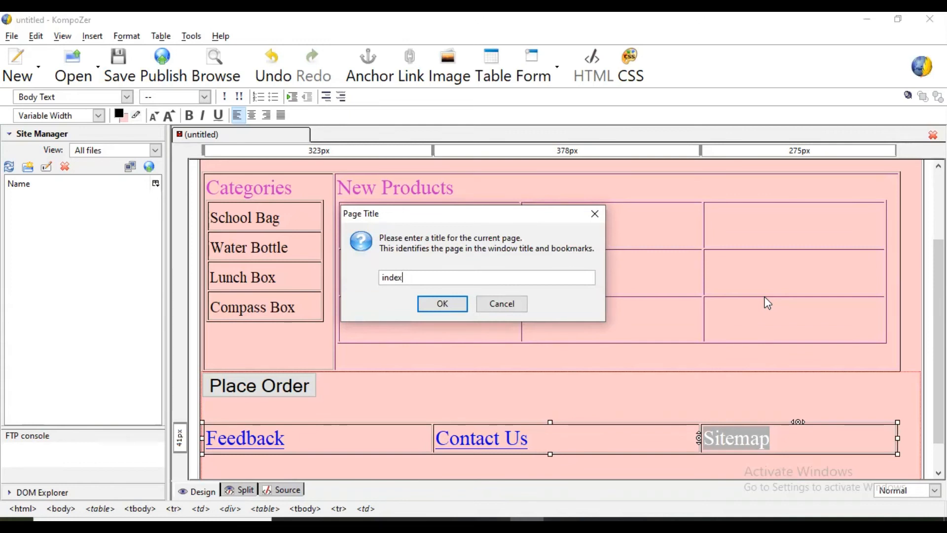
mouse_move(442, 303)
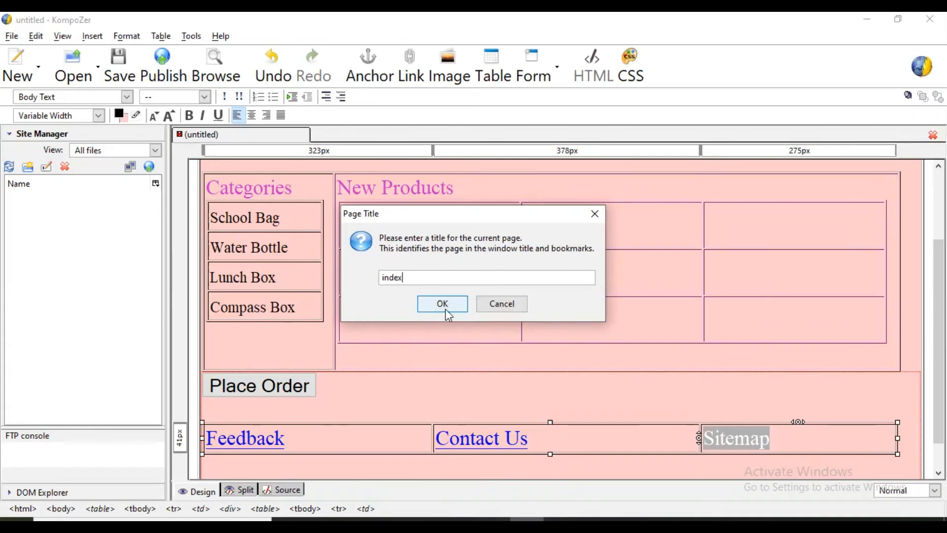
left_click(442, 303)
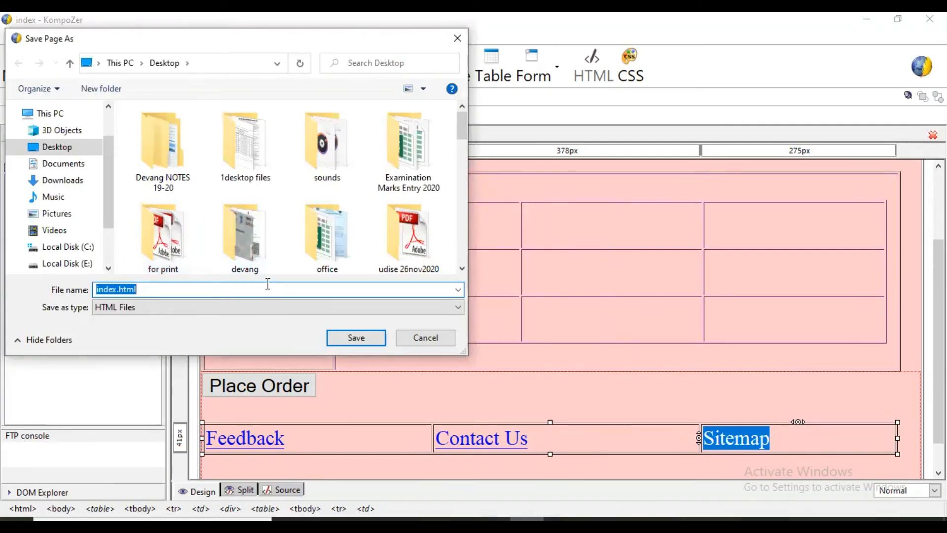
Save it as index.html on the Desktop, replacing the existing file.
left_click(262, 289)
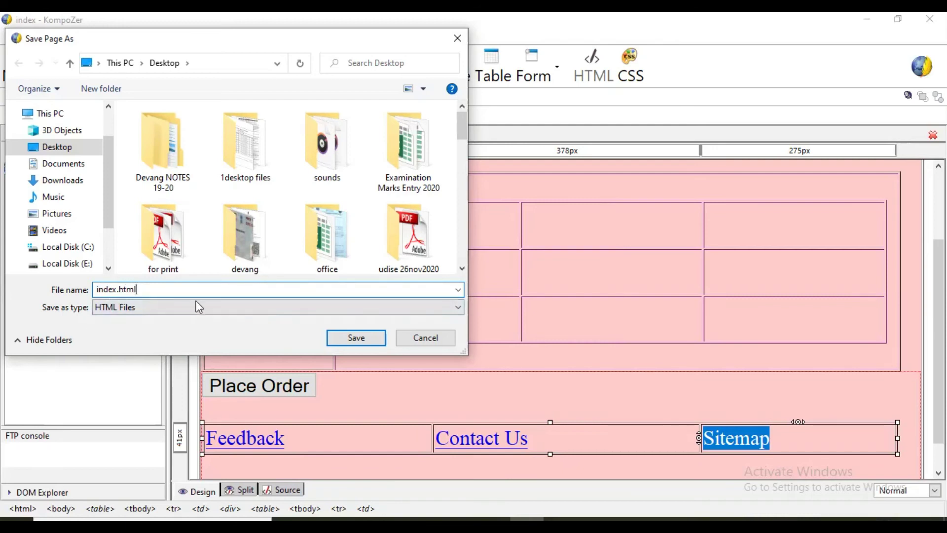
left_click(355, 337)
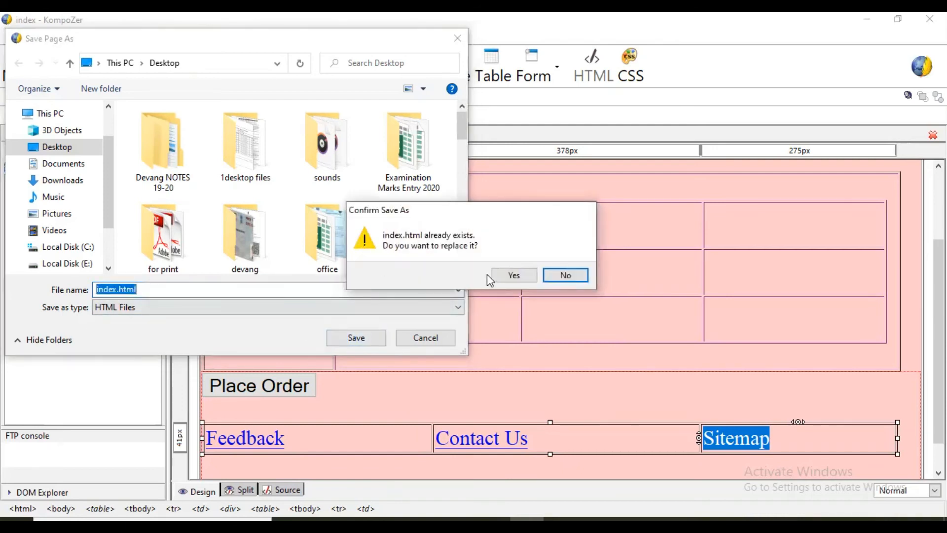
left_click(512, 275)
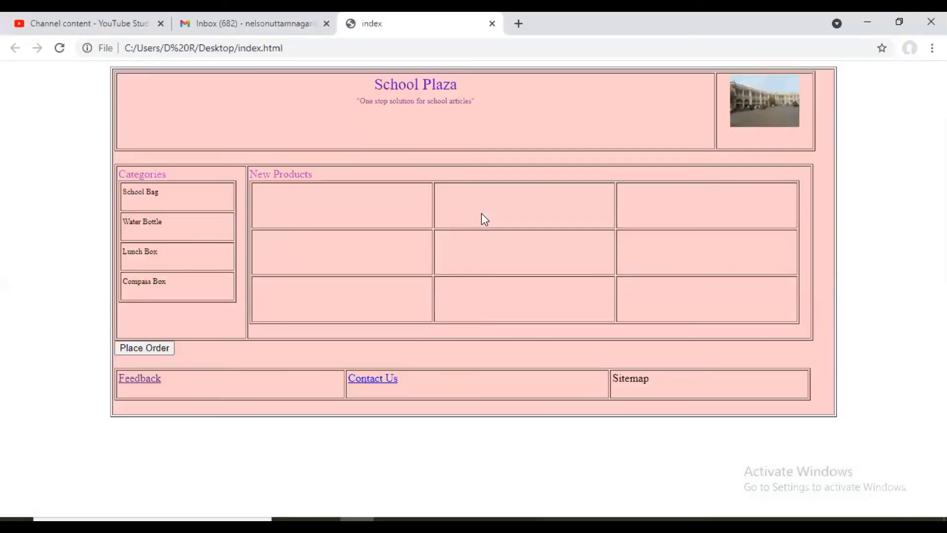
mouse_move(139, 378)
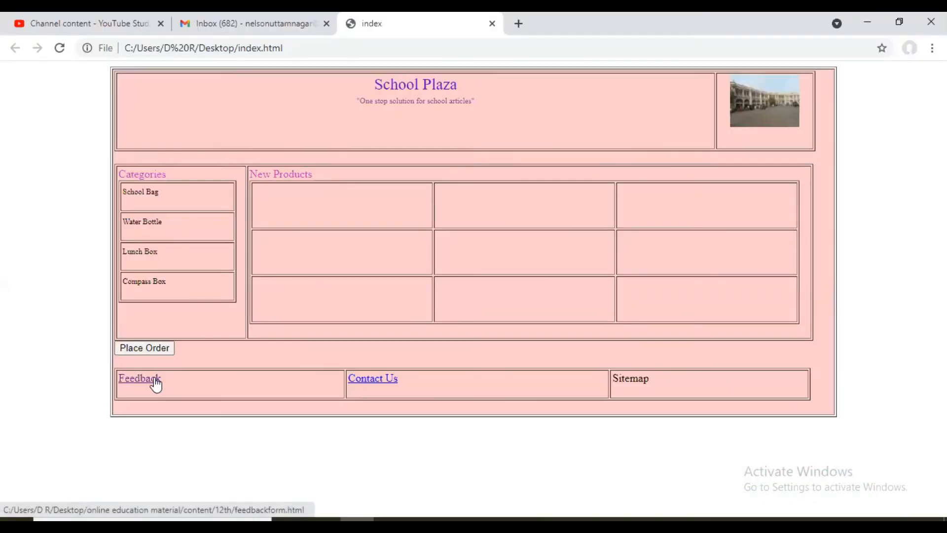
Follow the Feedback and Contact Us links in Chrome, returning to index after each.
left_click(139, 378)
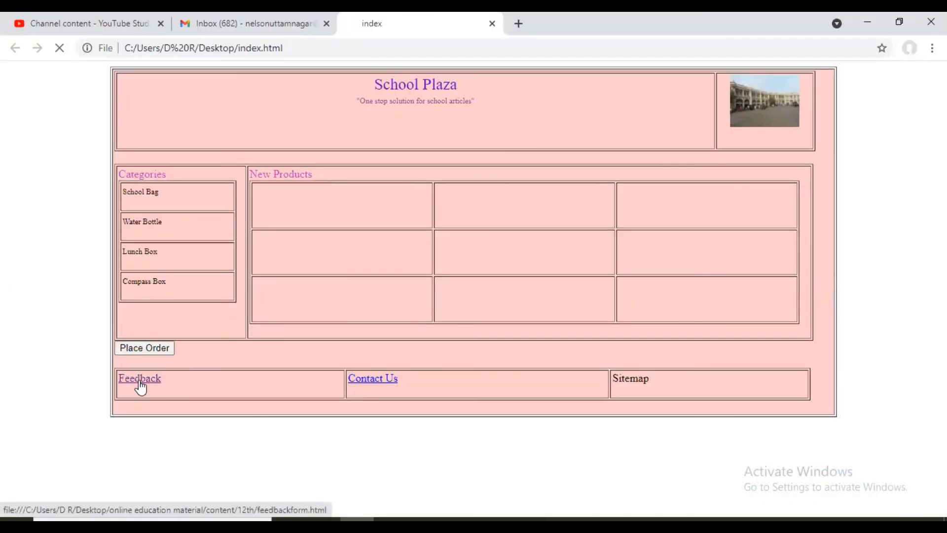
left_click(139, 378)
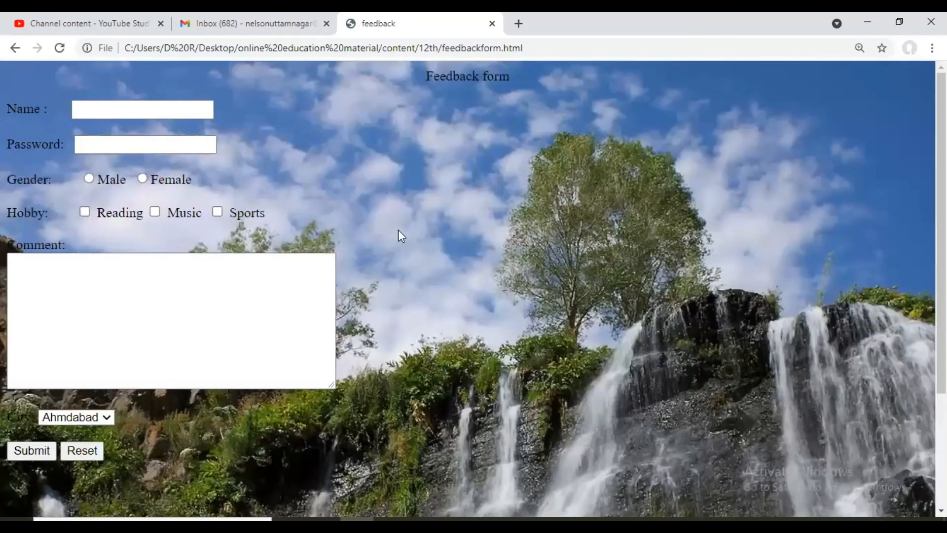
left_click(14, 47)
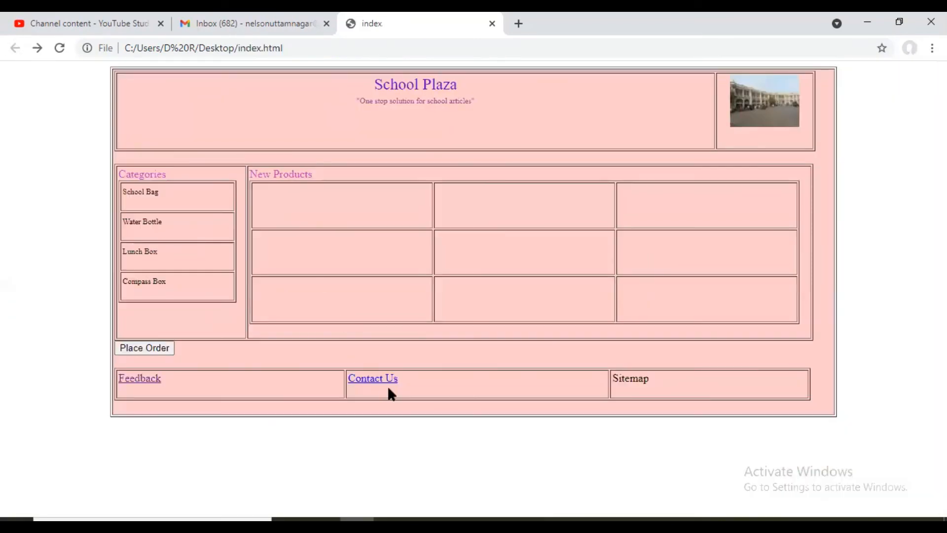
left_click(372, 377)
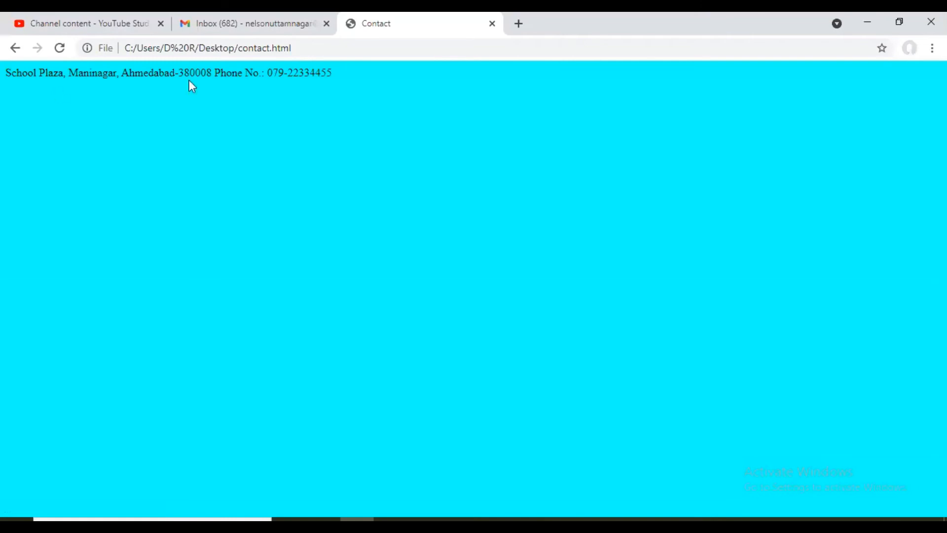
left_click(15, 48)
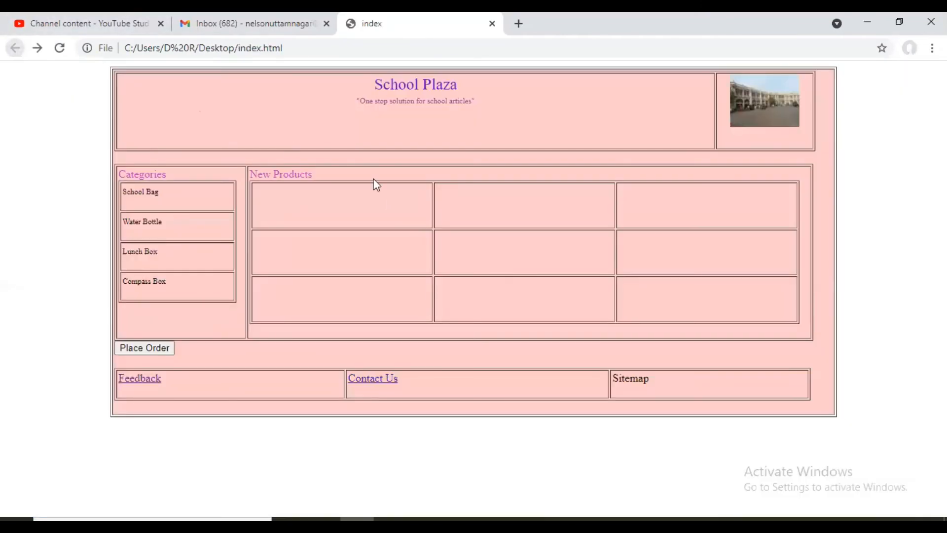
mouse_move(364, 146)
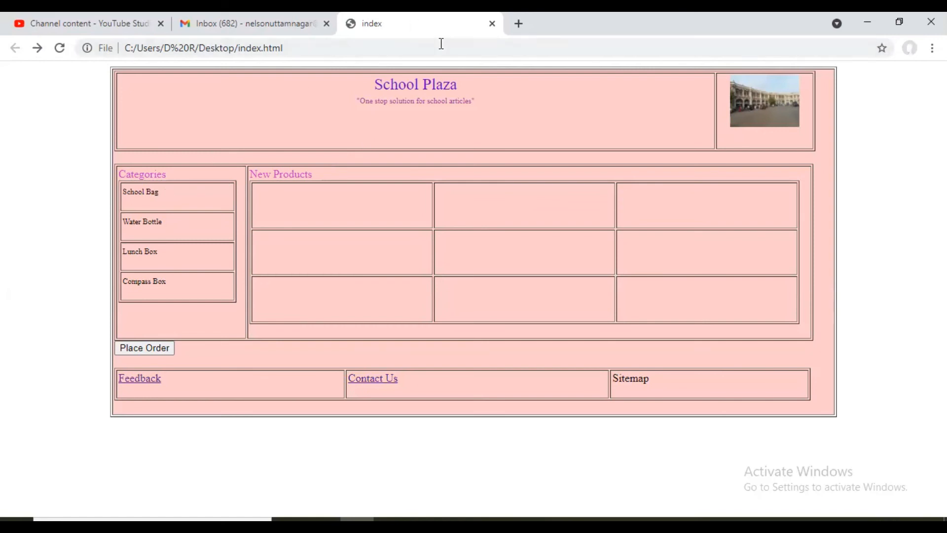
mouse_move(463, 480)
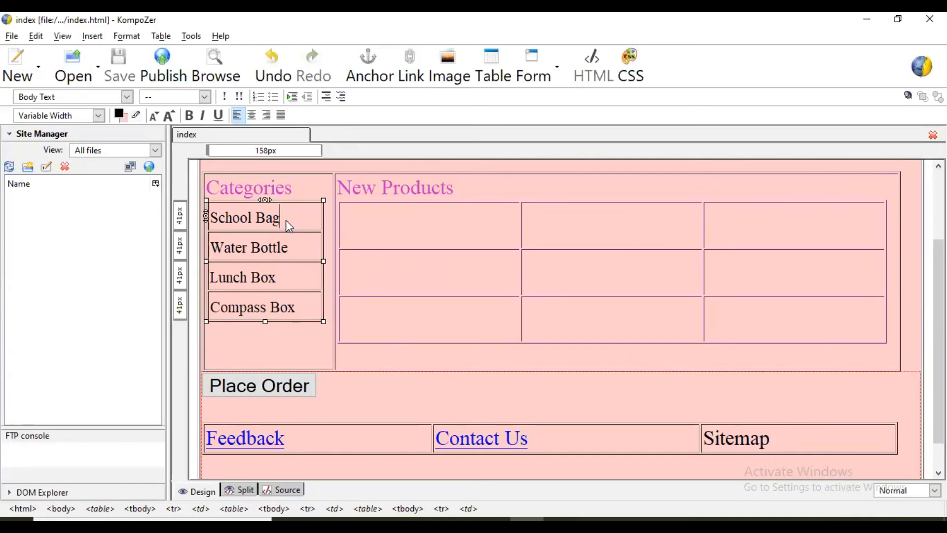
scroll("up", 3)
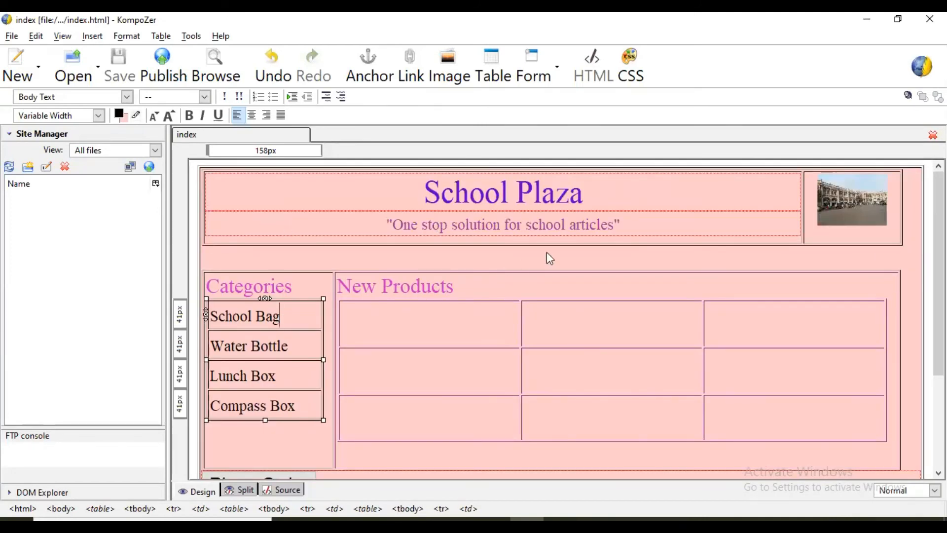
mouse_move(607, 295)
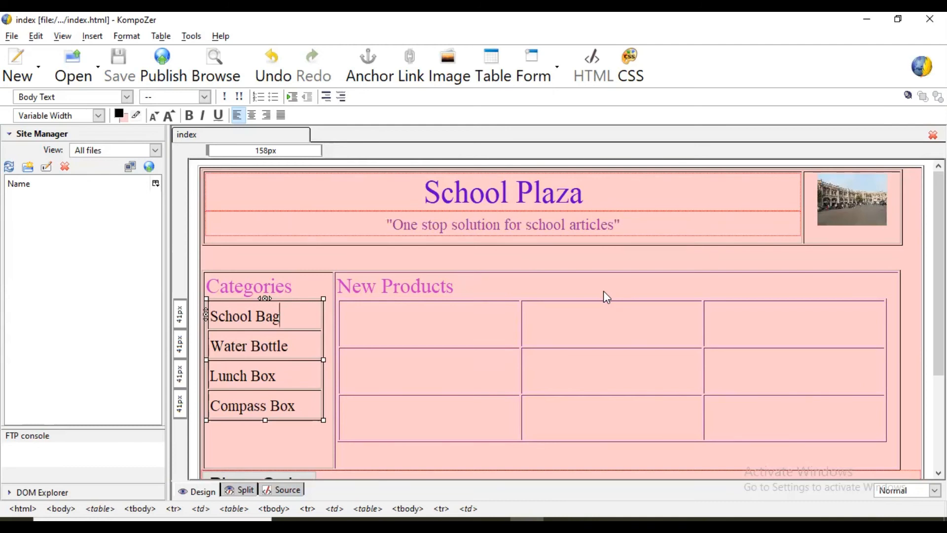
mouse_move(579, 432)
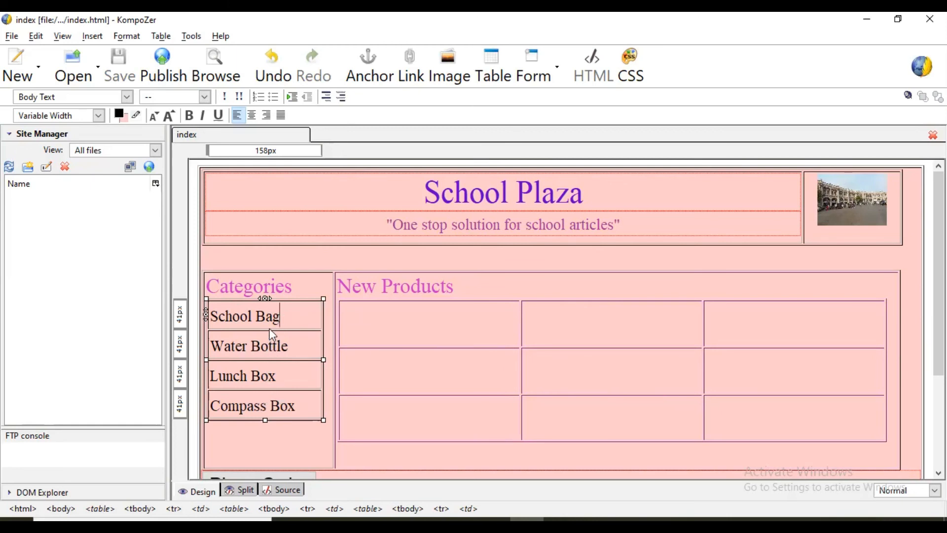
mouse_move(271, 391)
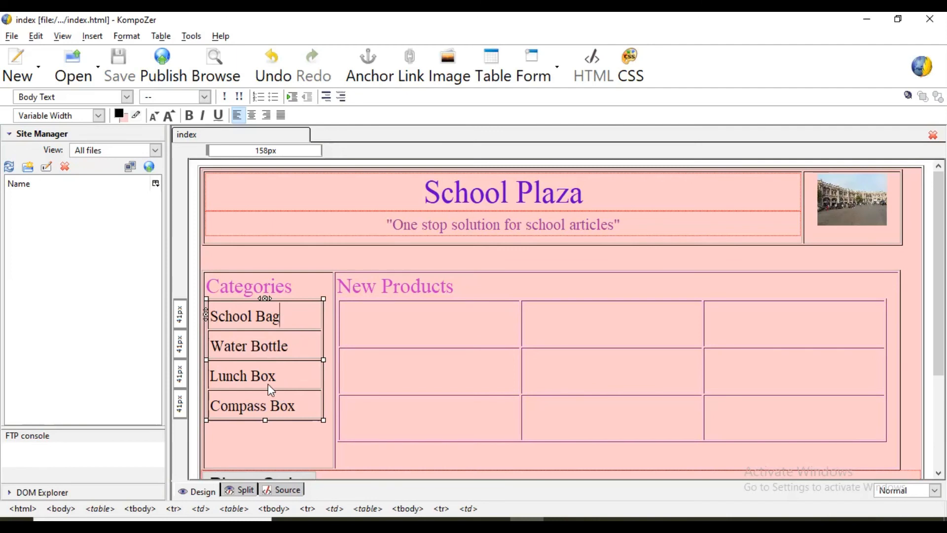
mouse_move(298, 328)
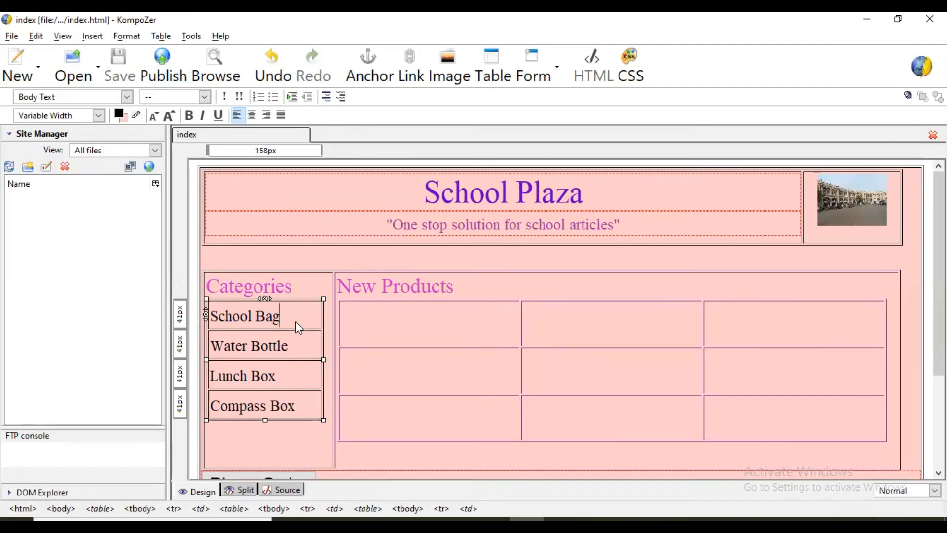
double_click(268, 345)
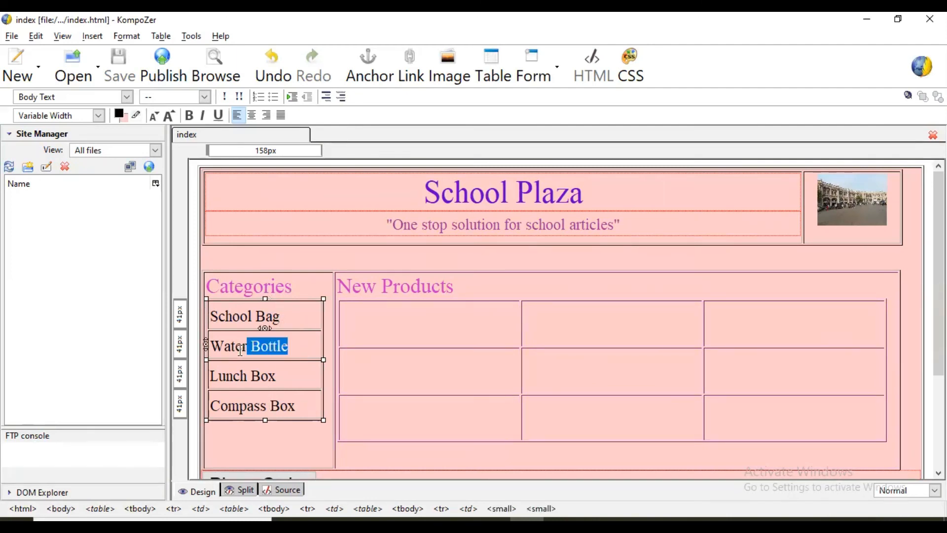
double_click(247, 346)
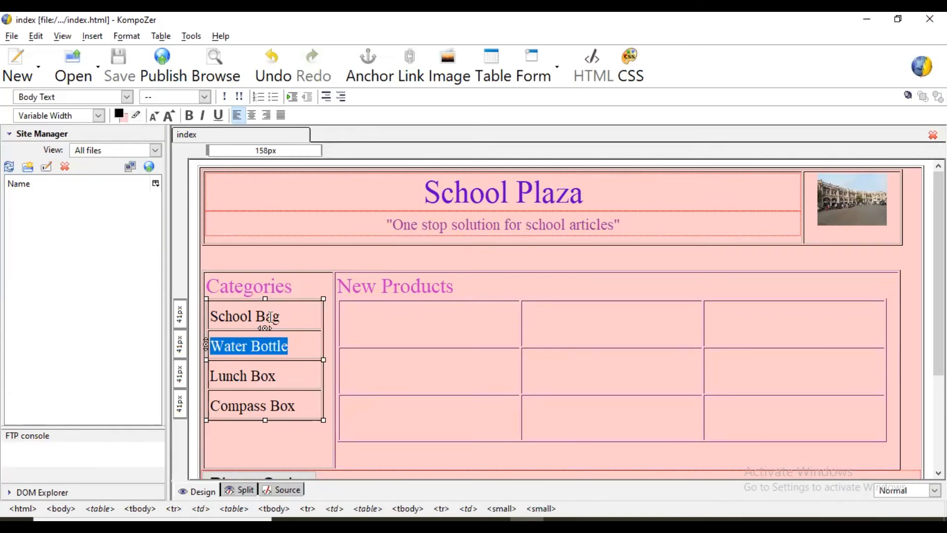
mouse_move(290, 314)
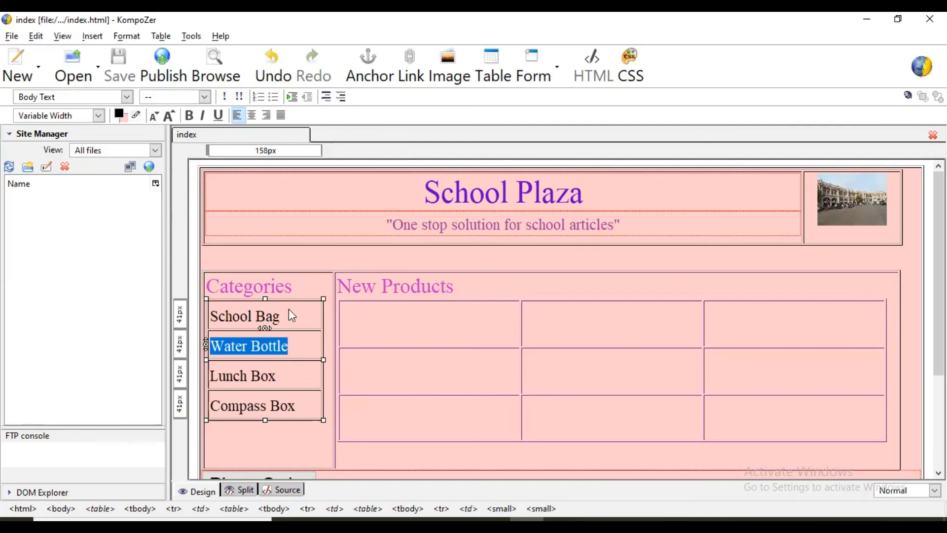
mouse_move(510, 196)
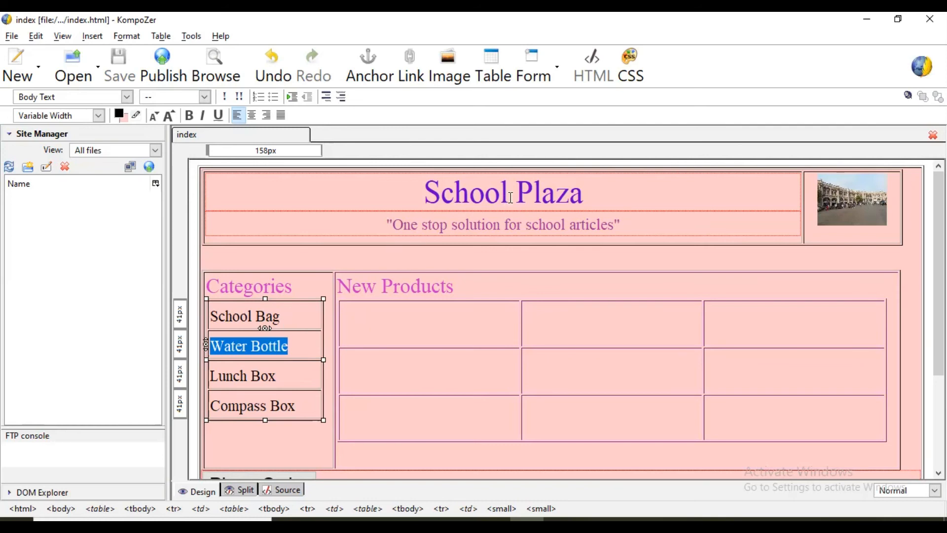
mouse_move(276, 314)
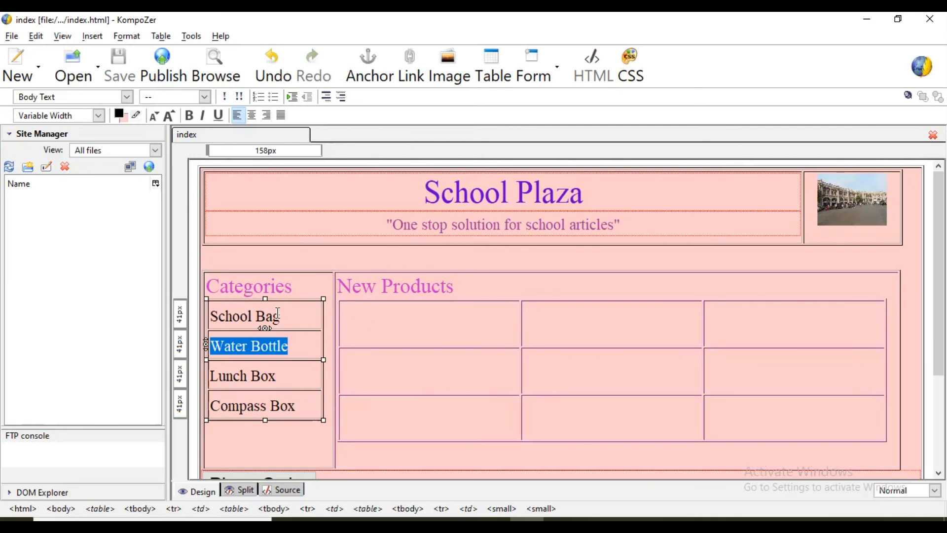
mouse_move(551, 345)
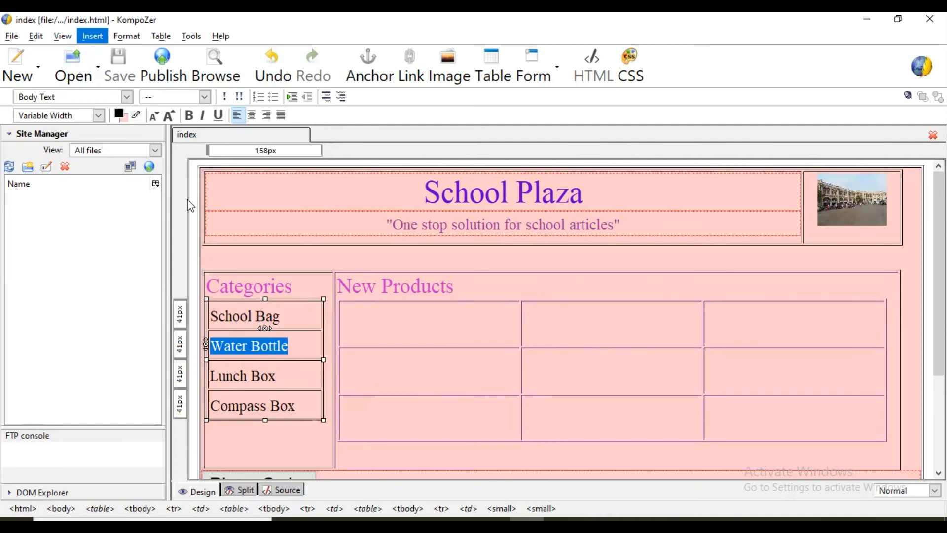
mouse_move(302, 365)
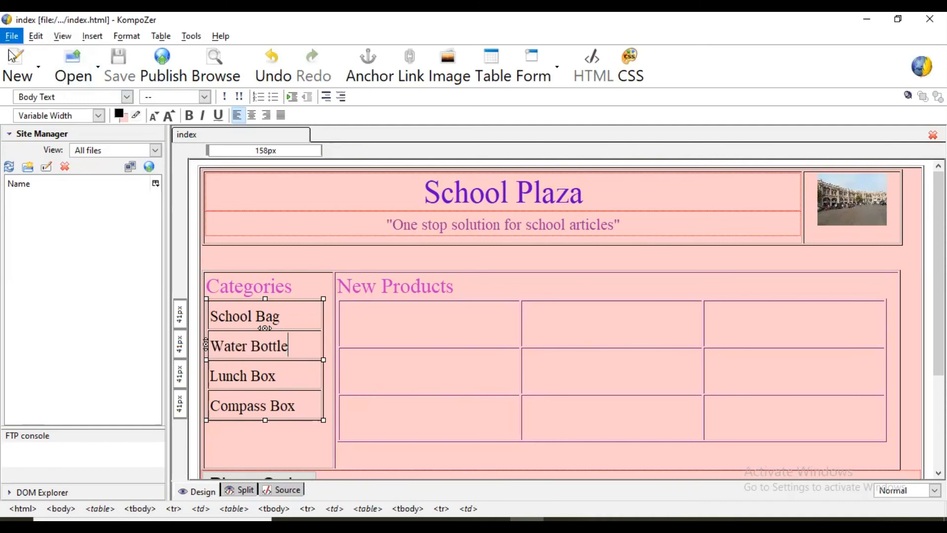
Save a copy of the page on the Desktop as waterbottle.html, replacing the existing file.
left_click(117, 65)
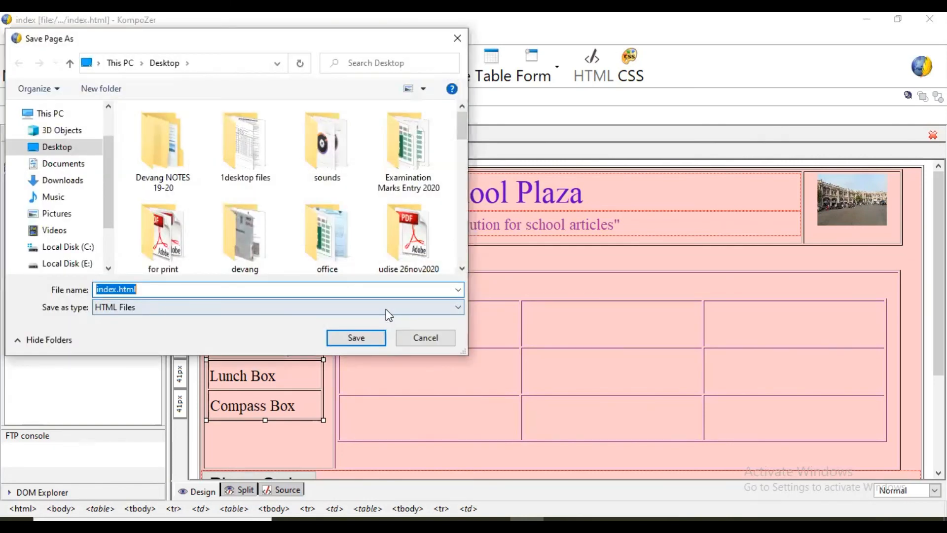
type("waterbottle.h")
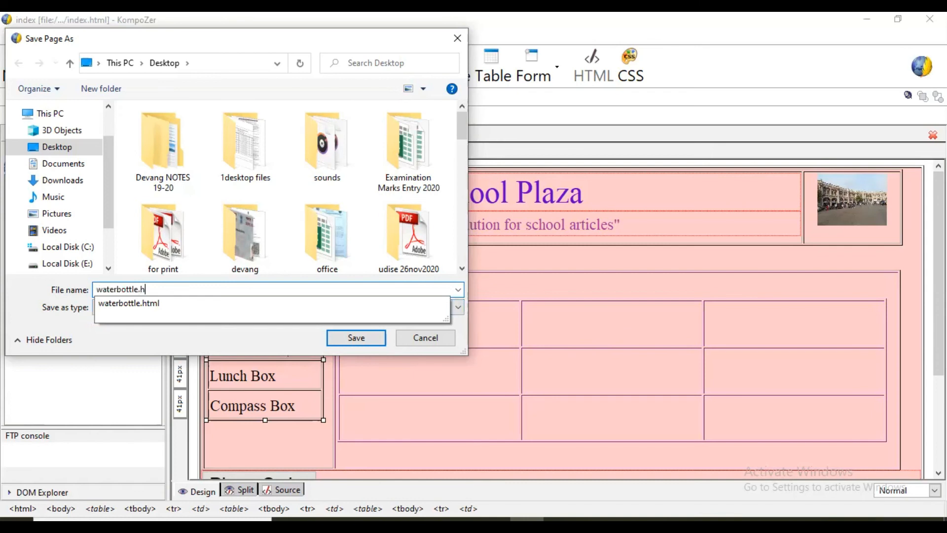
left_click(356, 337)
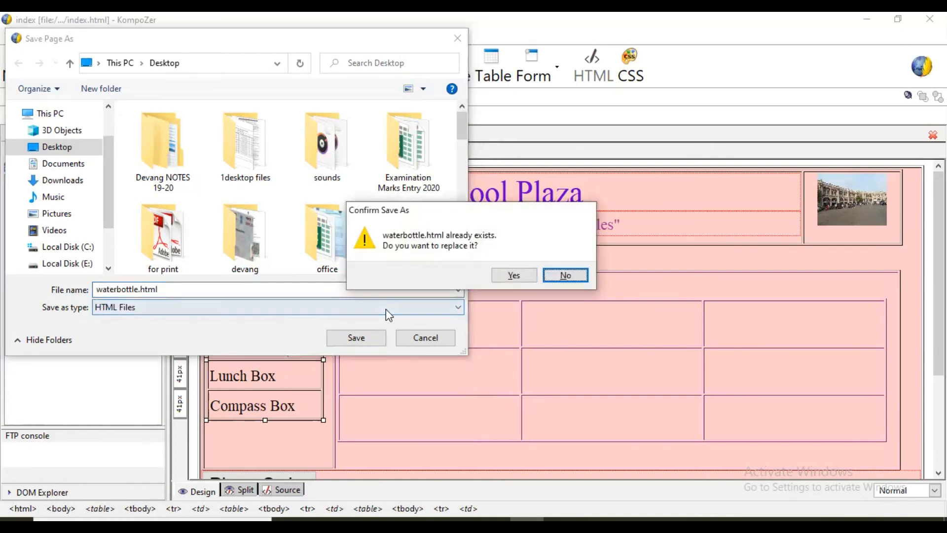
left_click(513, 275)
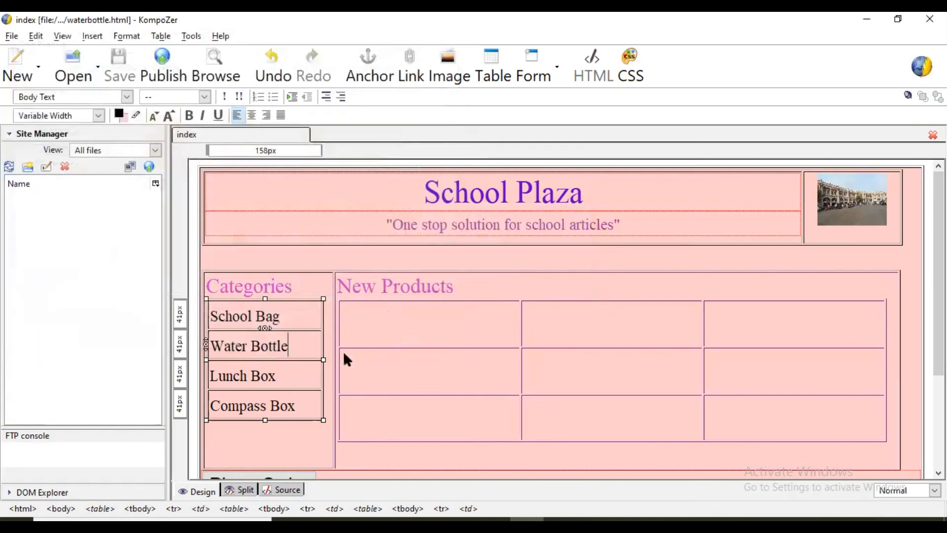
Save another copy of the page on the Desktop as lunchbox.html.
double_click(241, 375)
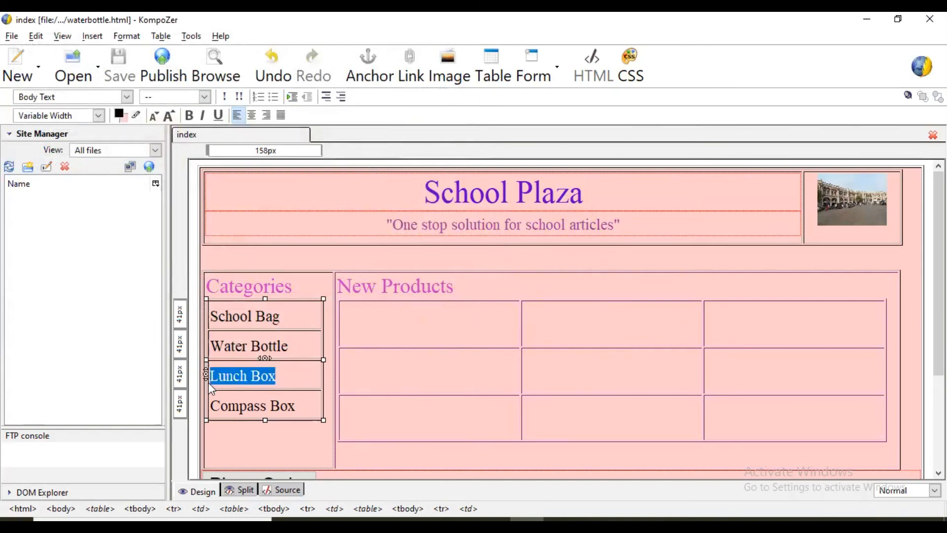
left_click(11, 36)
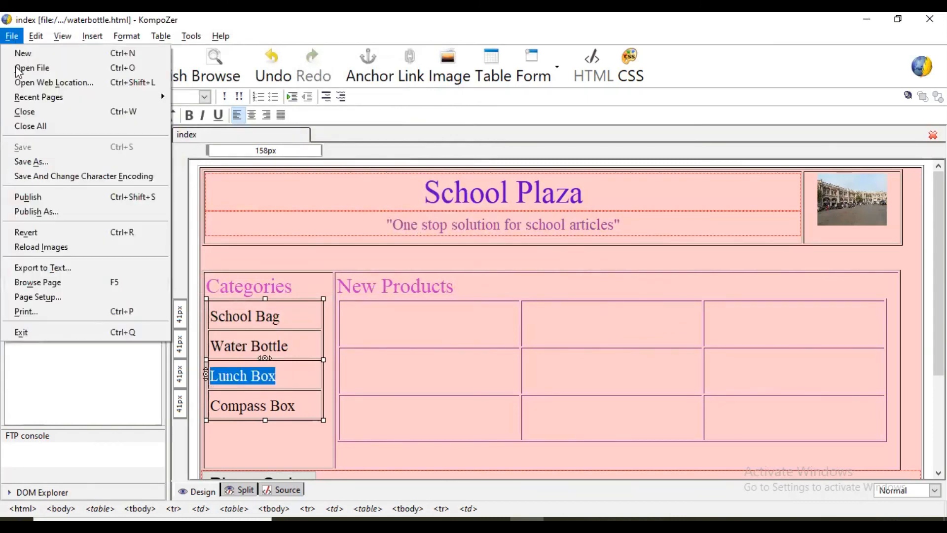
left_click(30, 161)
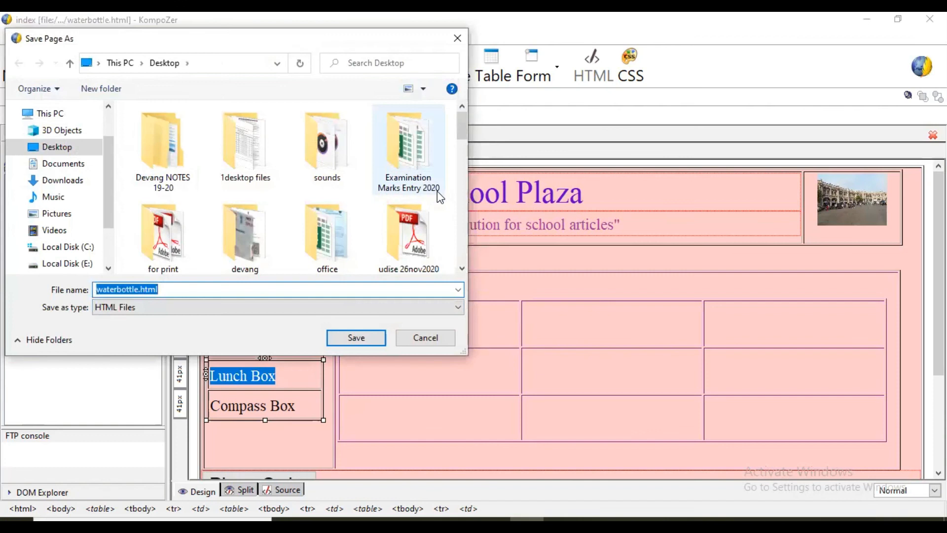
type("lunchbox")
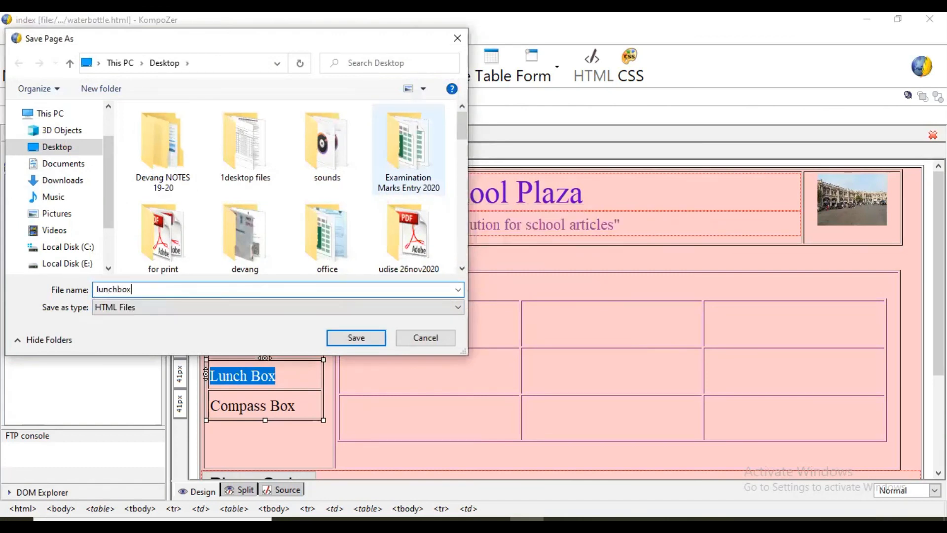
type(".htm")
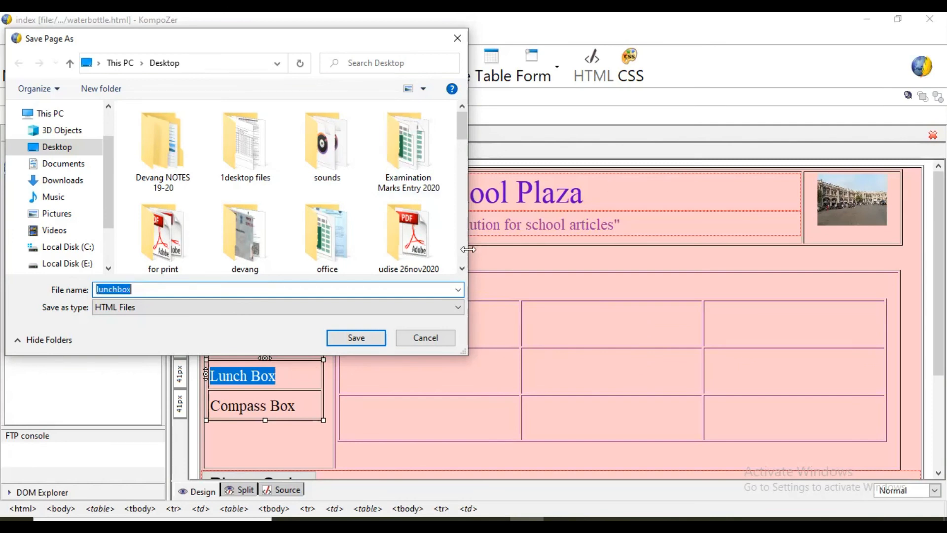
left_click(356, 337)
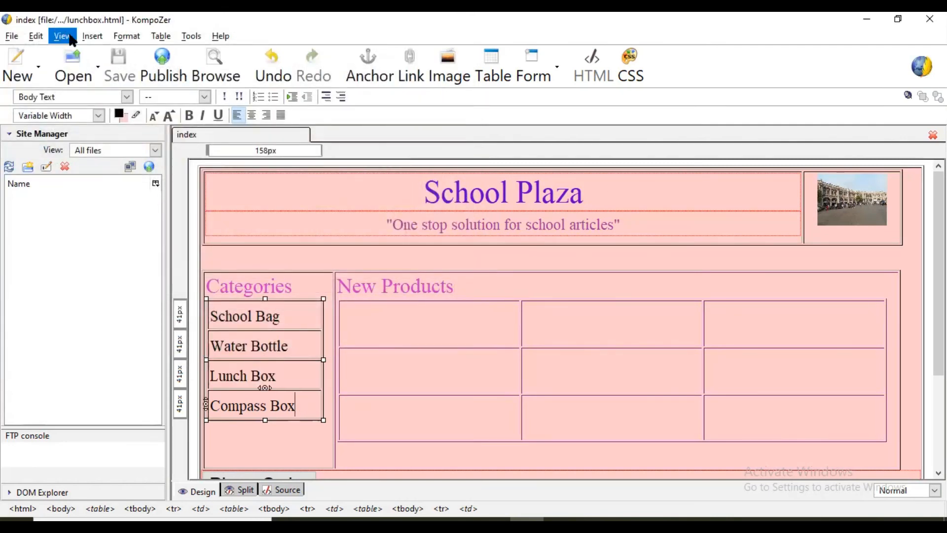
mouse_move(11, 36)
type("compa")
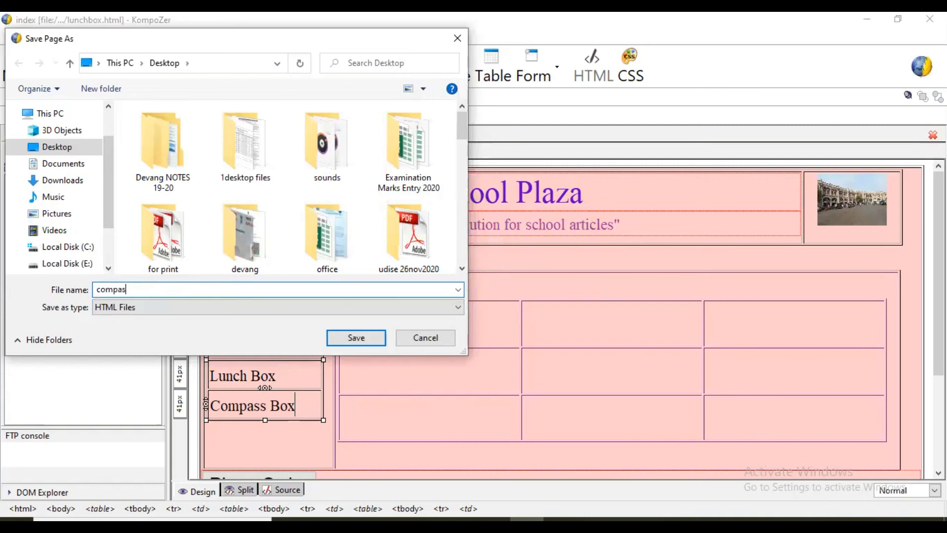
Save a third copy of the page on the Desktop as compassbox.html.
type("sbox")
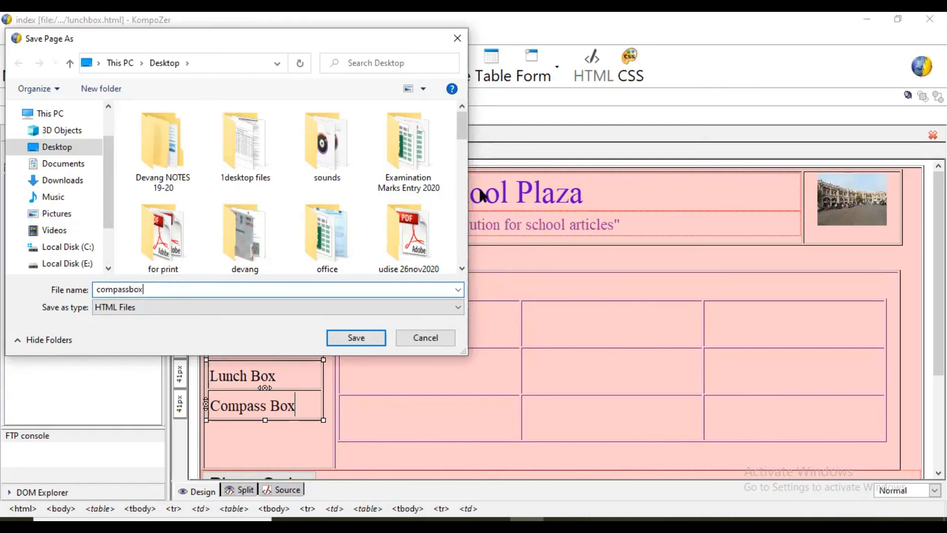
left_click(355, 338)
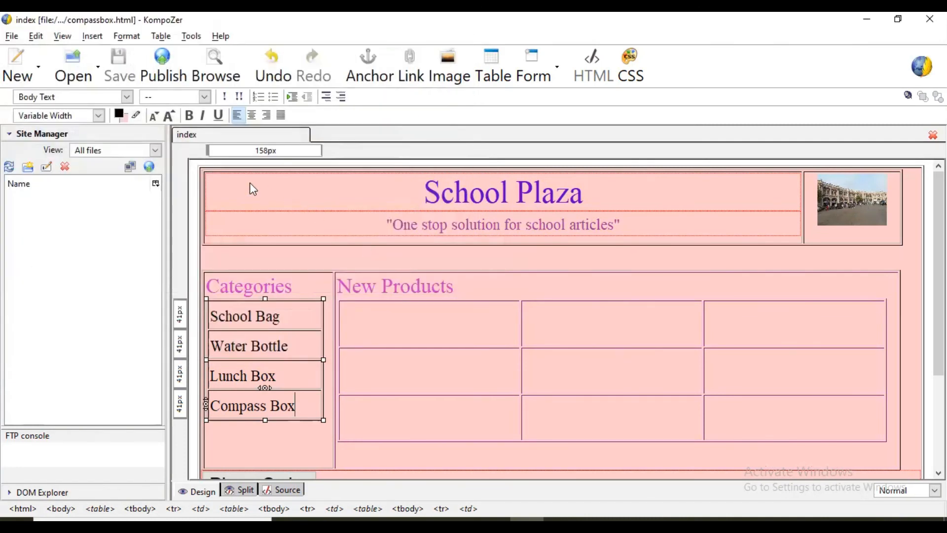
mouse_move(343, 219)
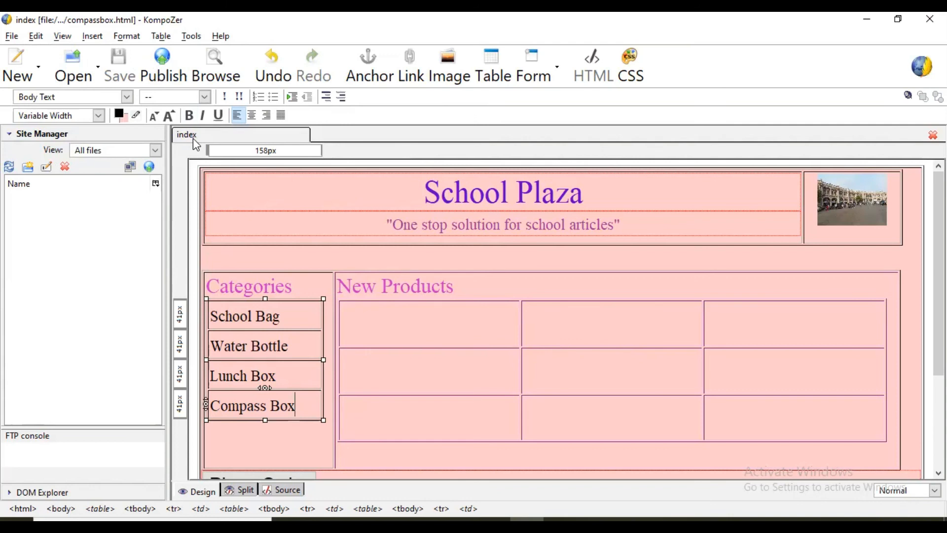
Open waterbottle.html from the Desktop as a second tab beside the compassbox page.
left_click(11, 35)
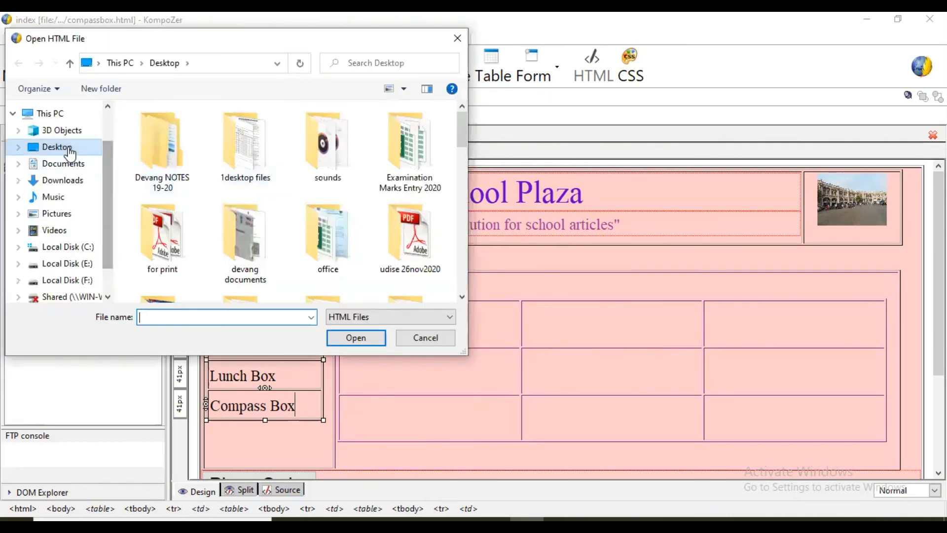
left_click(161, 142)
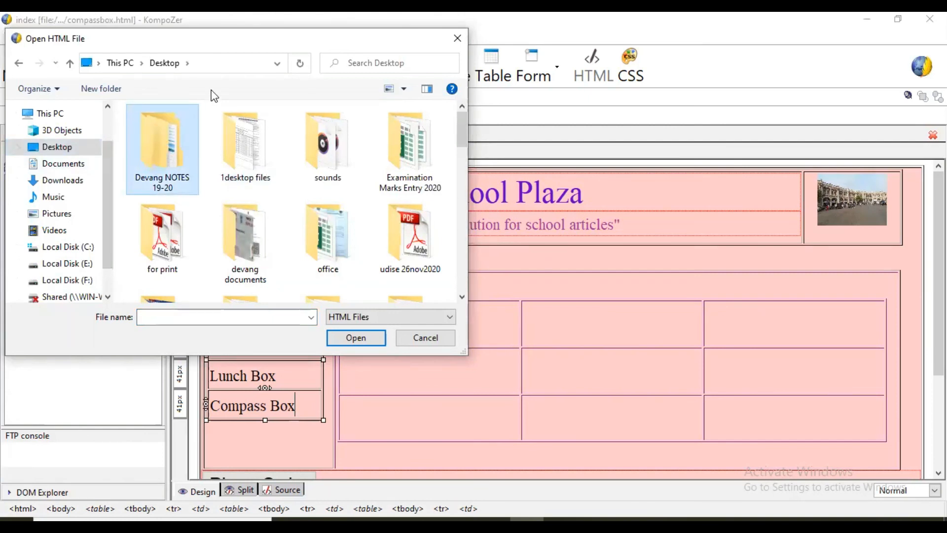
left_click(328, 169)
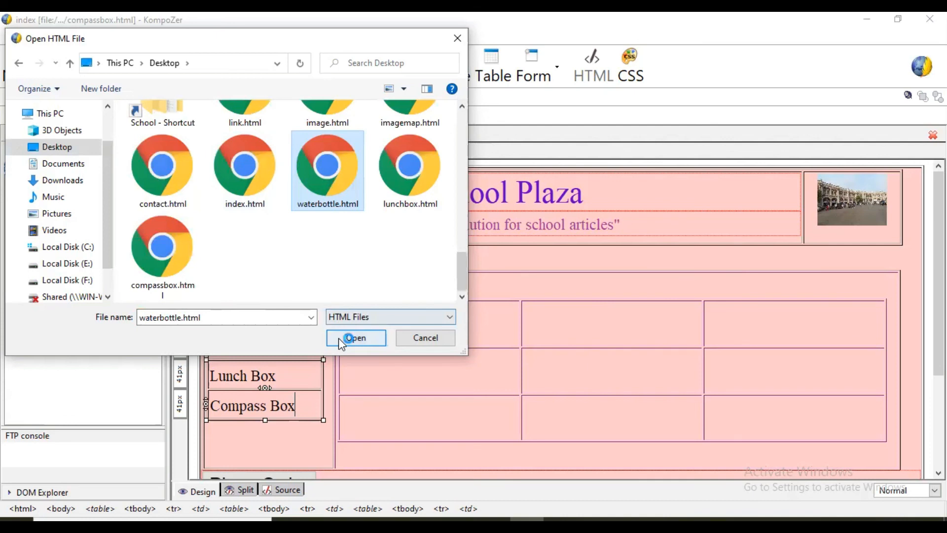
left_click(356, 337)
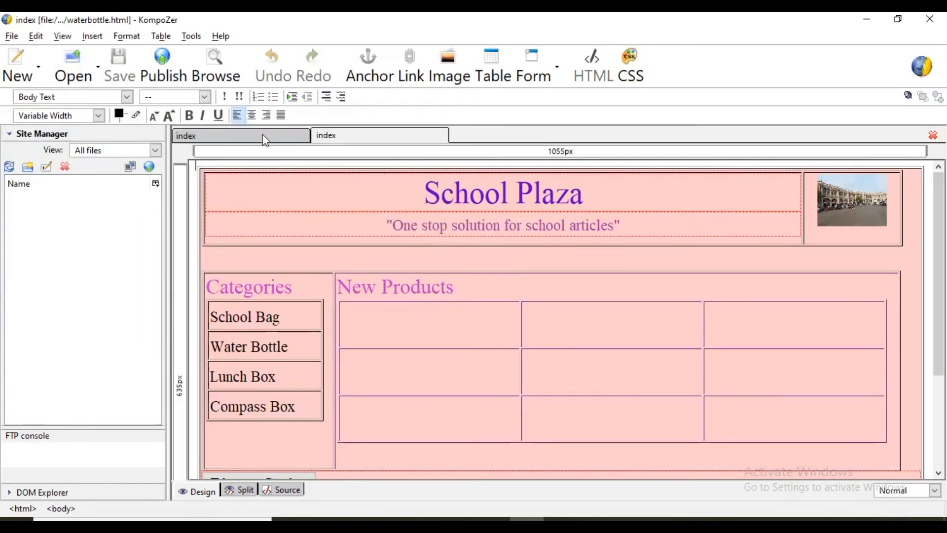
mouse_move(309, 148)
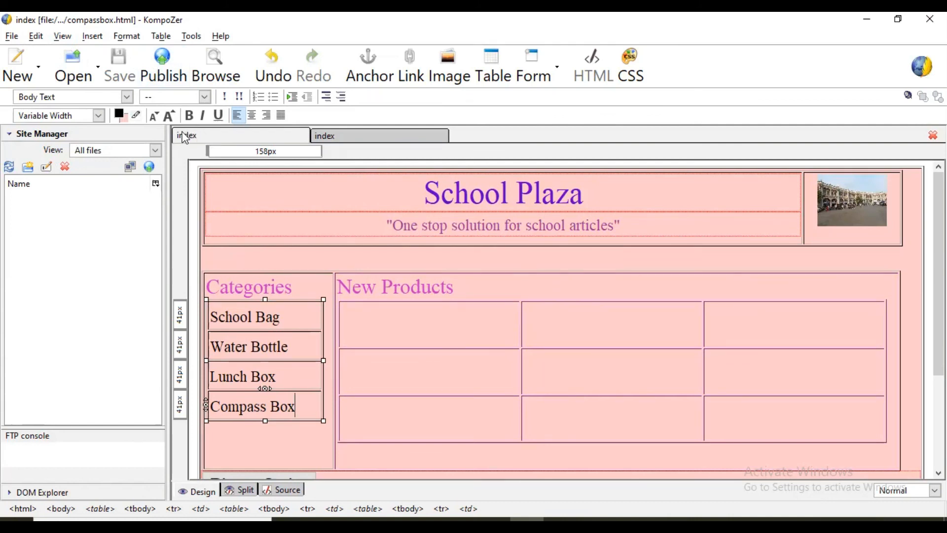
mouse_move(160, 36)
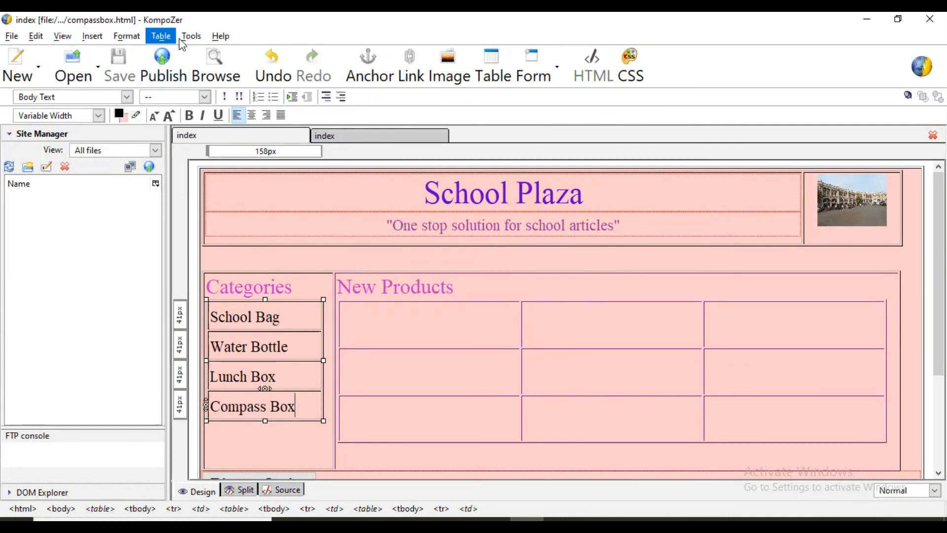
Change the compassbox.html page title from index to compassbox in Page Title and Properties.
left_click(161, 36)
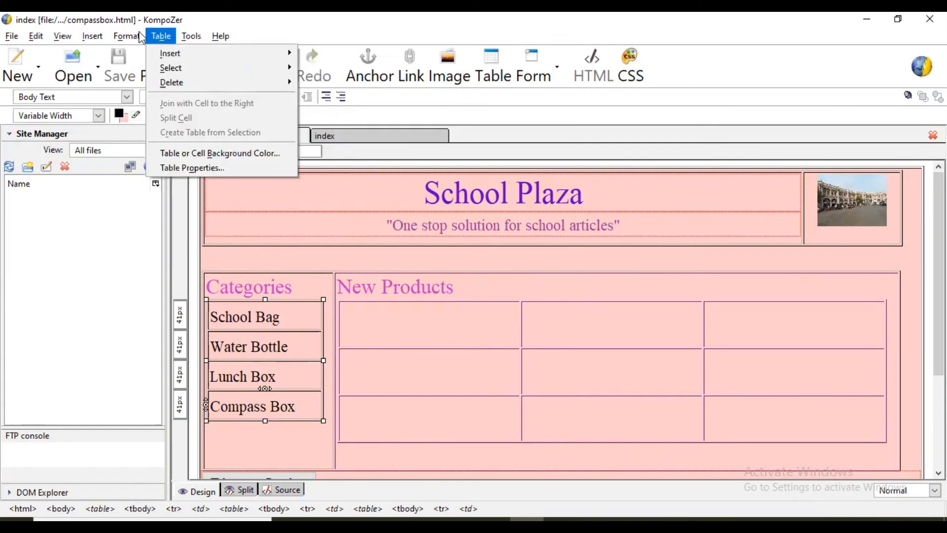
left_click(126, 35)
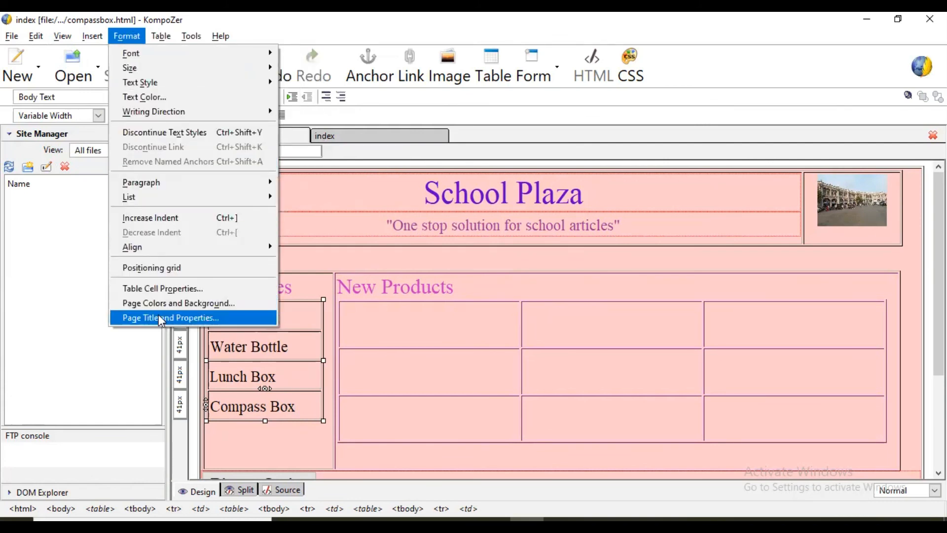
left_click(170, 316)
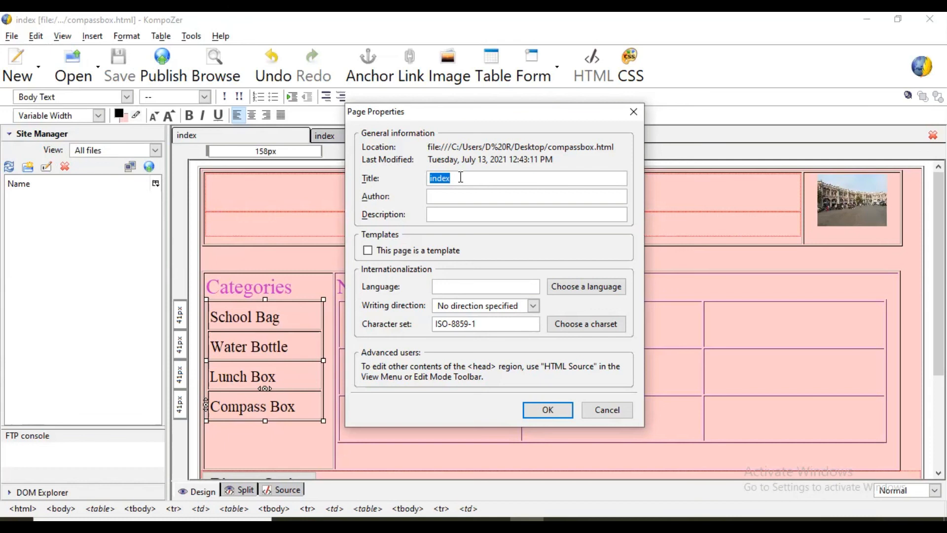
type("co")
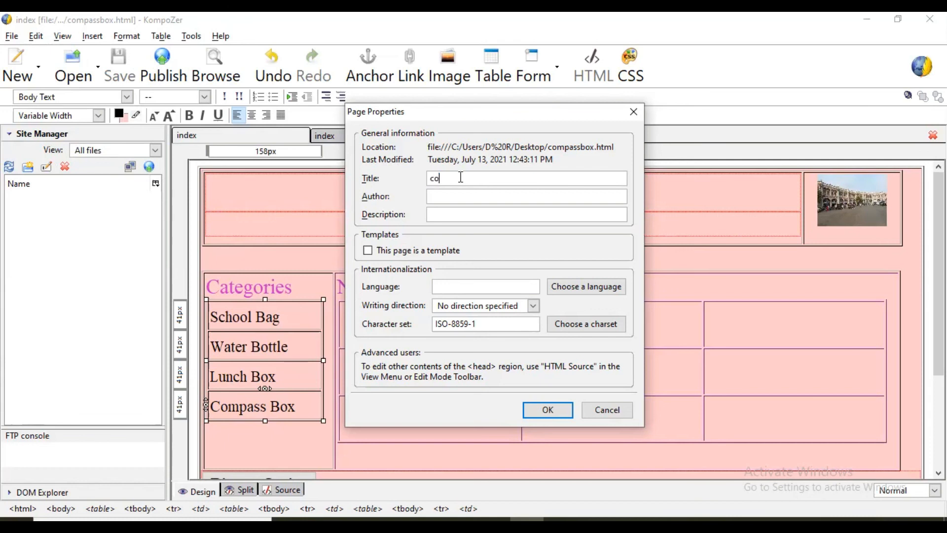
type("mpas box")
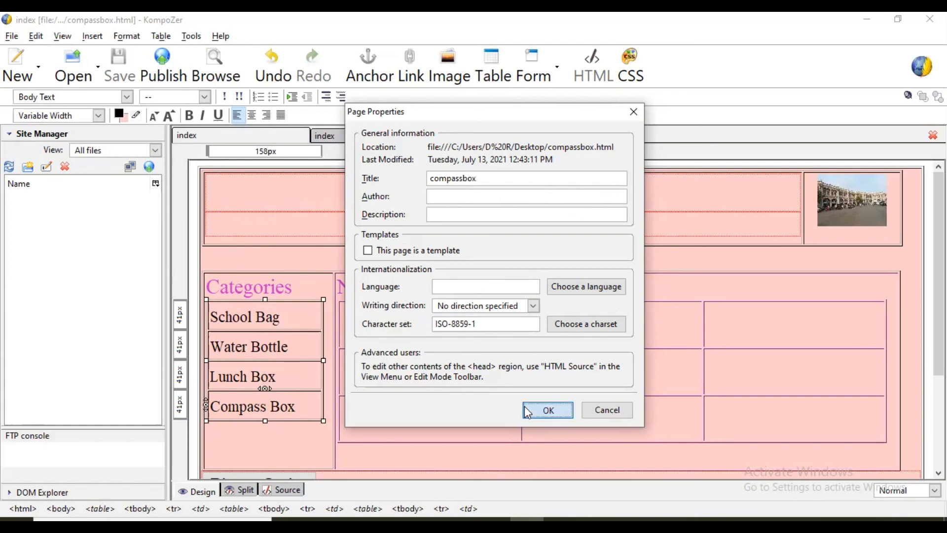
left_click(546, 410)
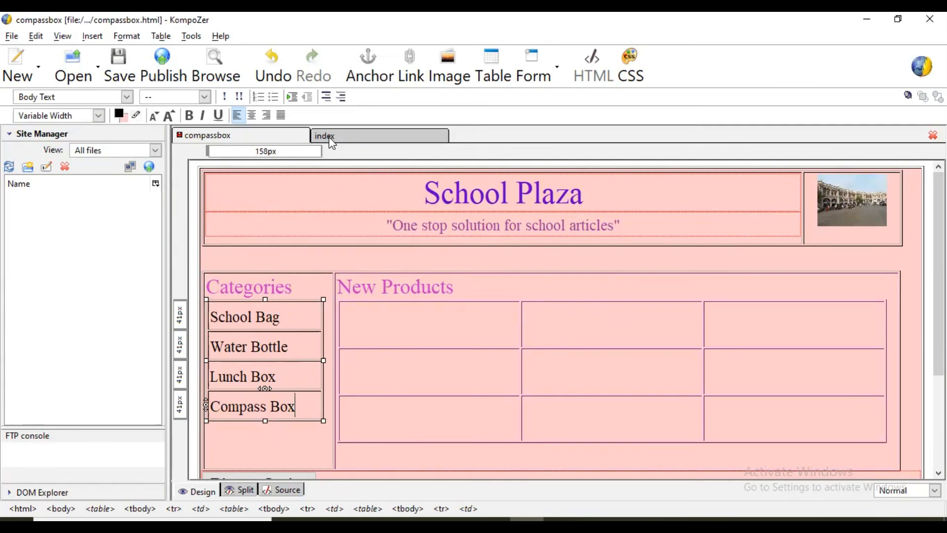
Switch to the waterbottle.html tab and change its page title from index to waterbottle.
left_click(324, 135)
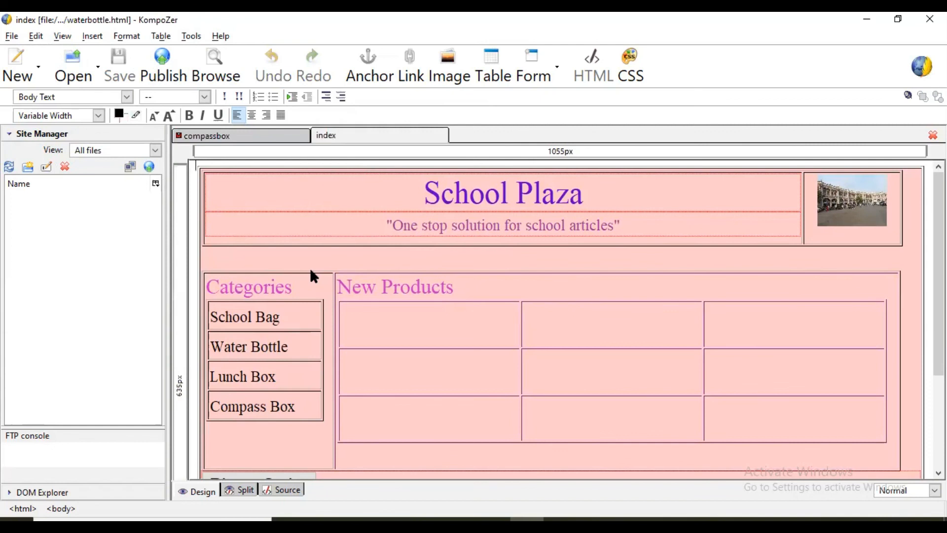
mouse_move(353, 203)
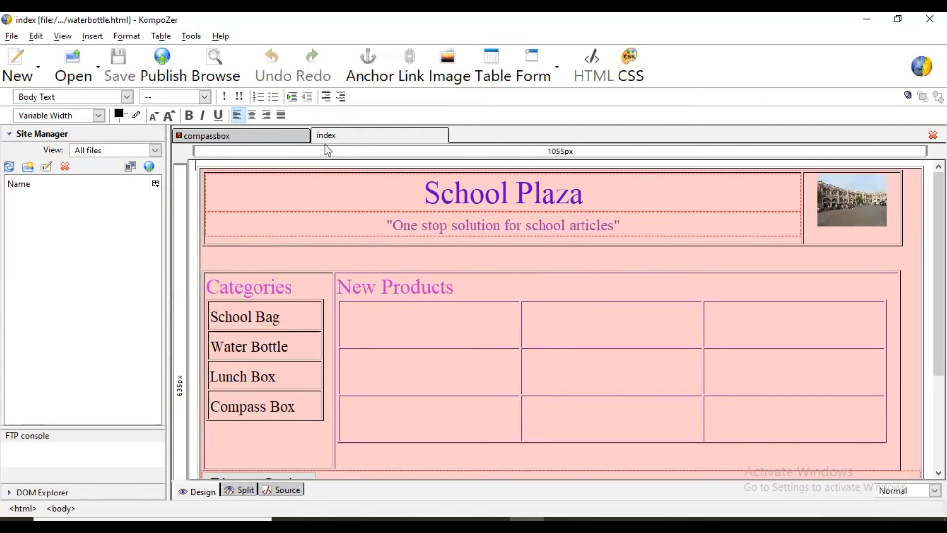
mouse_move(92, 35)
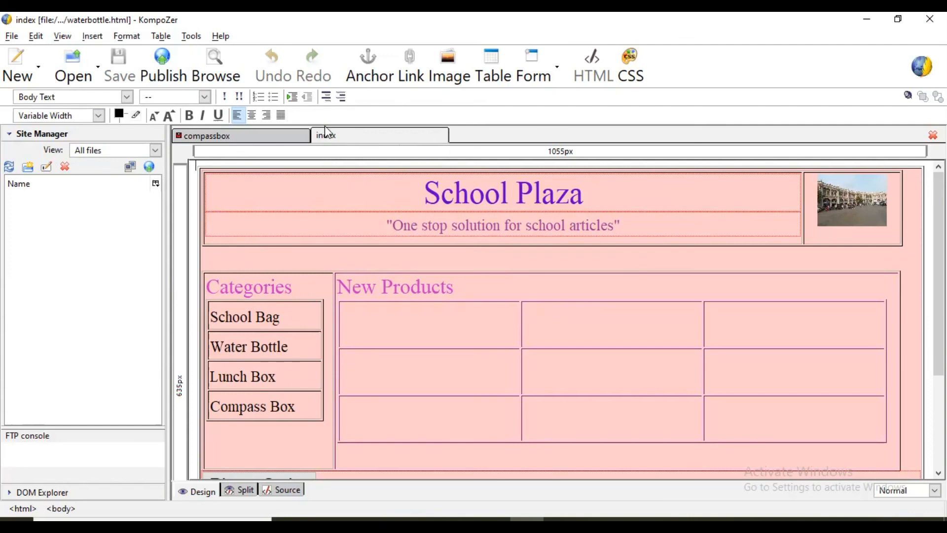
left_click(126, 35)
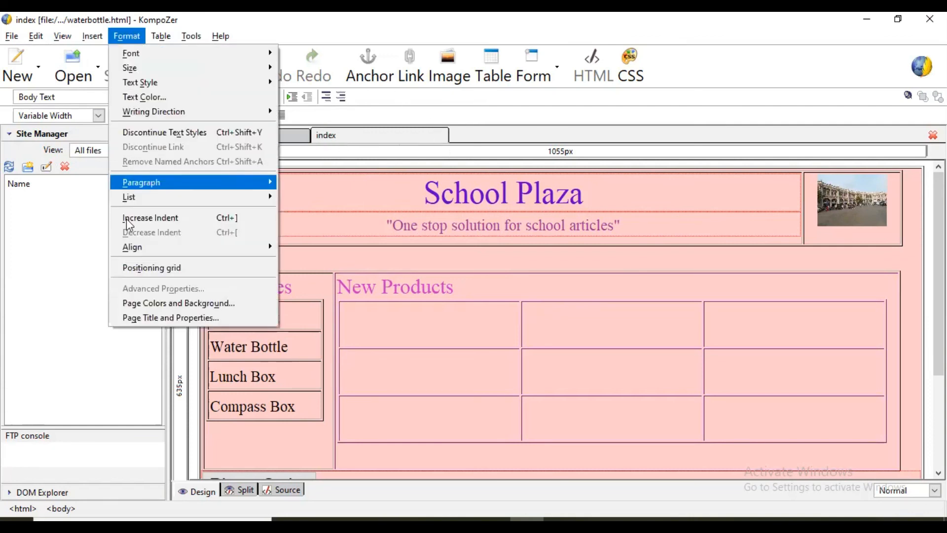
left_click(170, 317)
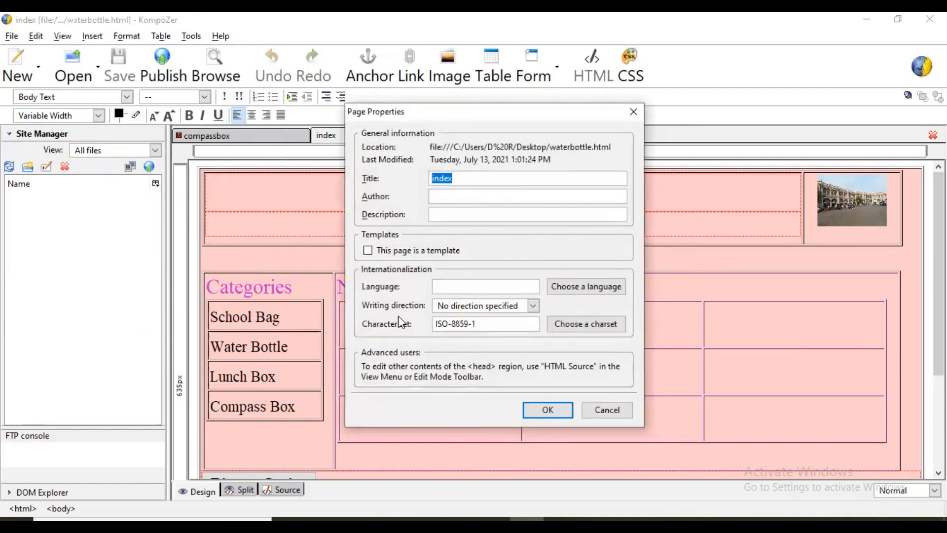
type("waterbn")
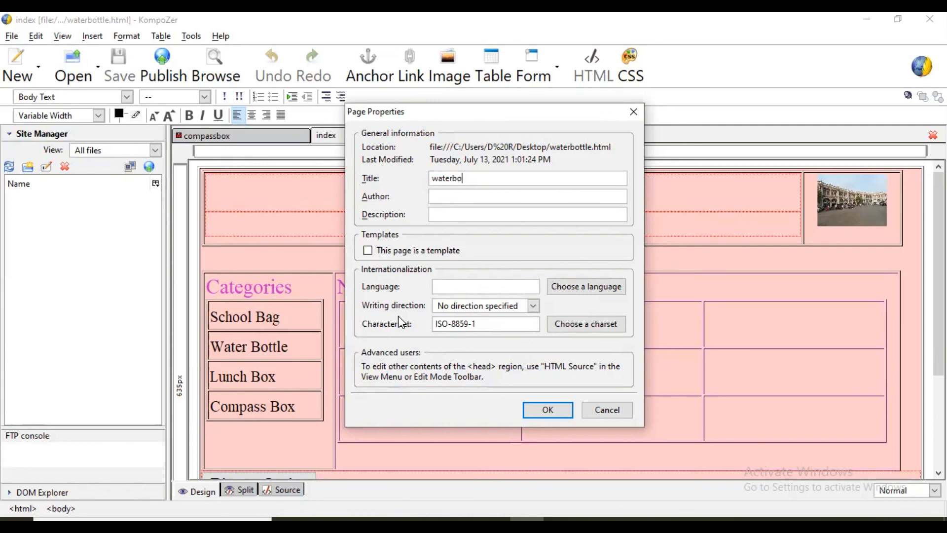
type("ttle")
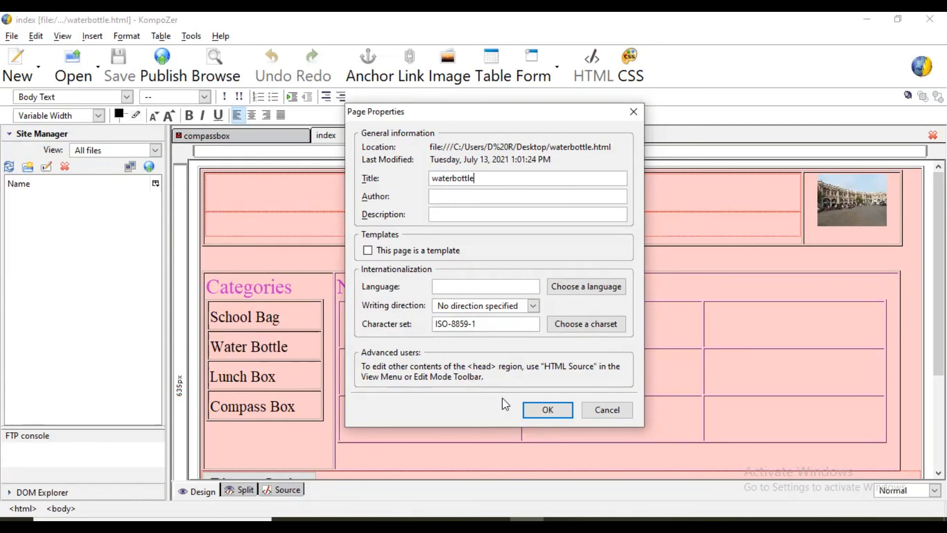
left_click(545, 410)
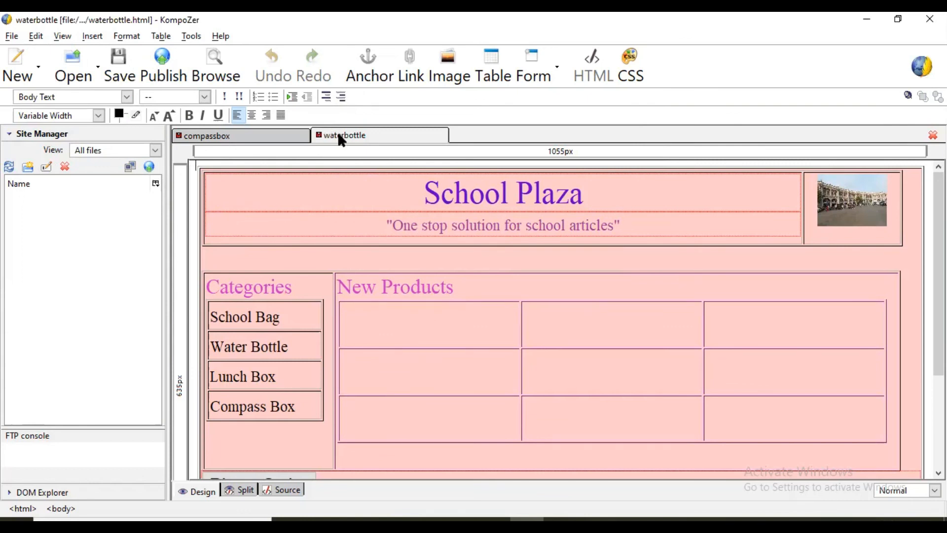
mouse_move(11, 36)
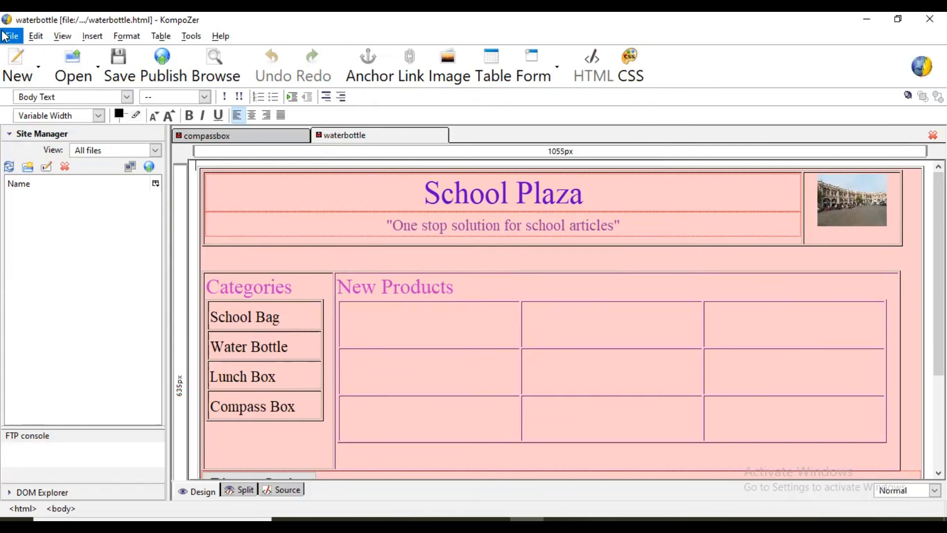
Open lunchbox.html from the Desktop in a third tab.
left_click(72, 64)
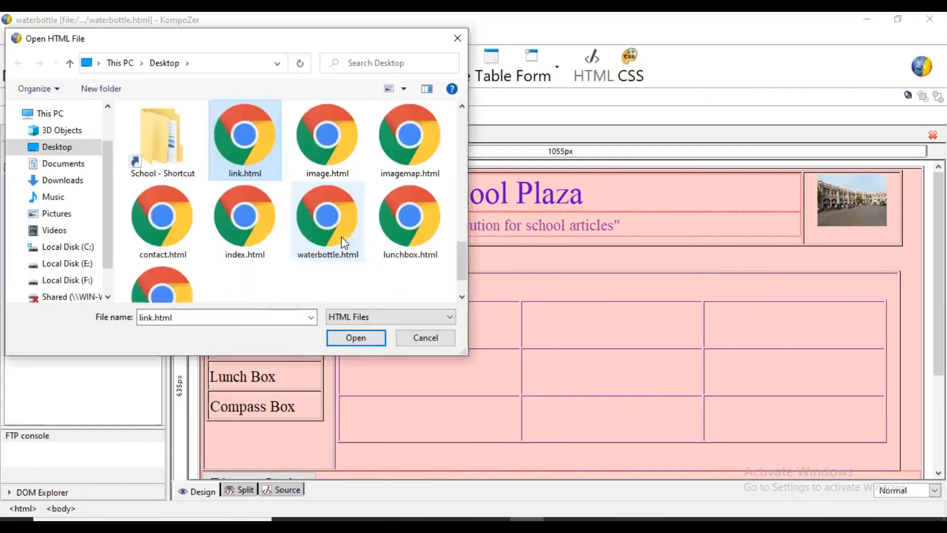
left_click(409, 217)
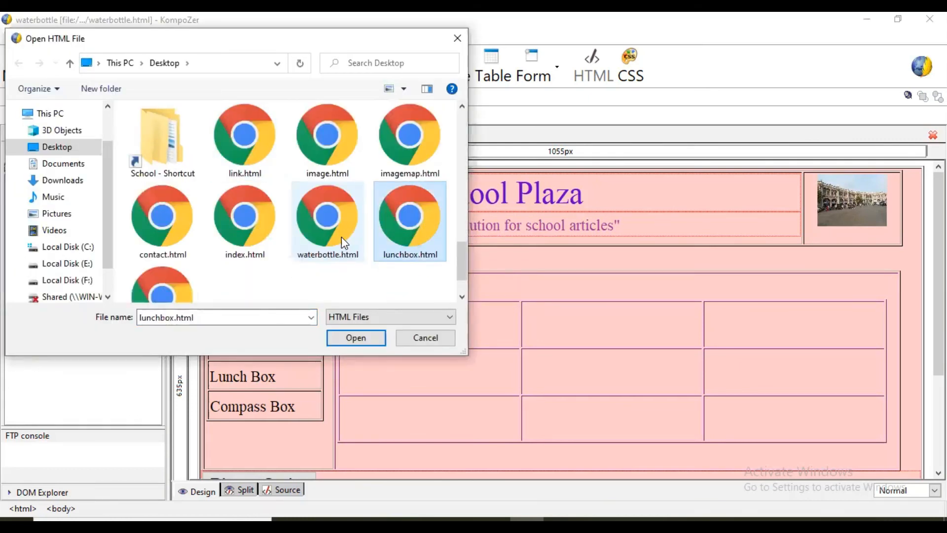
left_click(355, 337)
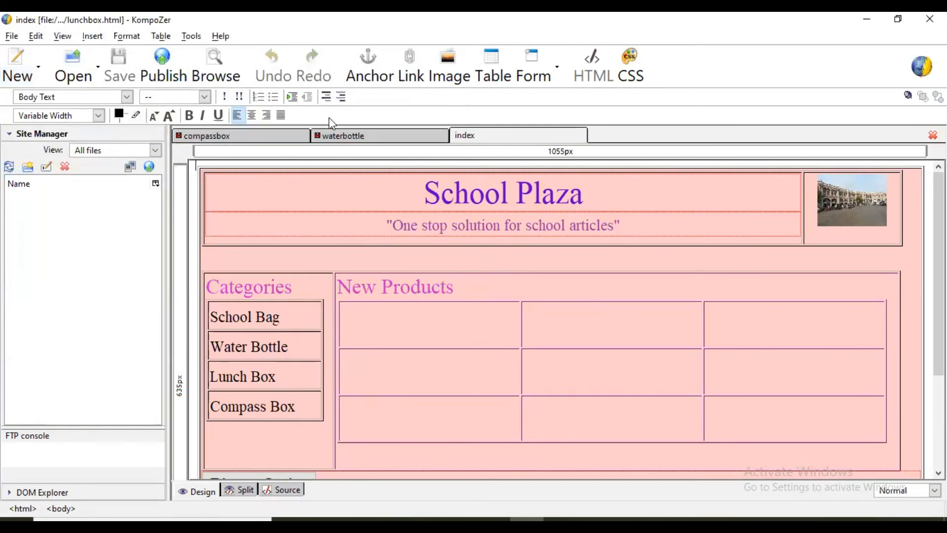
Change the lunchbox.html page title from index to lunchbox in Page Title and Properties.
left_click(126, 36)
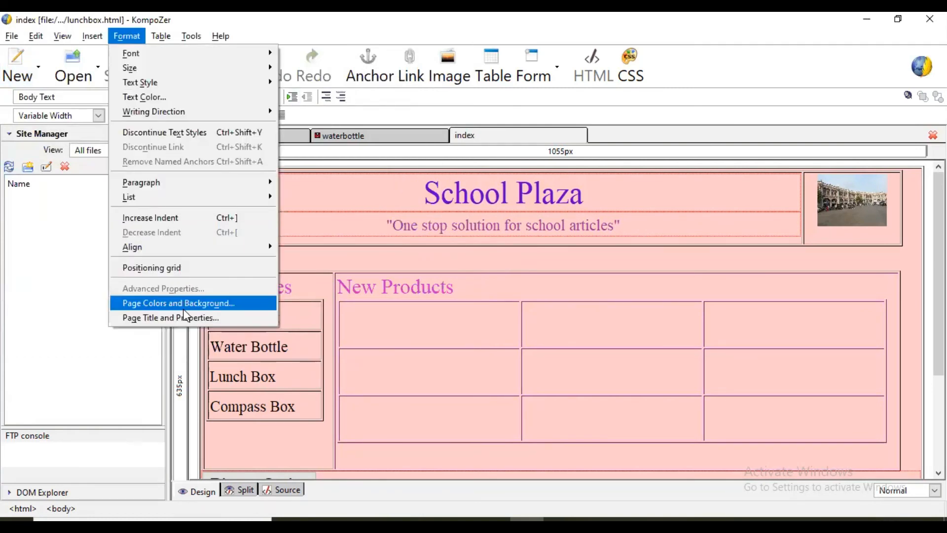
left_click(169, 317)
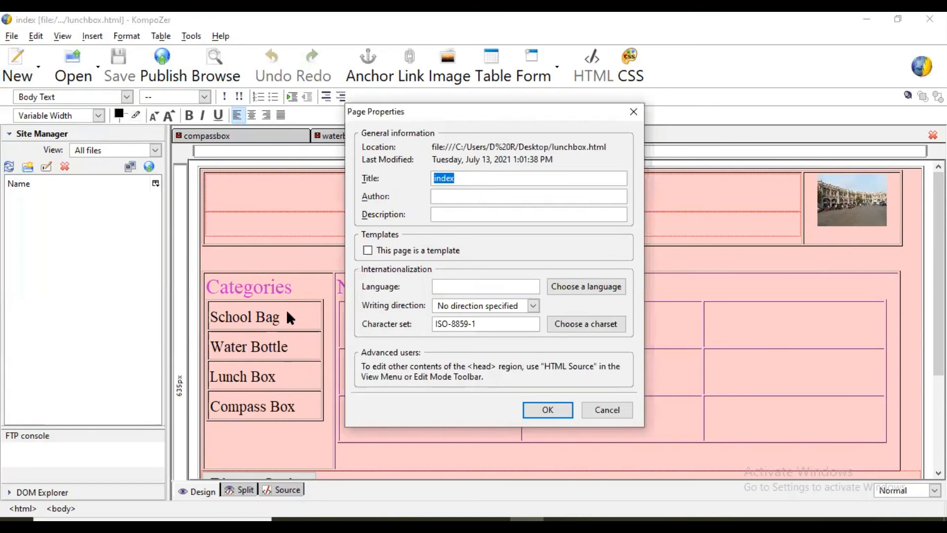
type("lunchbox")
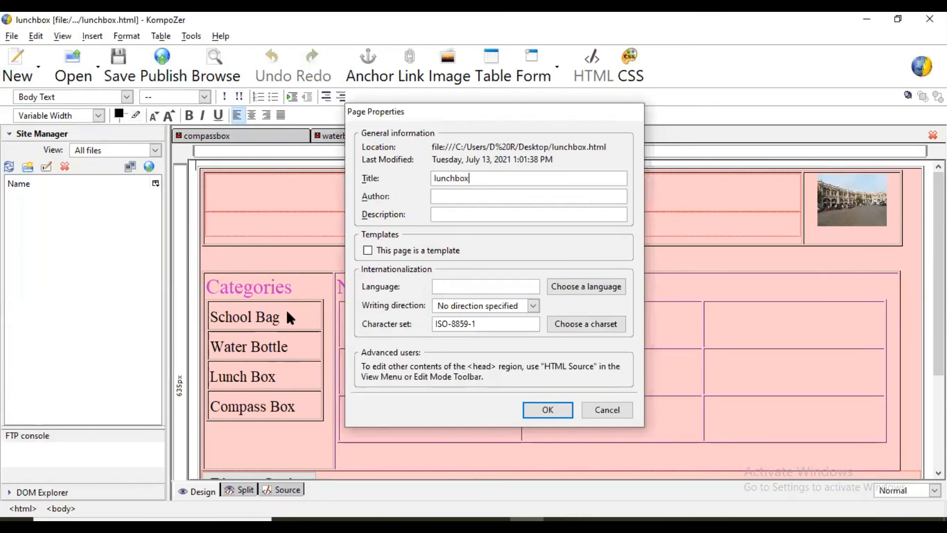
left_click(547, 409)
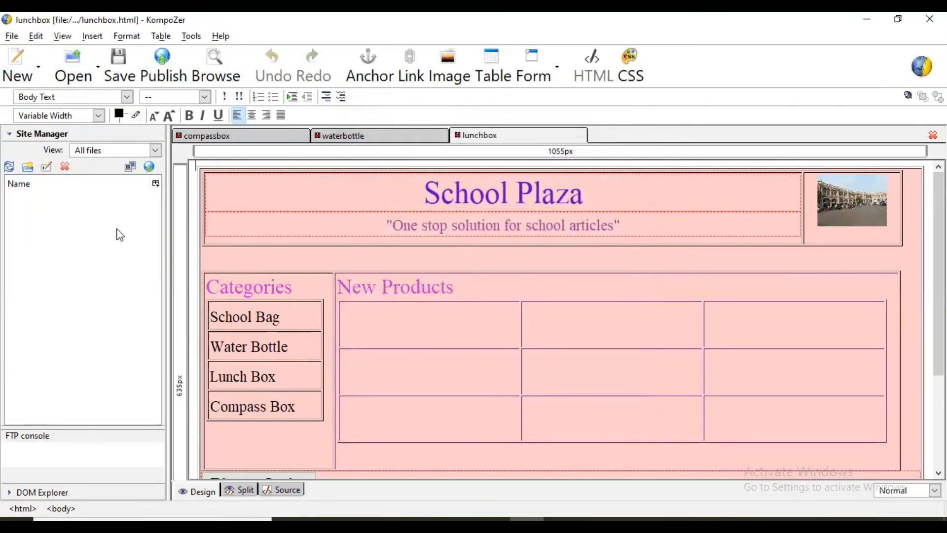
mouse_move(232, 371)
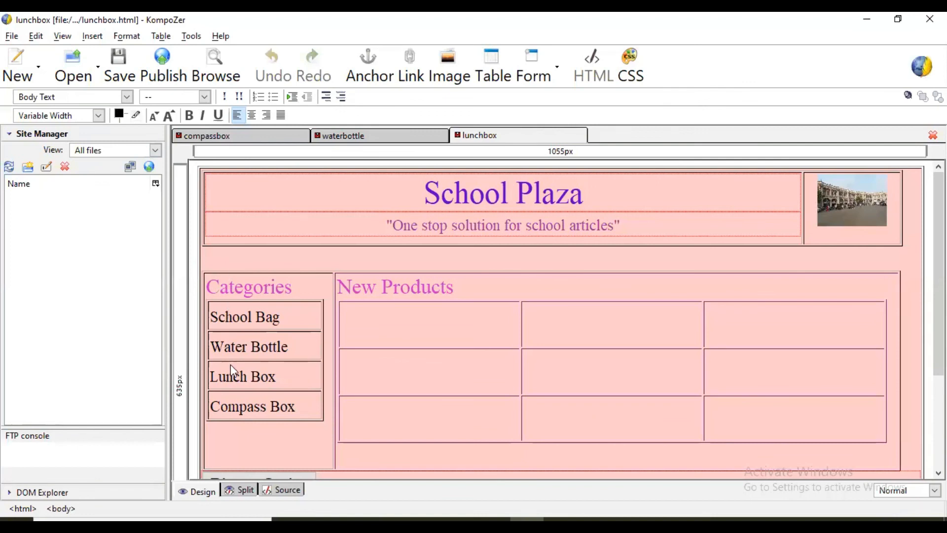
mouse_move(279, 384)
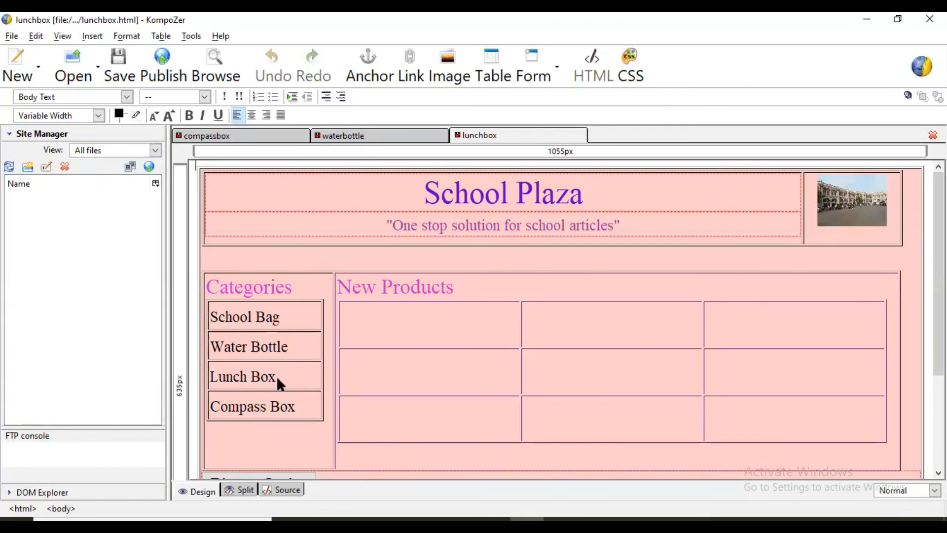
mouse_move(287, 320)
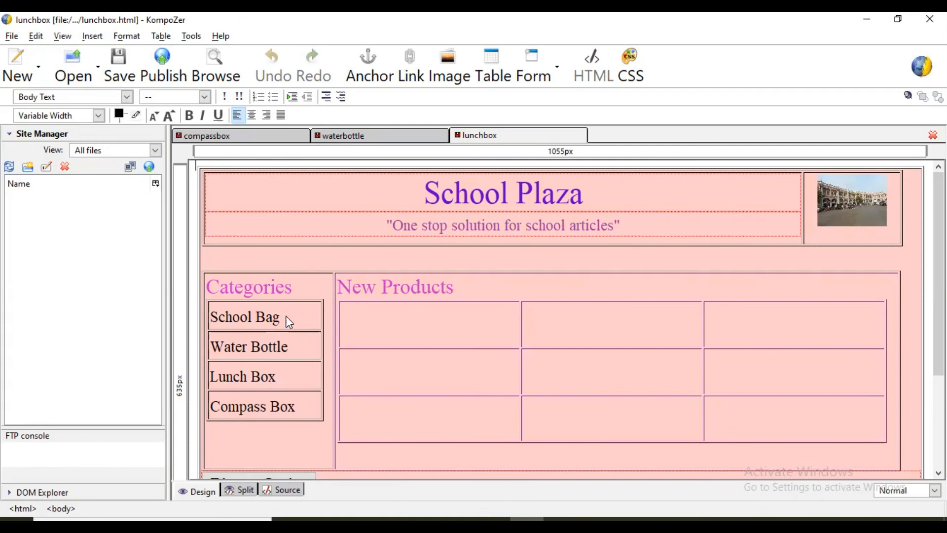